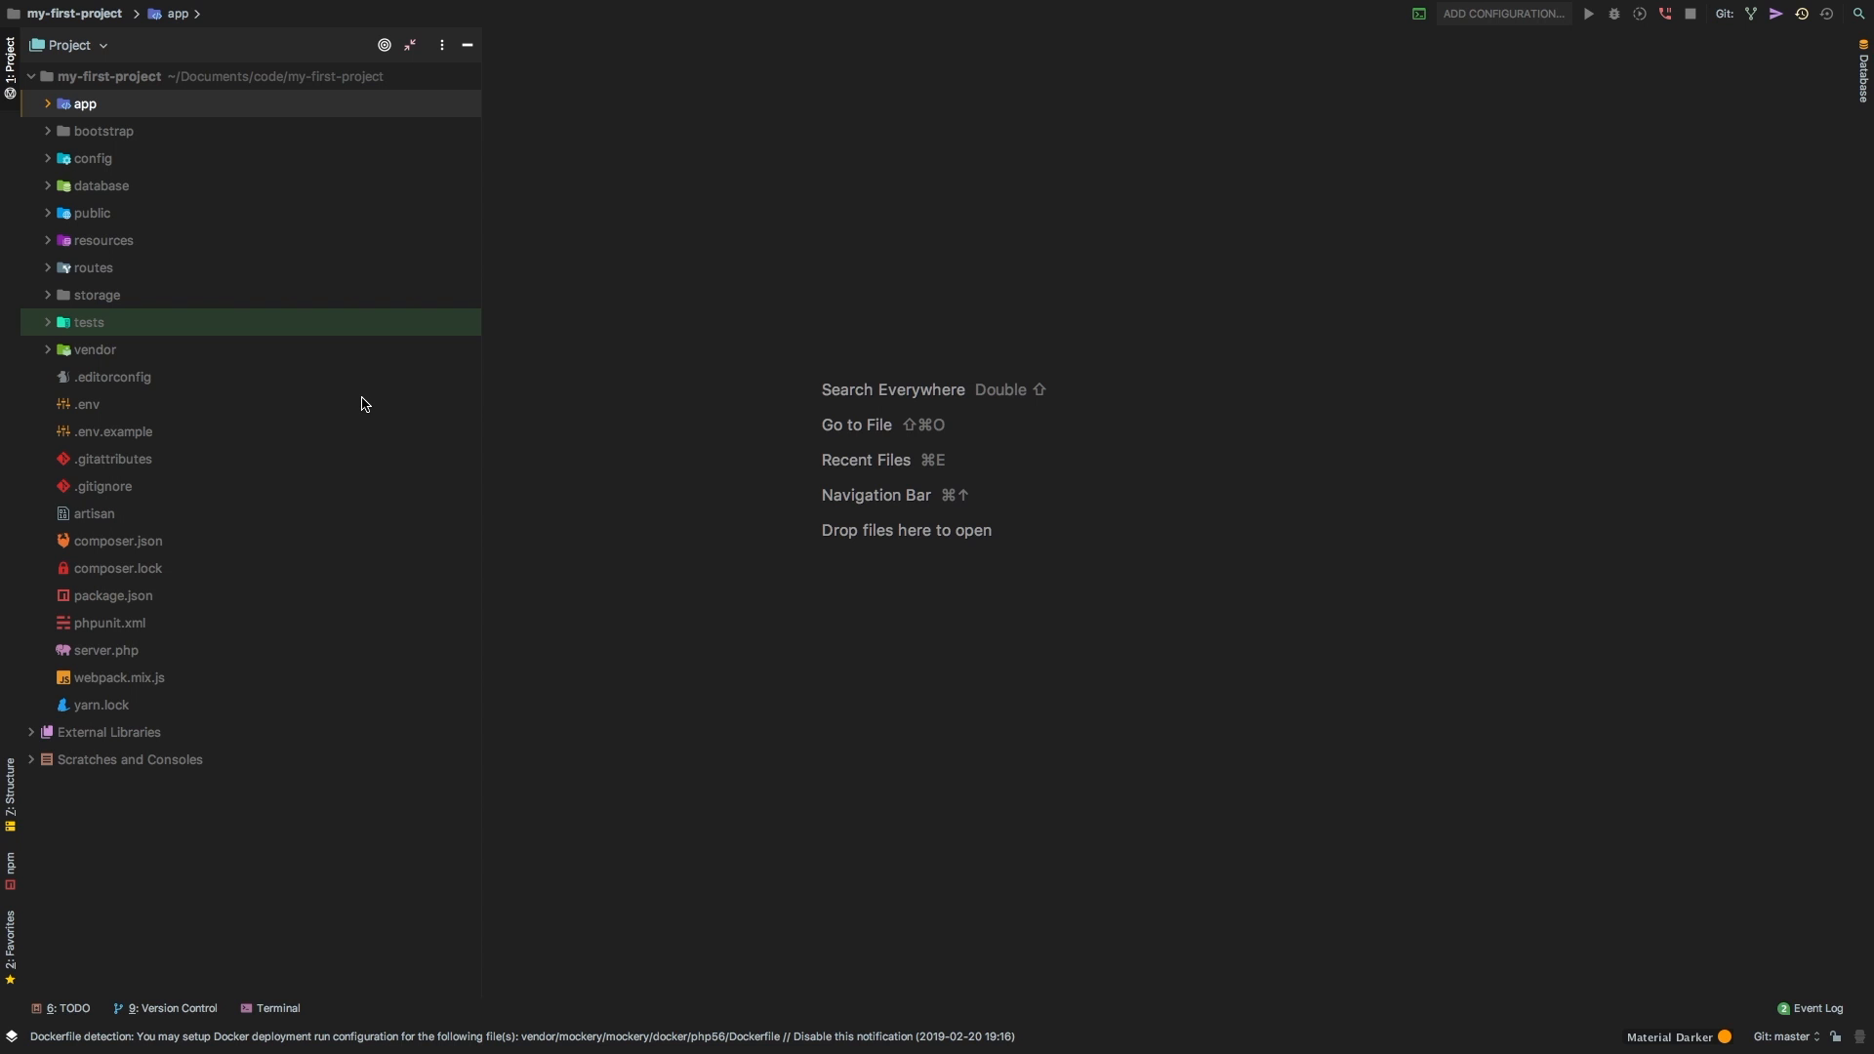
mouse_move(90, 104)
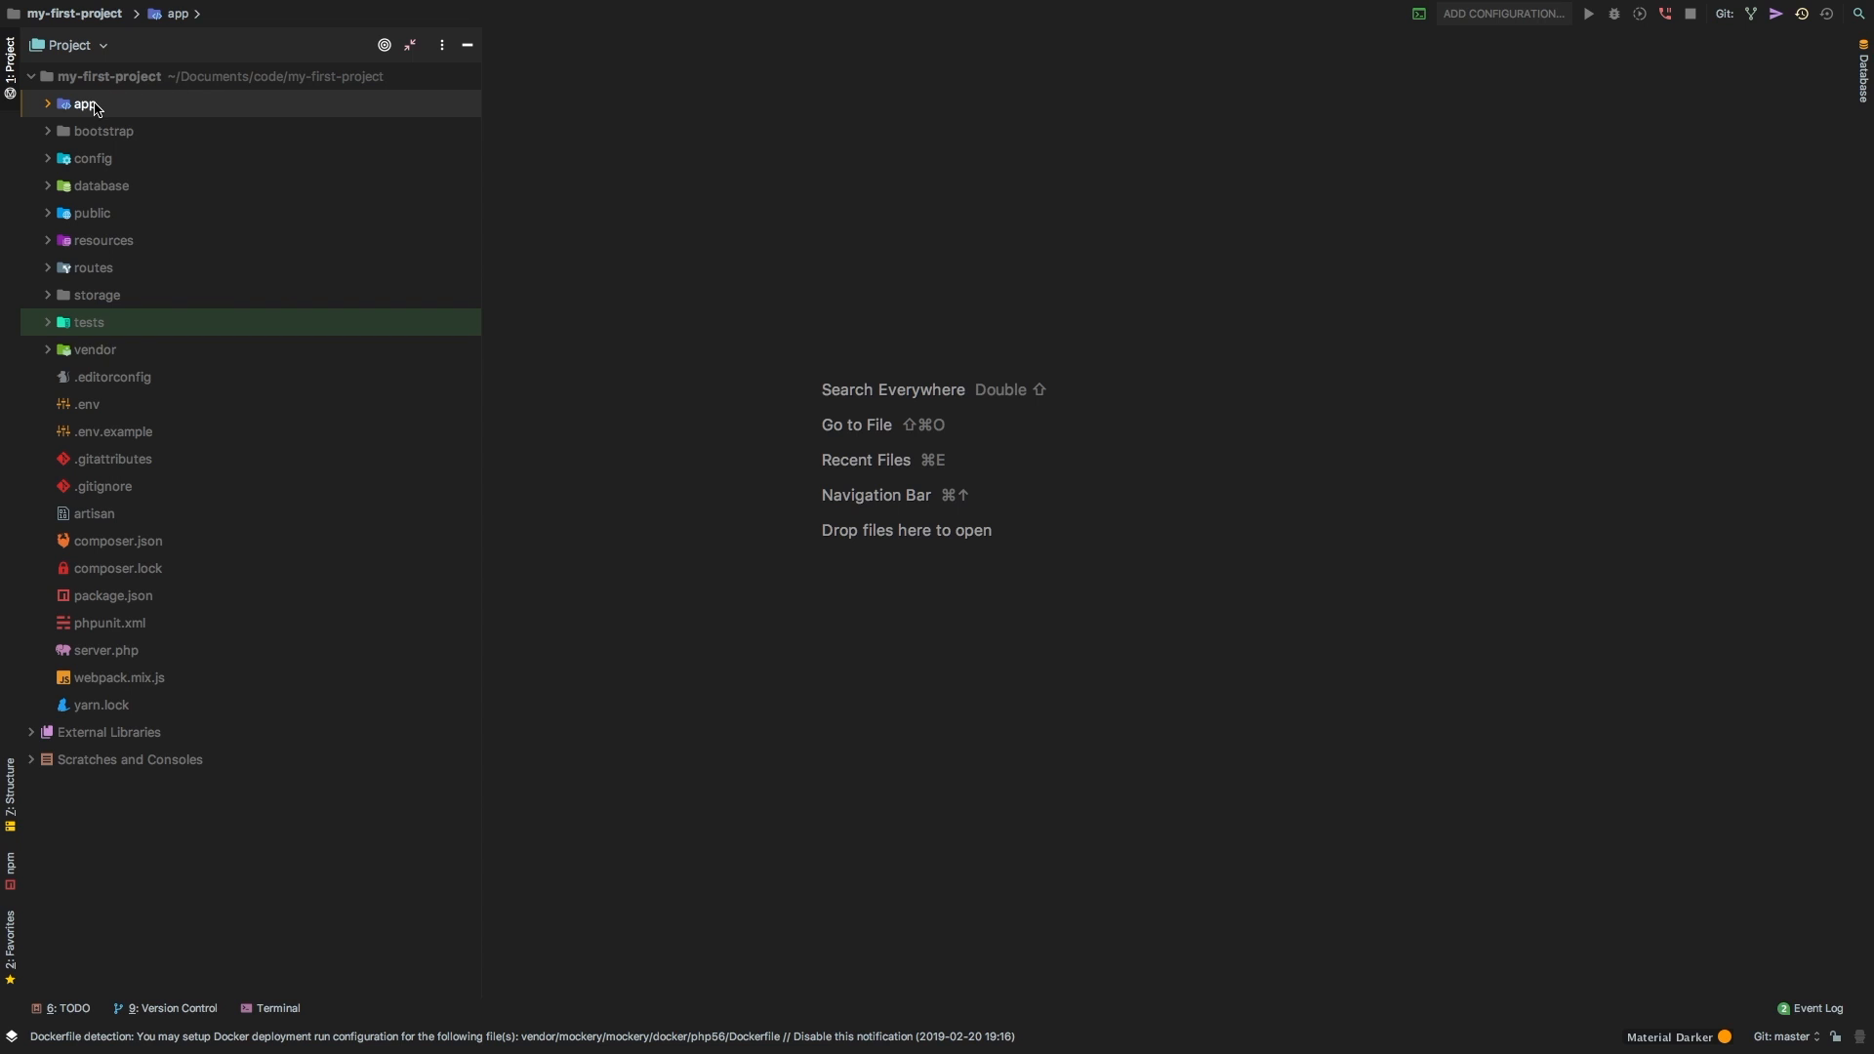
- Expand the app folder and open the Customer.php model
click(76, 104)
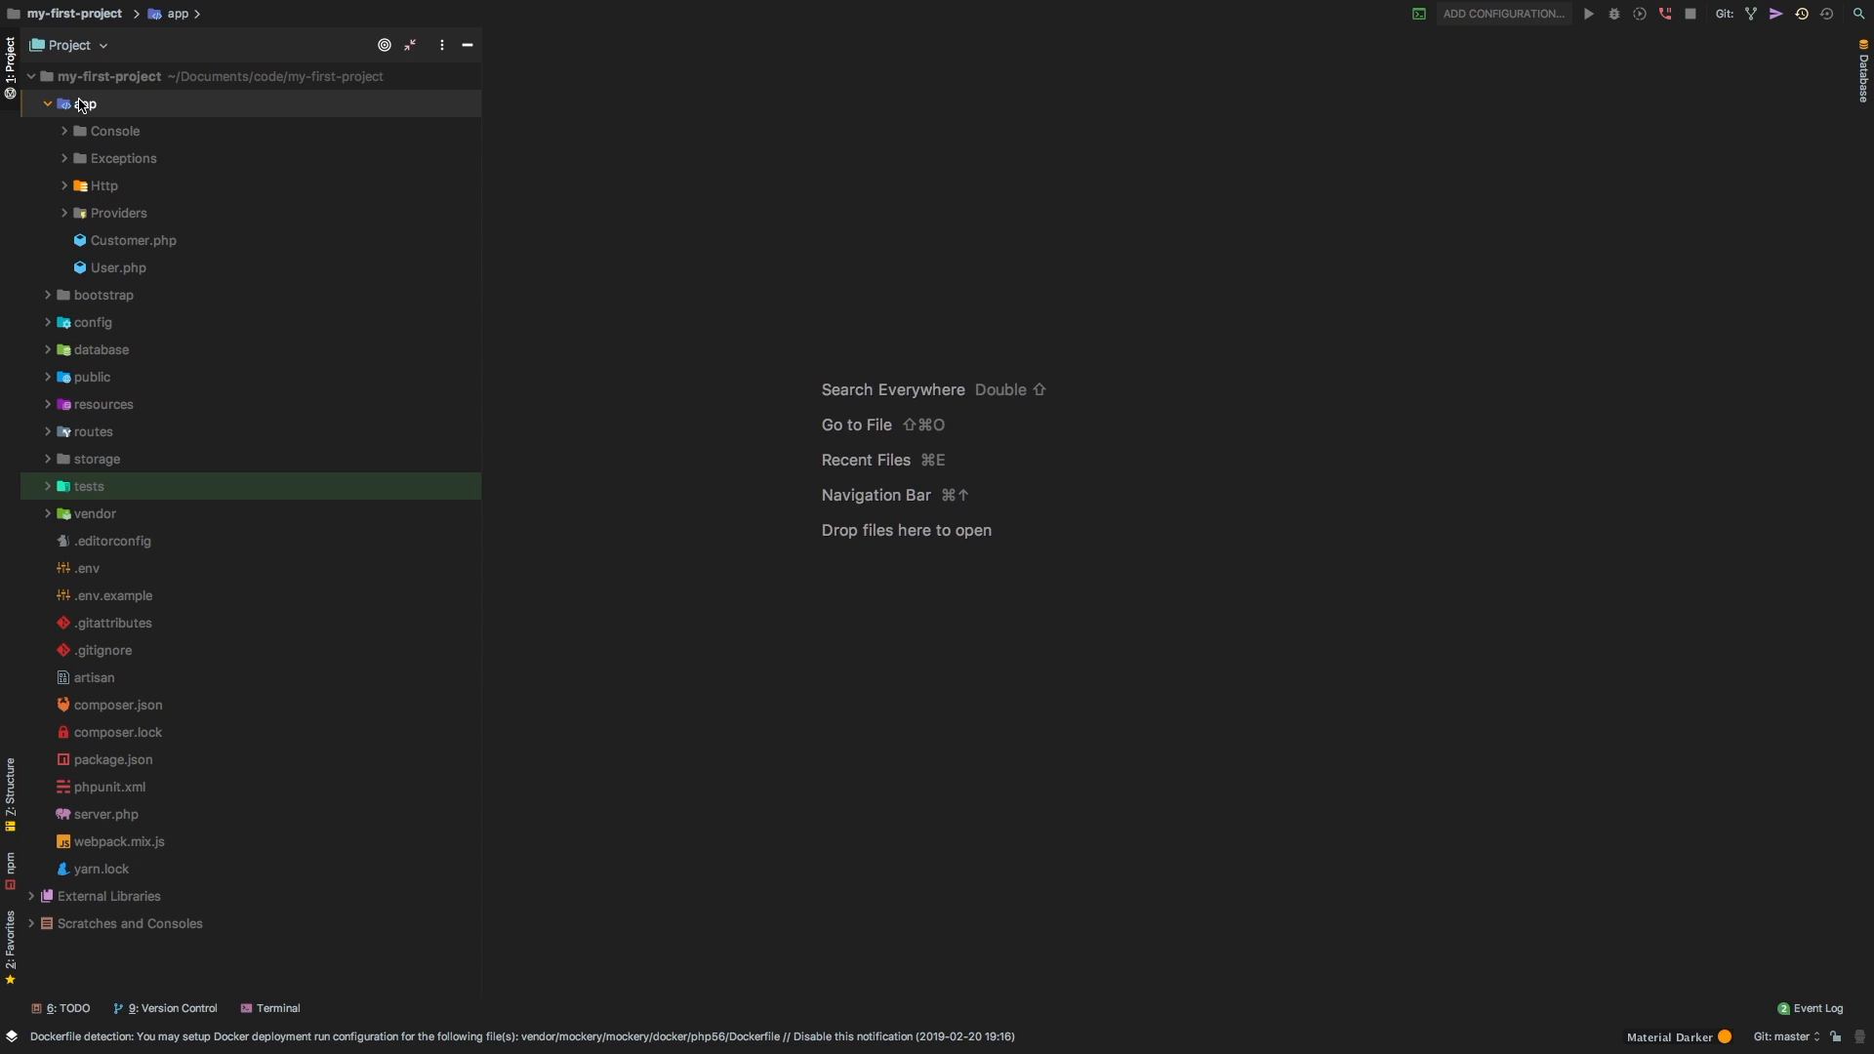
double_click(133, 240)
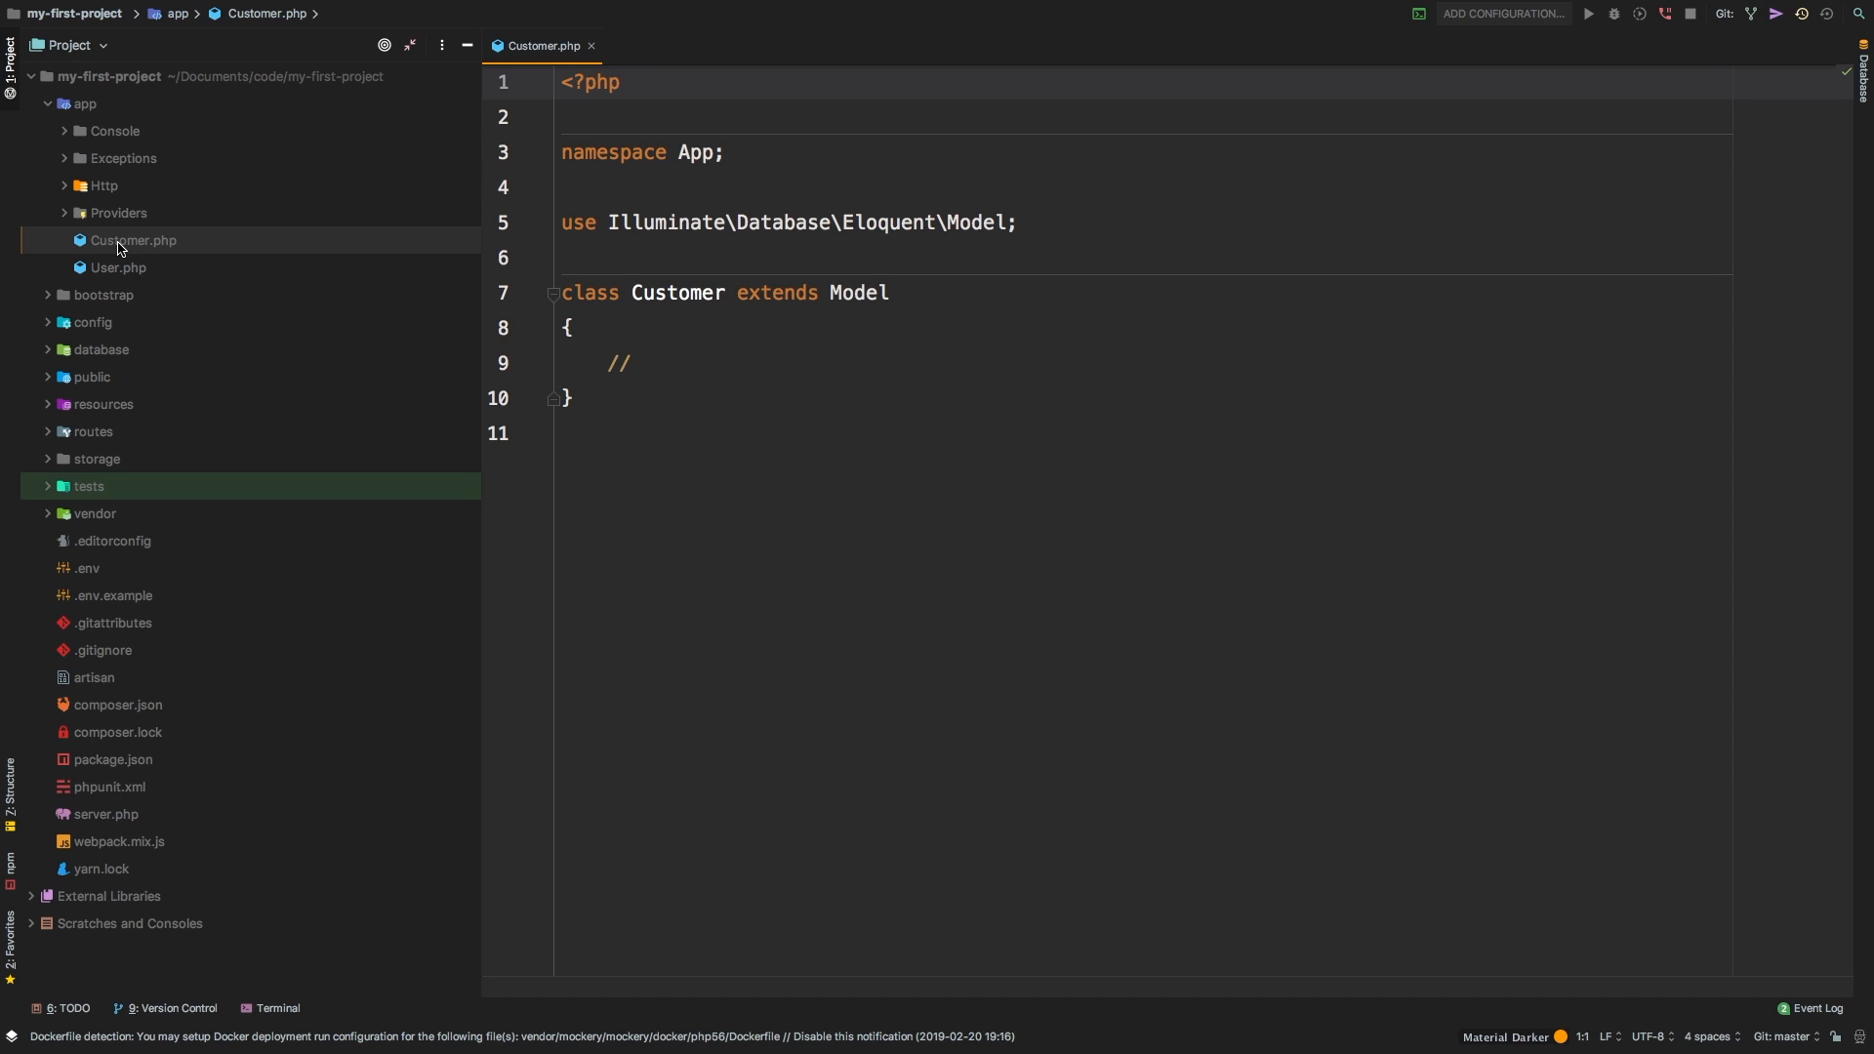
- Open CustomersController.php, review its Customer import, then return to Customer.php
text(customcon)
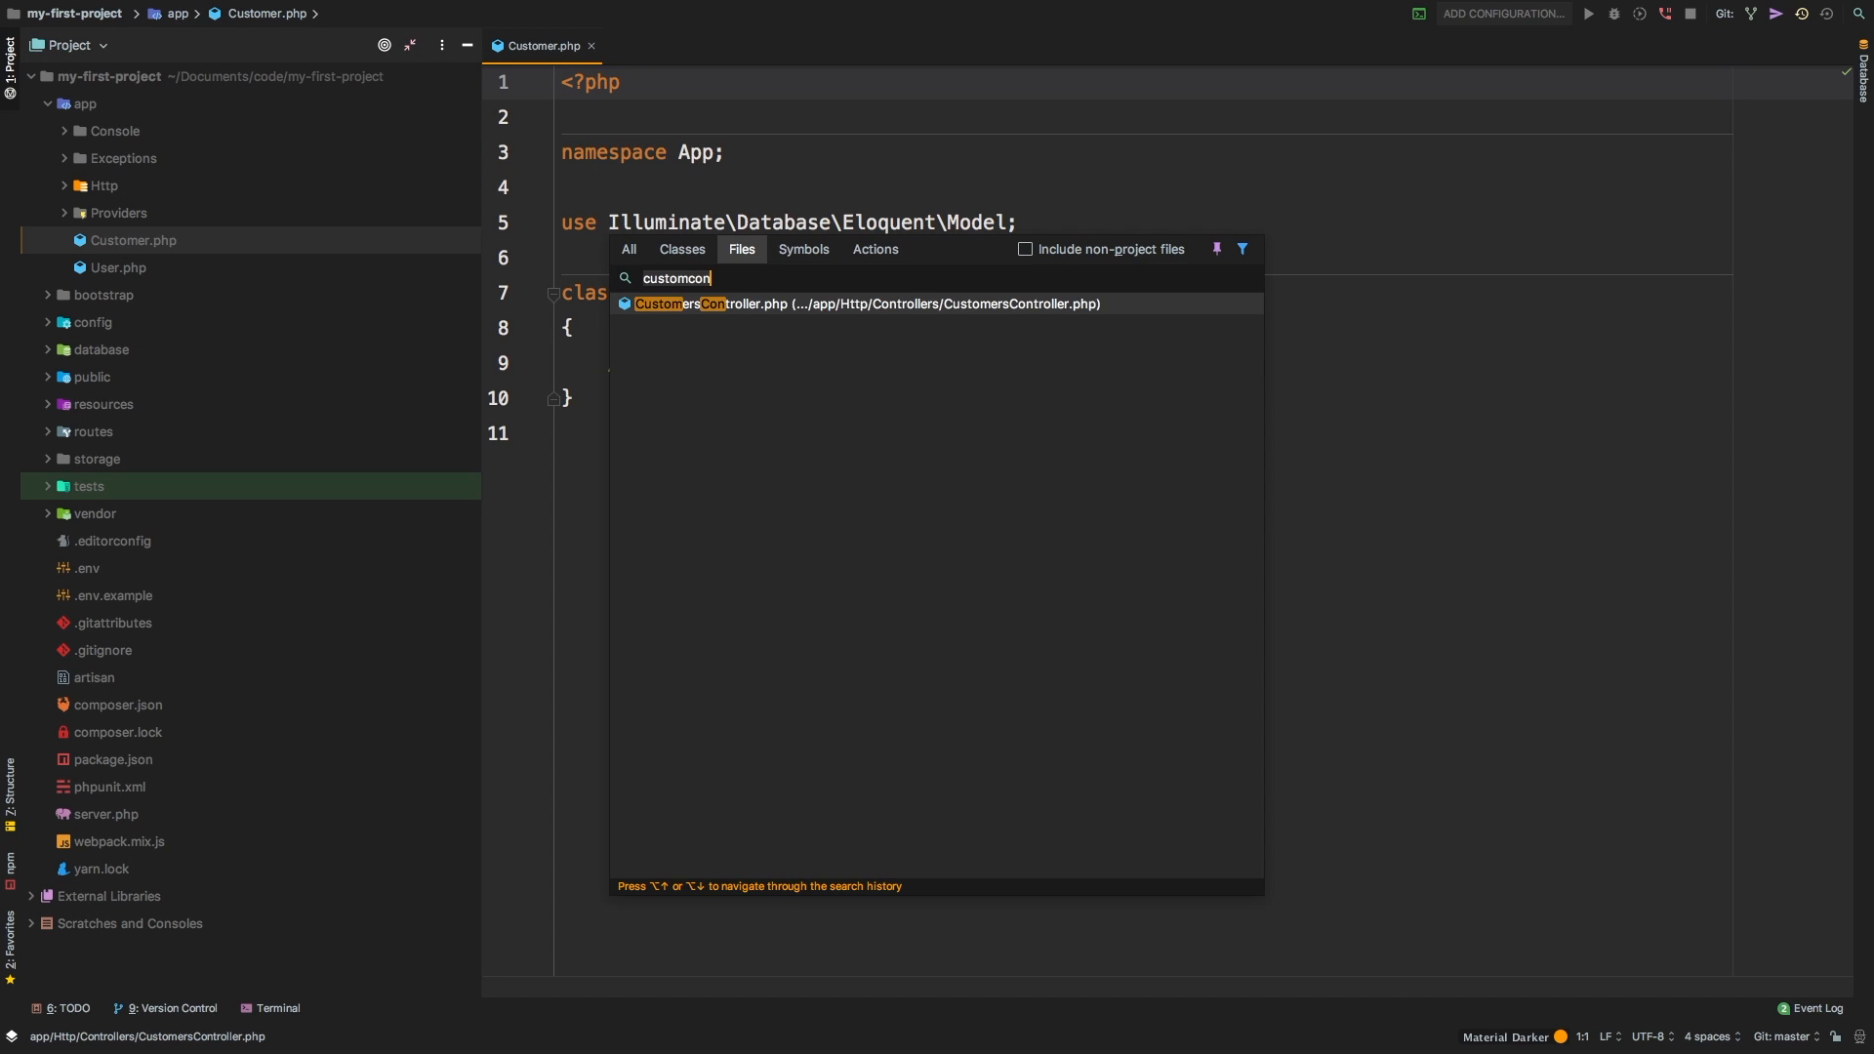
click(810, 304)
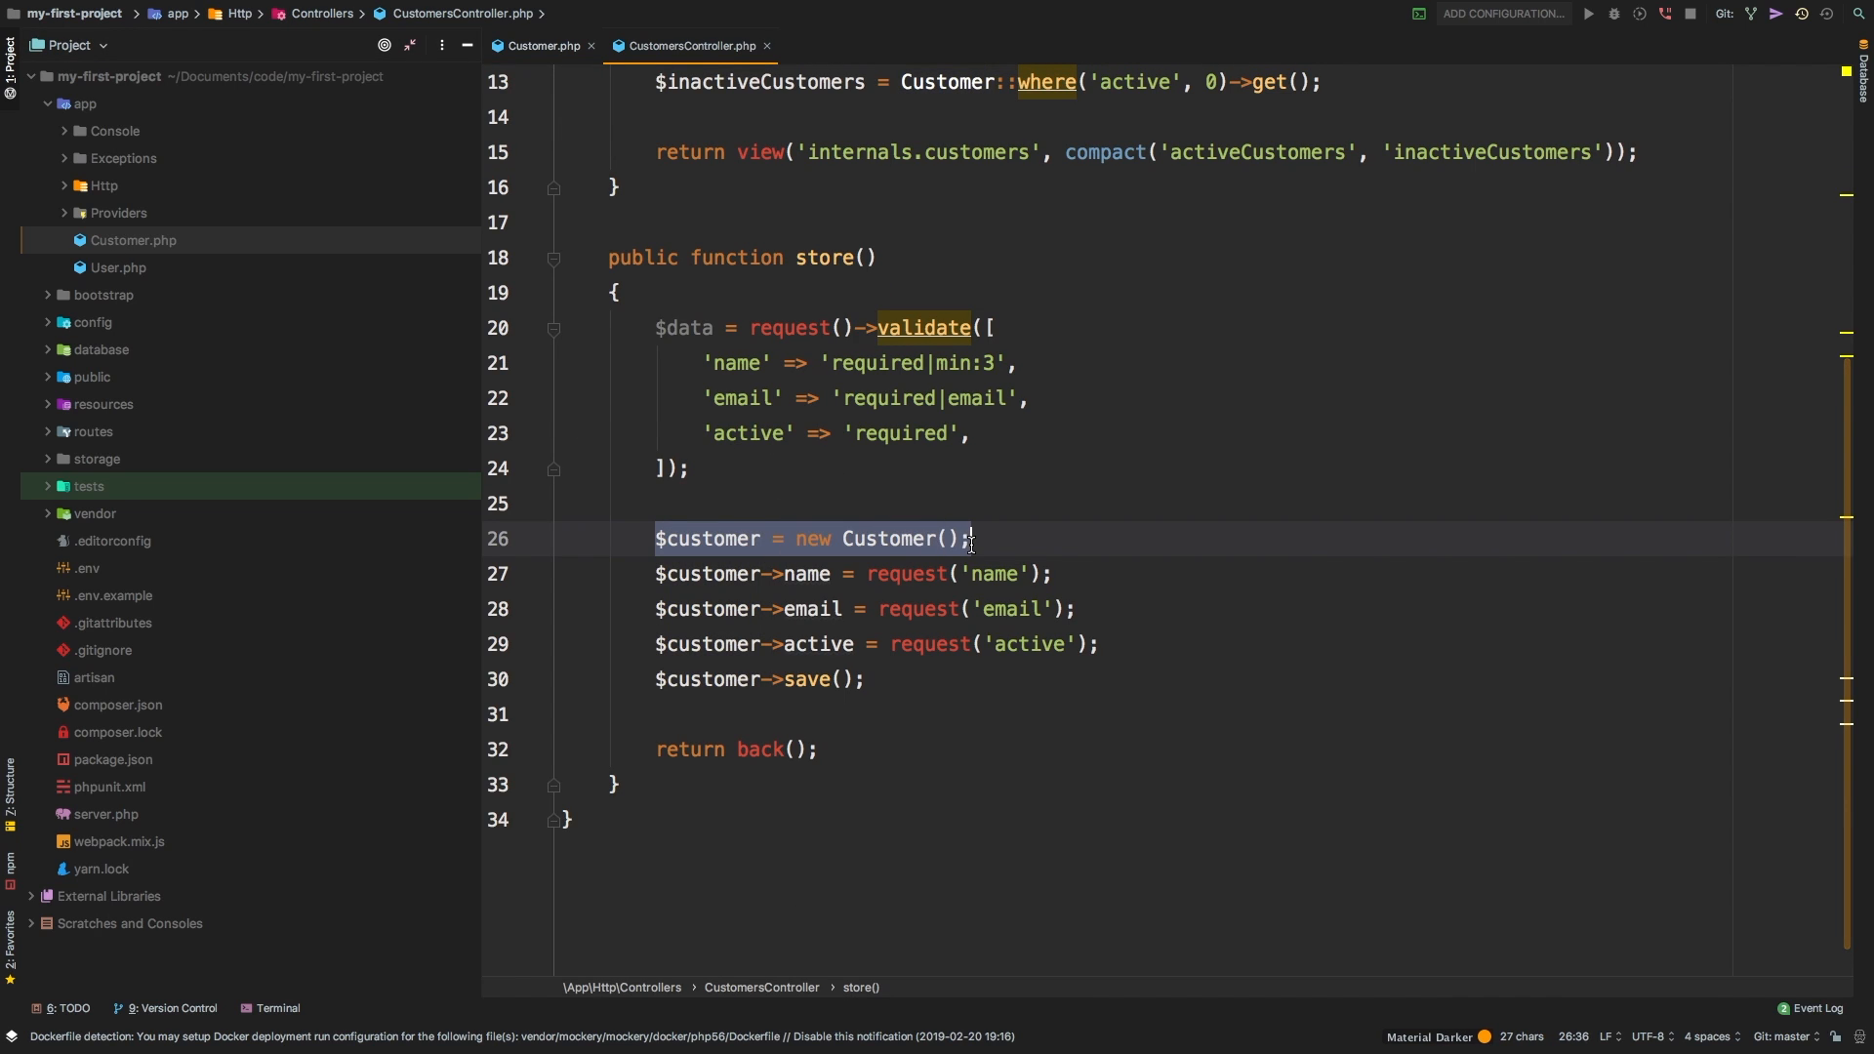
click(903, 539)
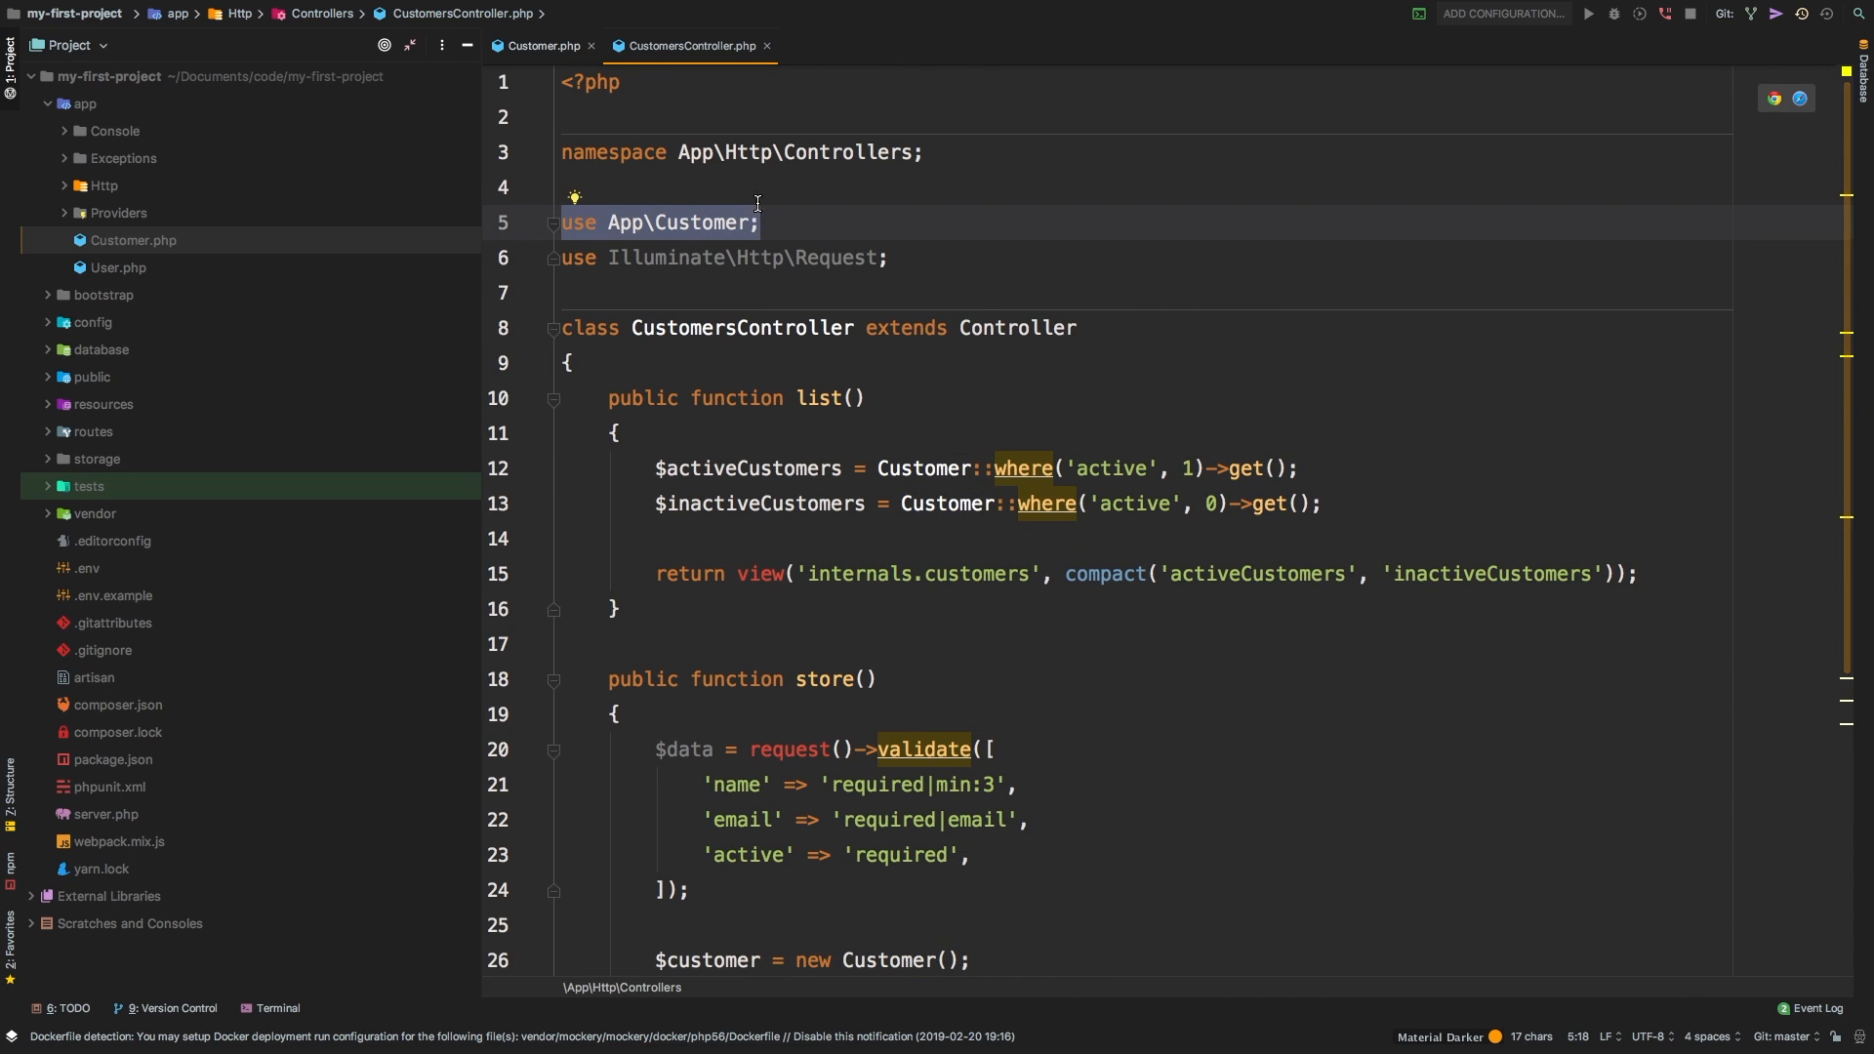
click(543, 46)
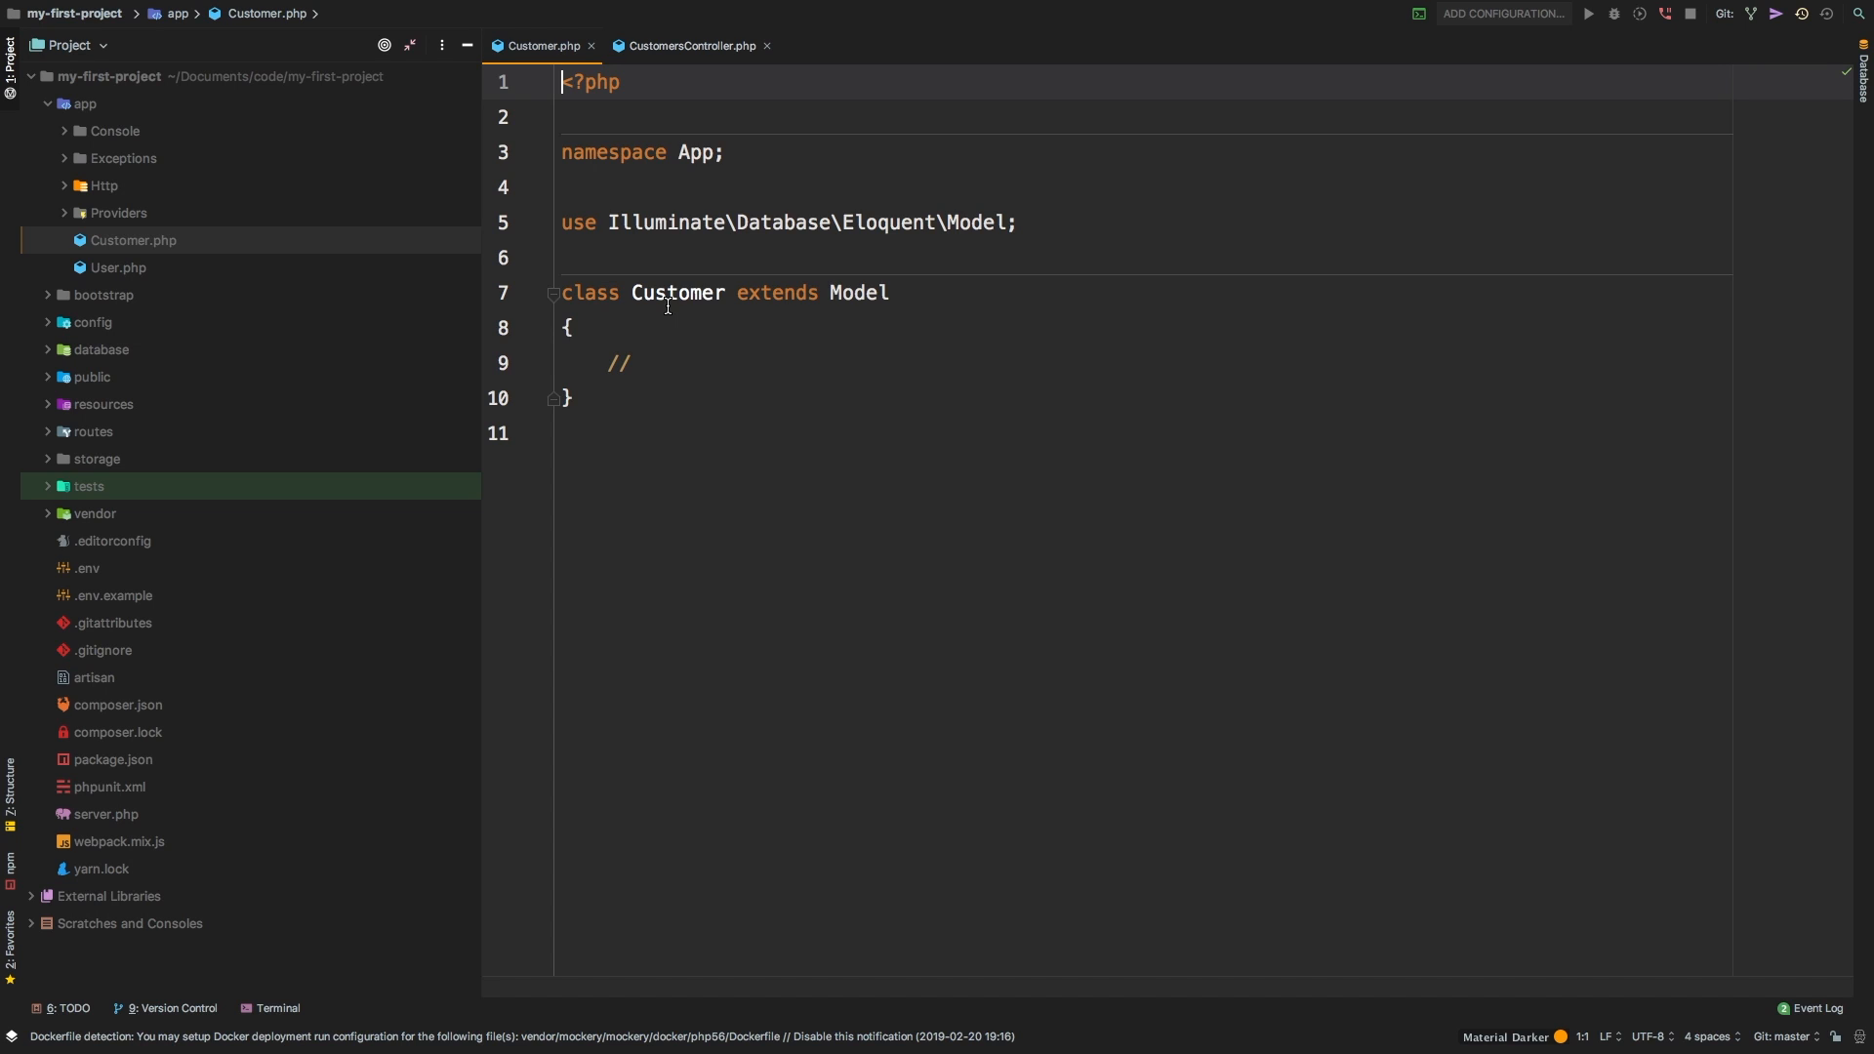
mouse_move(768, 292)
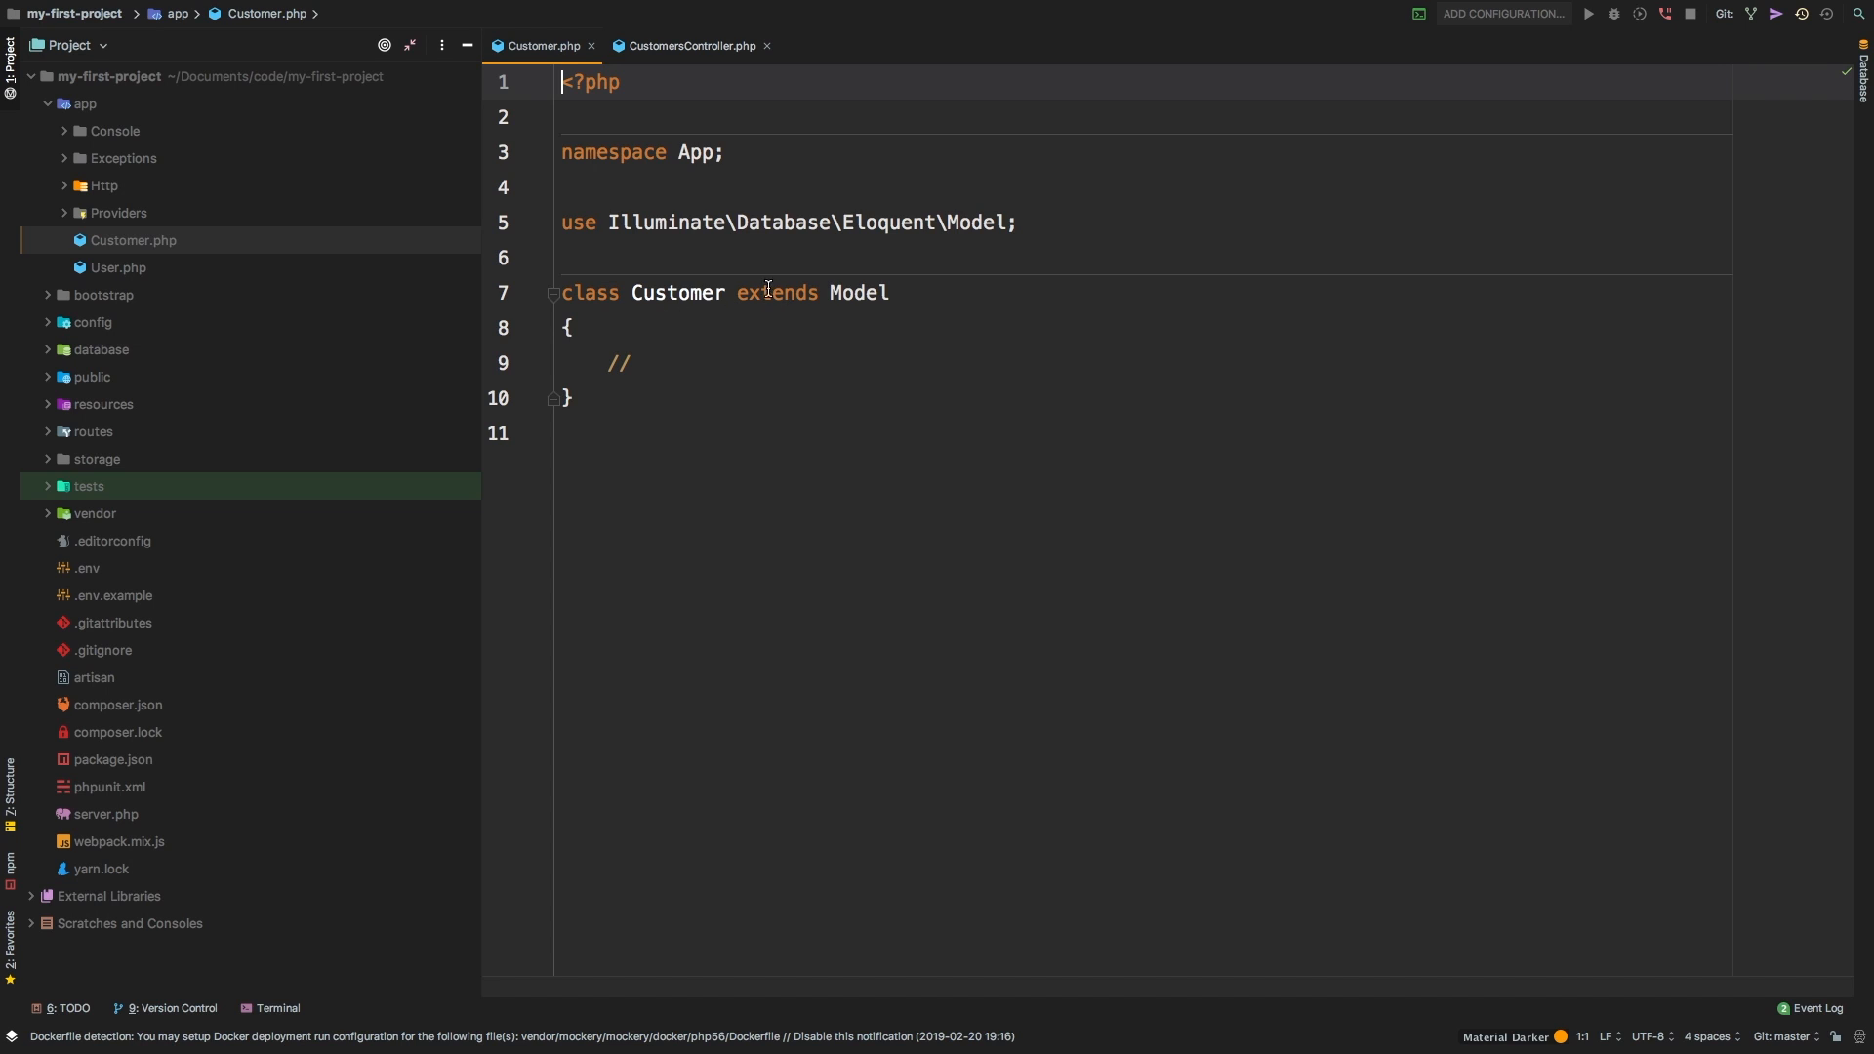
click(888, 293)
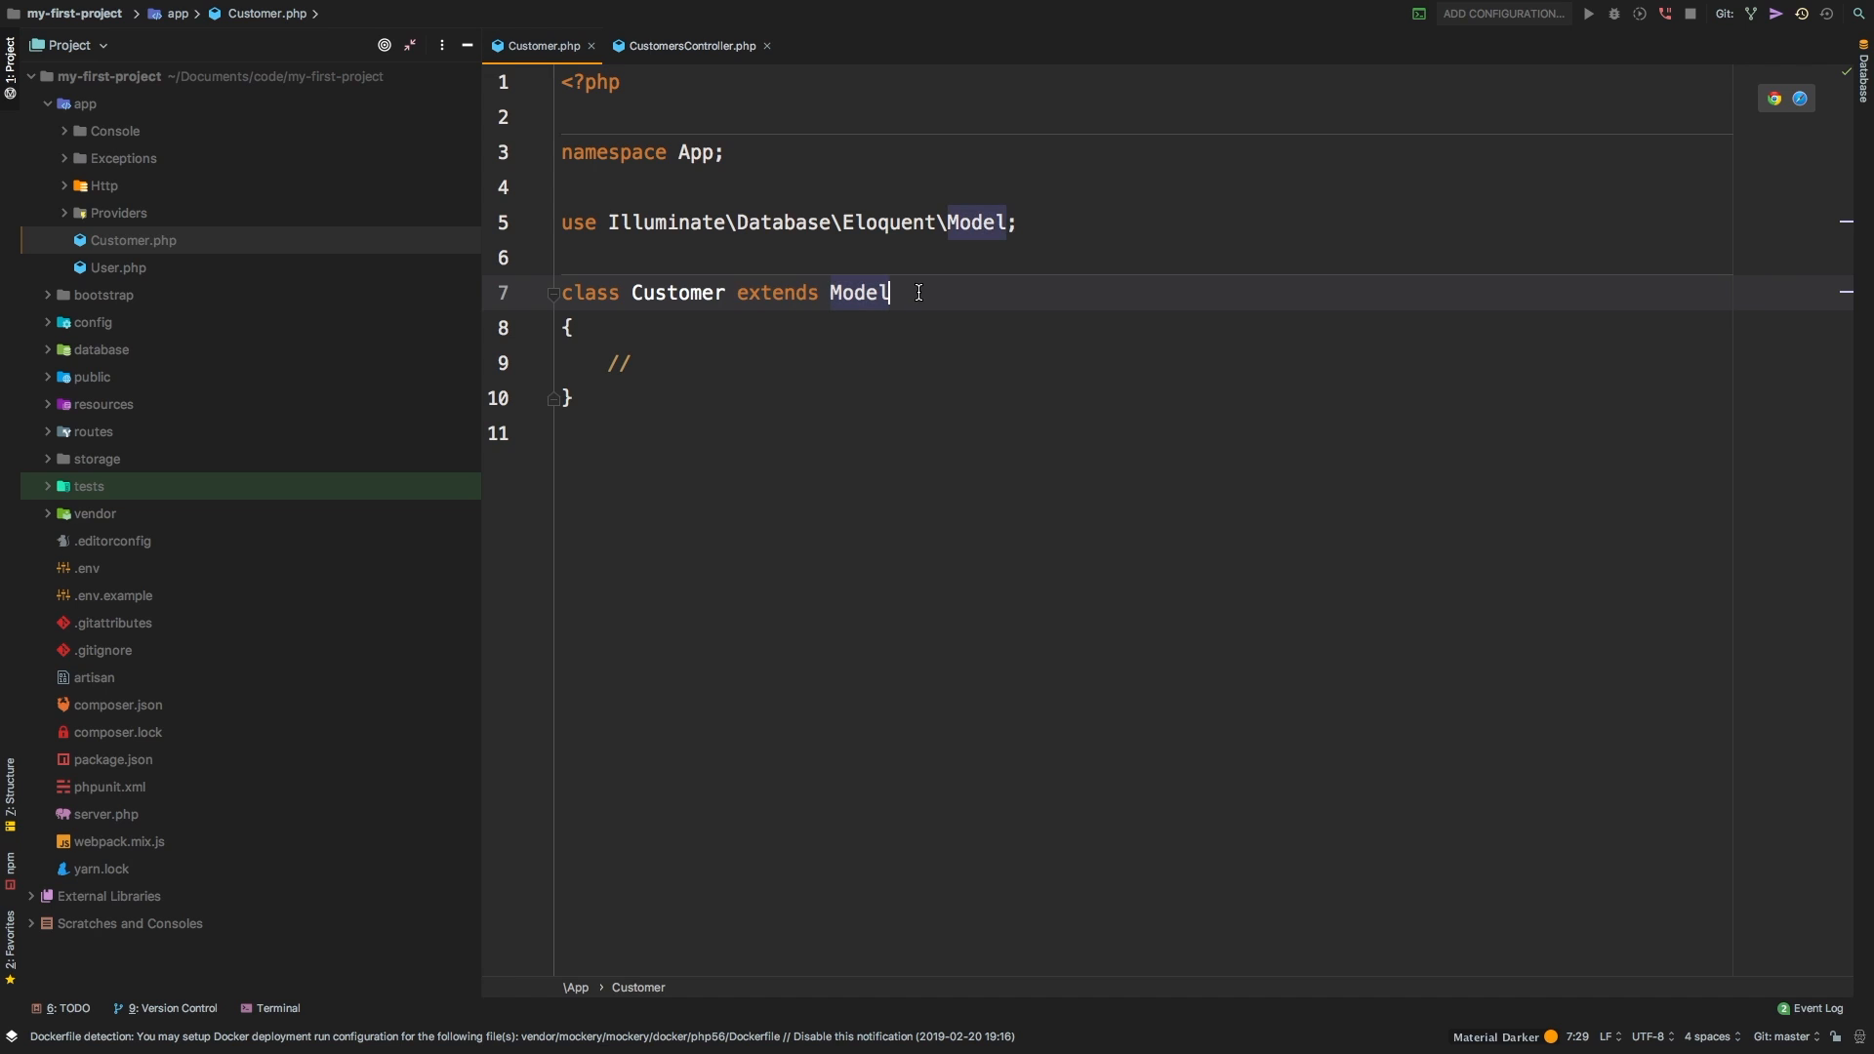
click(858, 292)
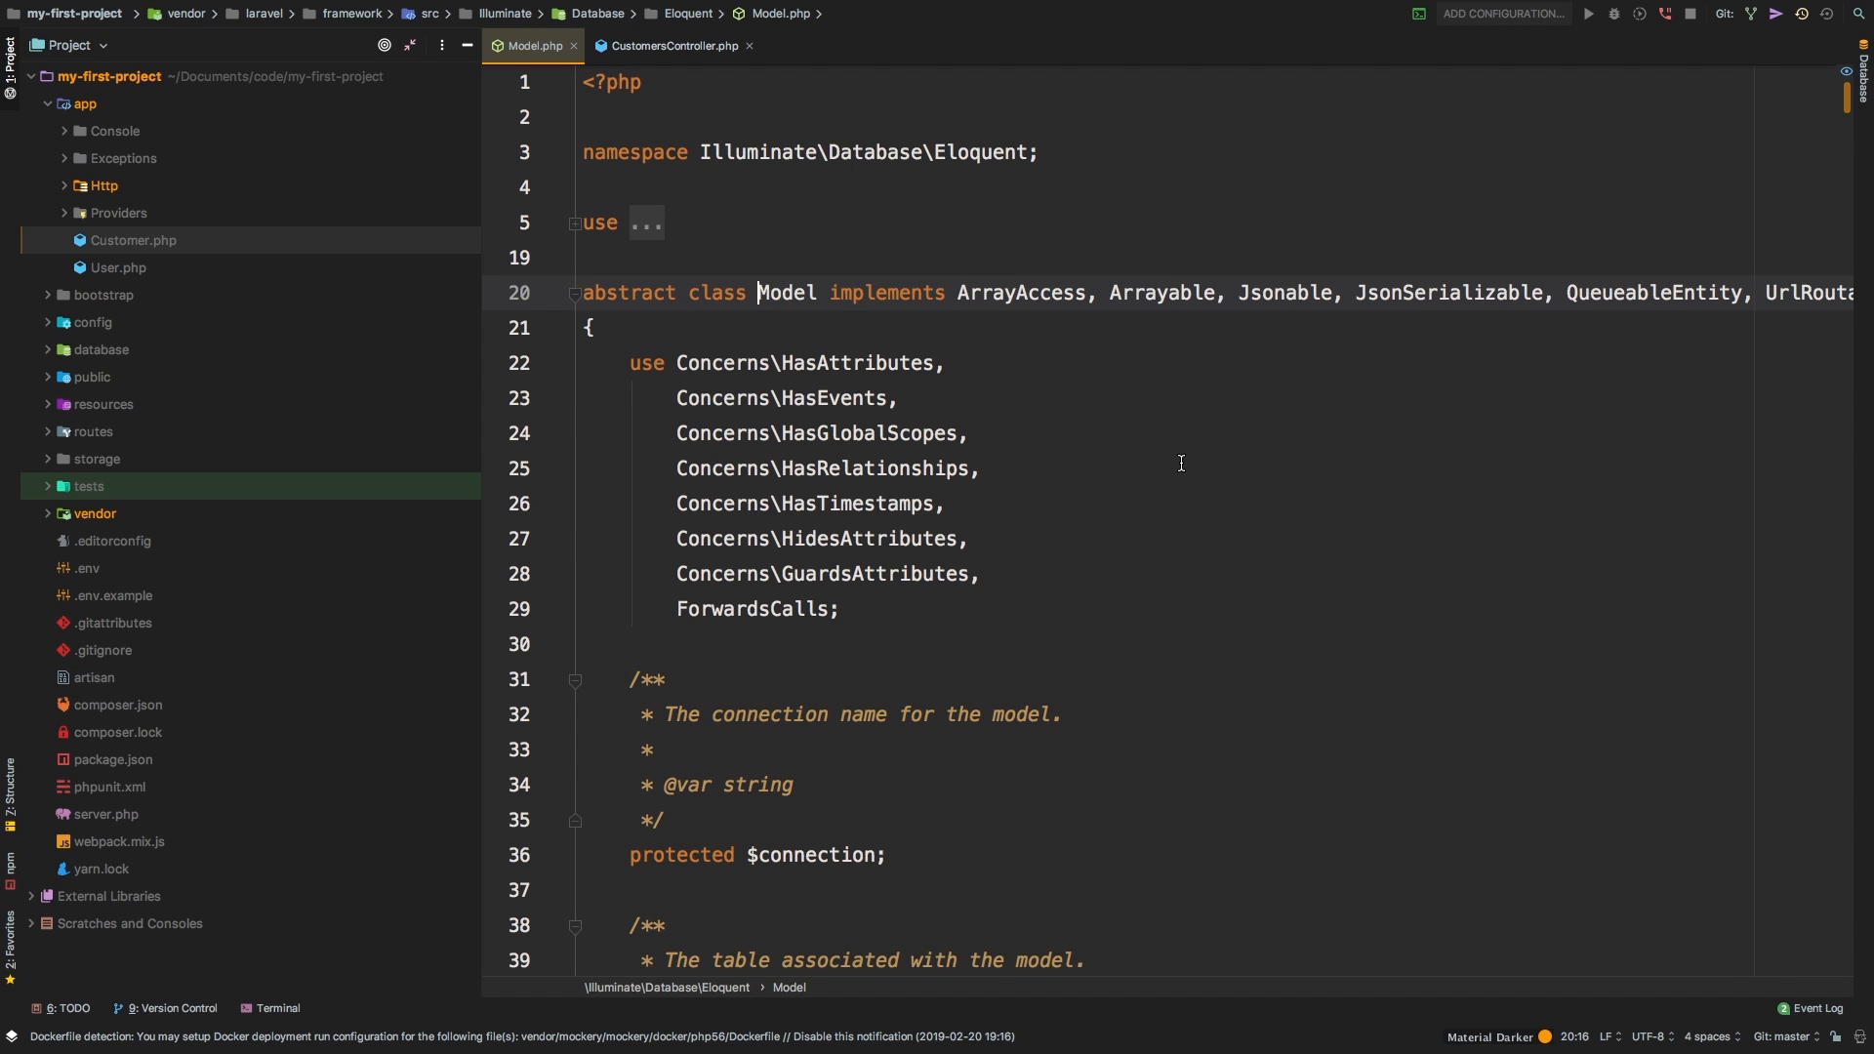
scroll(down, 3)
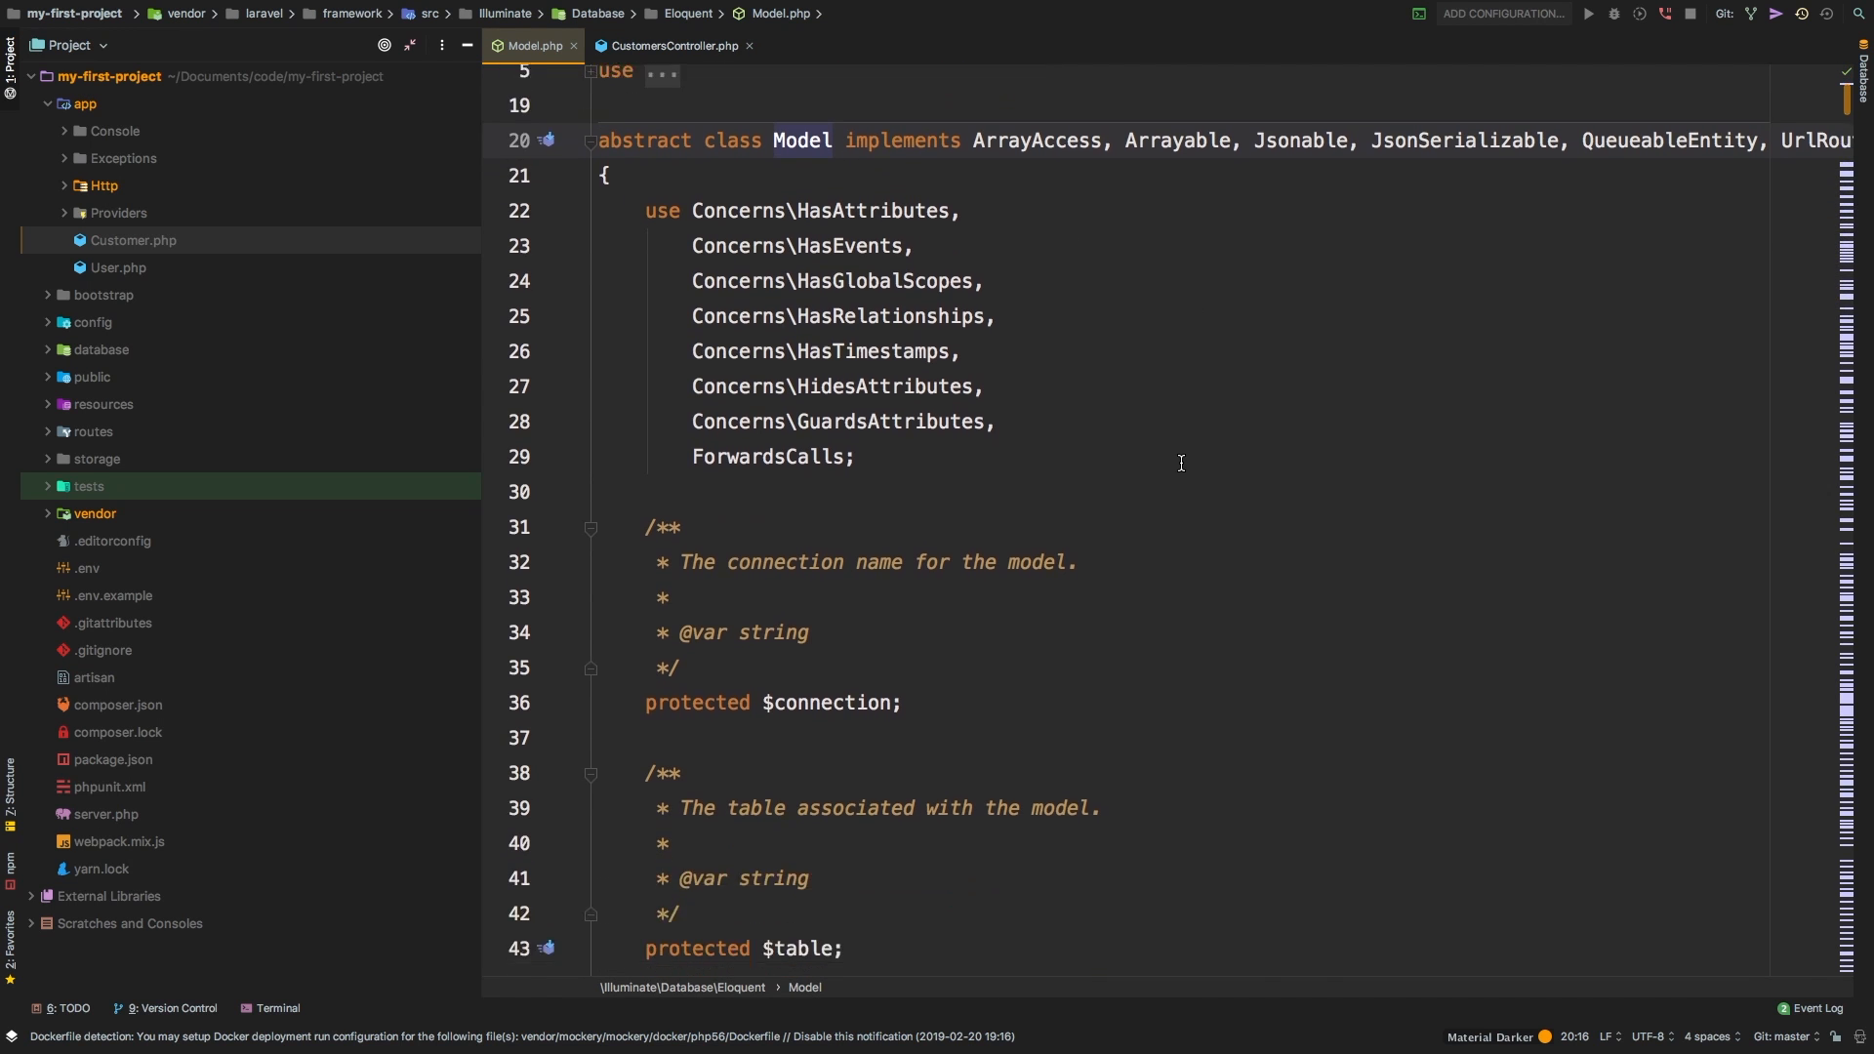
scroll(down, 3)
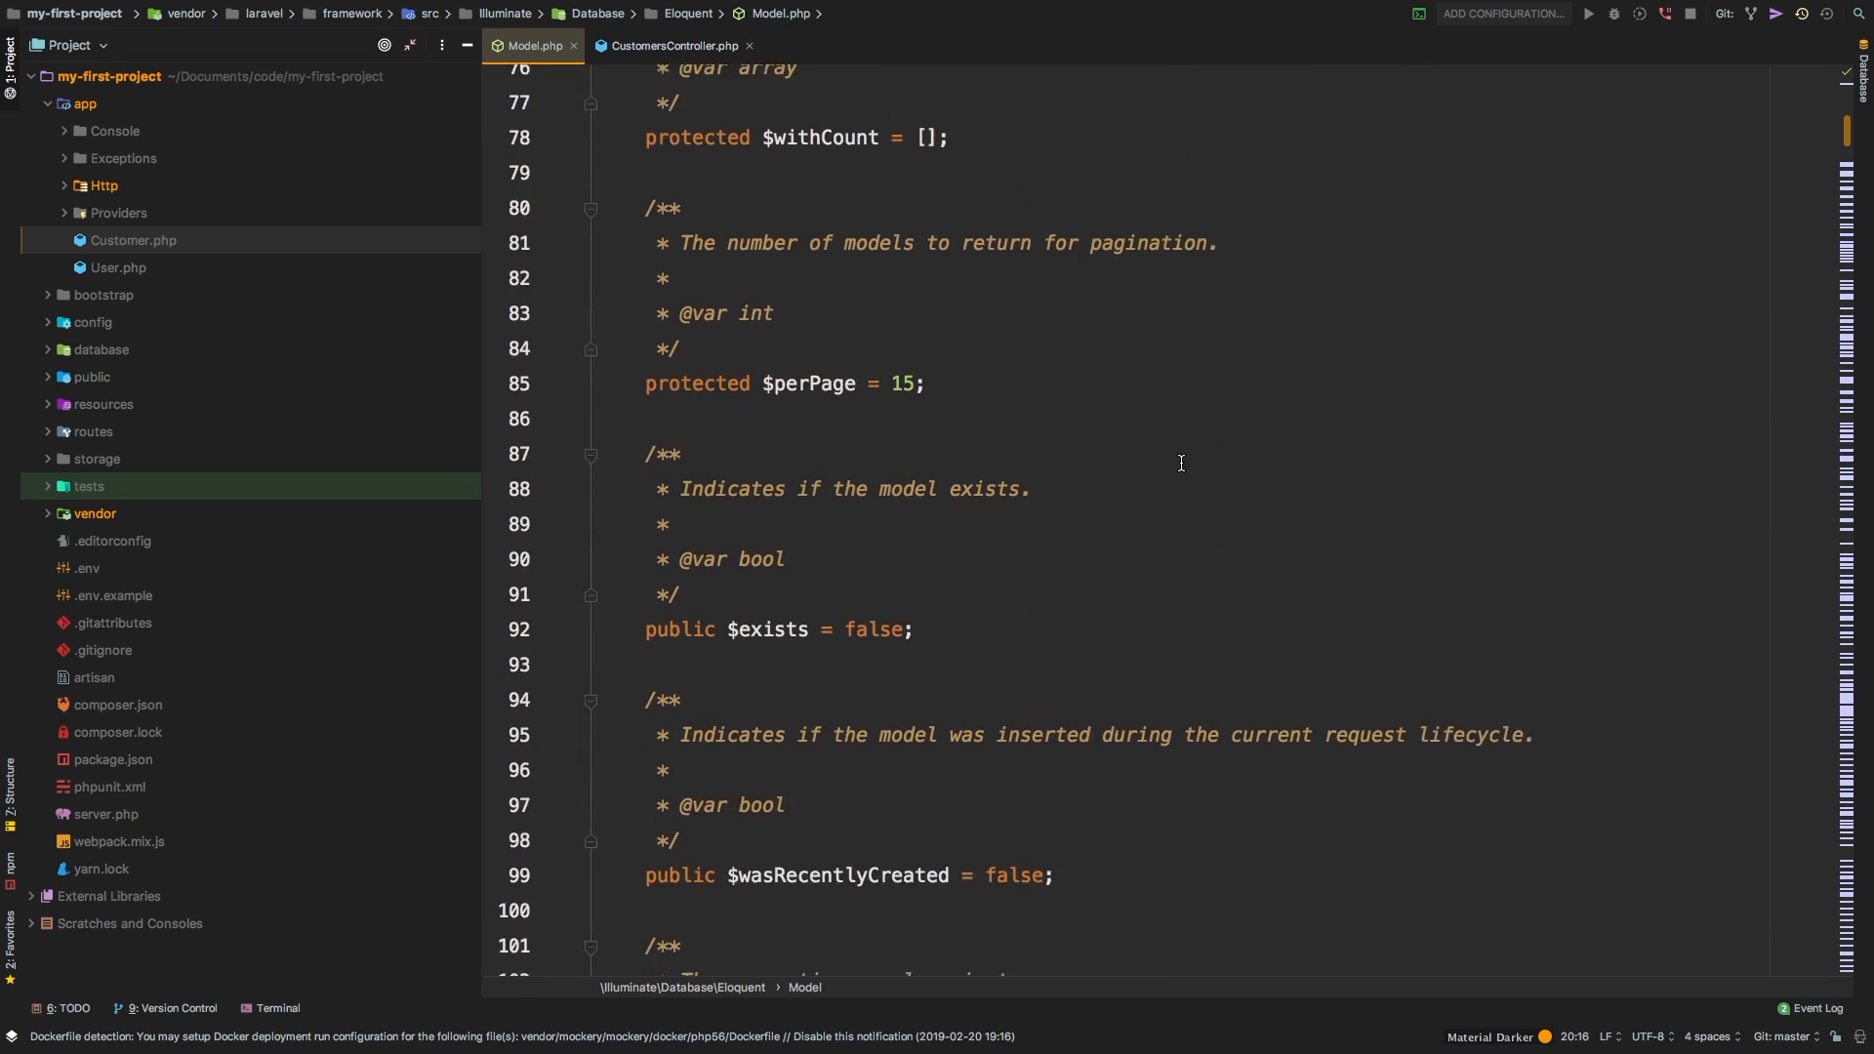
scroll(down, 3)
text(function all)
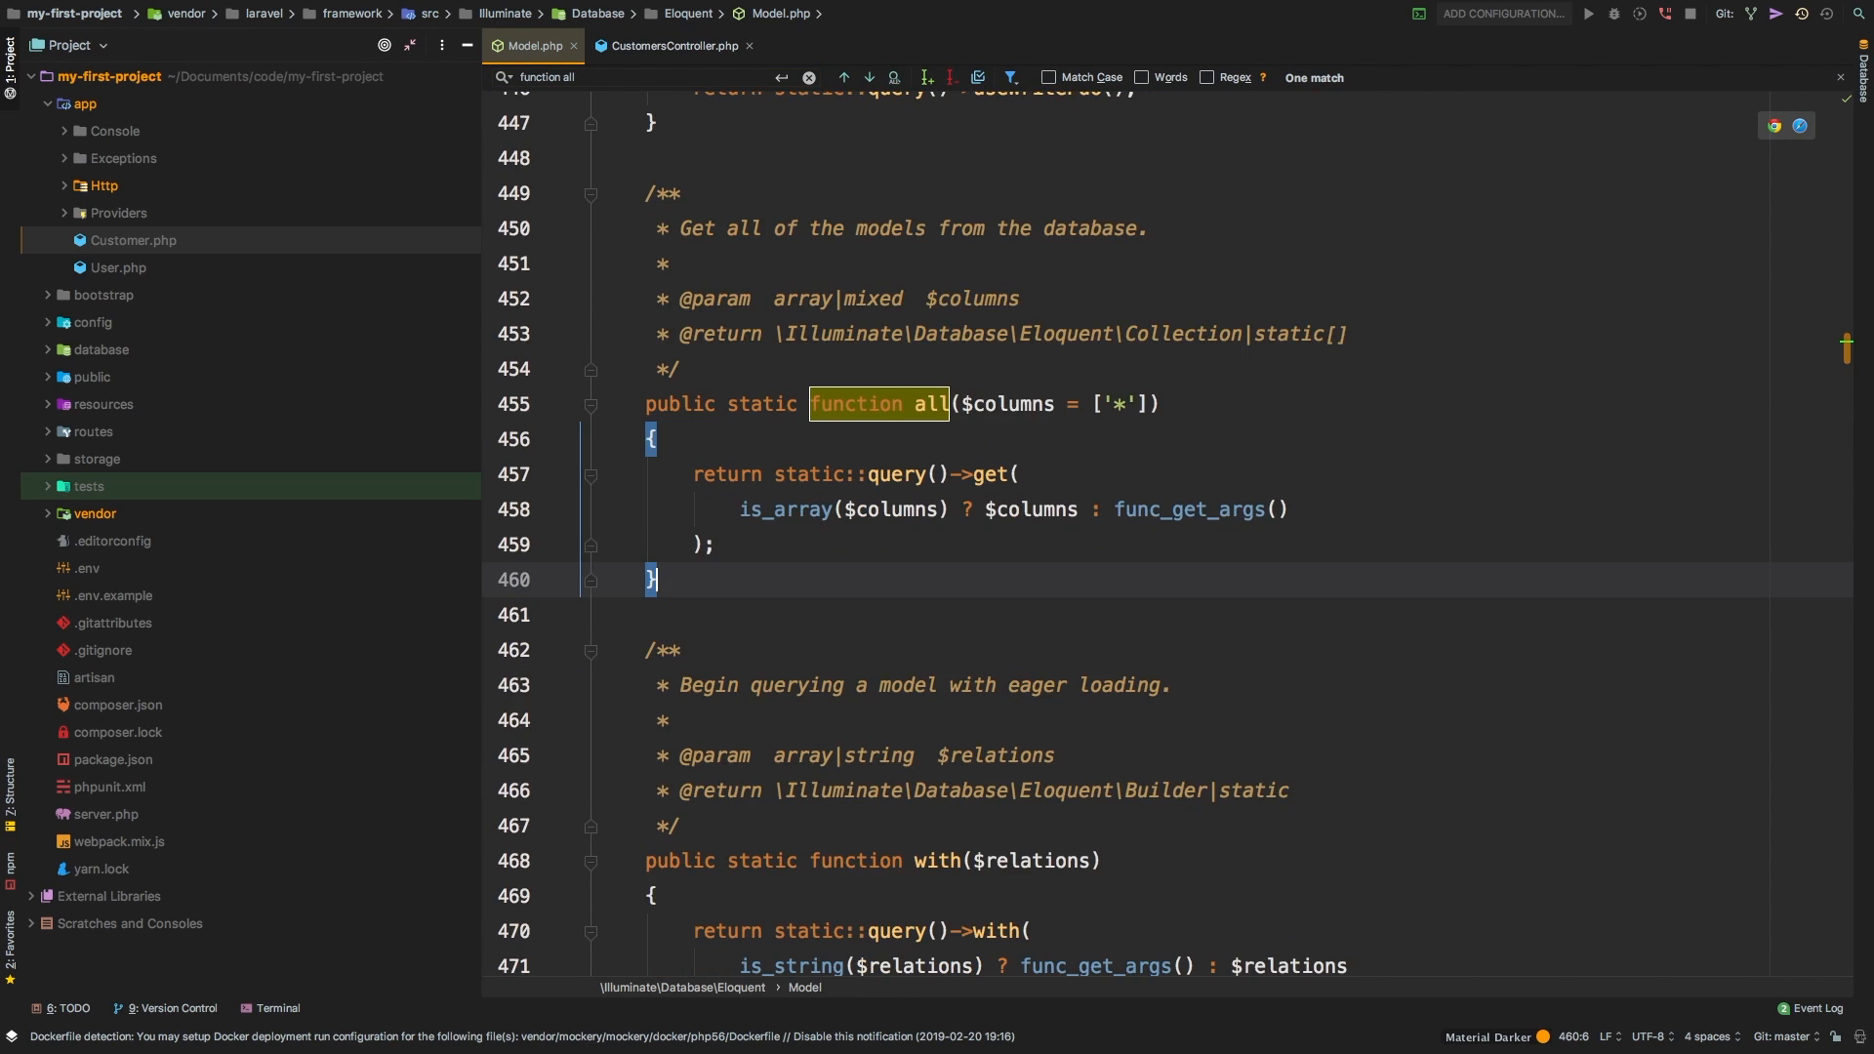
click(133, 240)
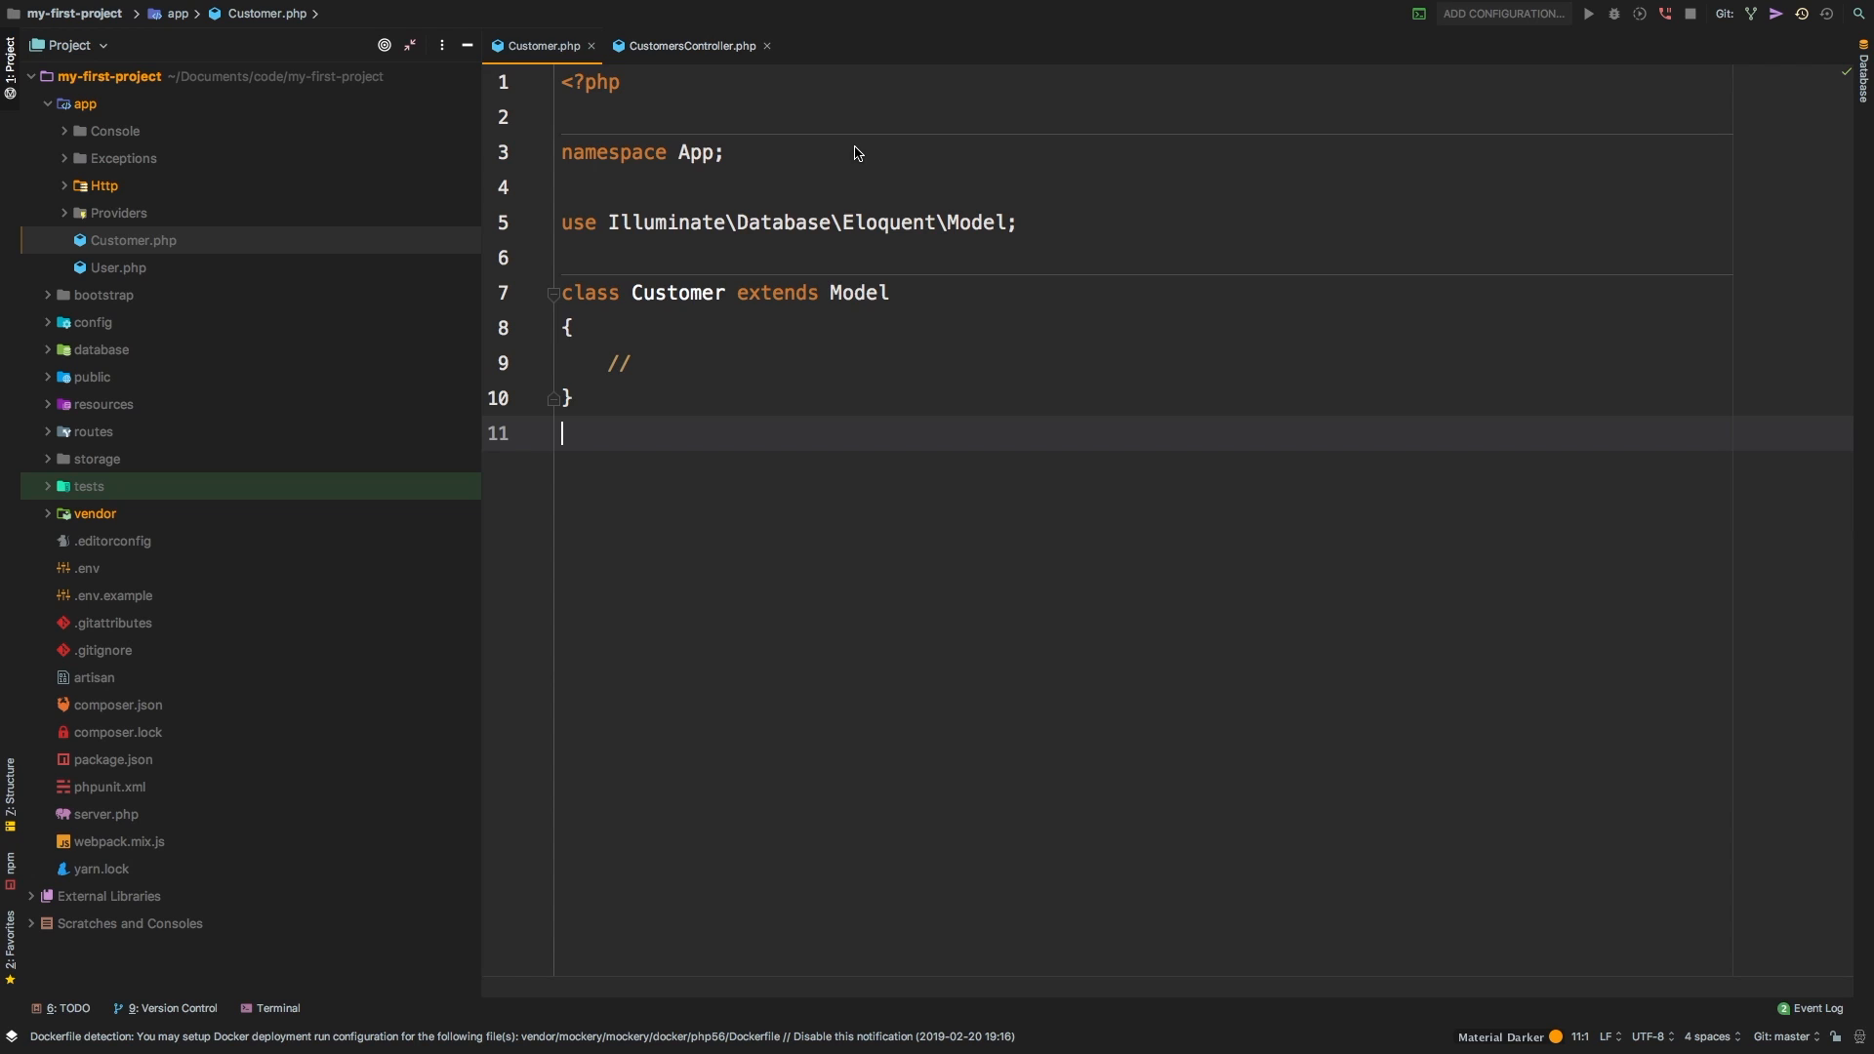
mouse_move(698, 162)
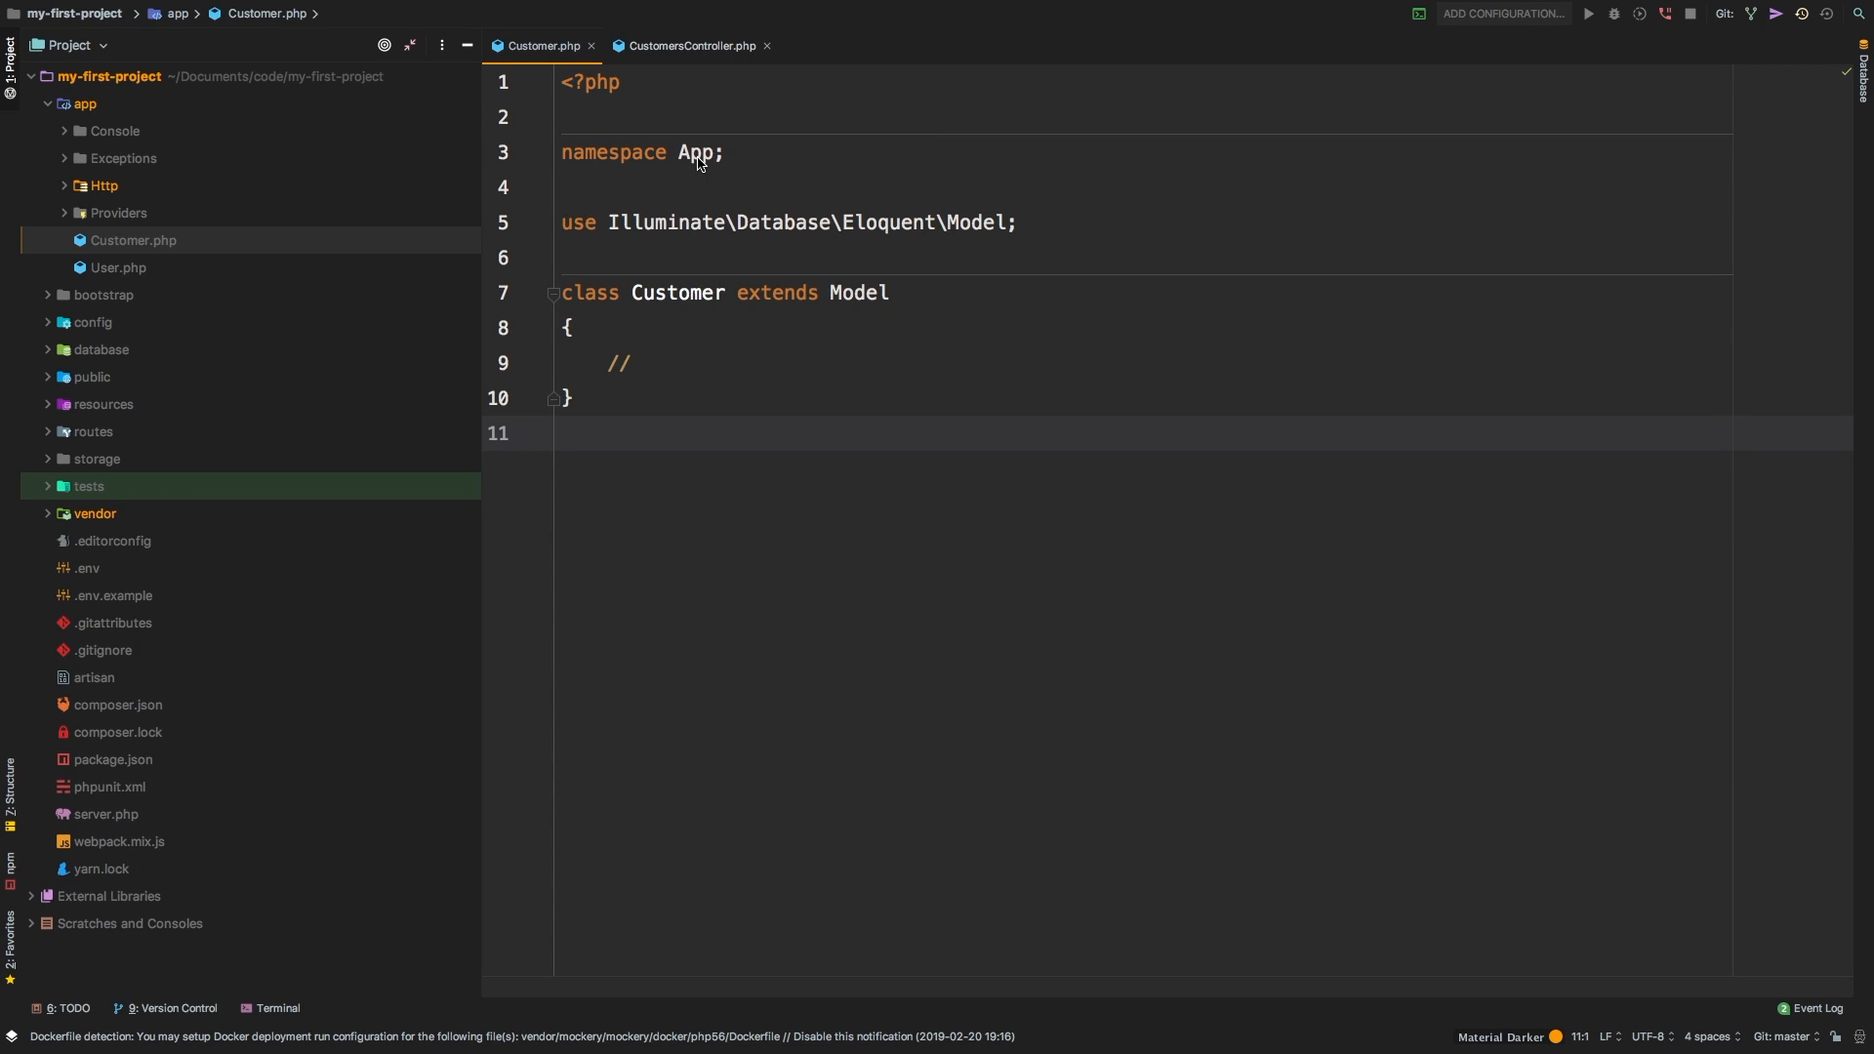
- Switch to CustomersController.php to view list()'s active and inactive customer queries
click(694, 46)
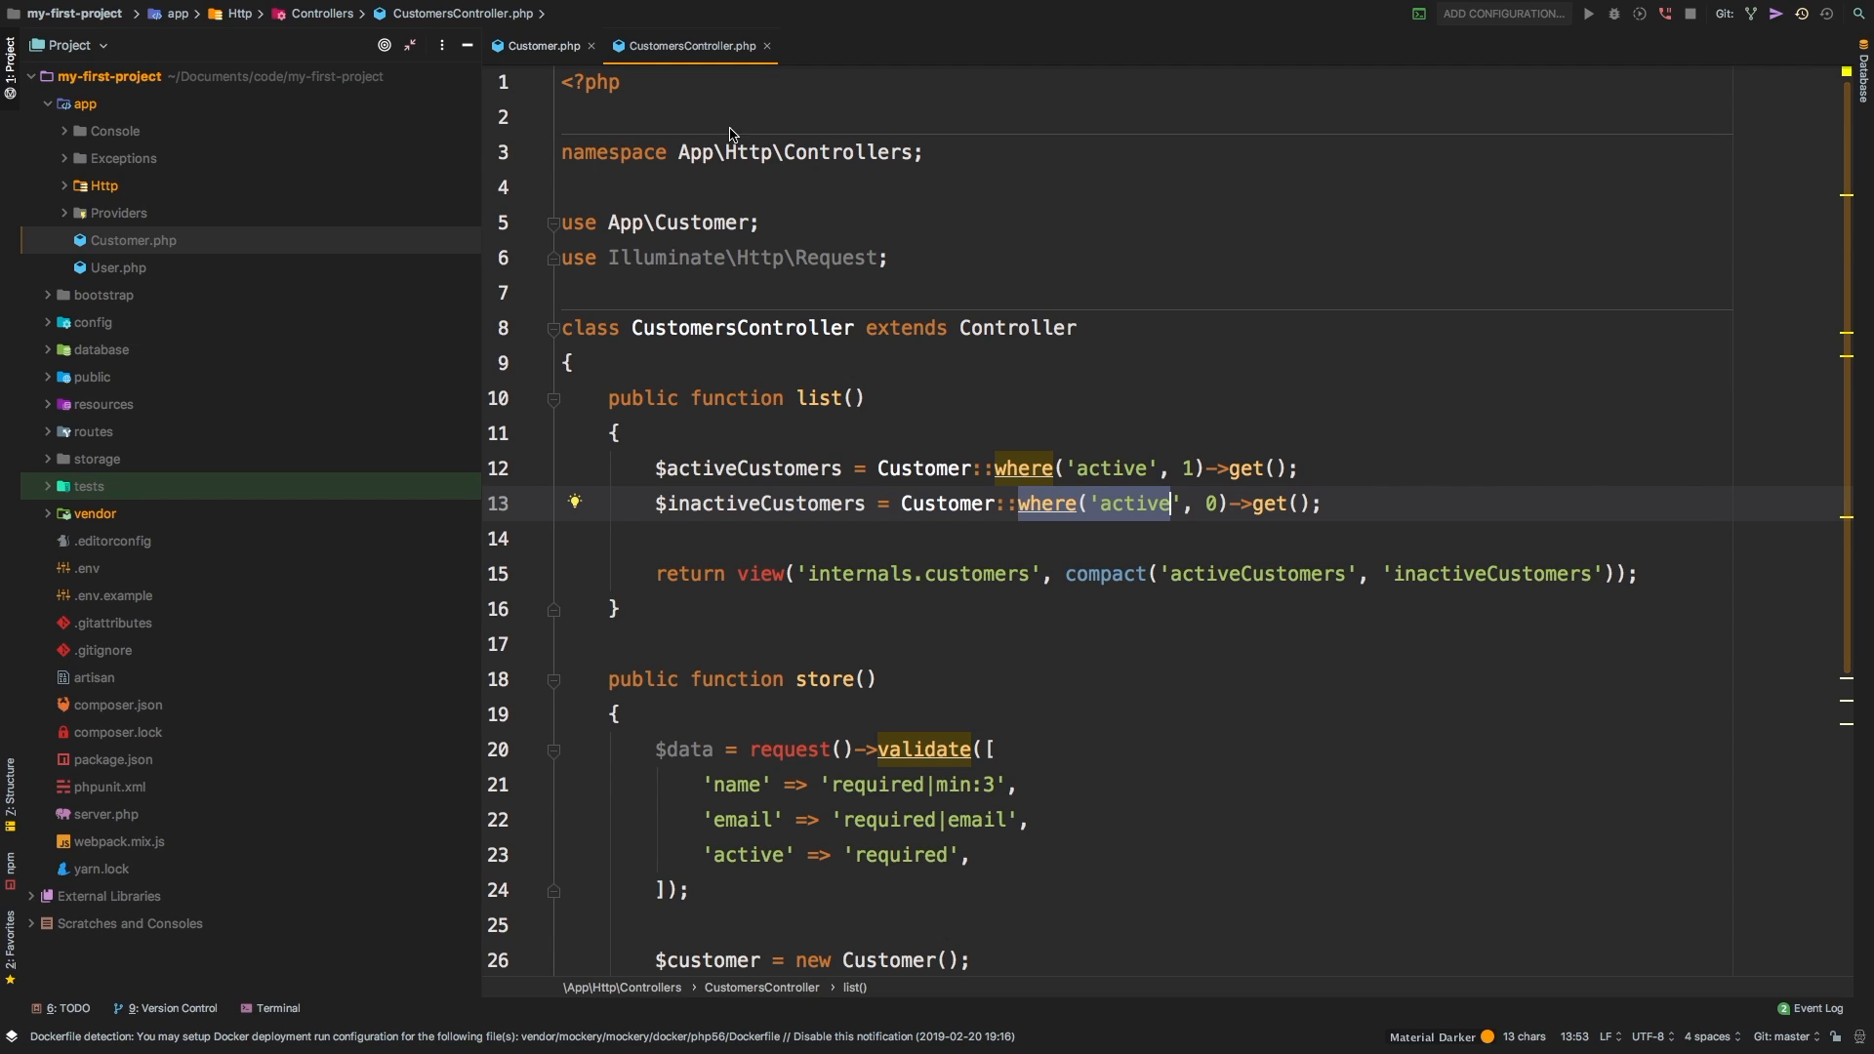
- In Customer.php, write public function scopeActive($query) with a body starting return $query->
click(543, 46)
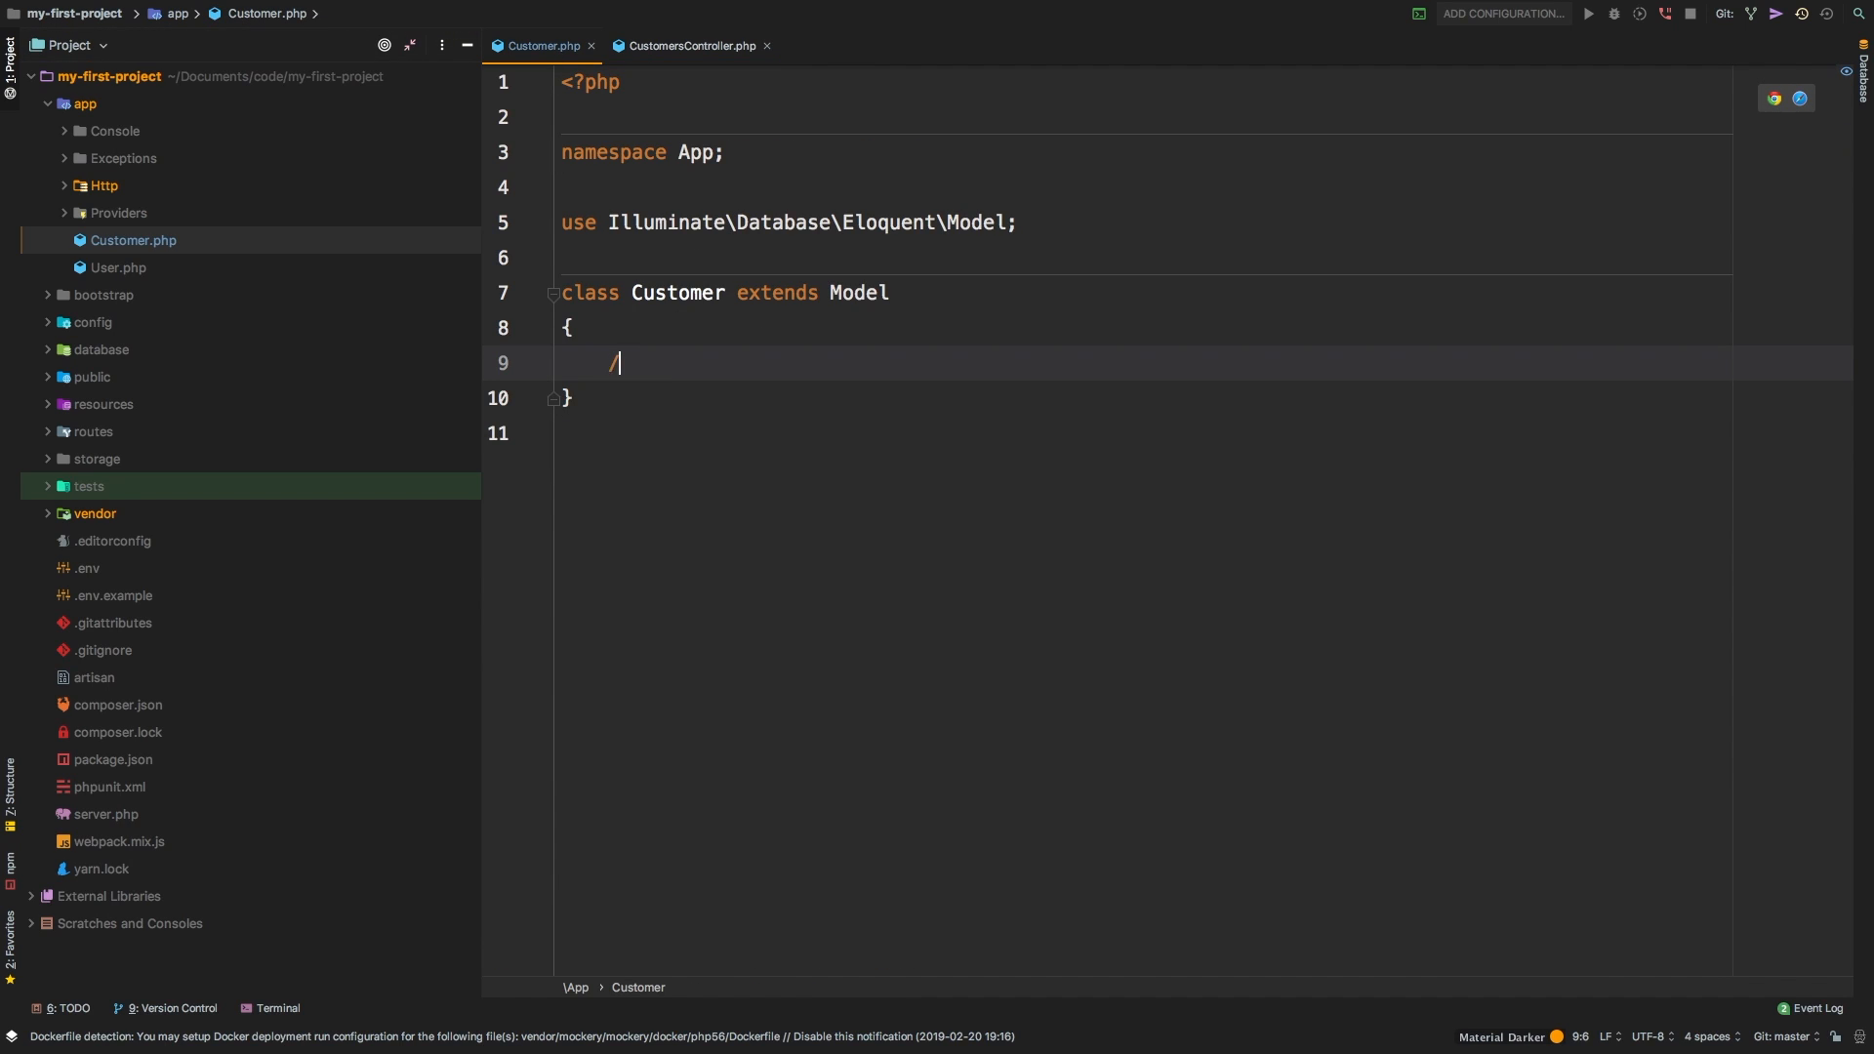
text(public function ()
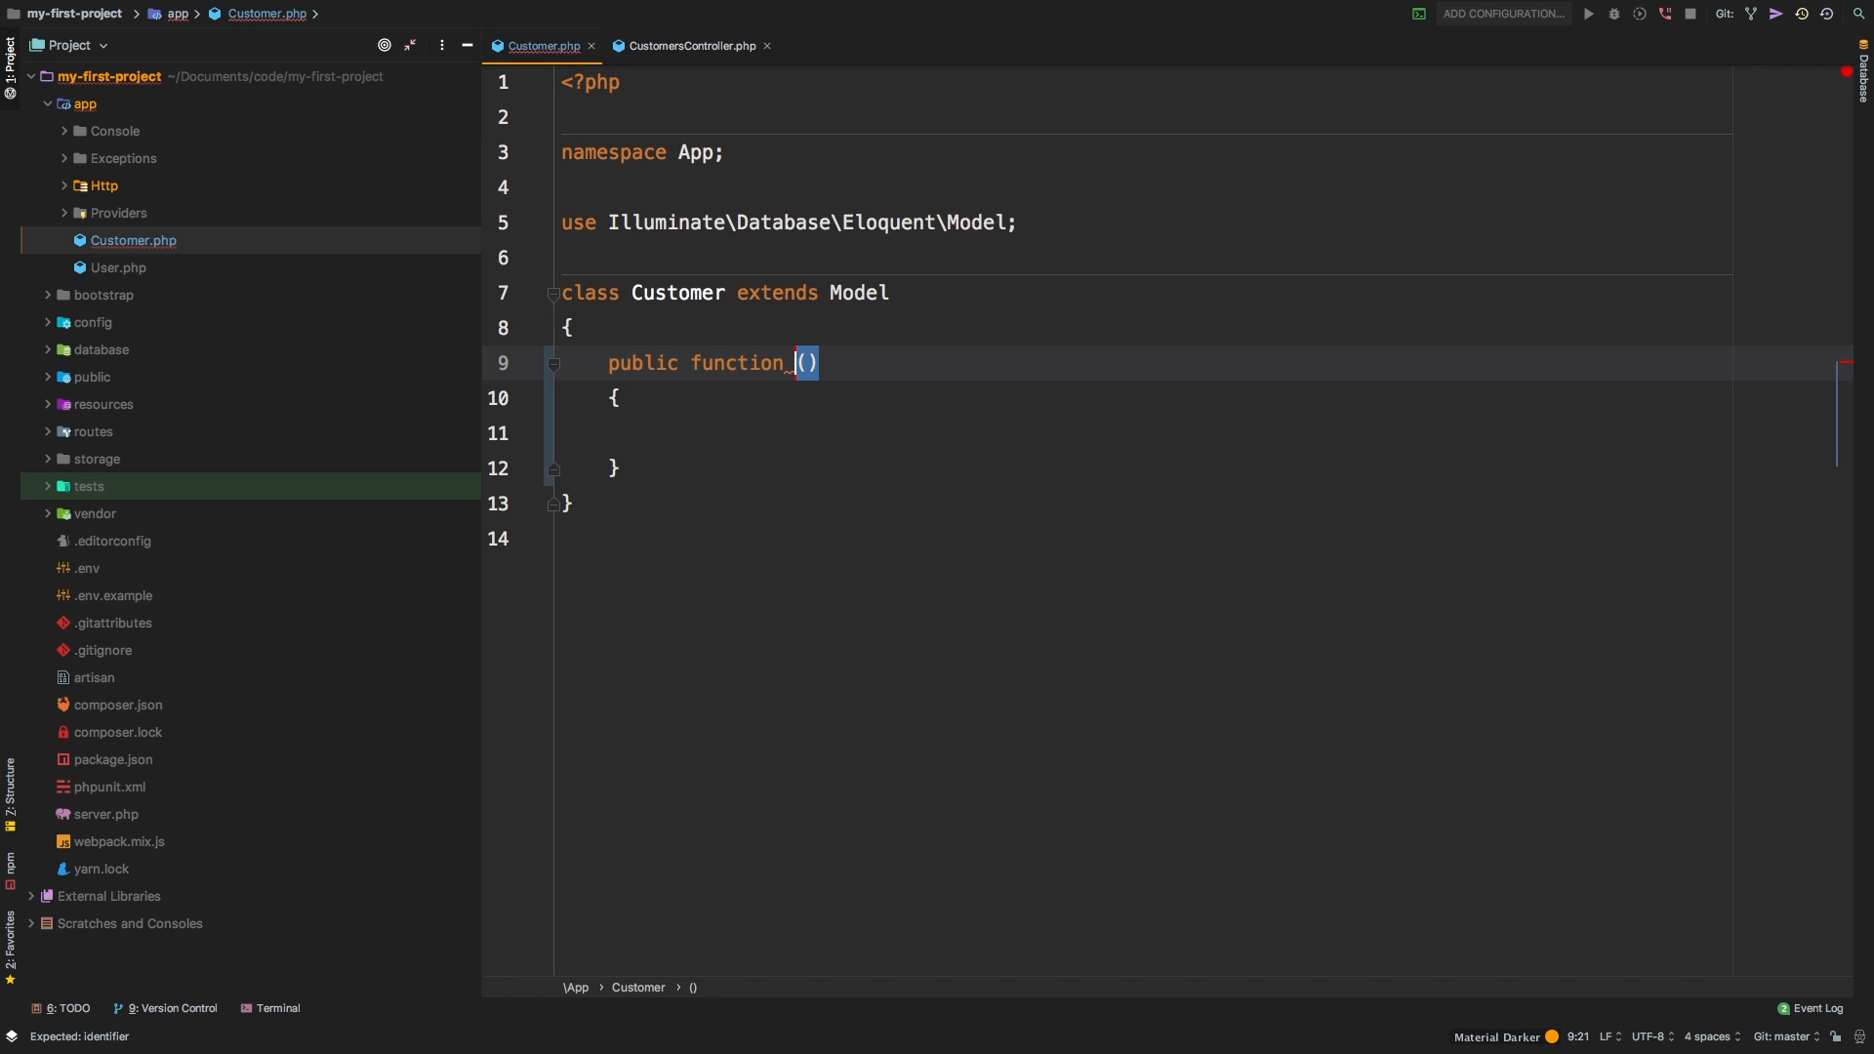
text(sc)
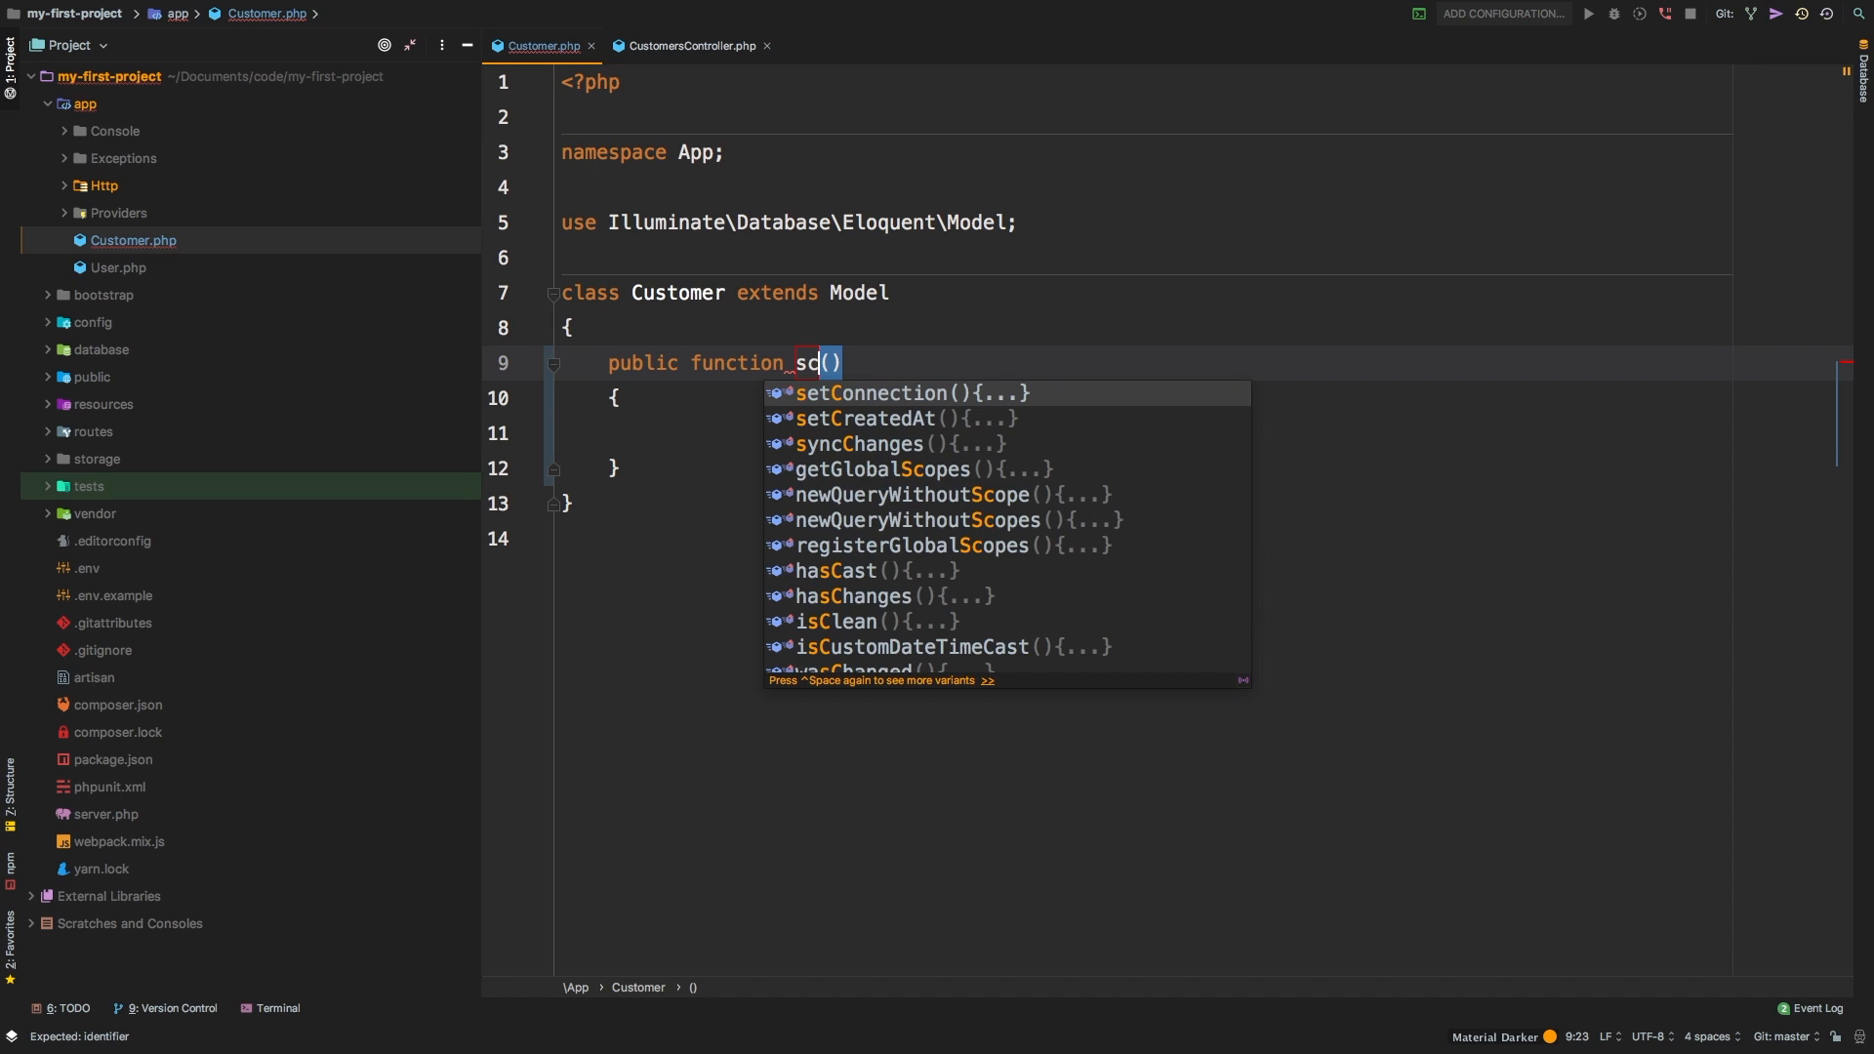
text(ope)
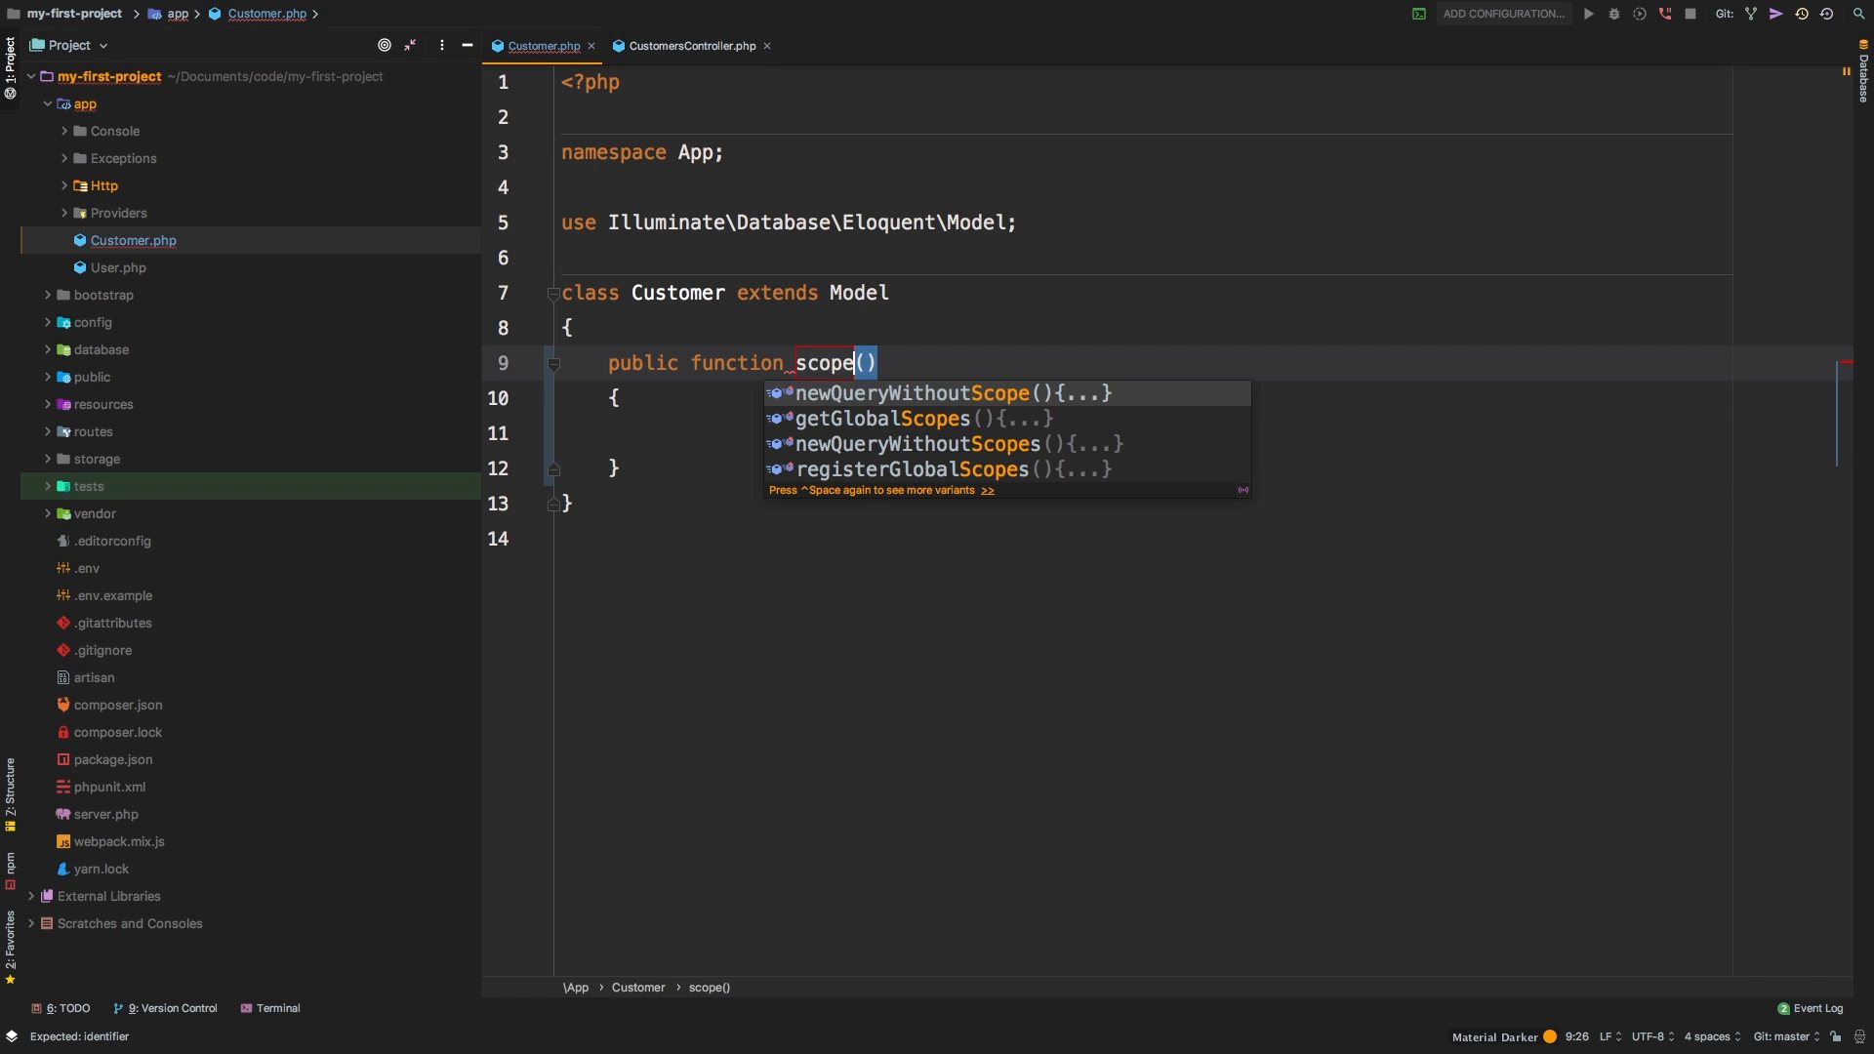
key(Escape)
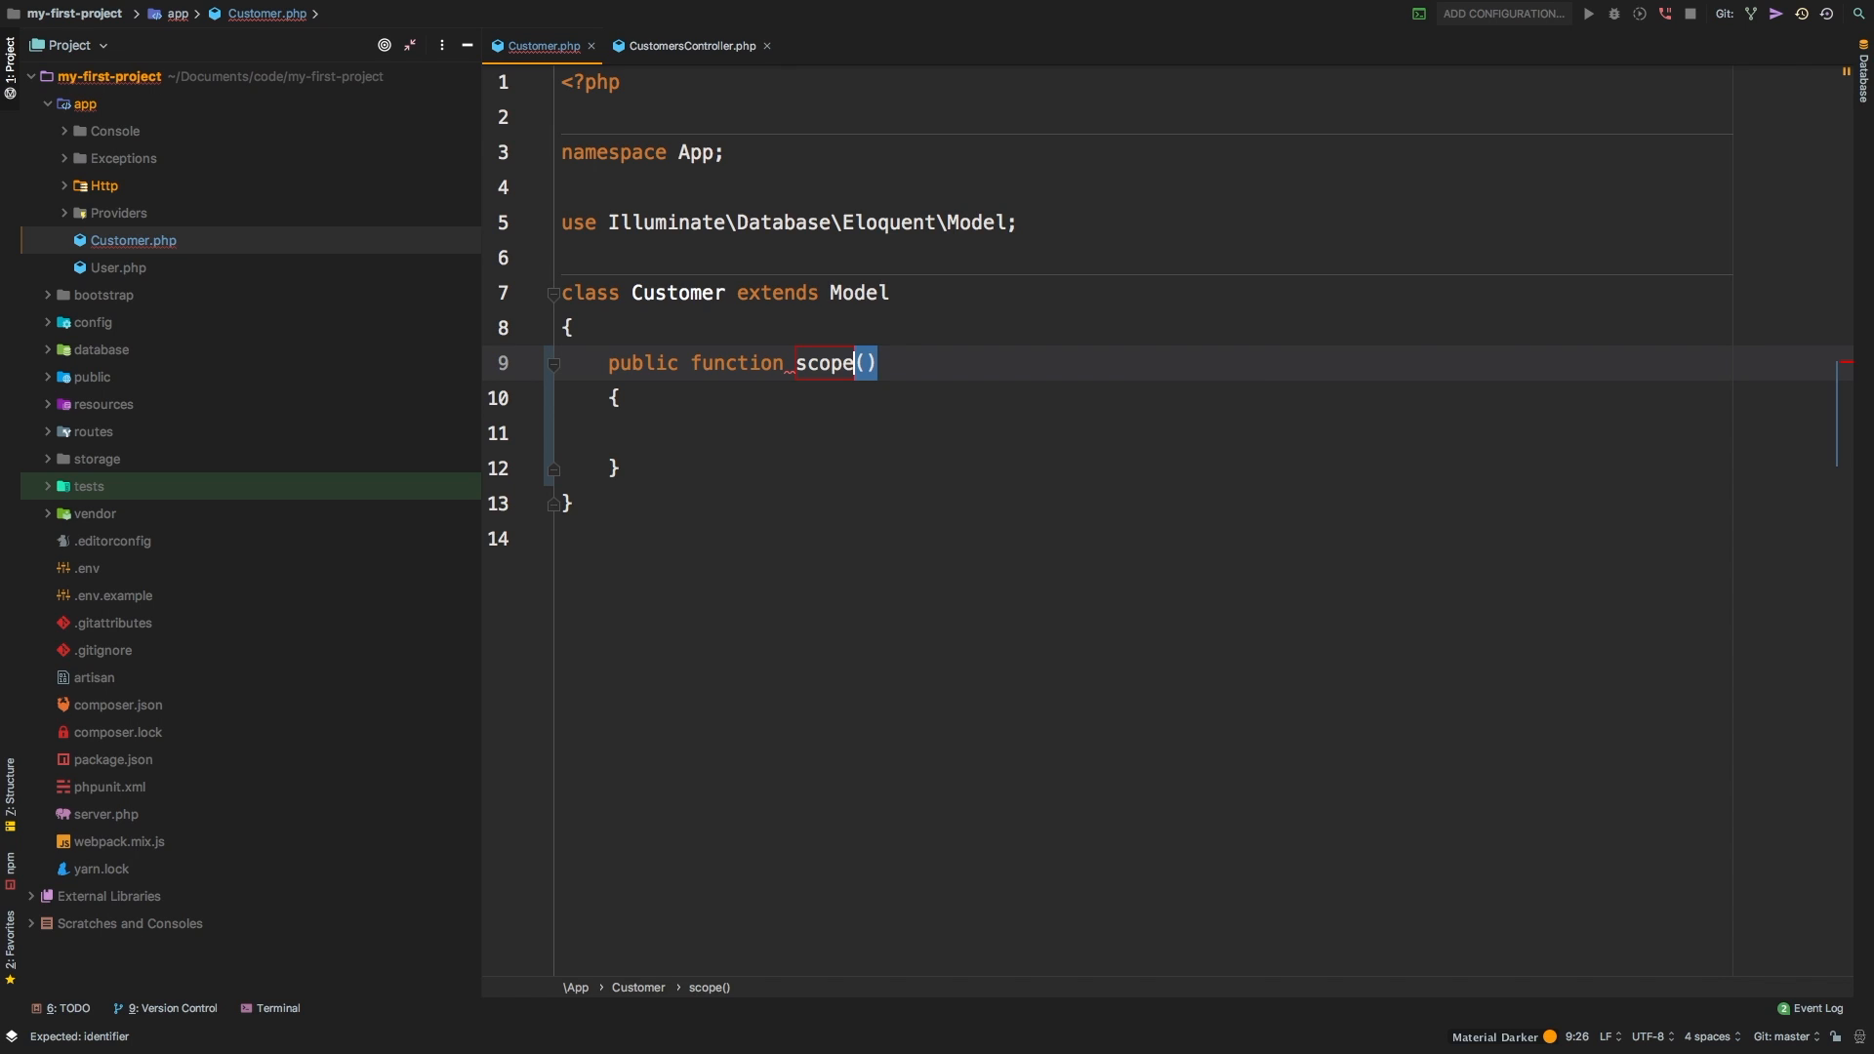
text(Active)
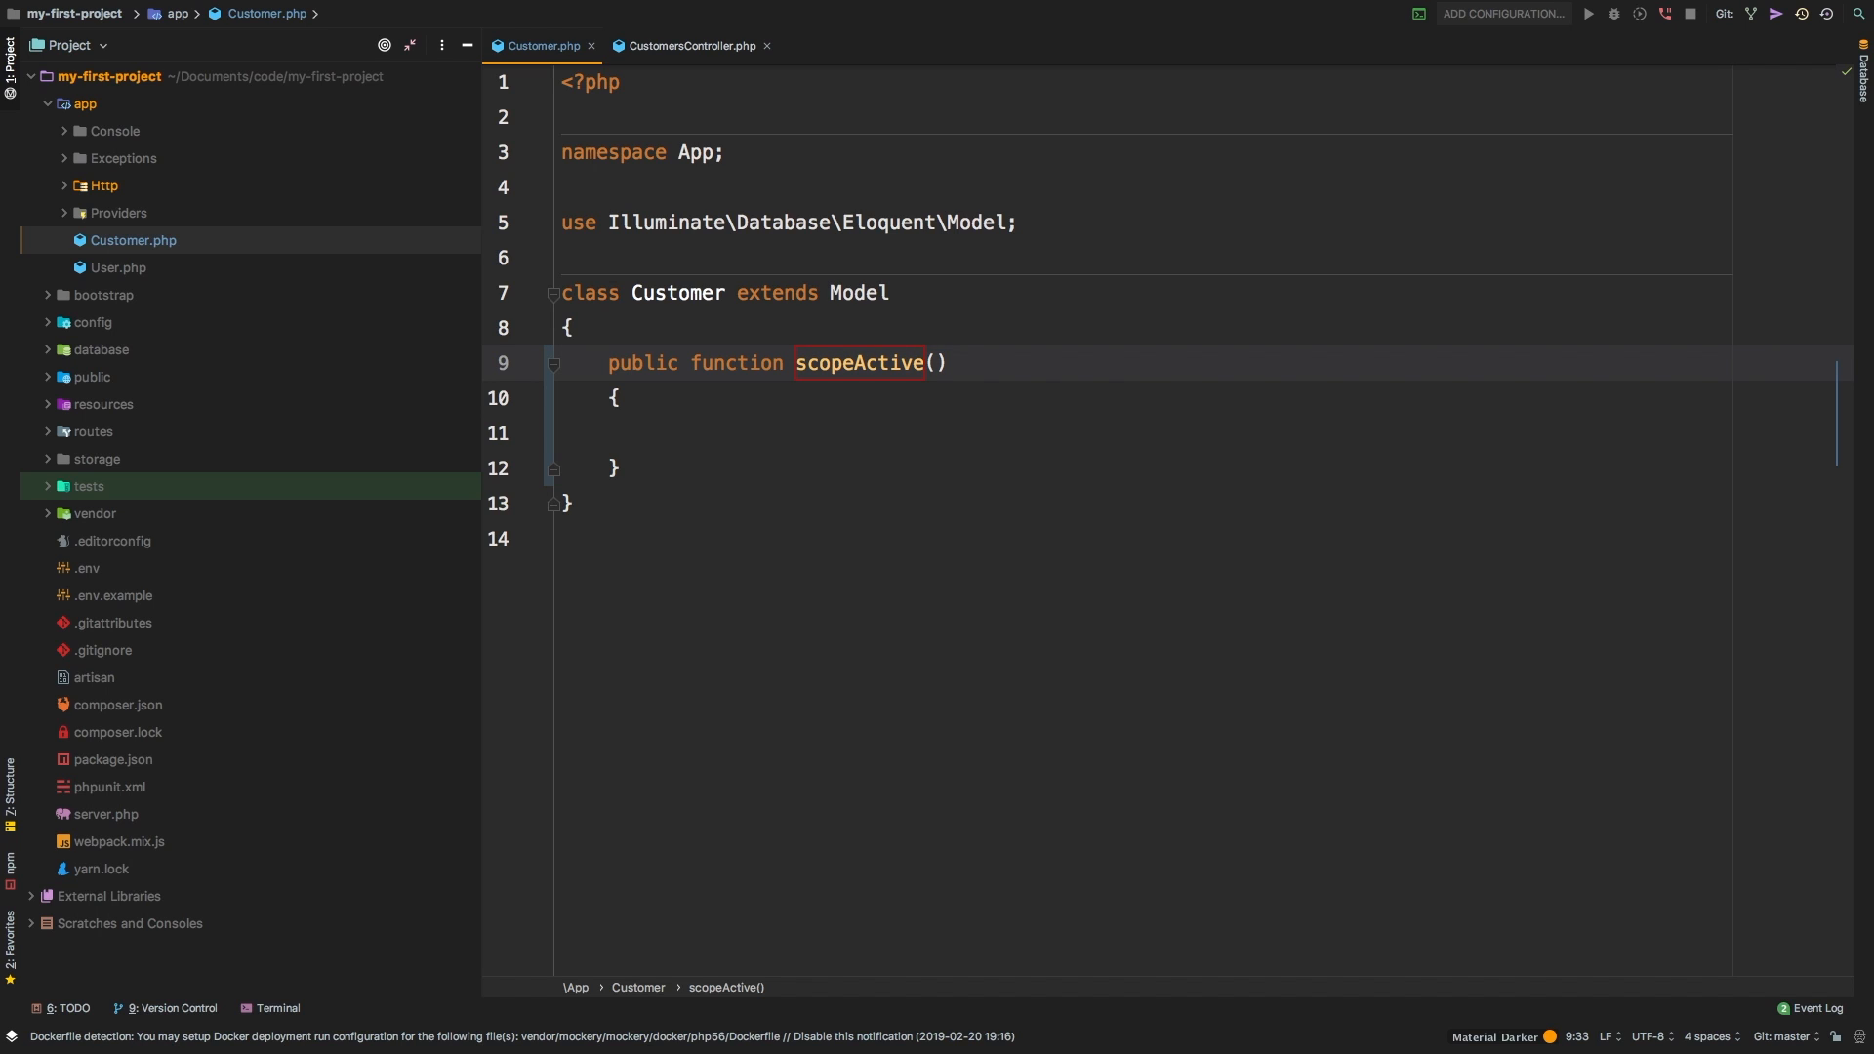
text($query)
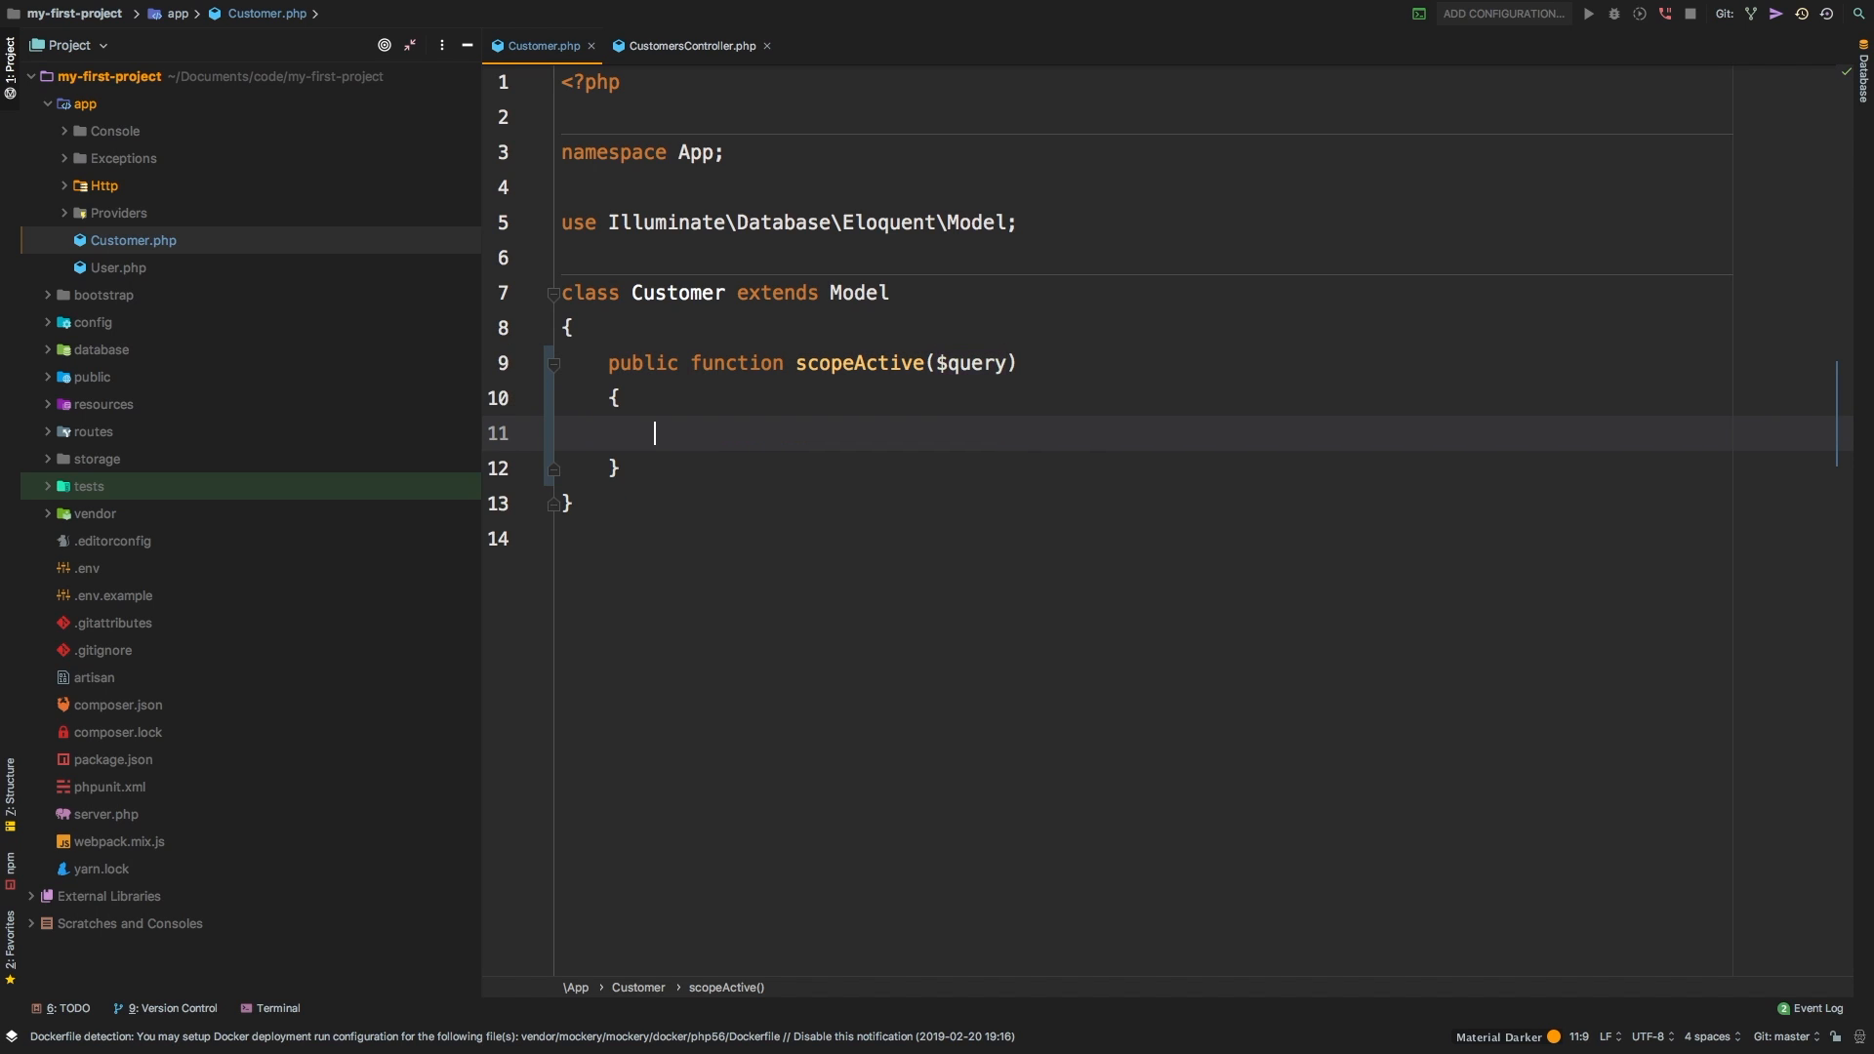
text(return $q)
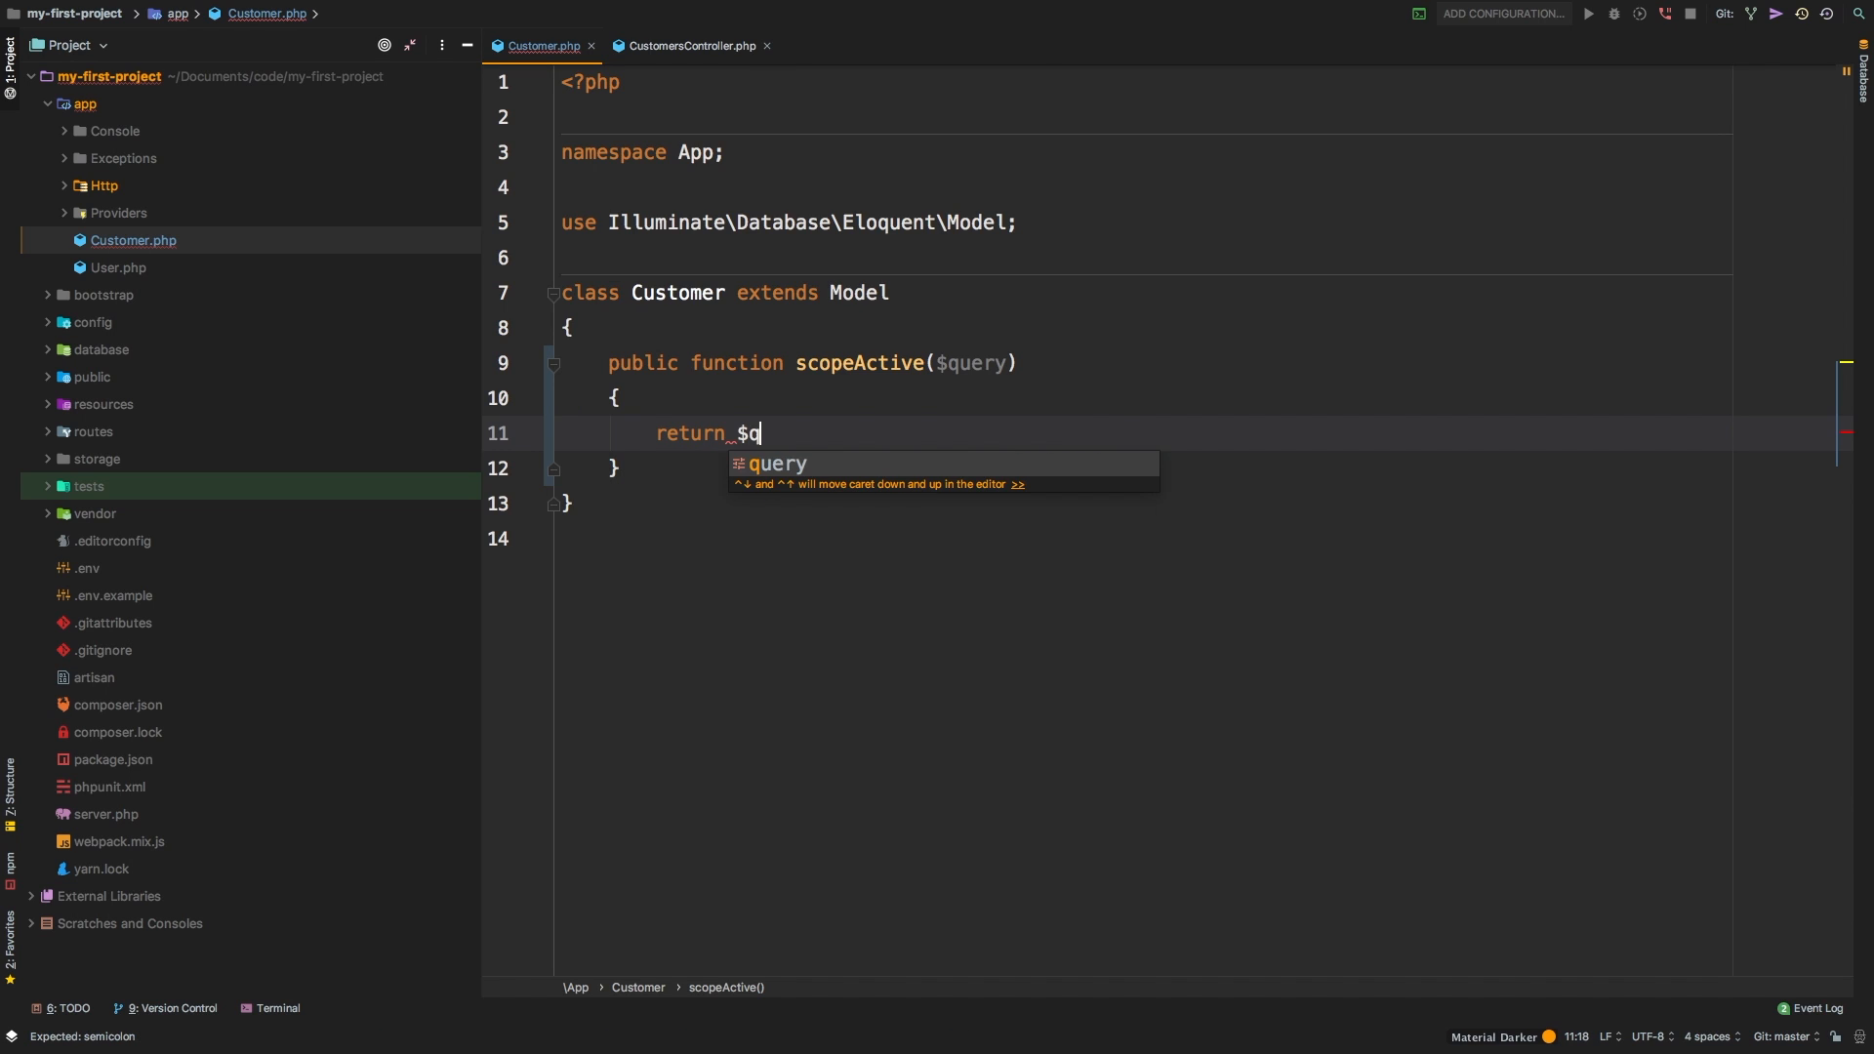
key(Tab)
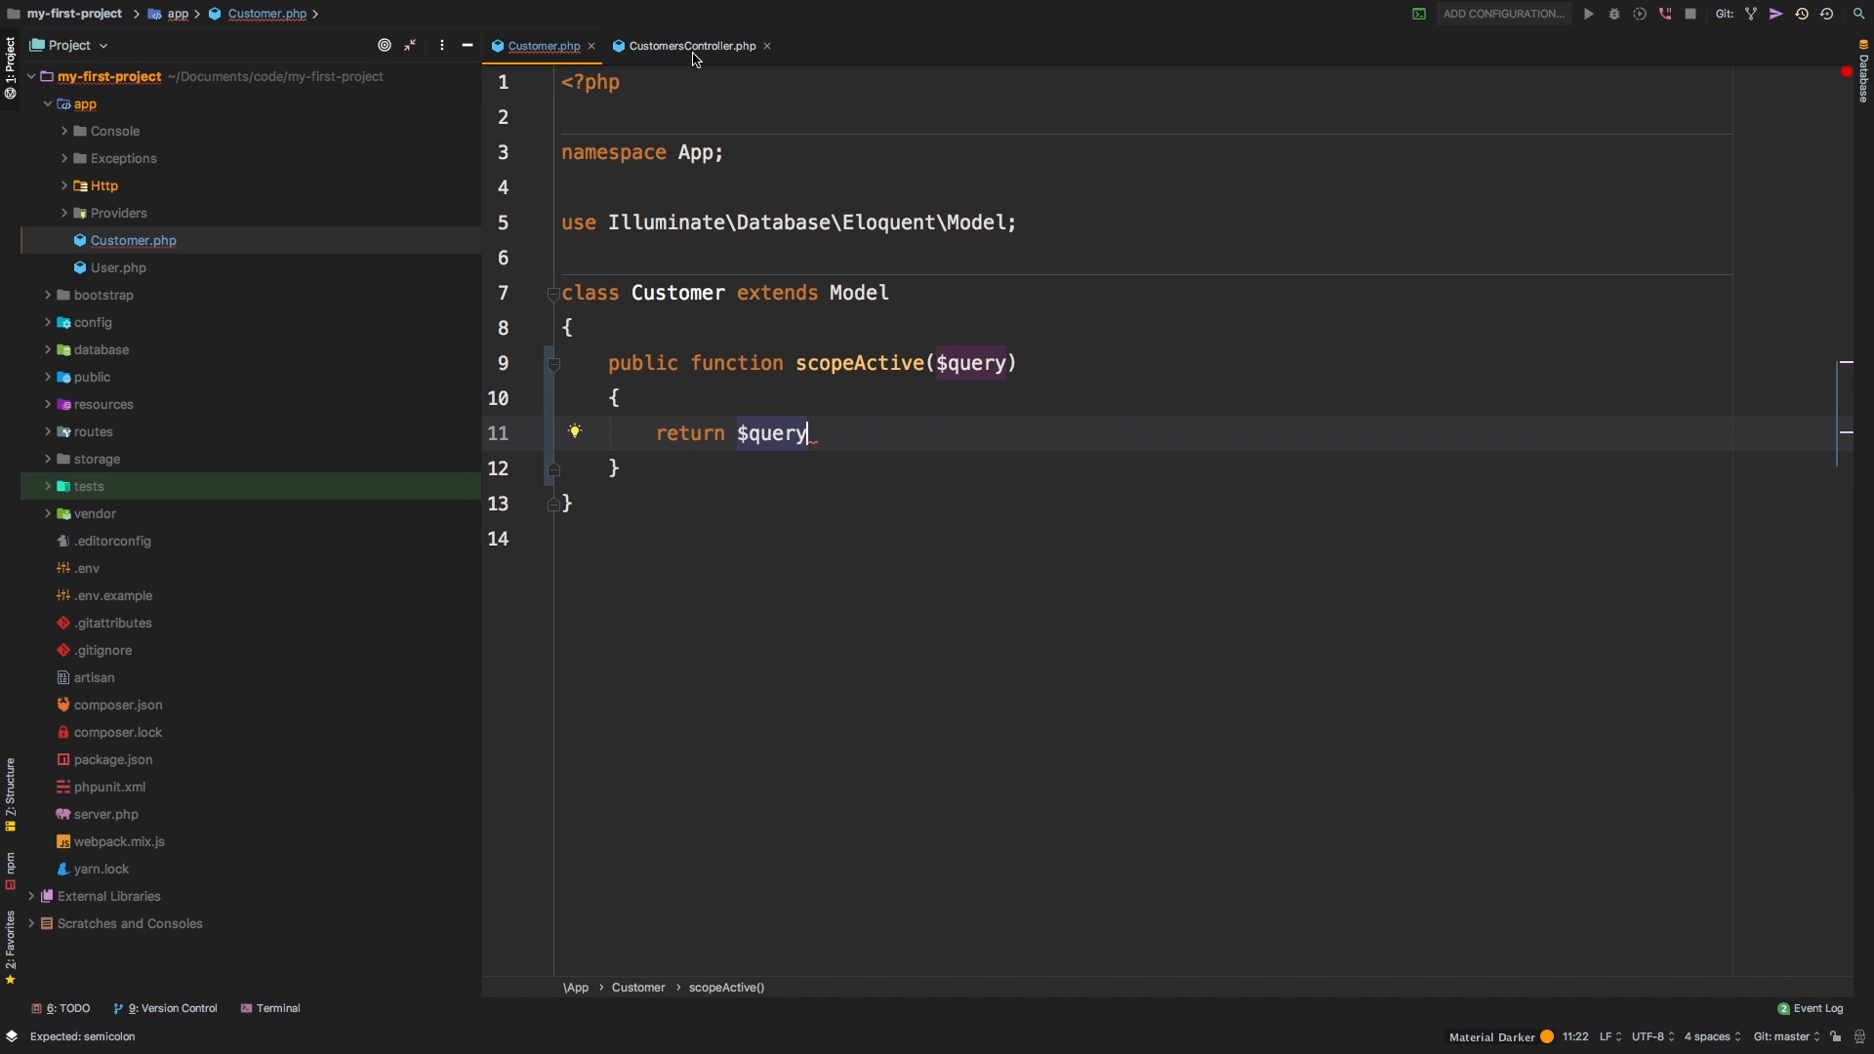
text(->)
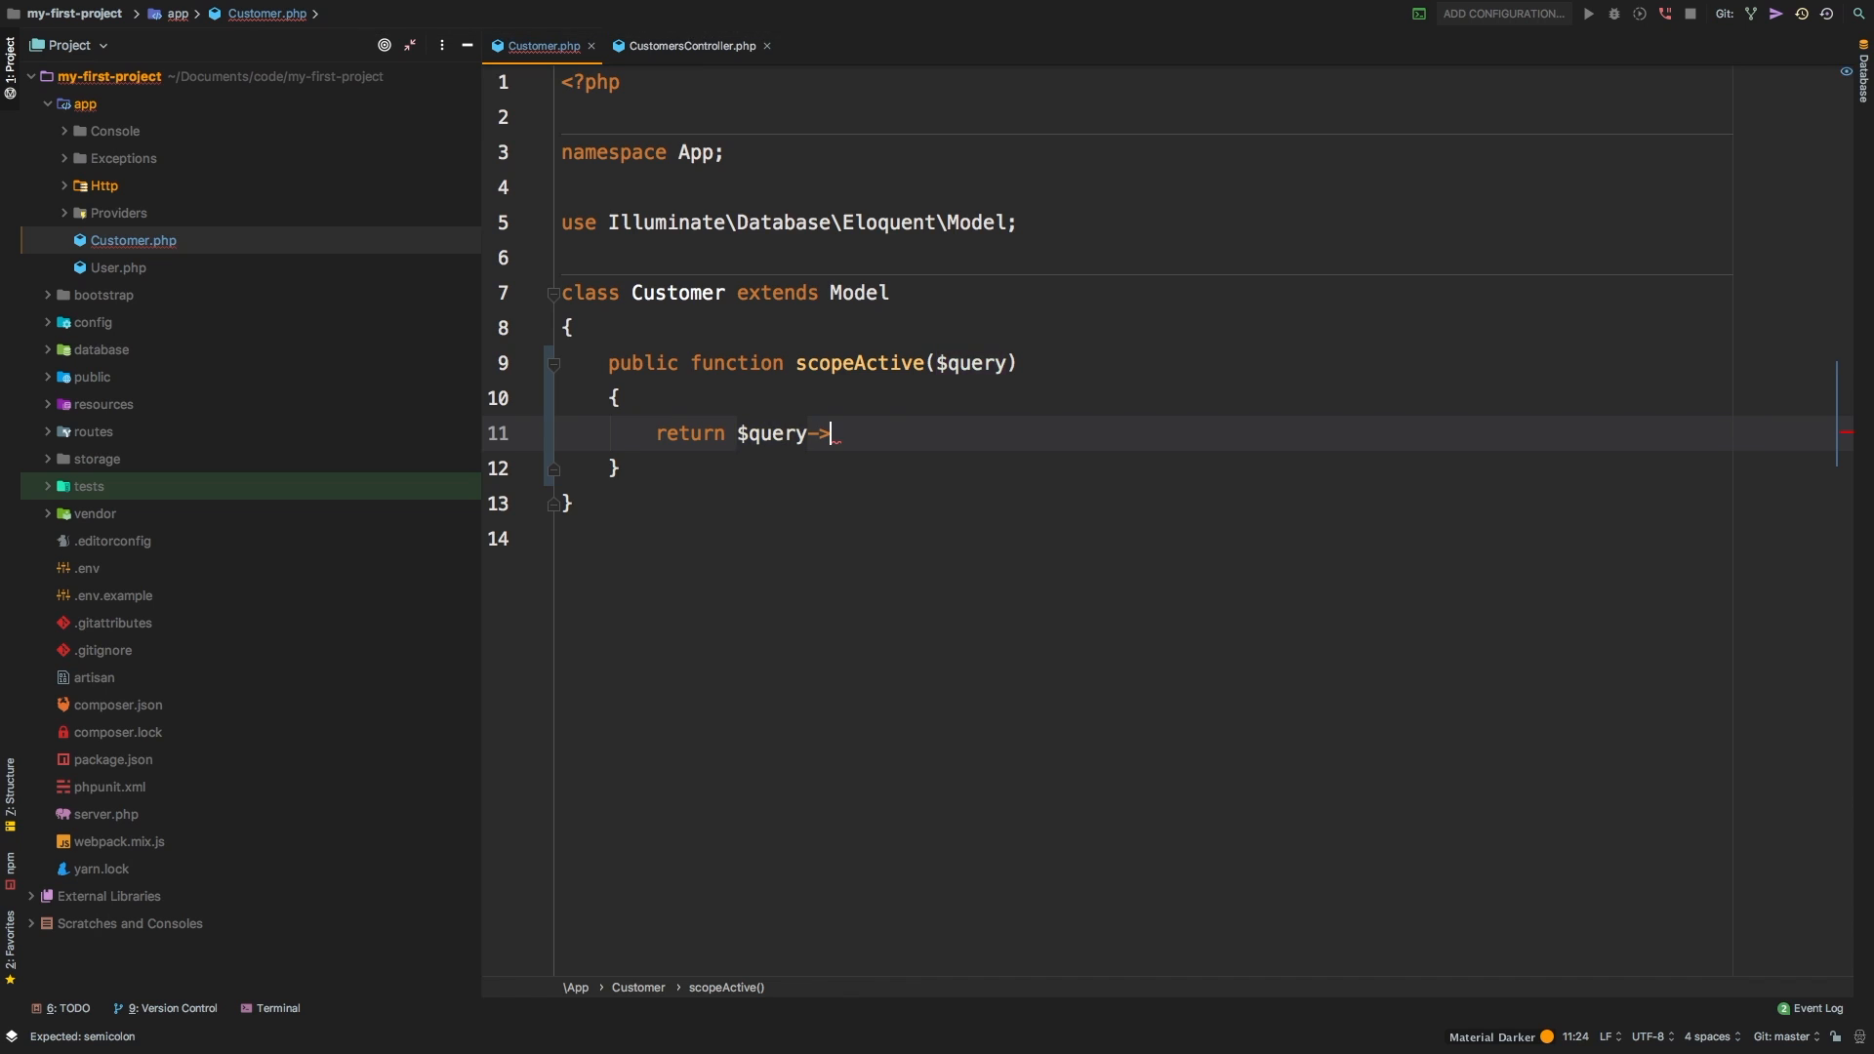
- Complete scopeActive with where('active', 1); and go to the controller's active customers line
click(689, 46)
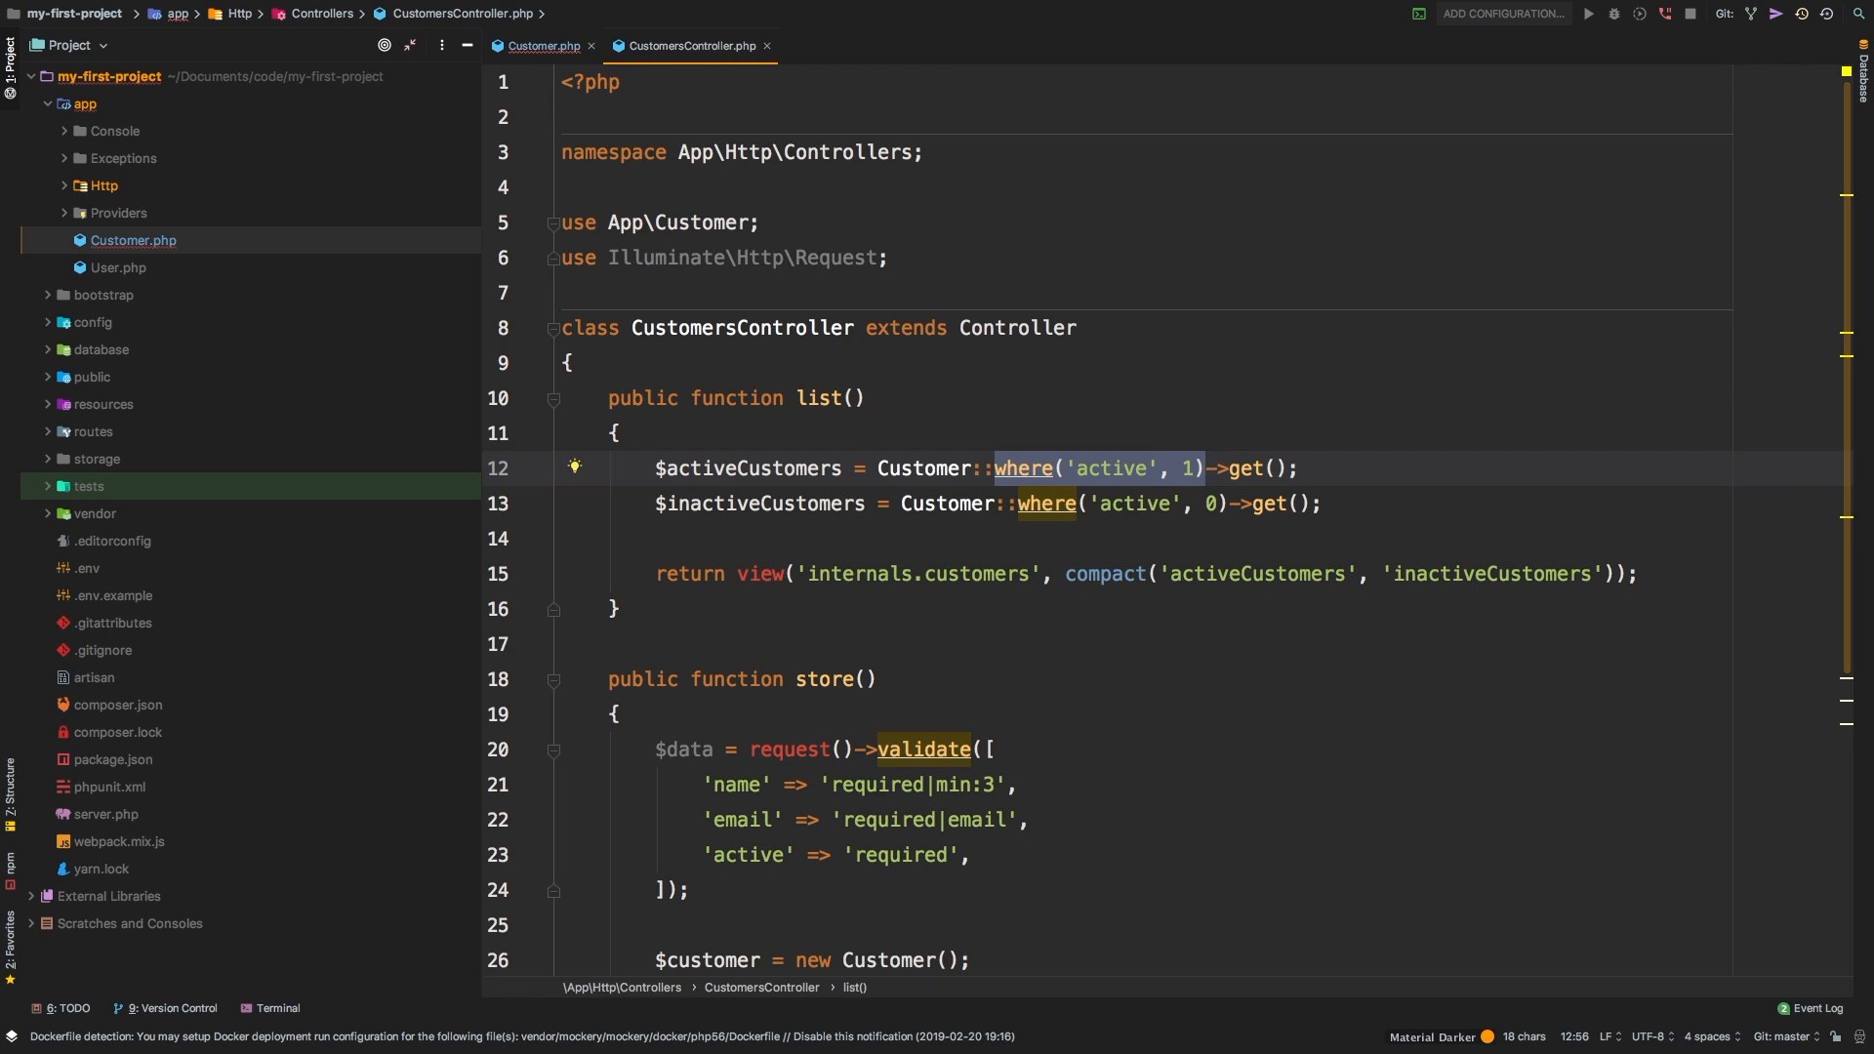
click(543, 46)
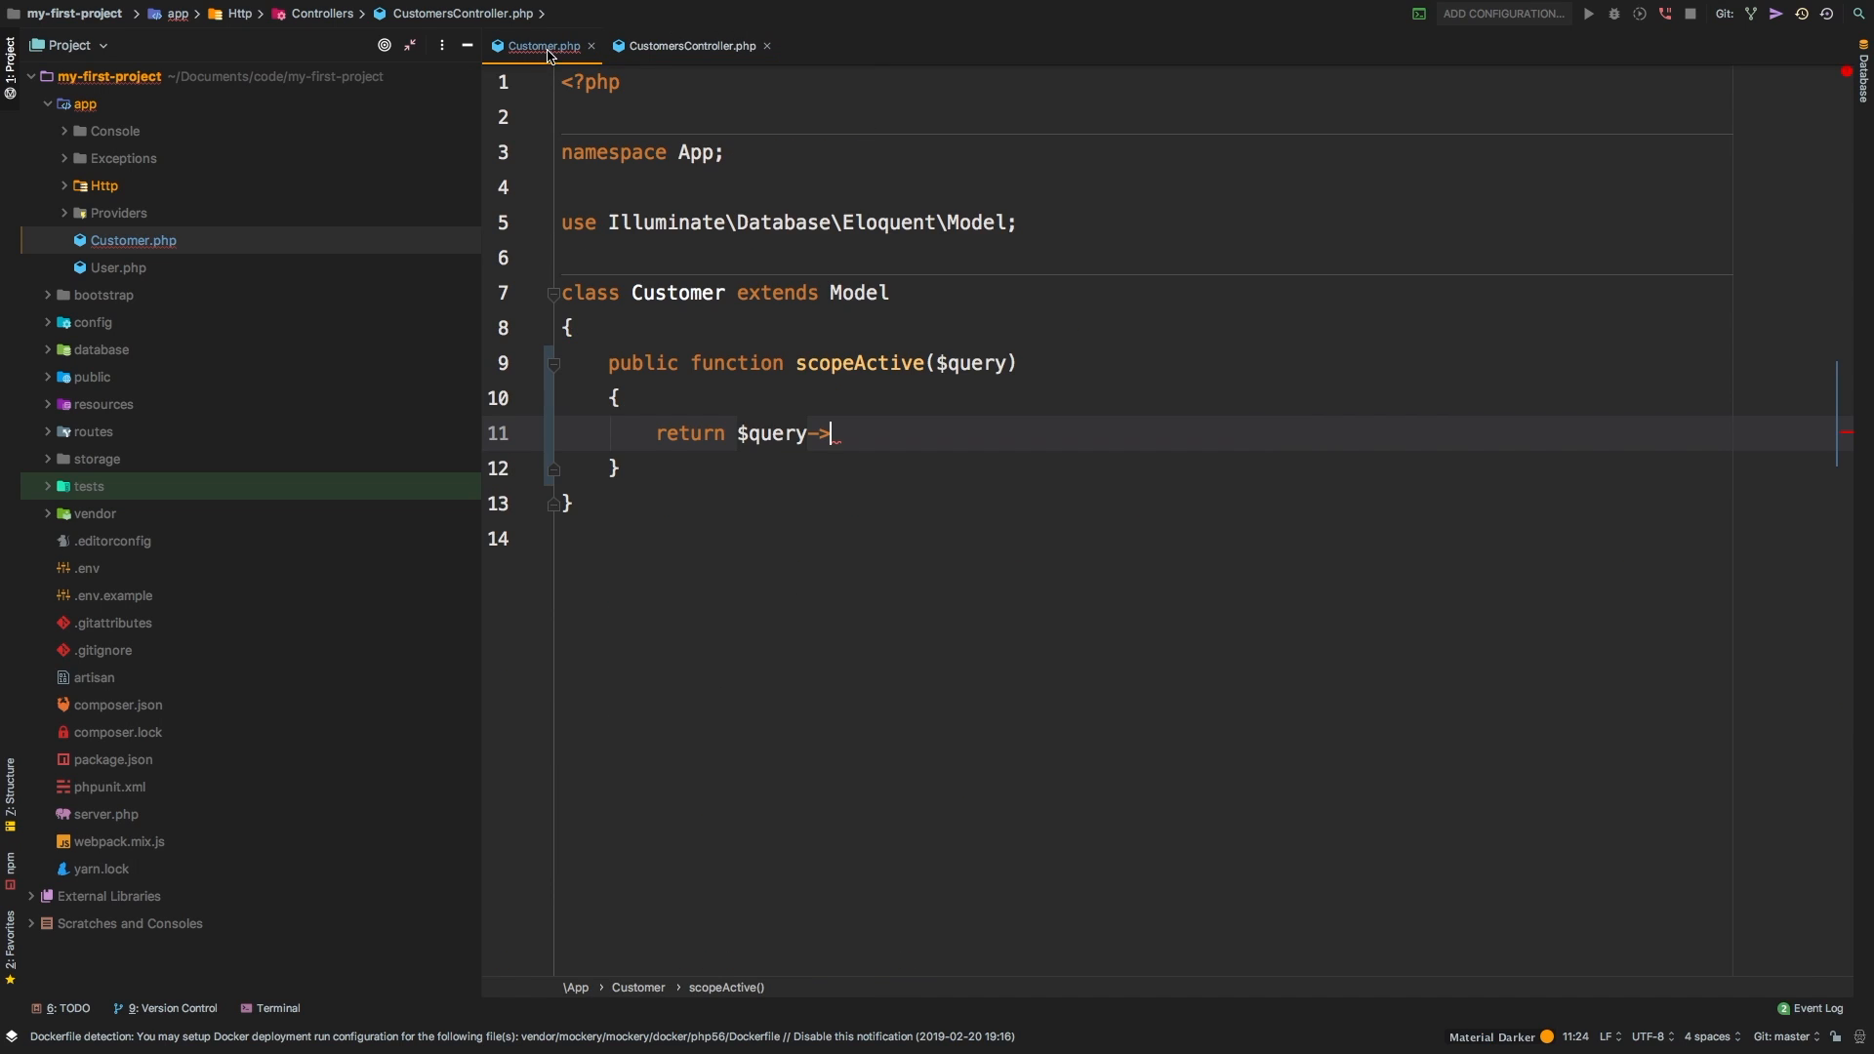
text(where('active', 1))
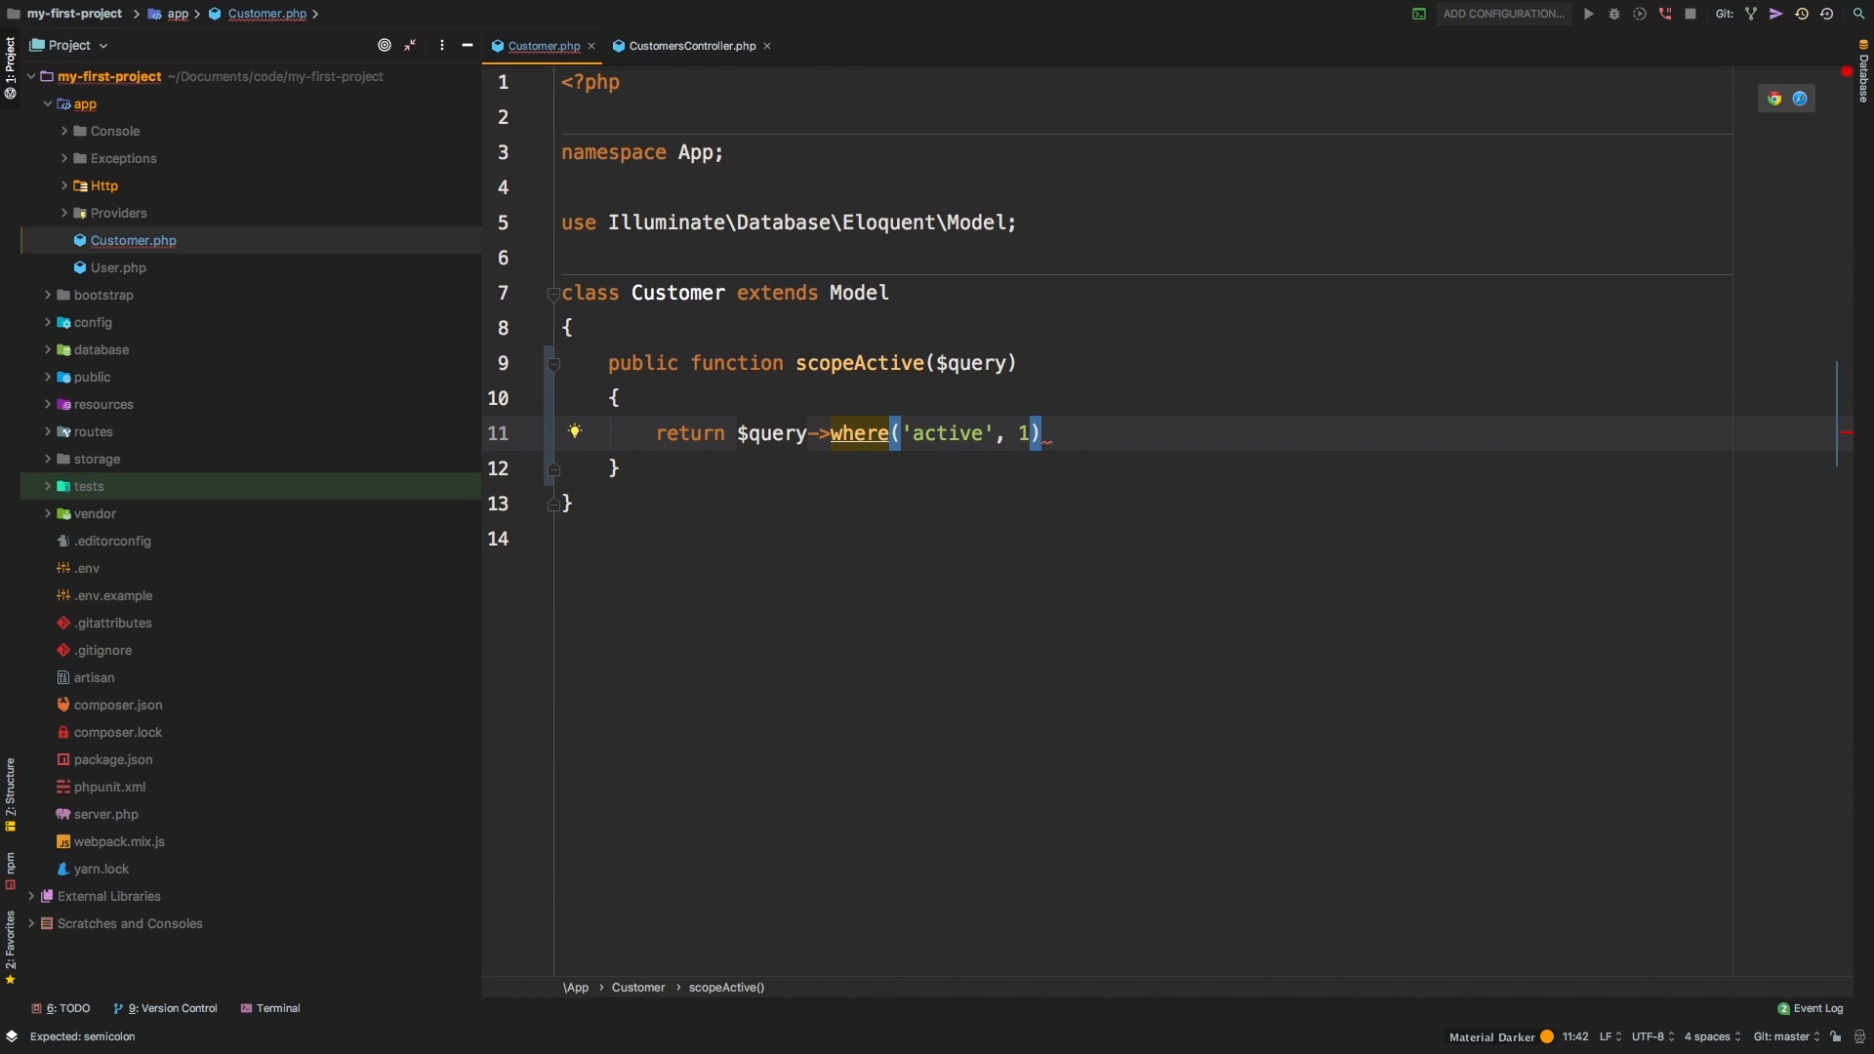
text(;)
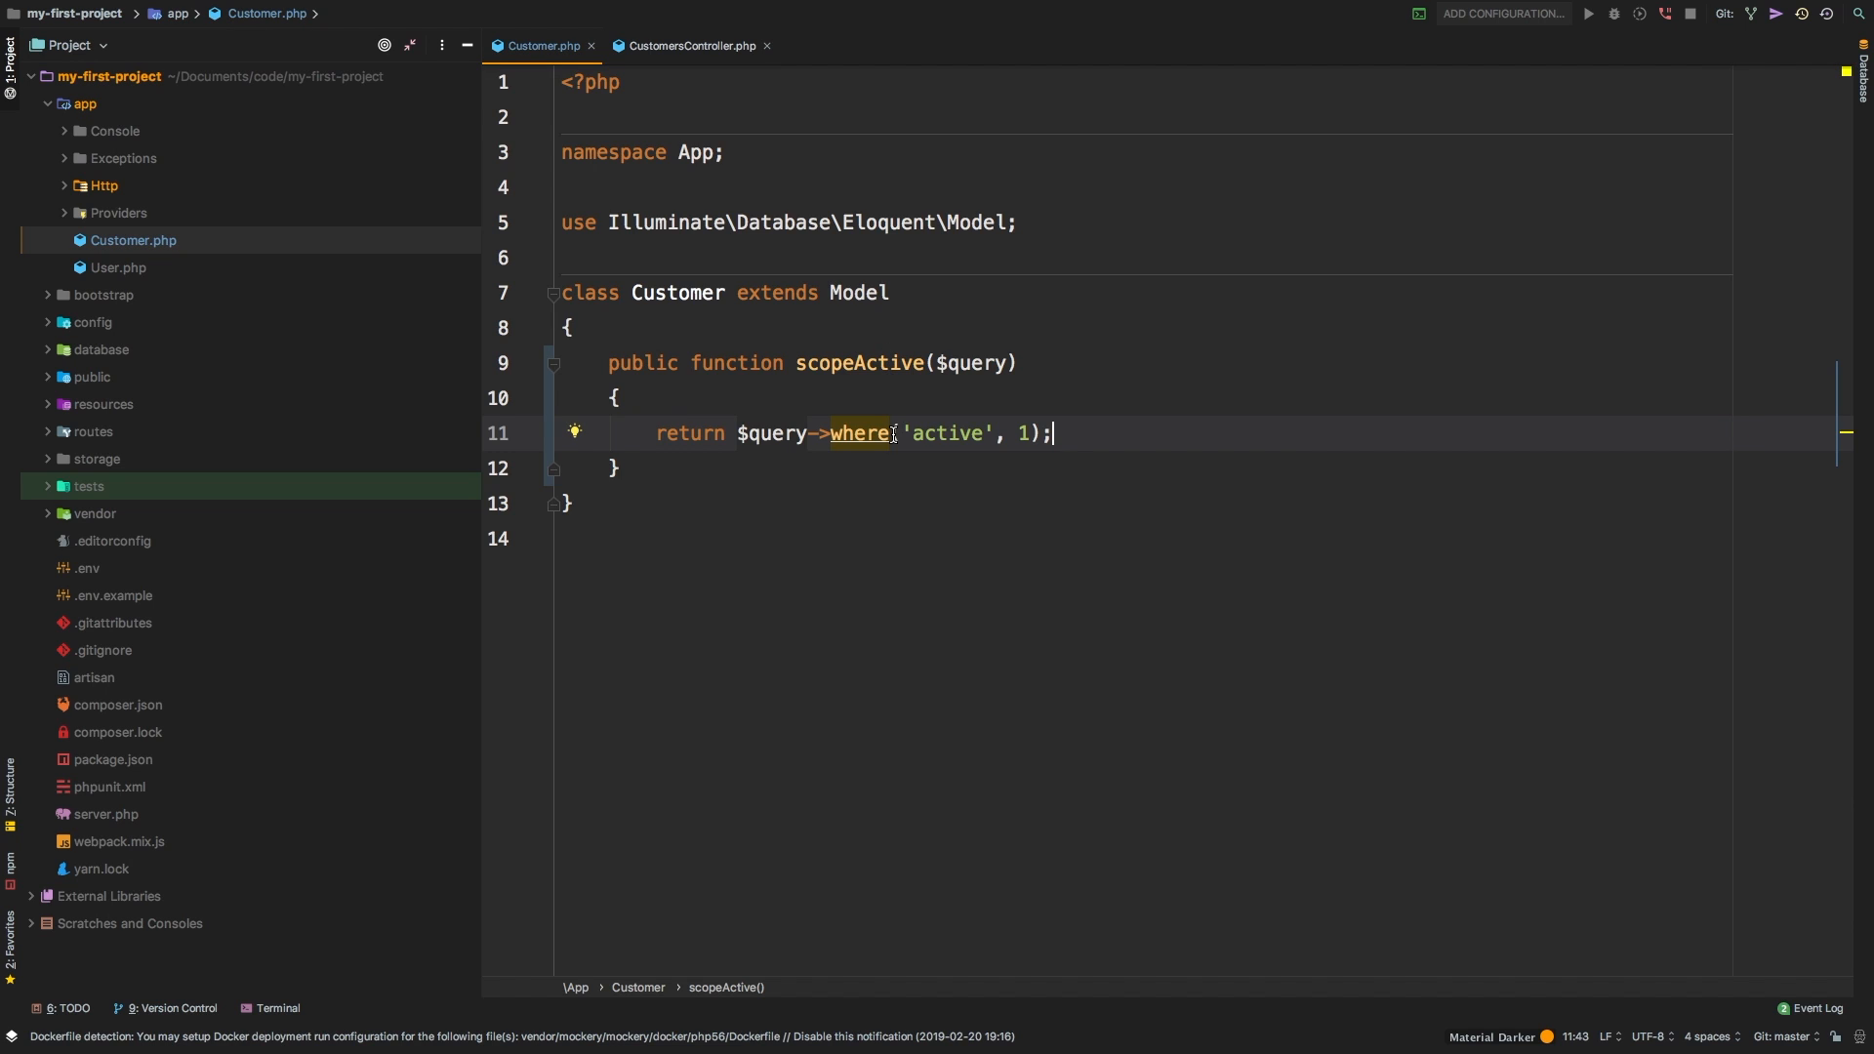
click(689, 45)
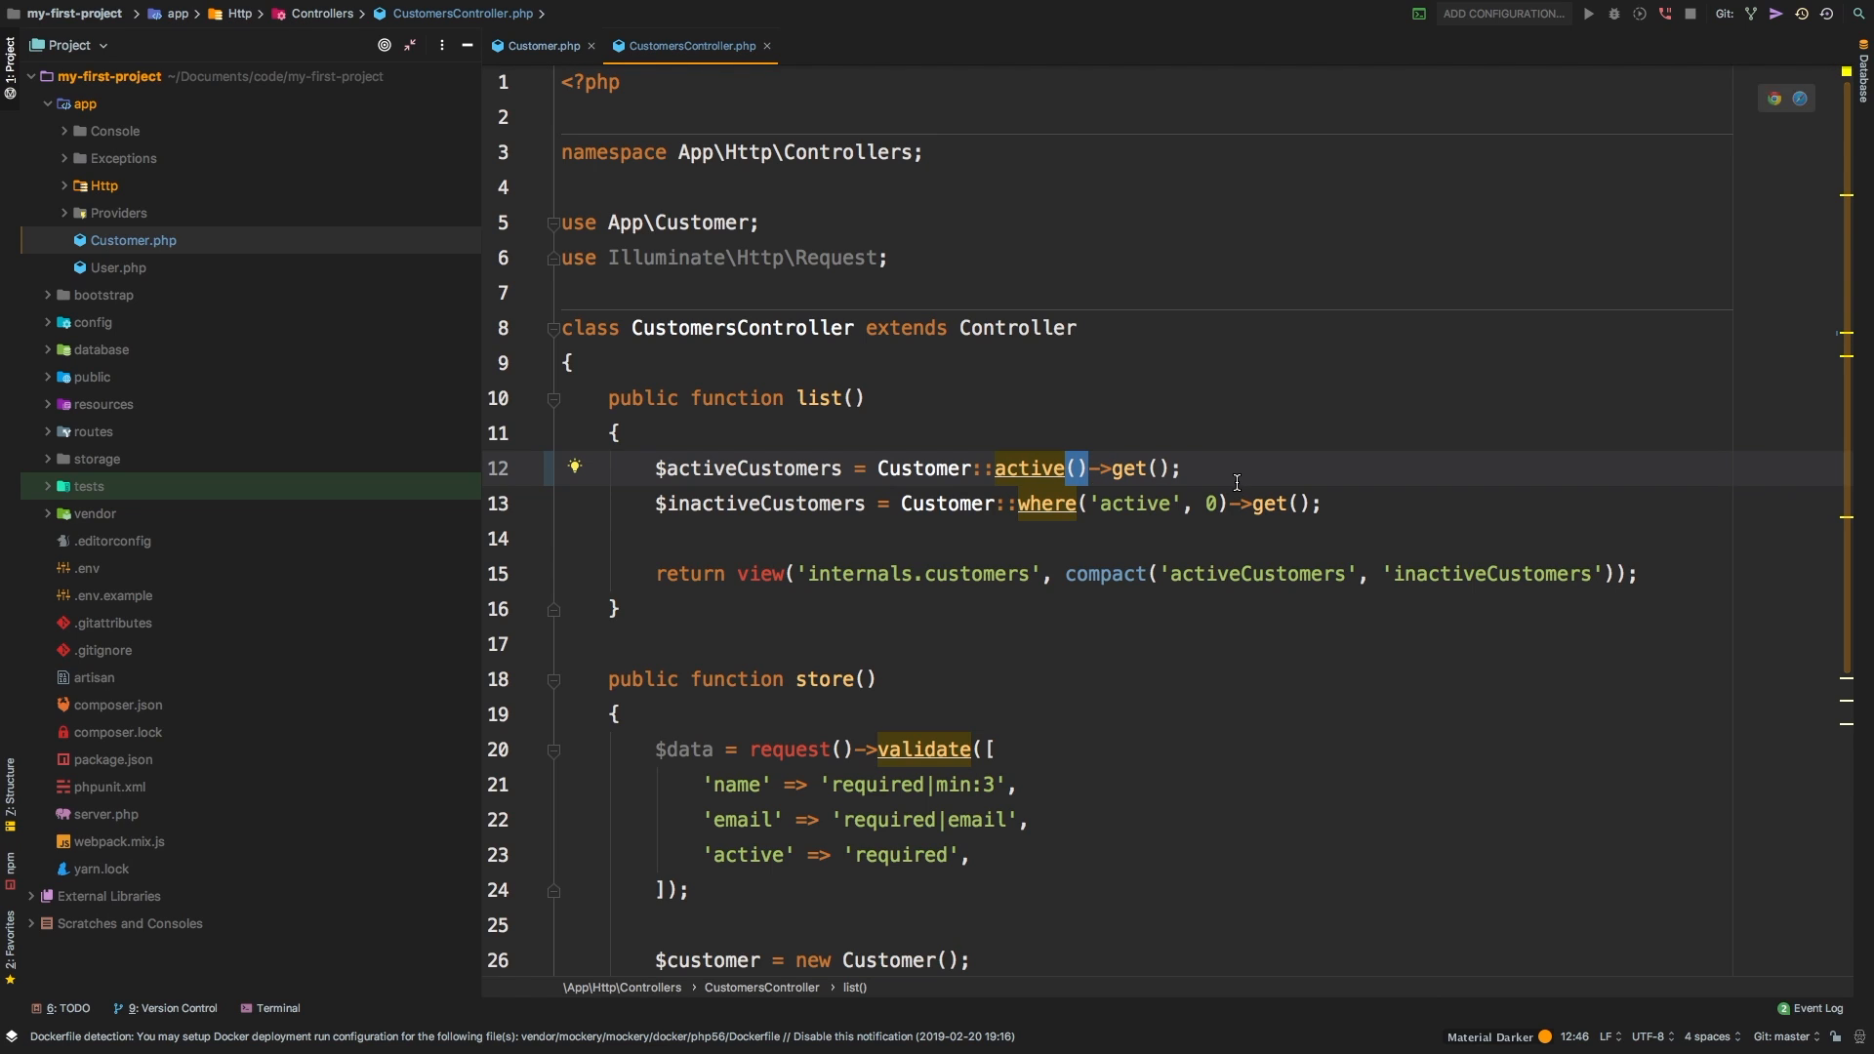
click(1181, 468)
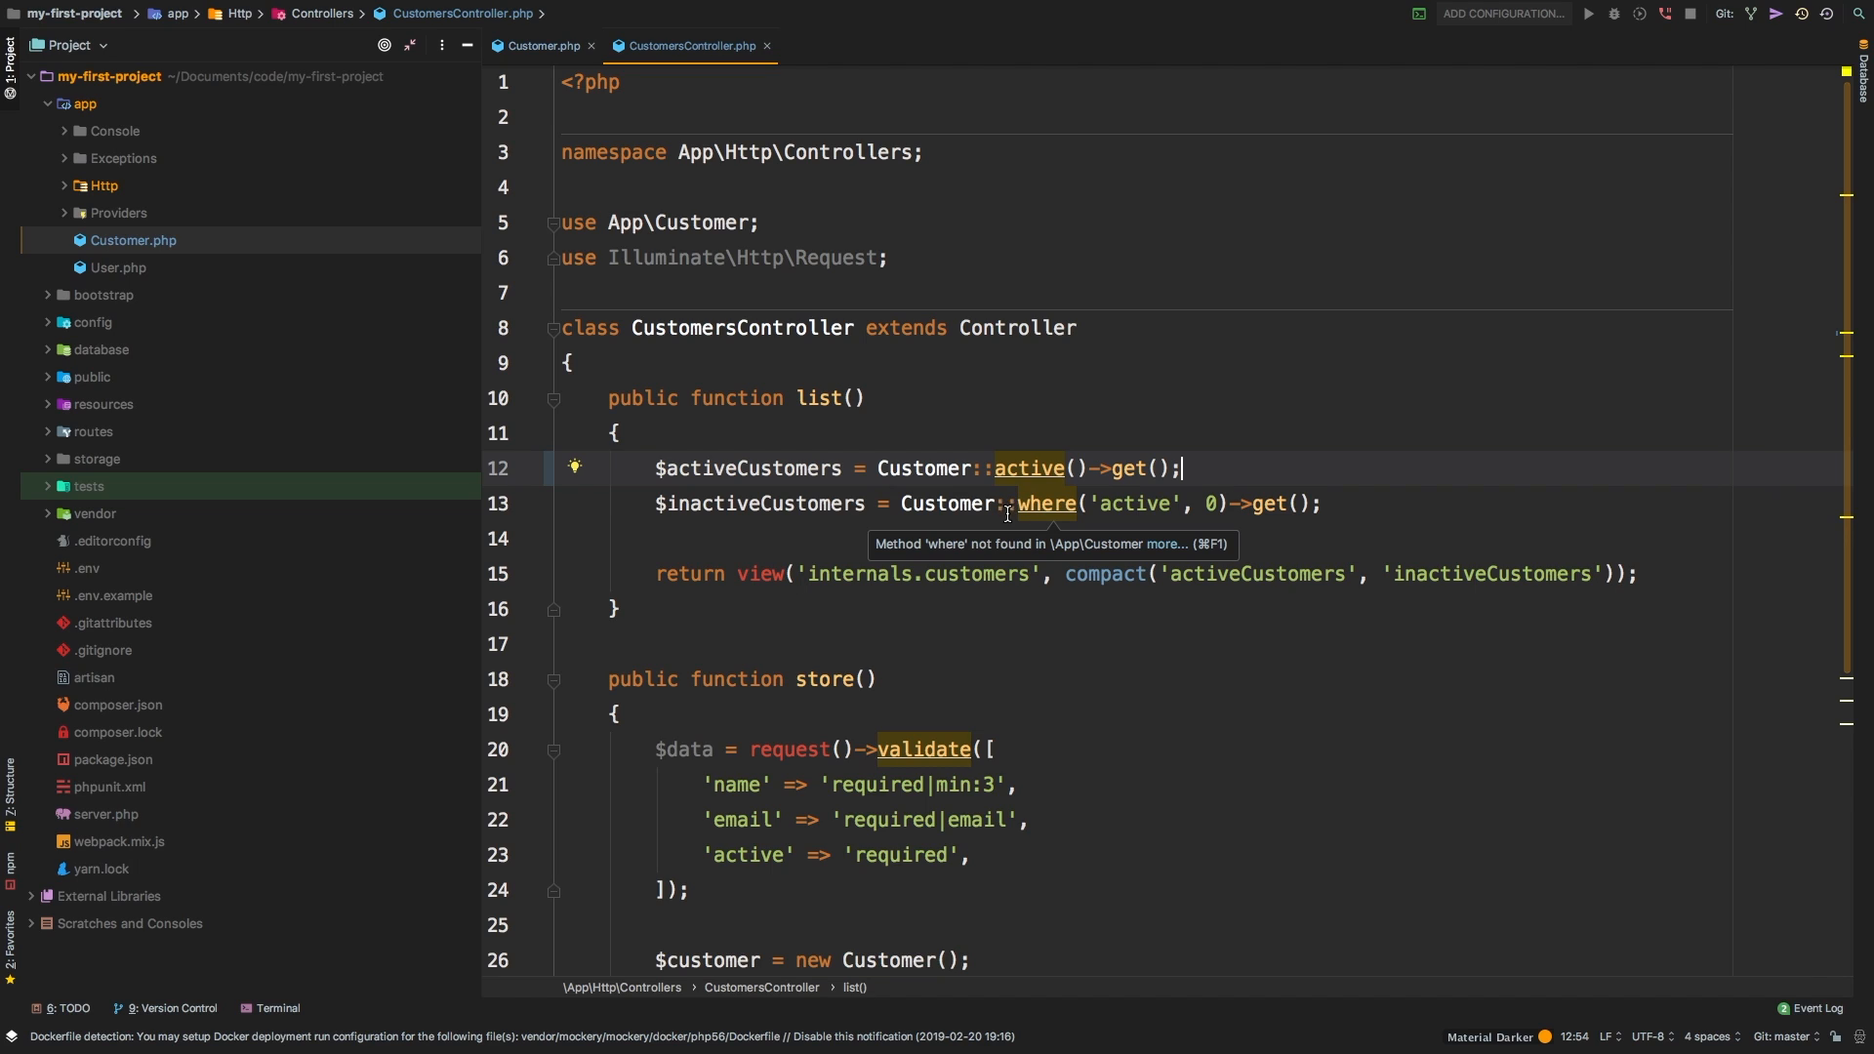
mouse_move(1198, 503)
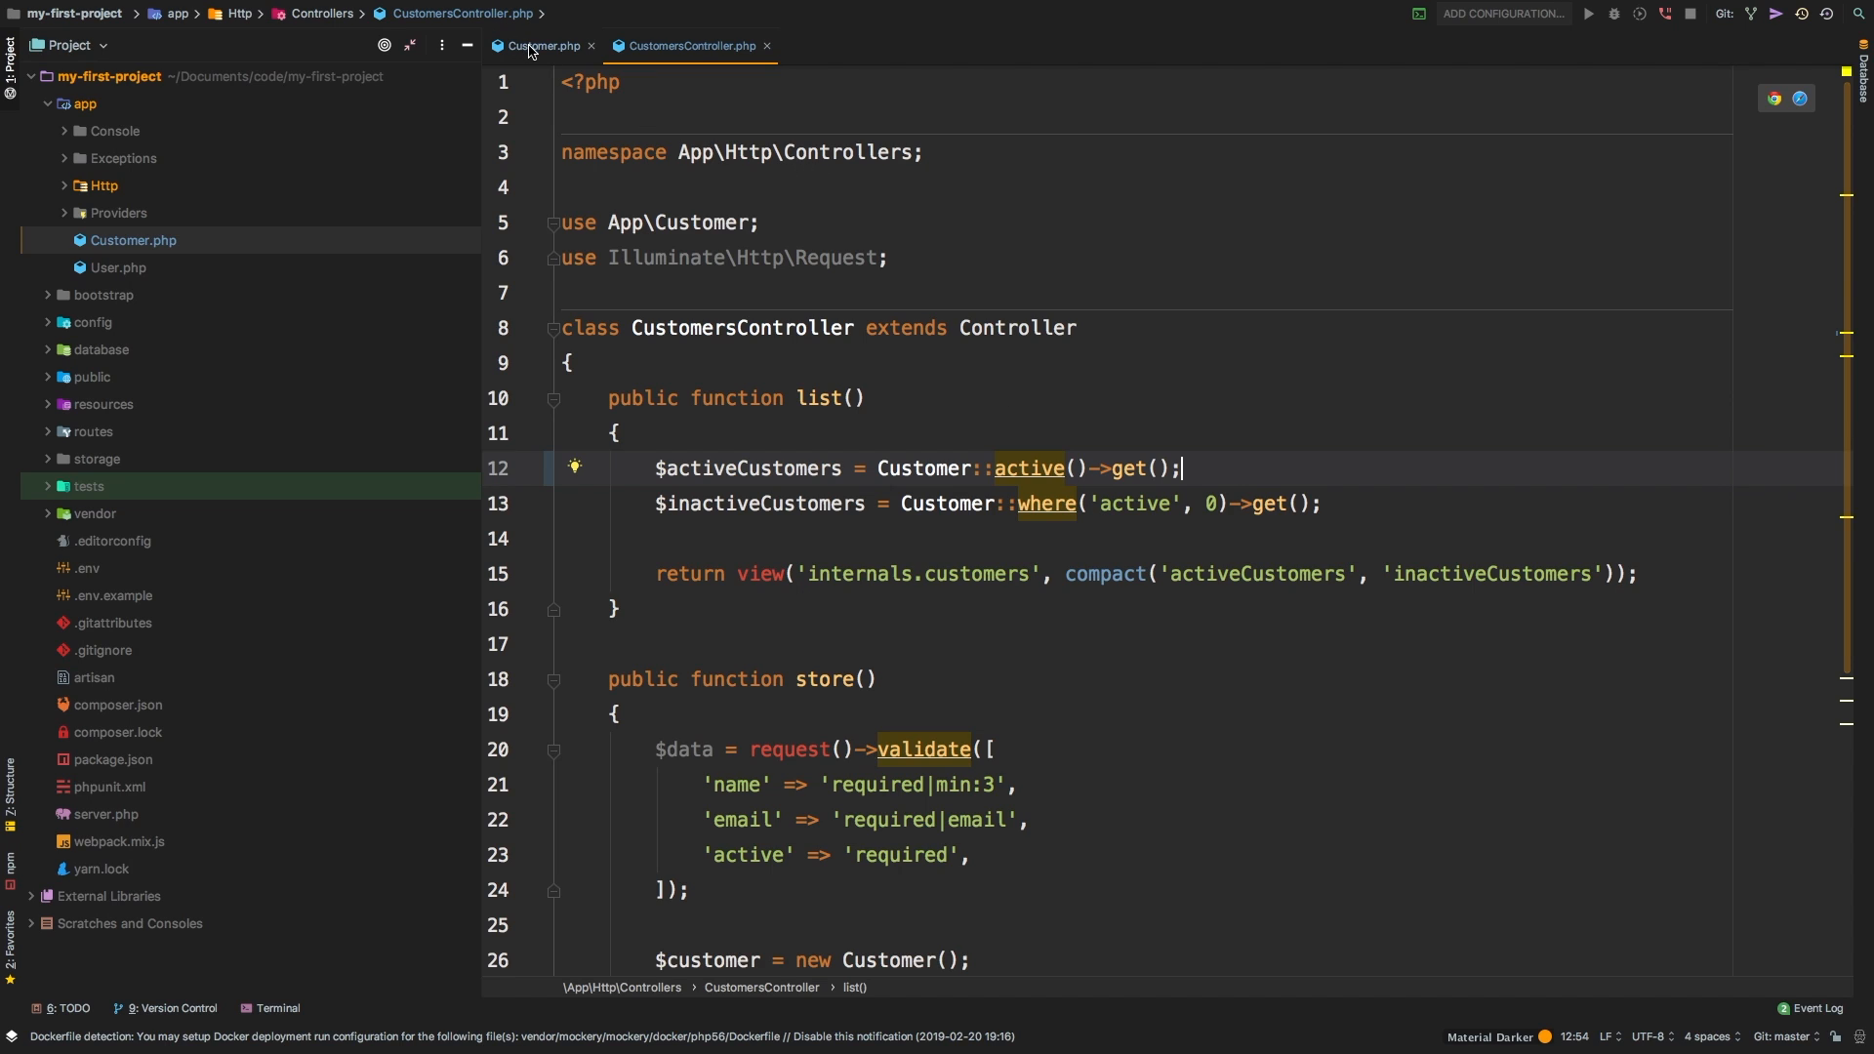
- Add scopeInactive($query) returning $query->where('active', 0), copied from the controller
click(544, 46)
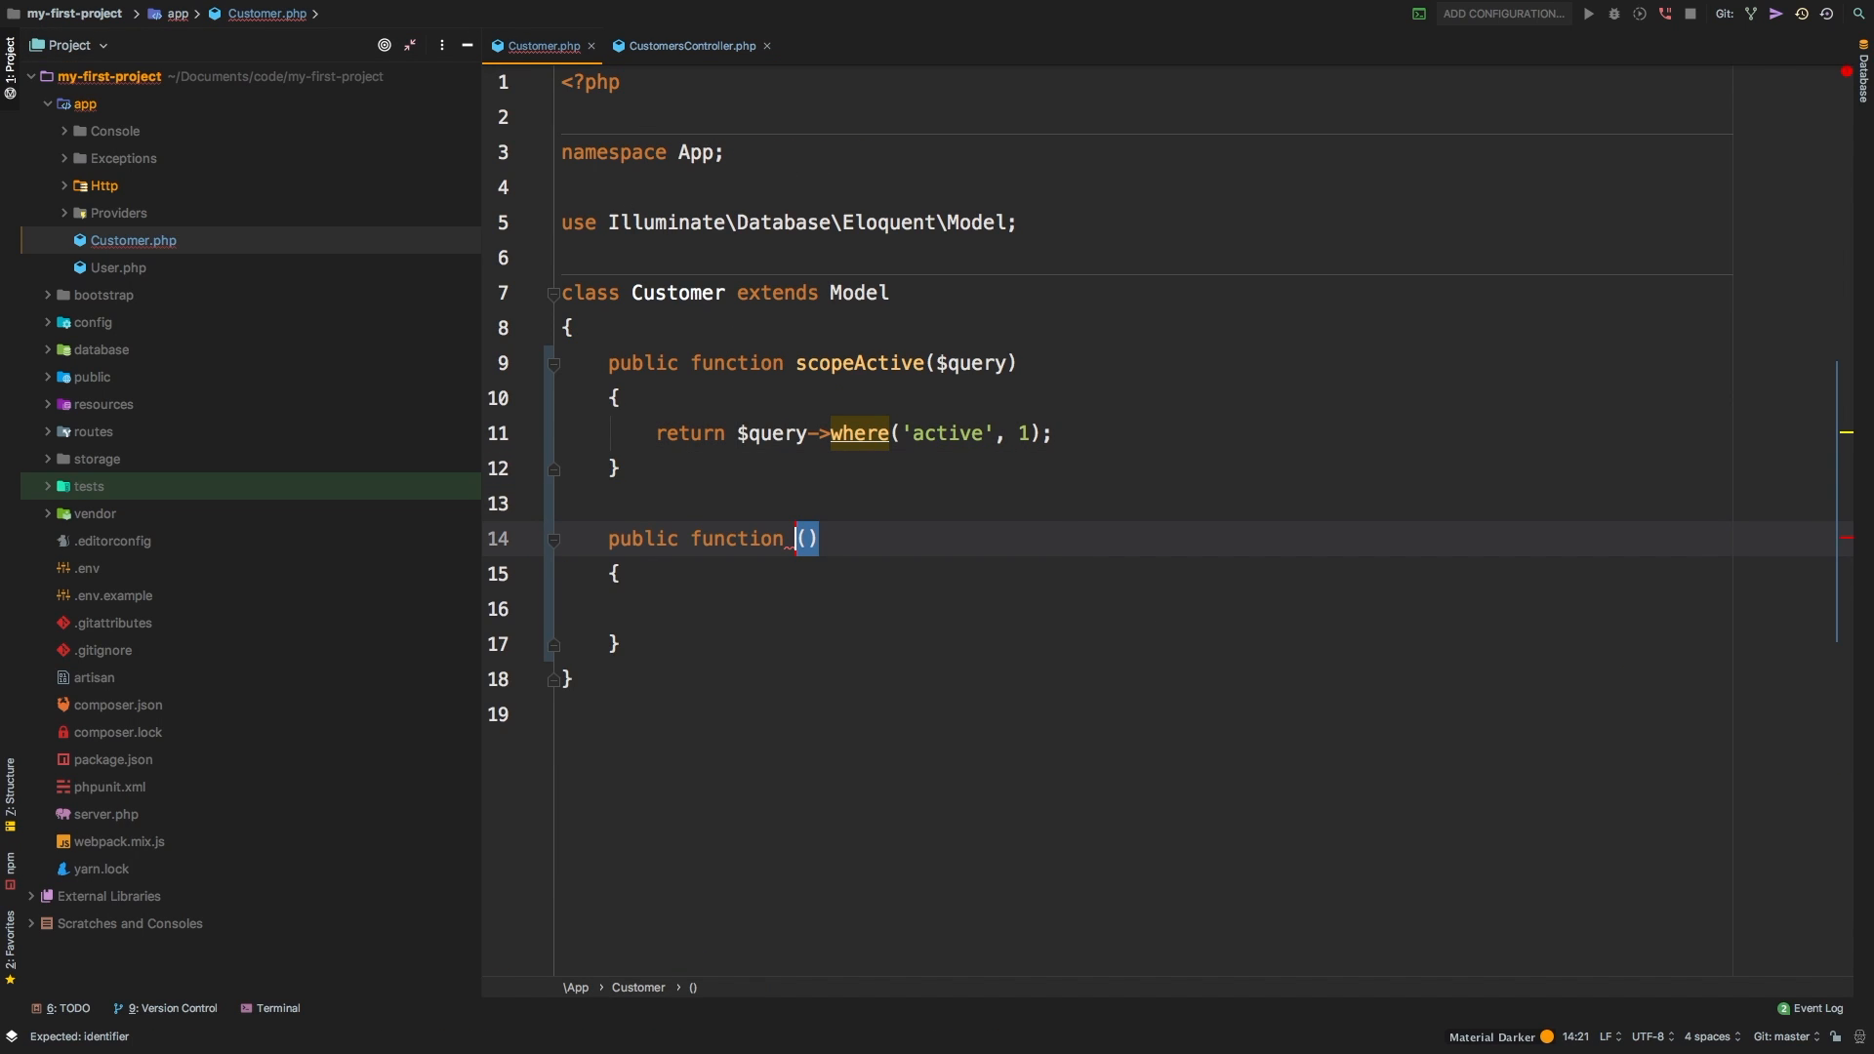
text(scope)
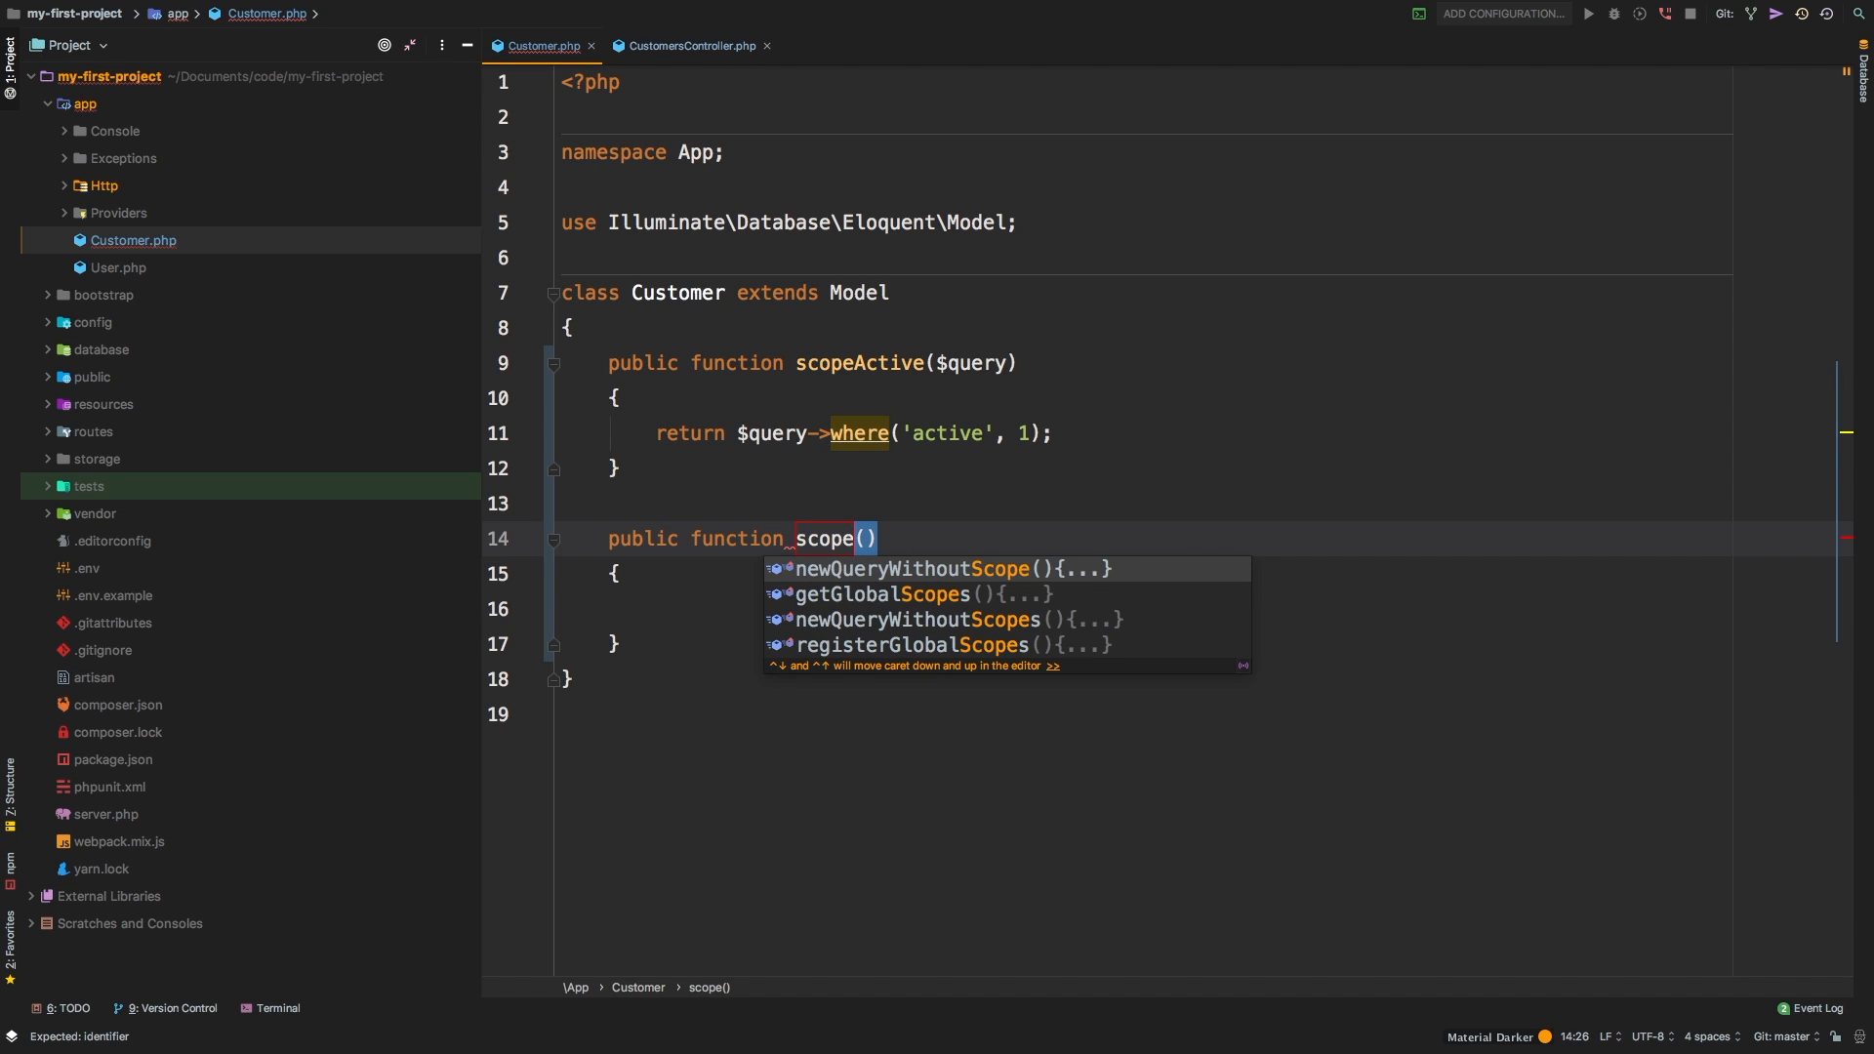
text(Inactive)
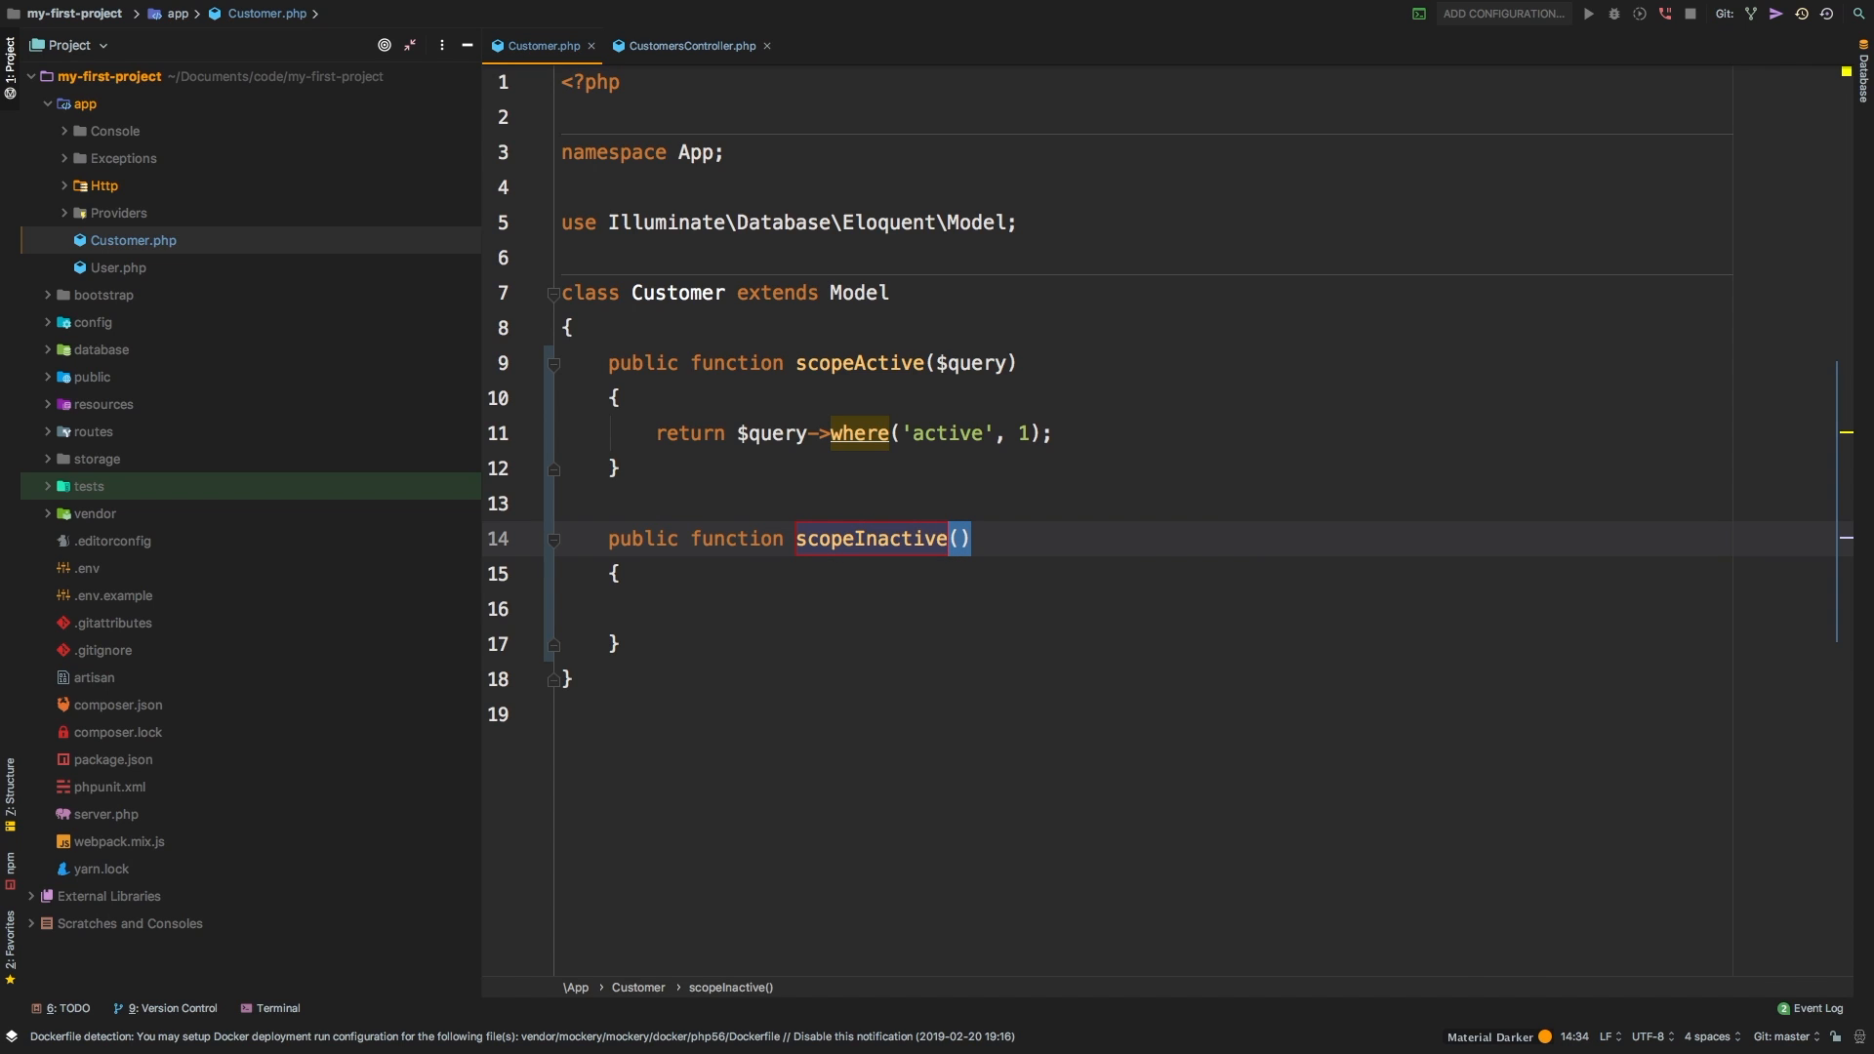
text($query)
click(1145, 609)
text(ret)
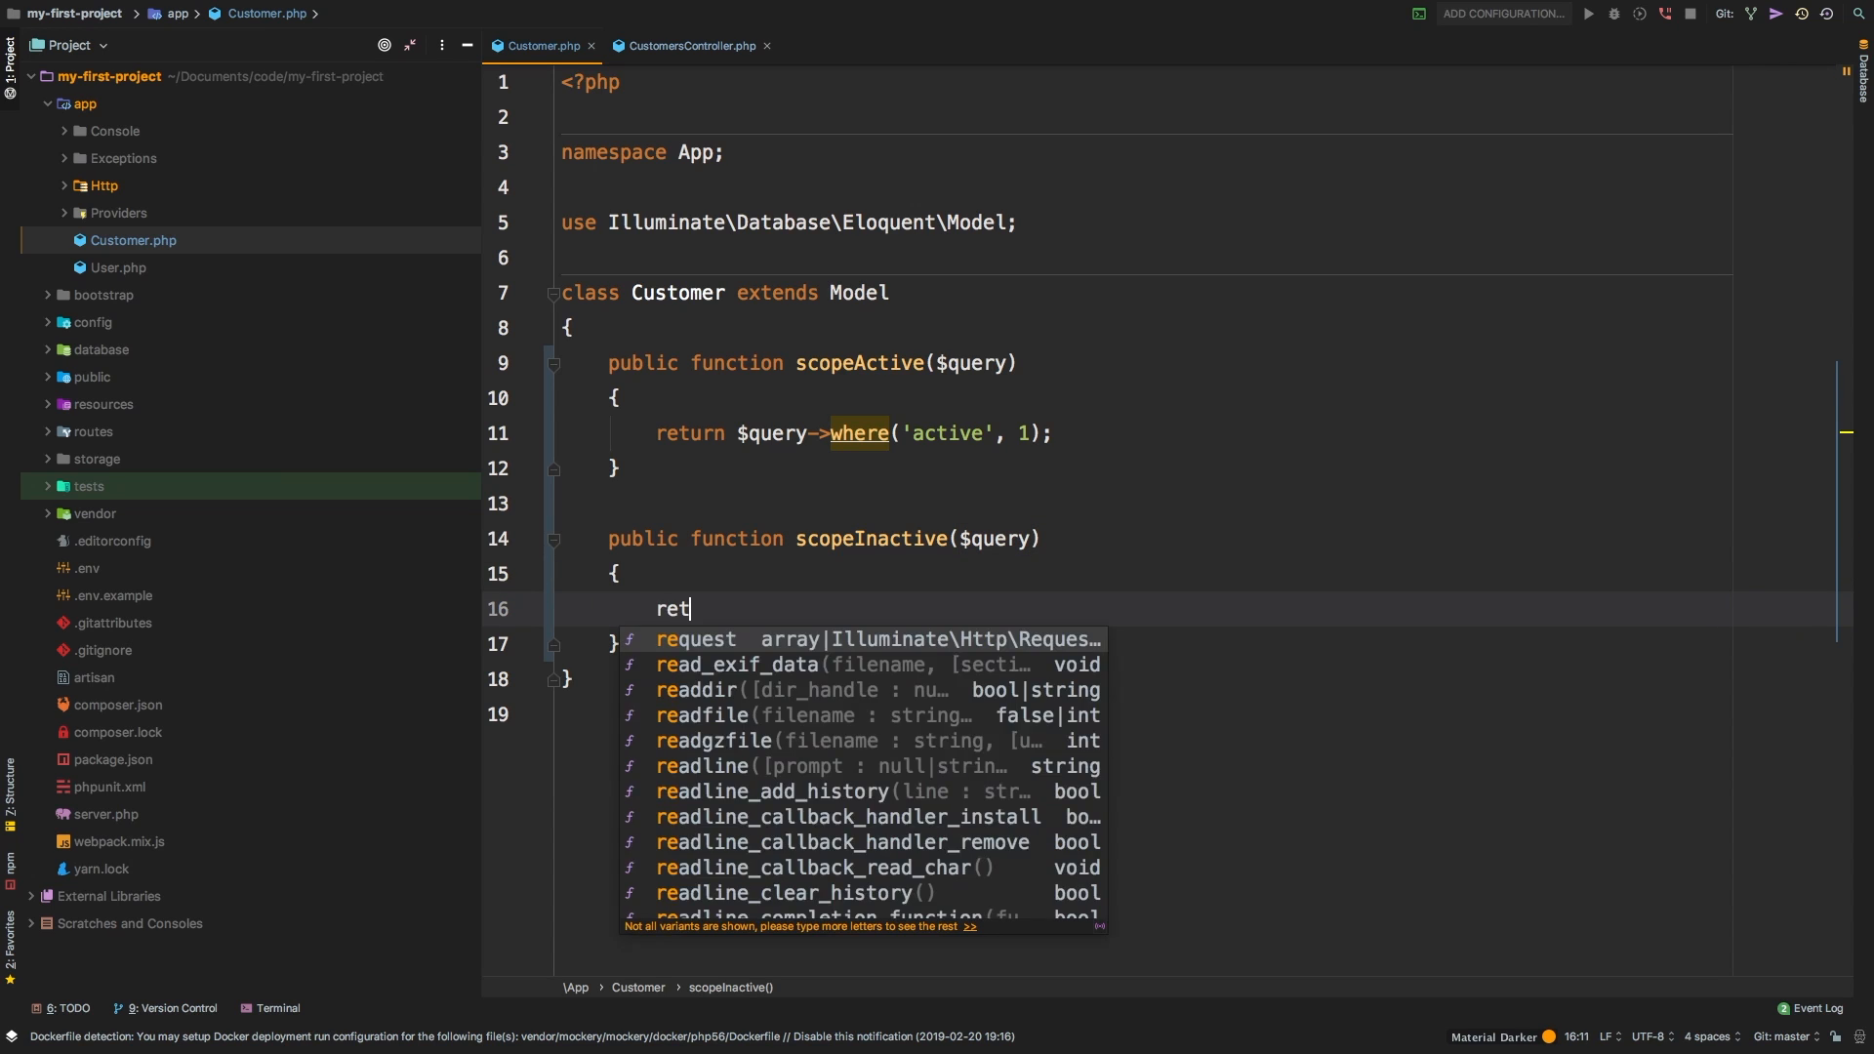
text(urn $query)
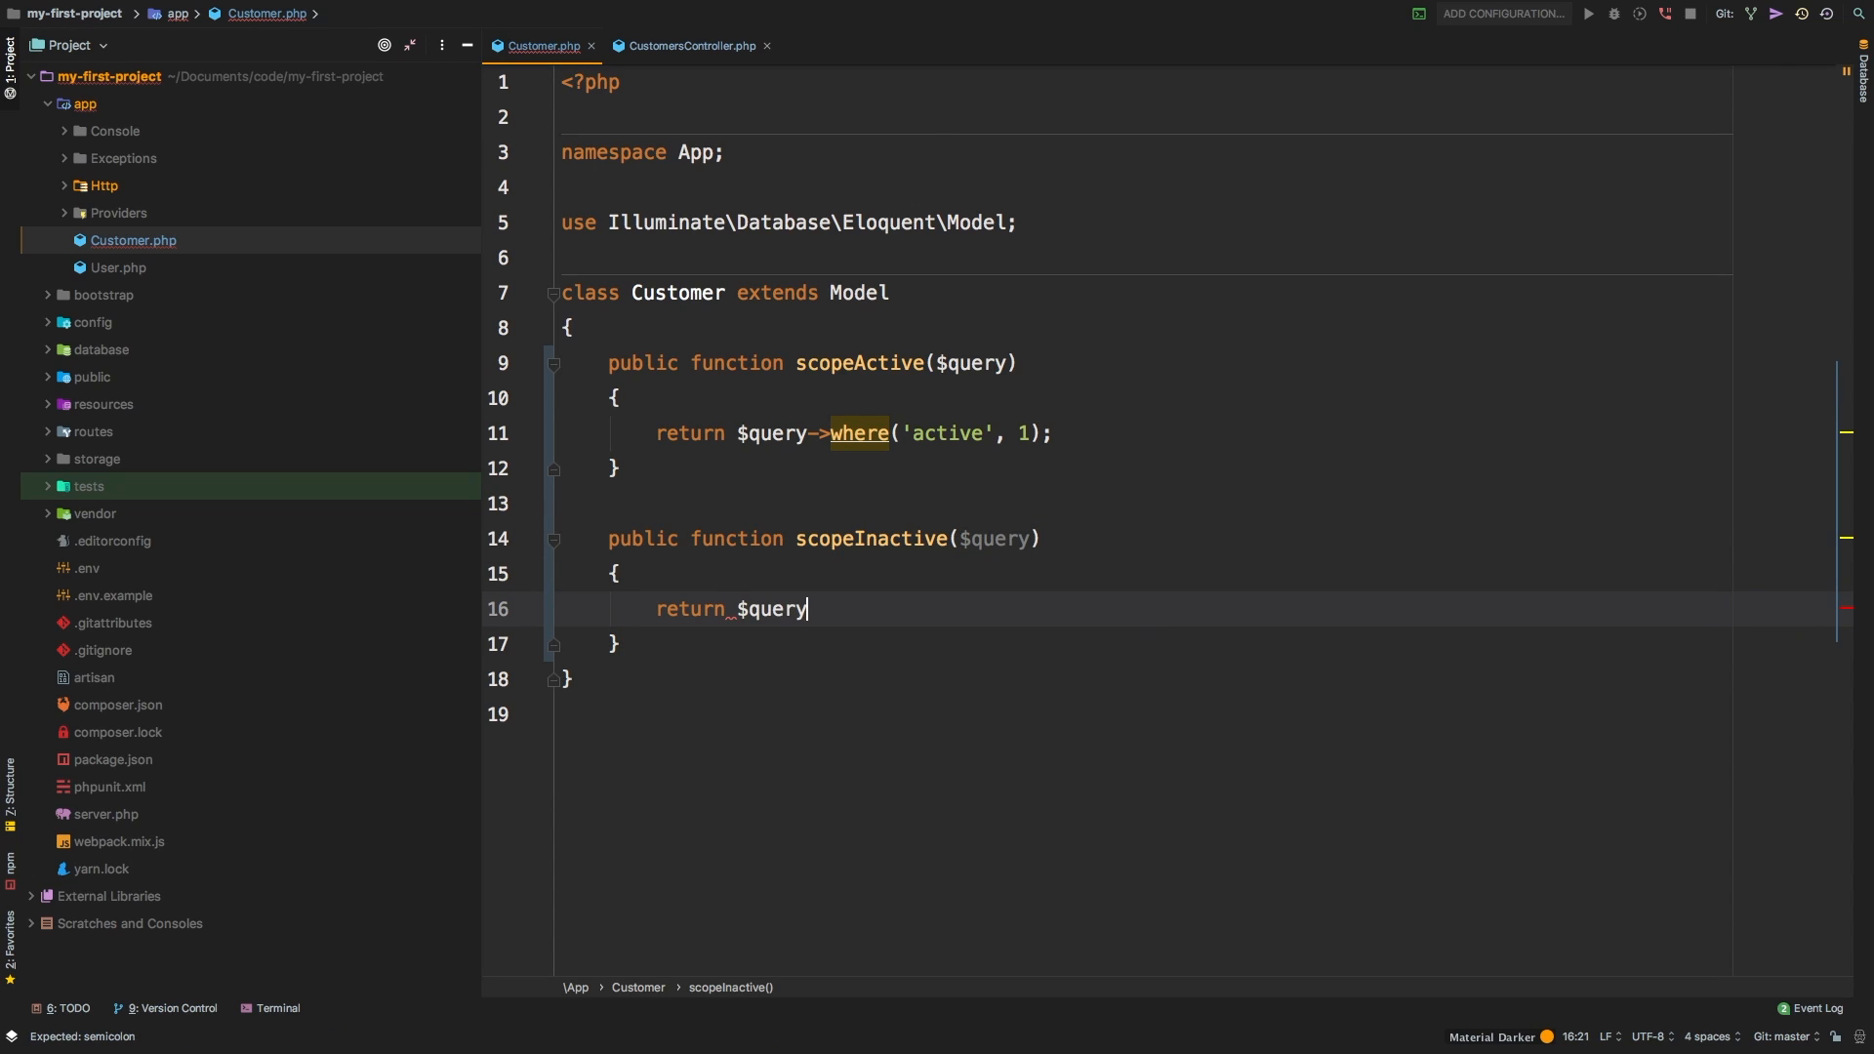
text(->)
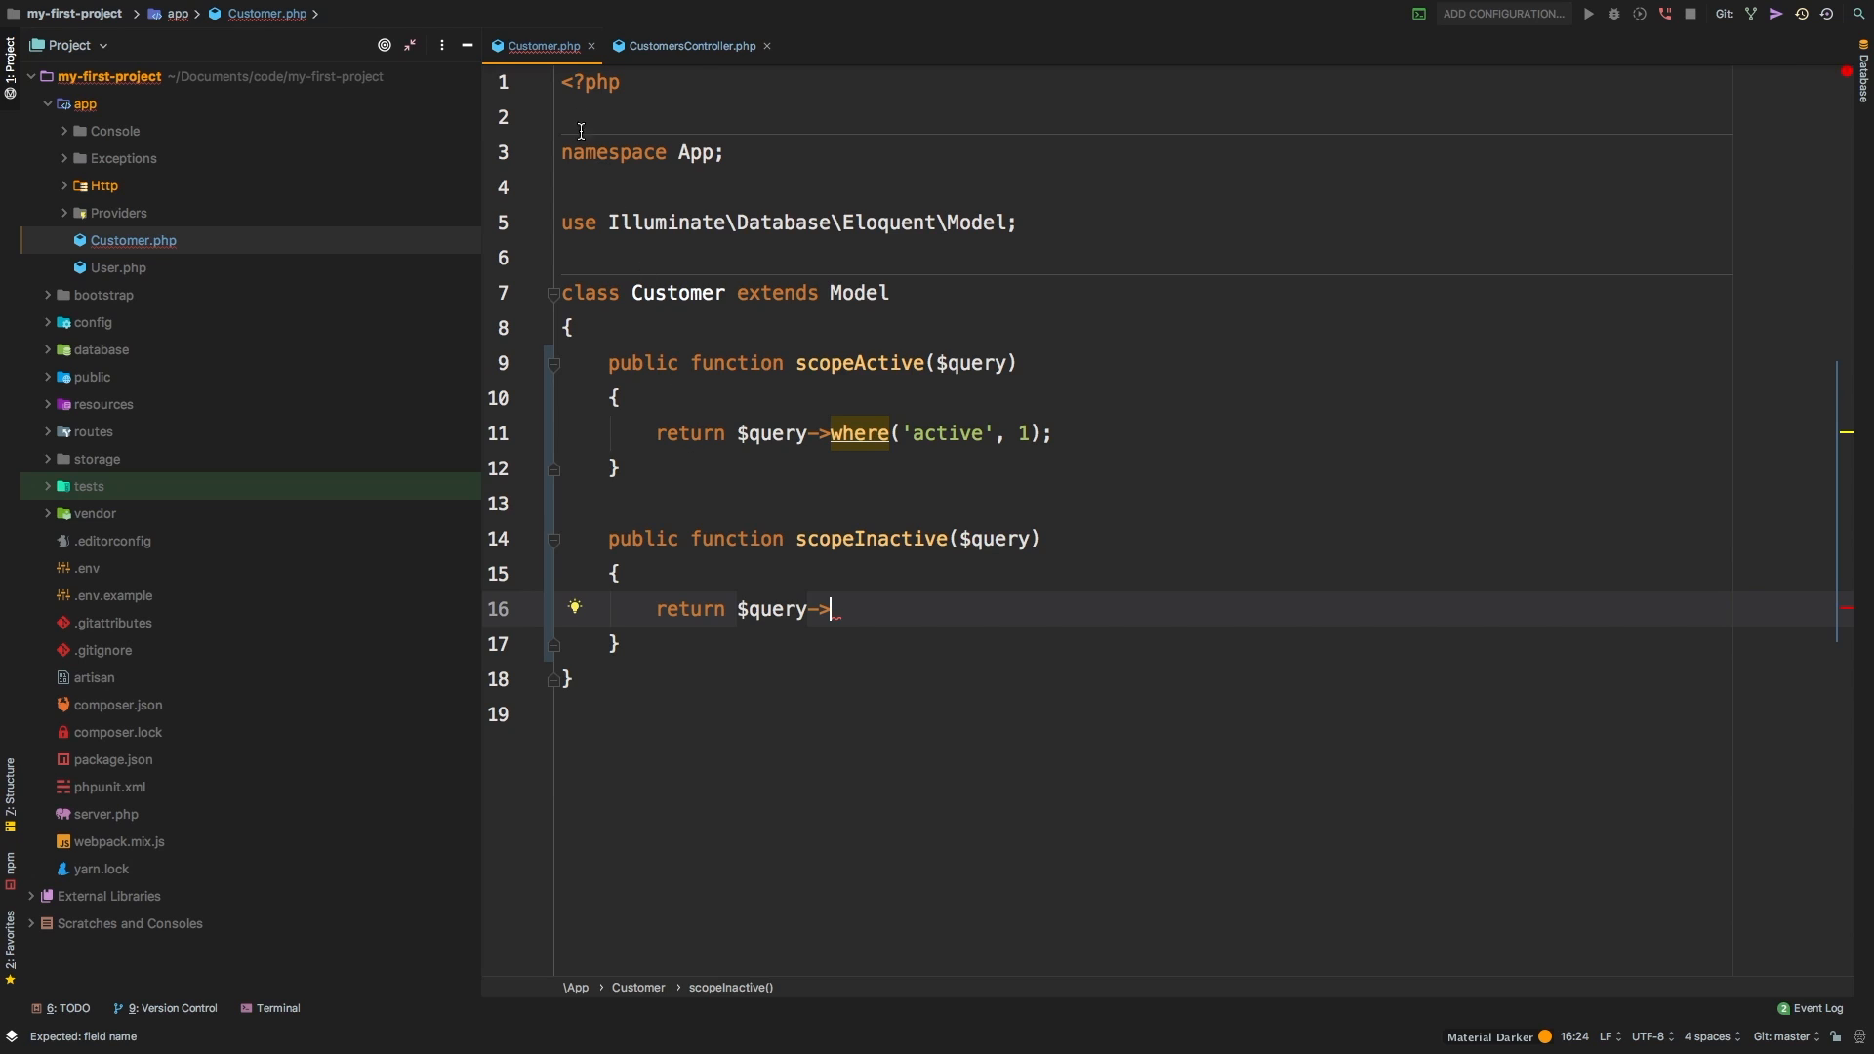
click(689, 46)
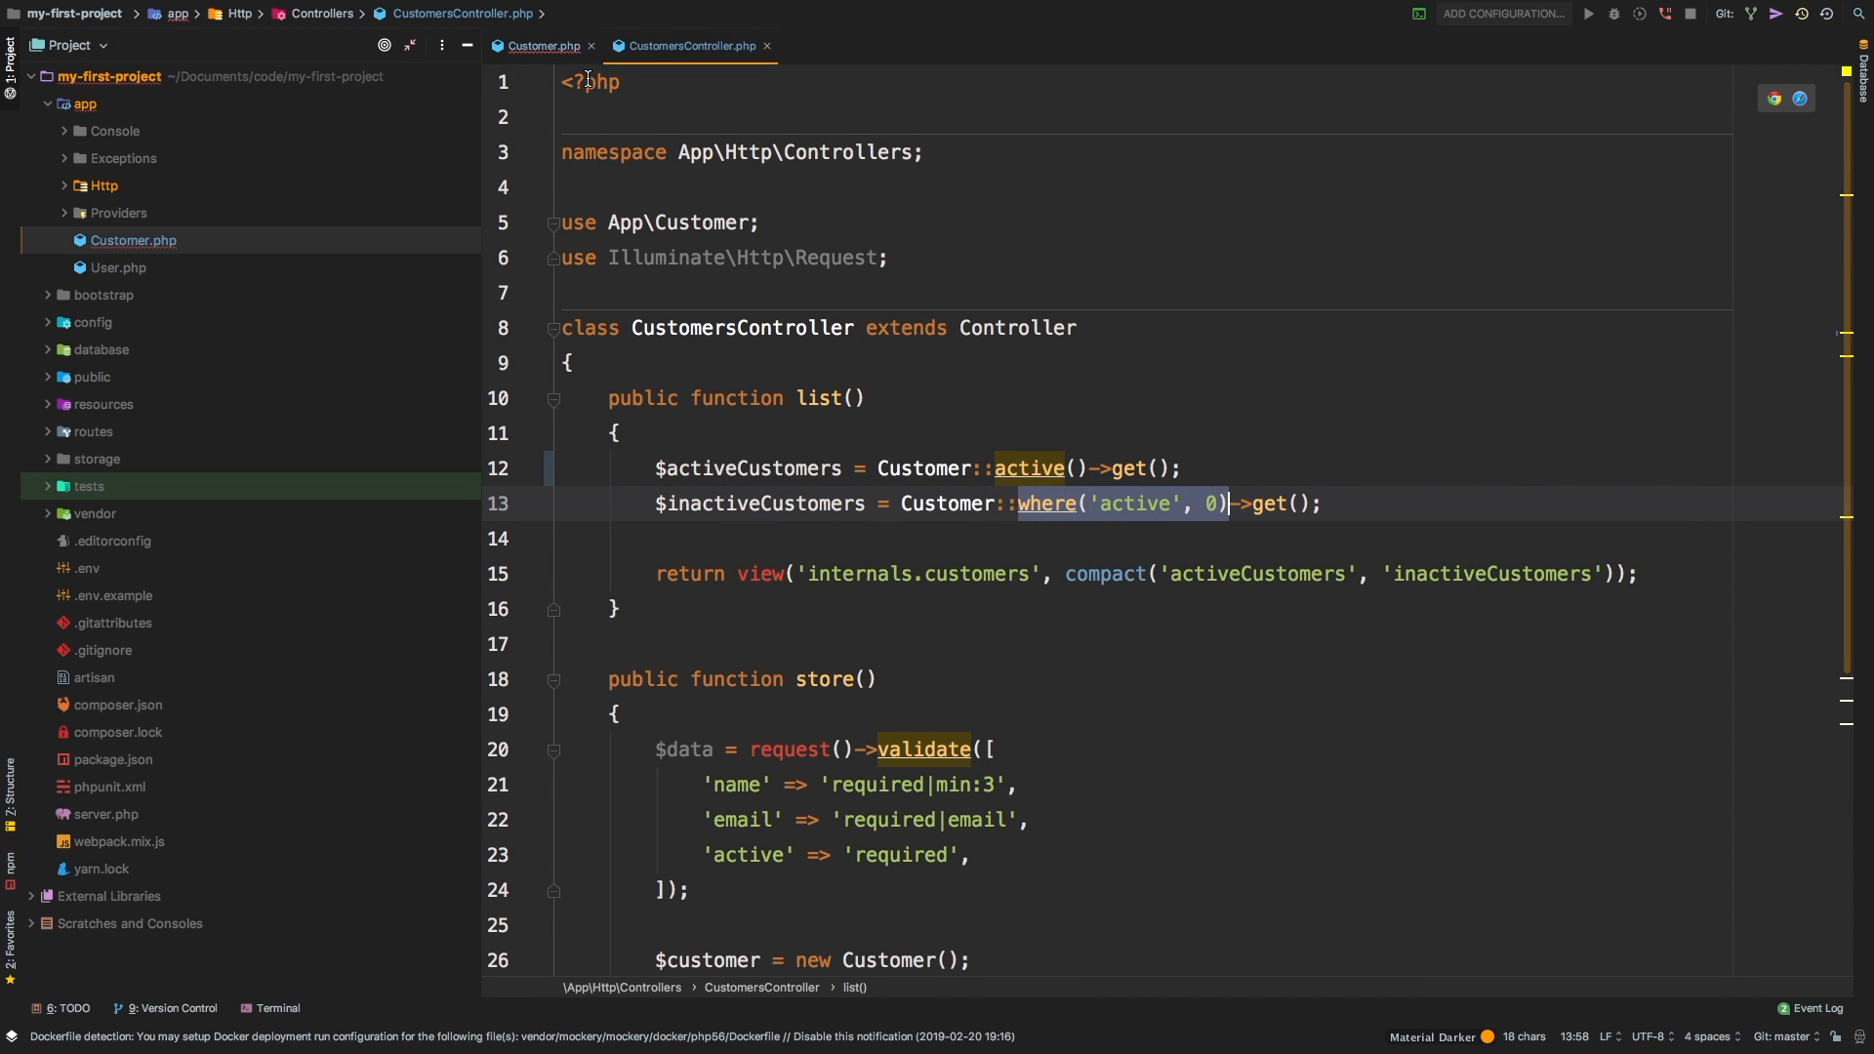
click(541, 45)
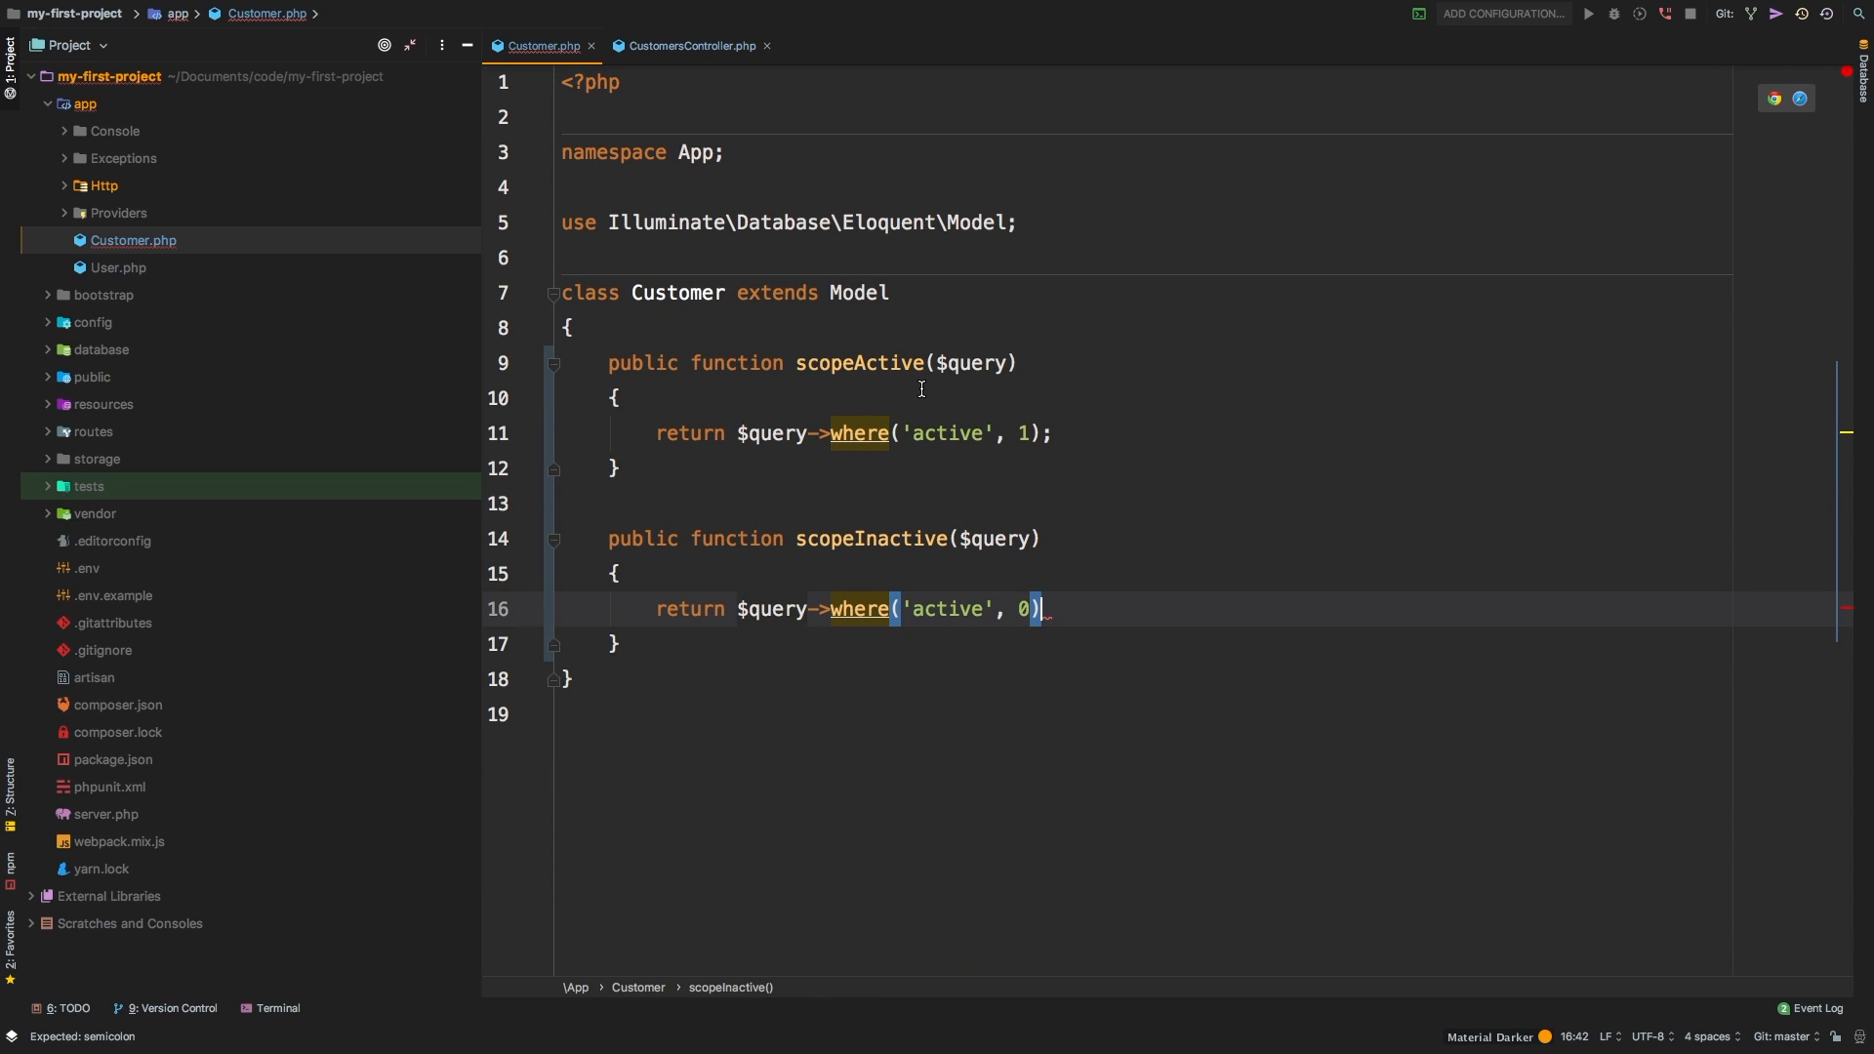
- Change the controller's inactive customers query to Customer::inactive() and check the scope's warning
click(688, 46)
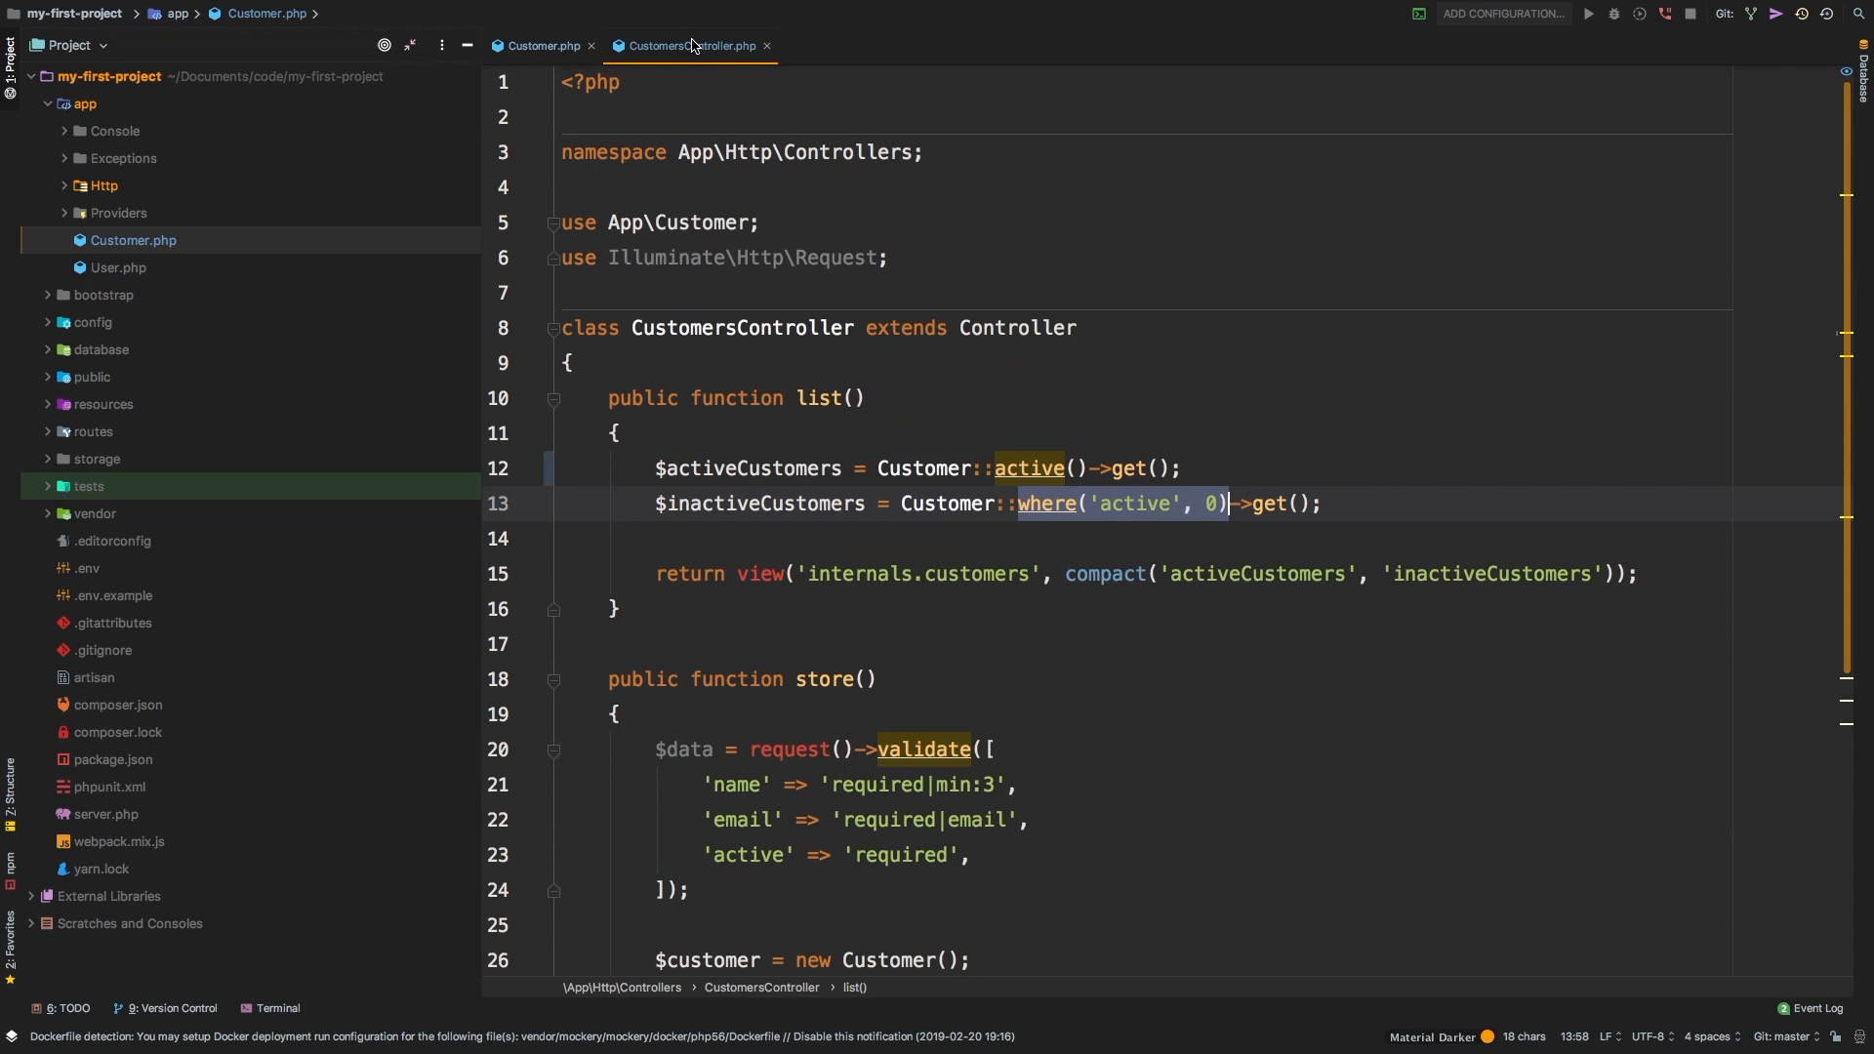
text(inac)
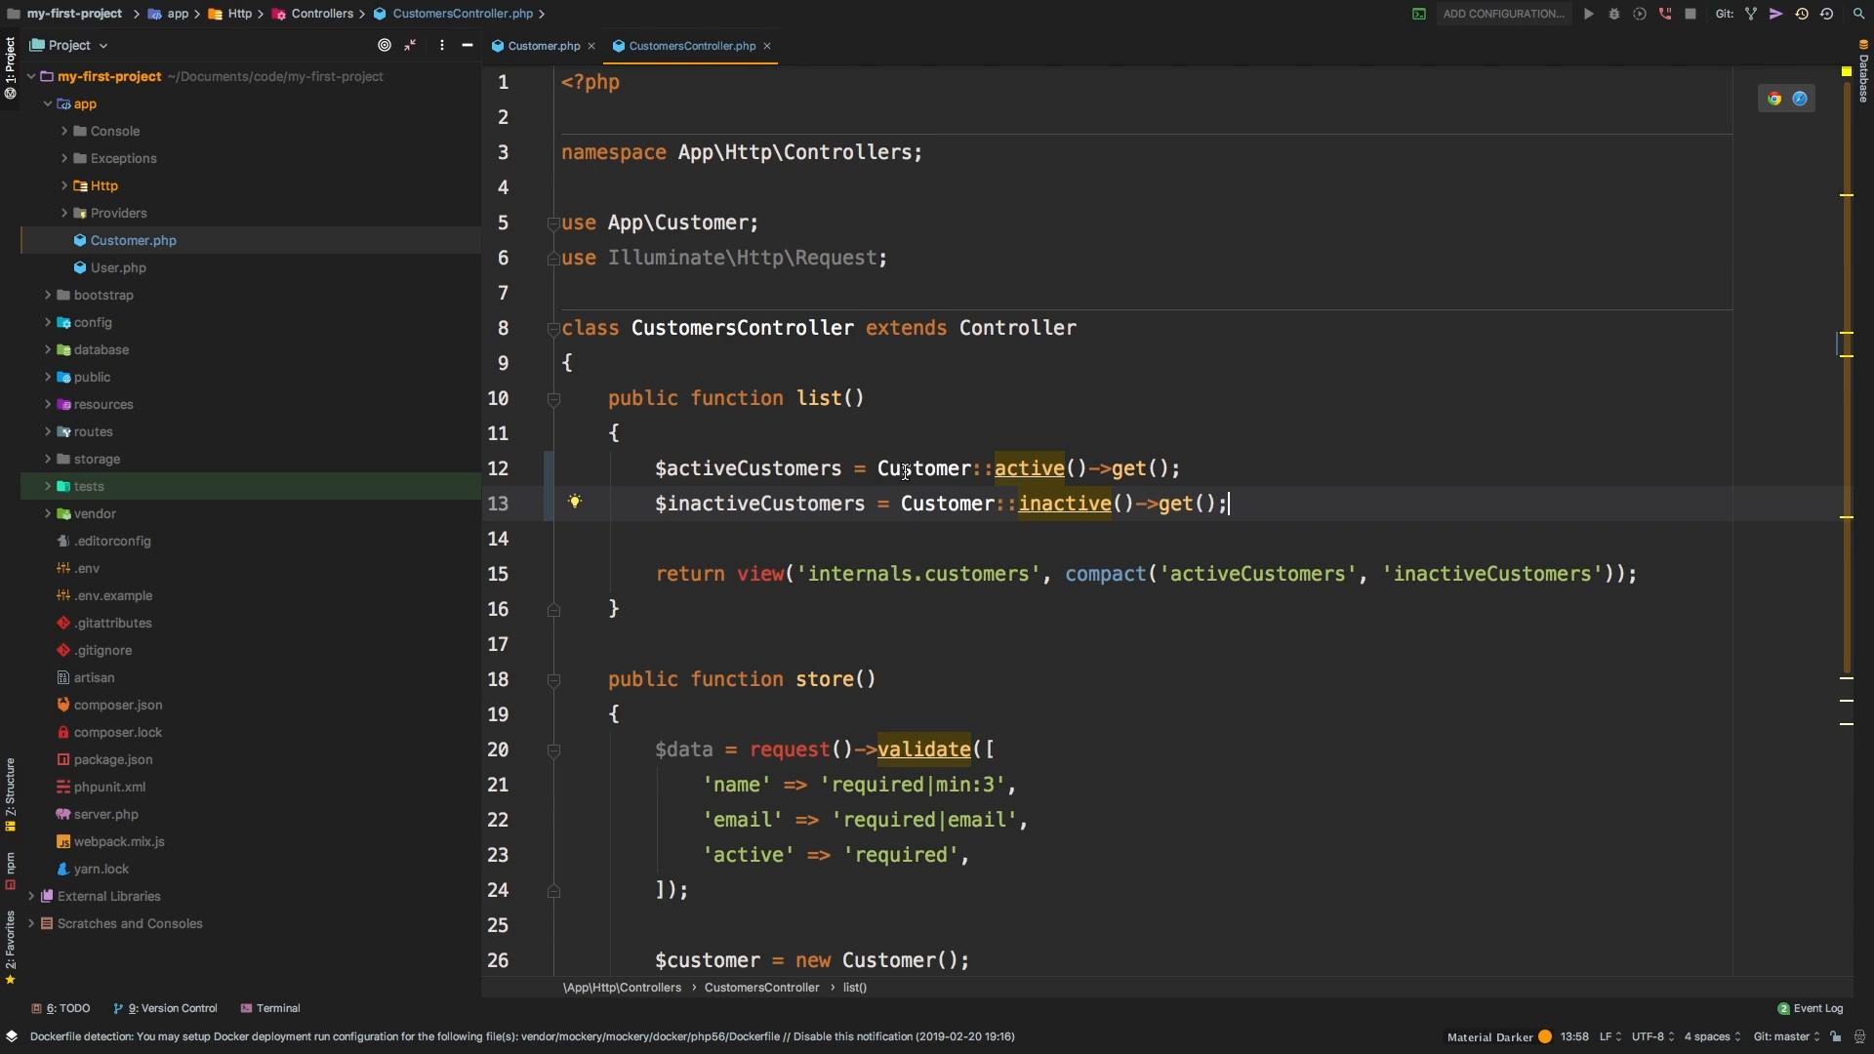
mouse_move(1030, 468)
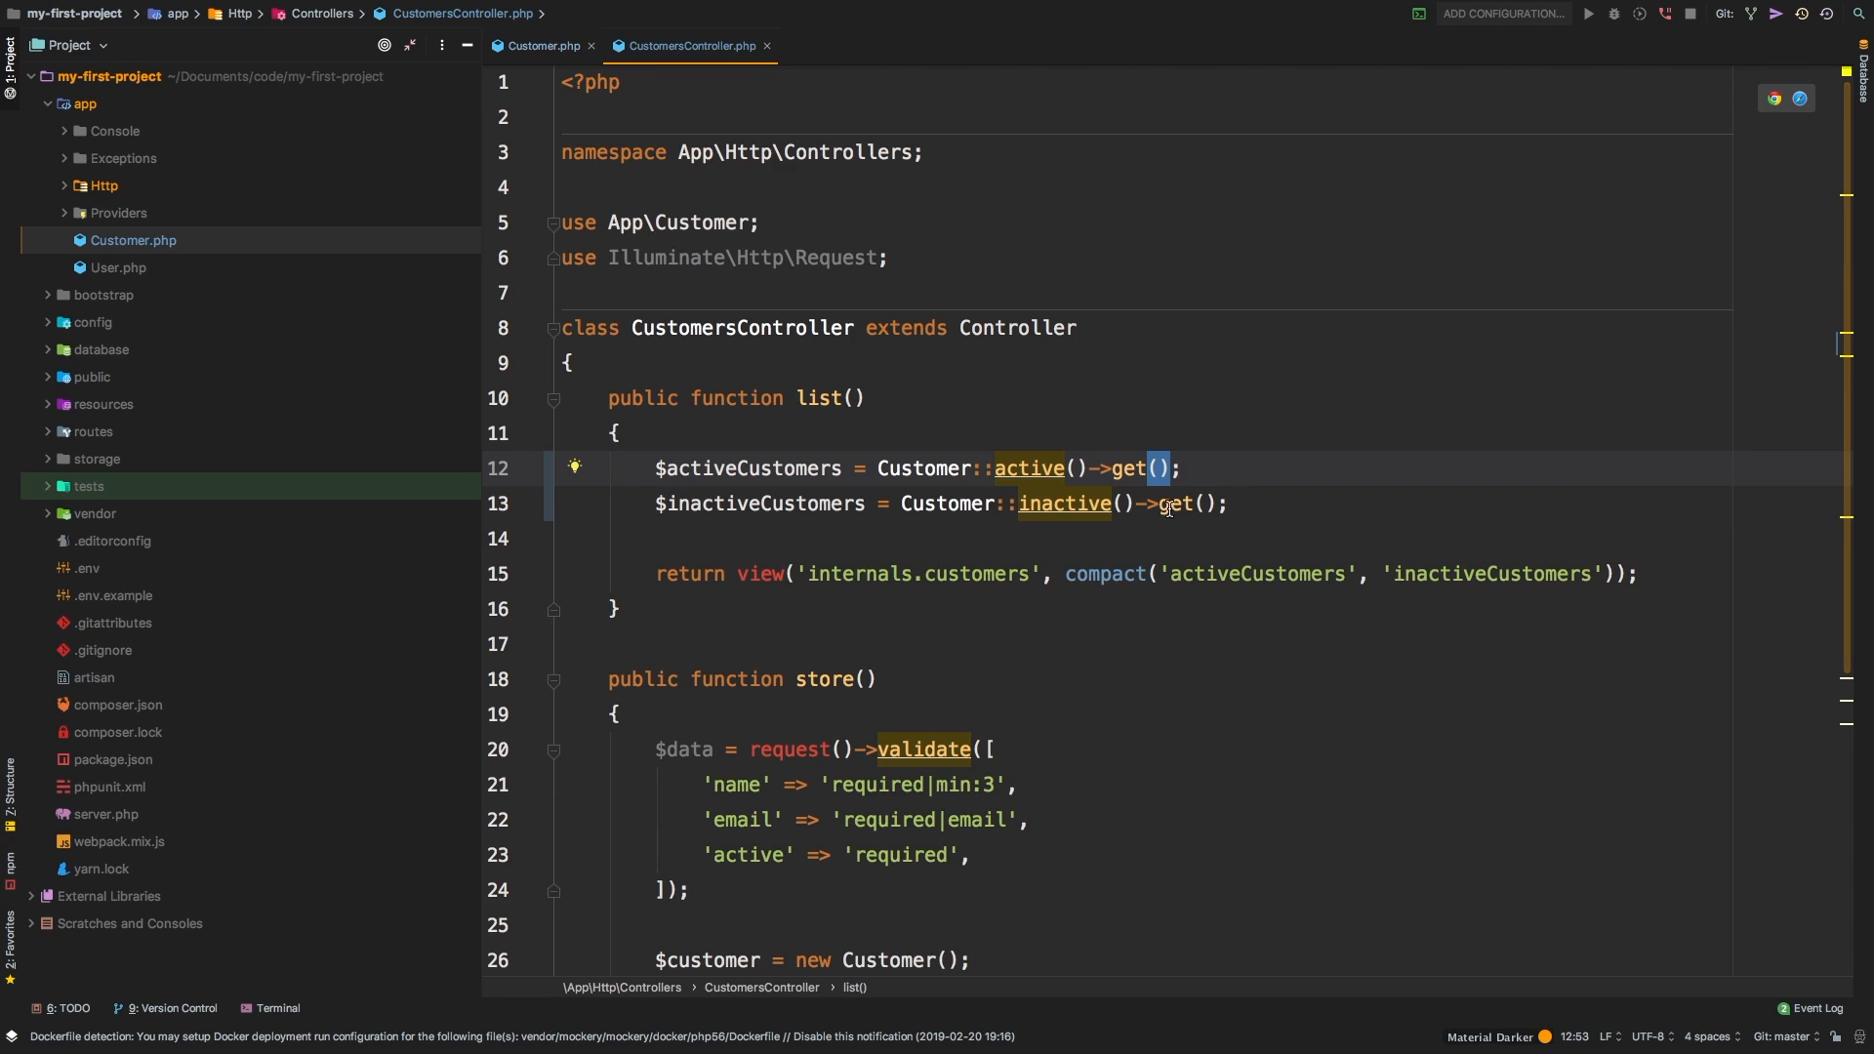
mouse_move(1064, 504)
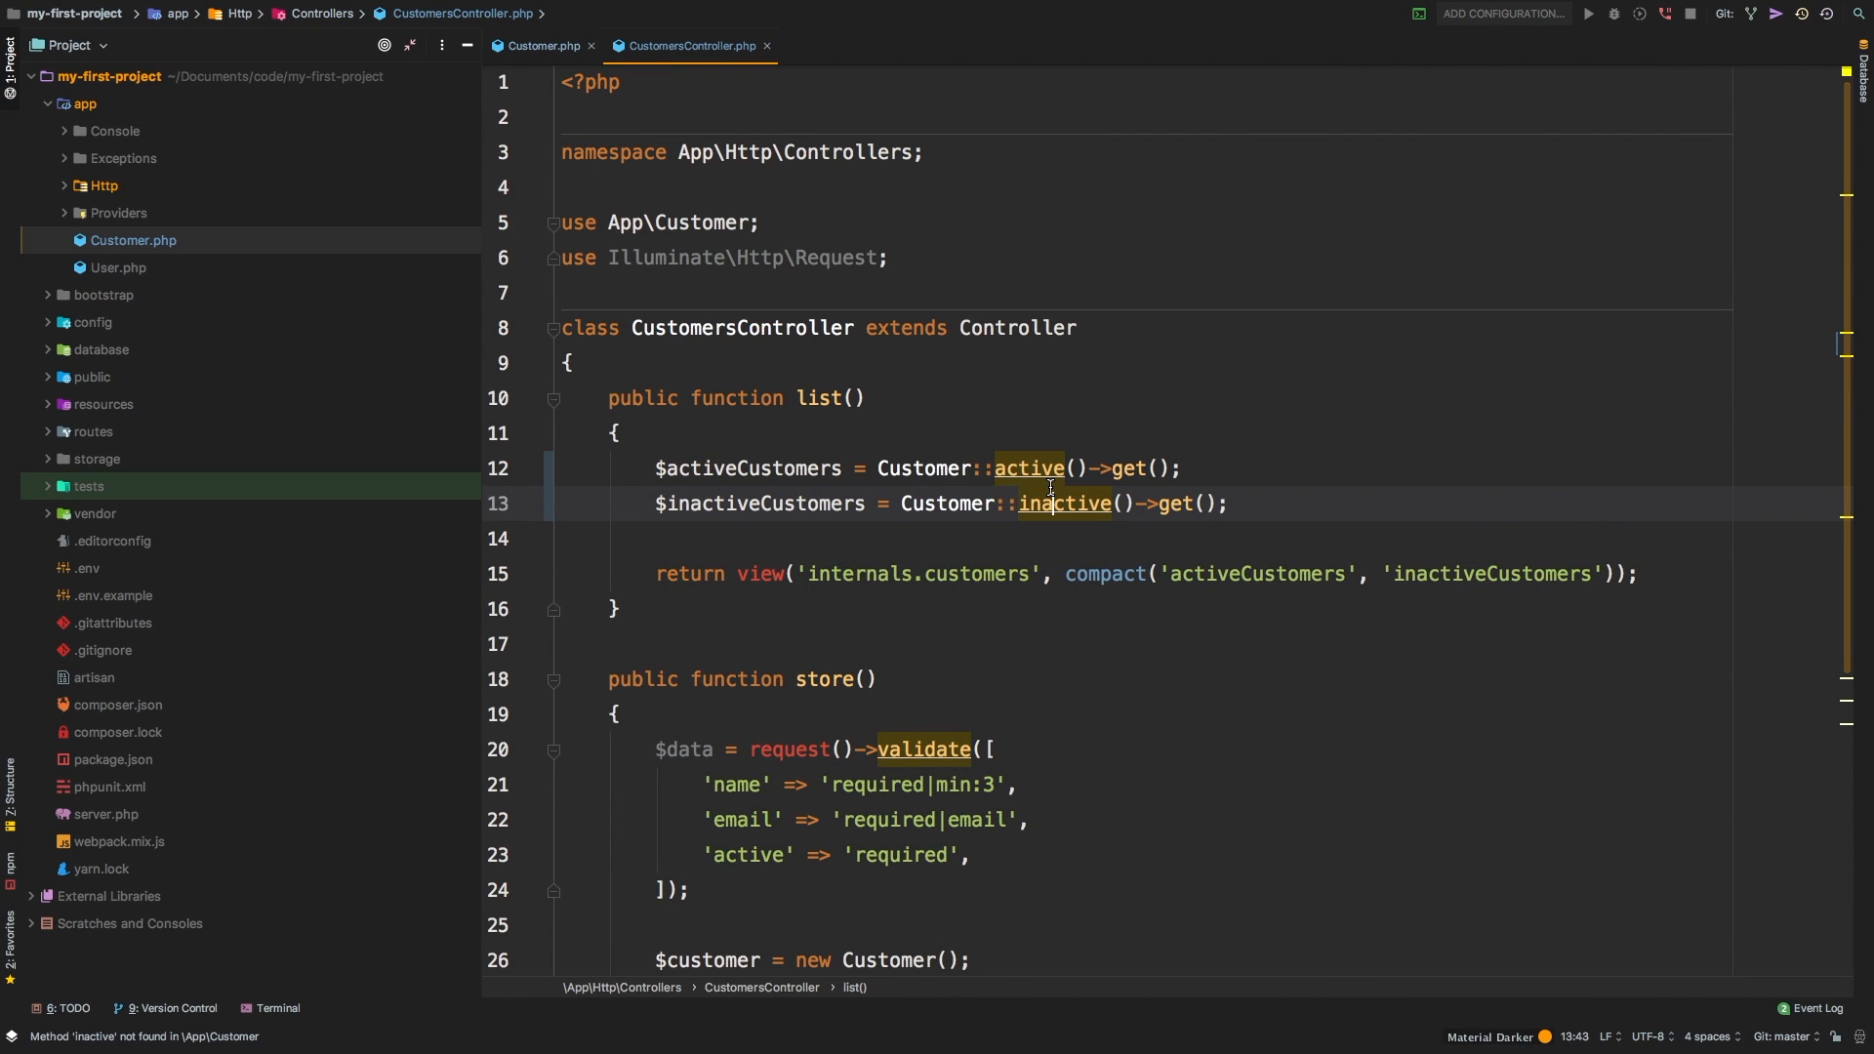
click(540, 46)
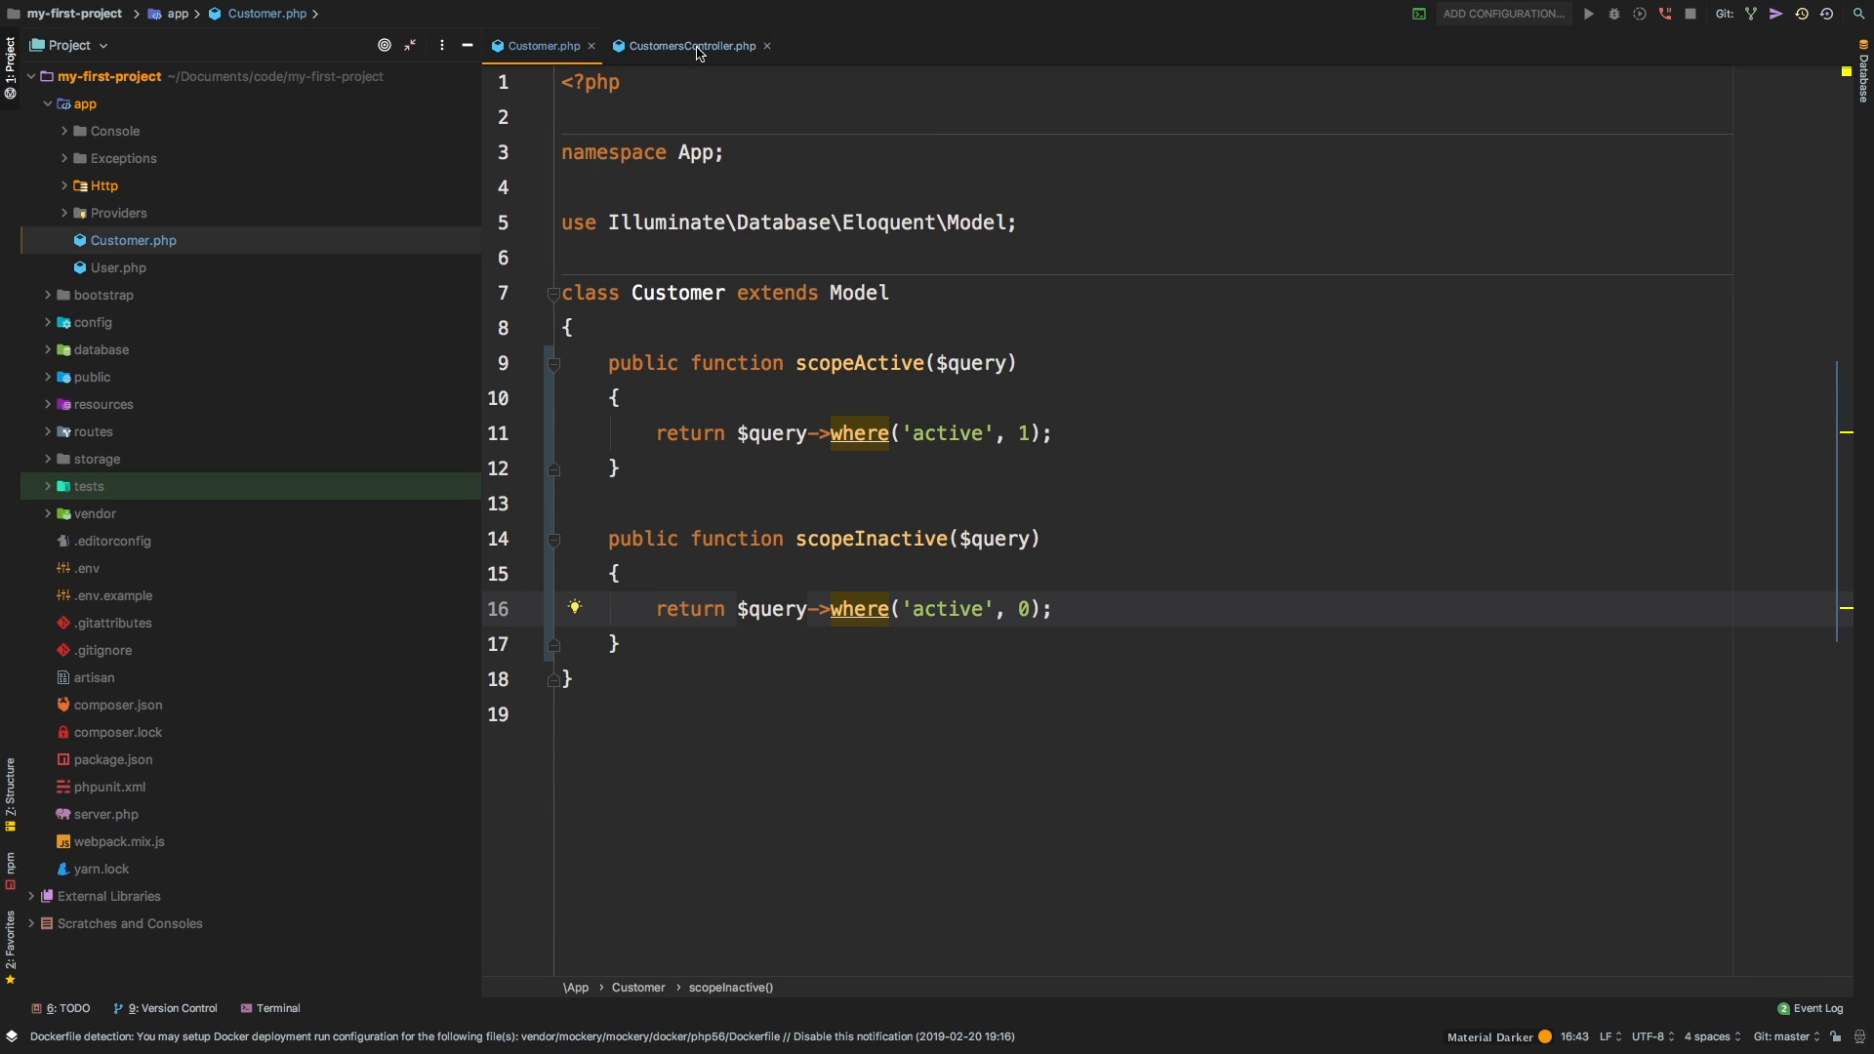
click(695, 46)
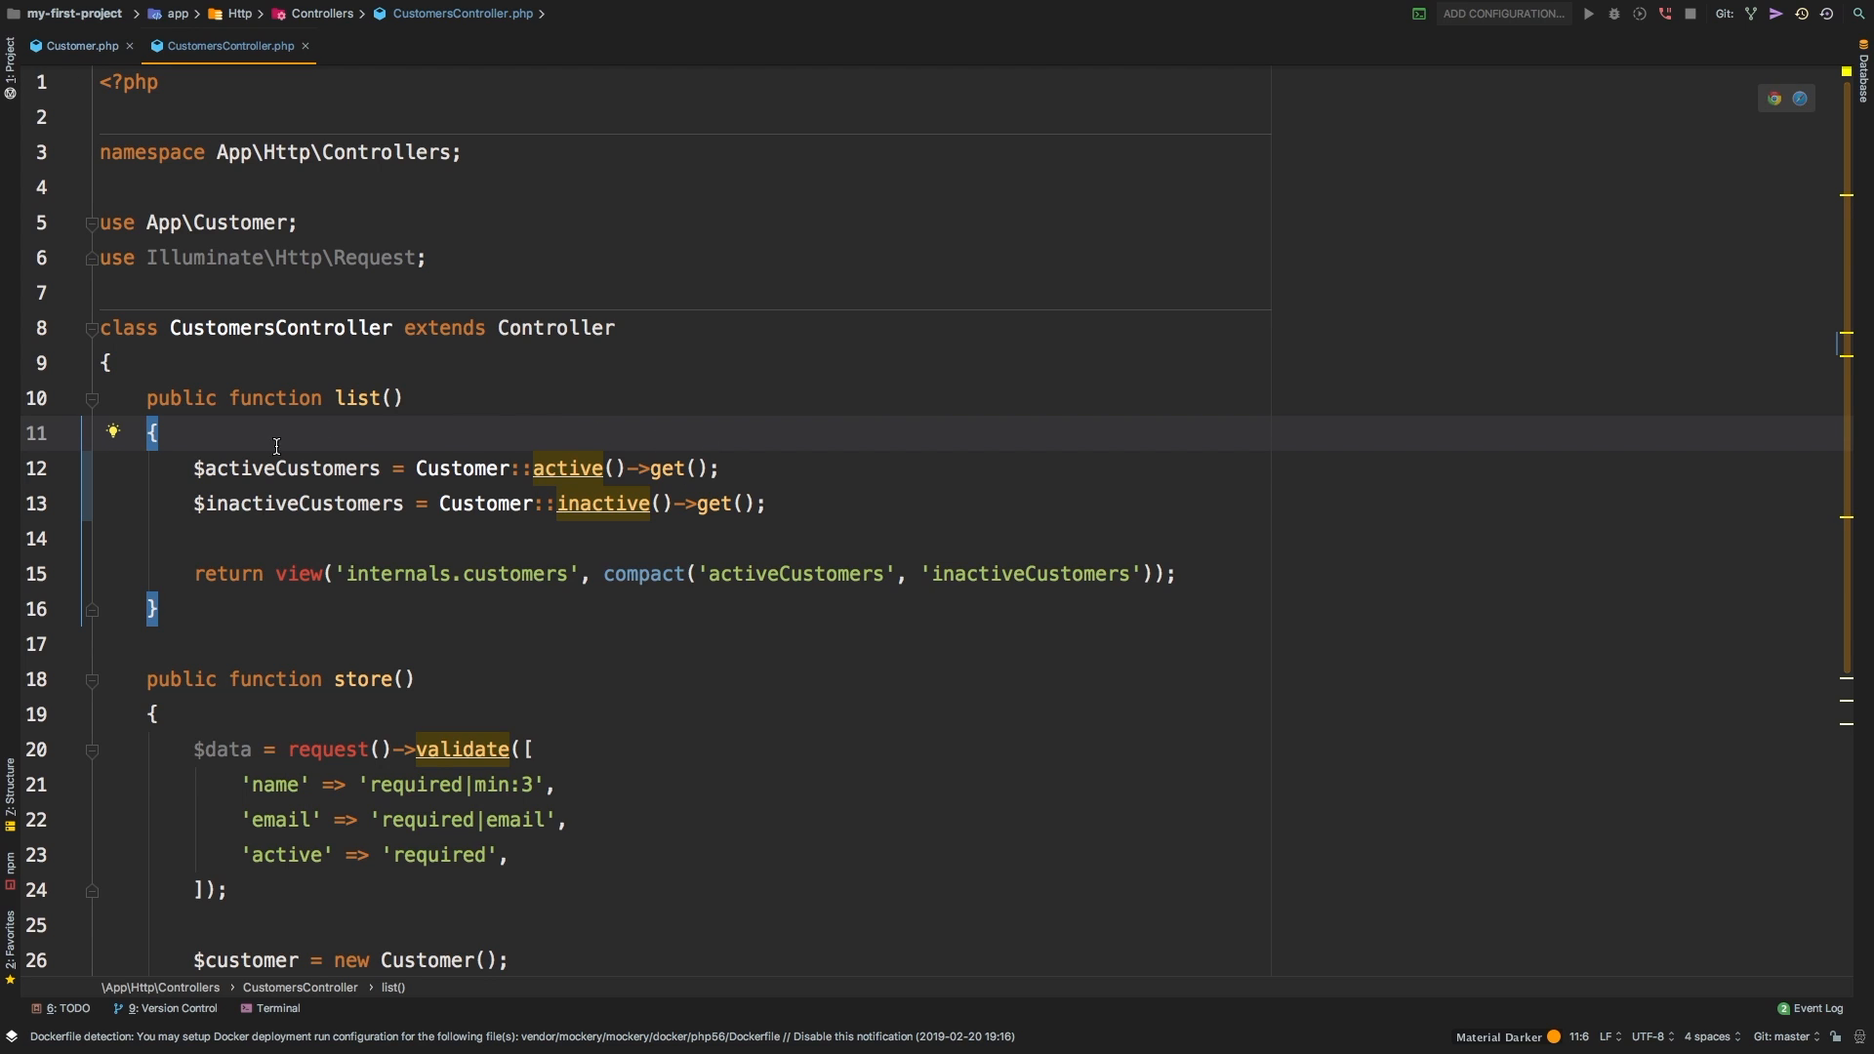
mouse_move(567, 468)
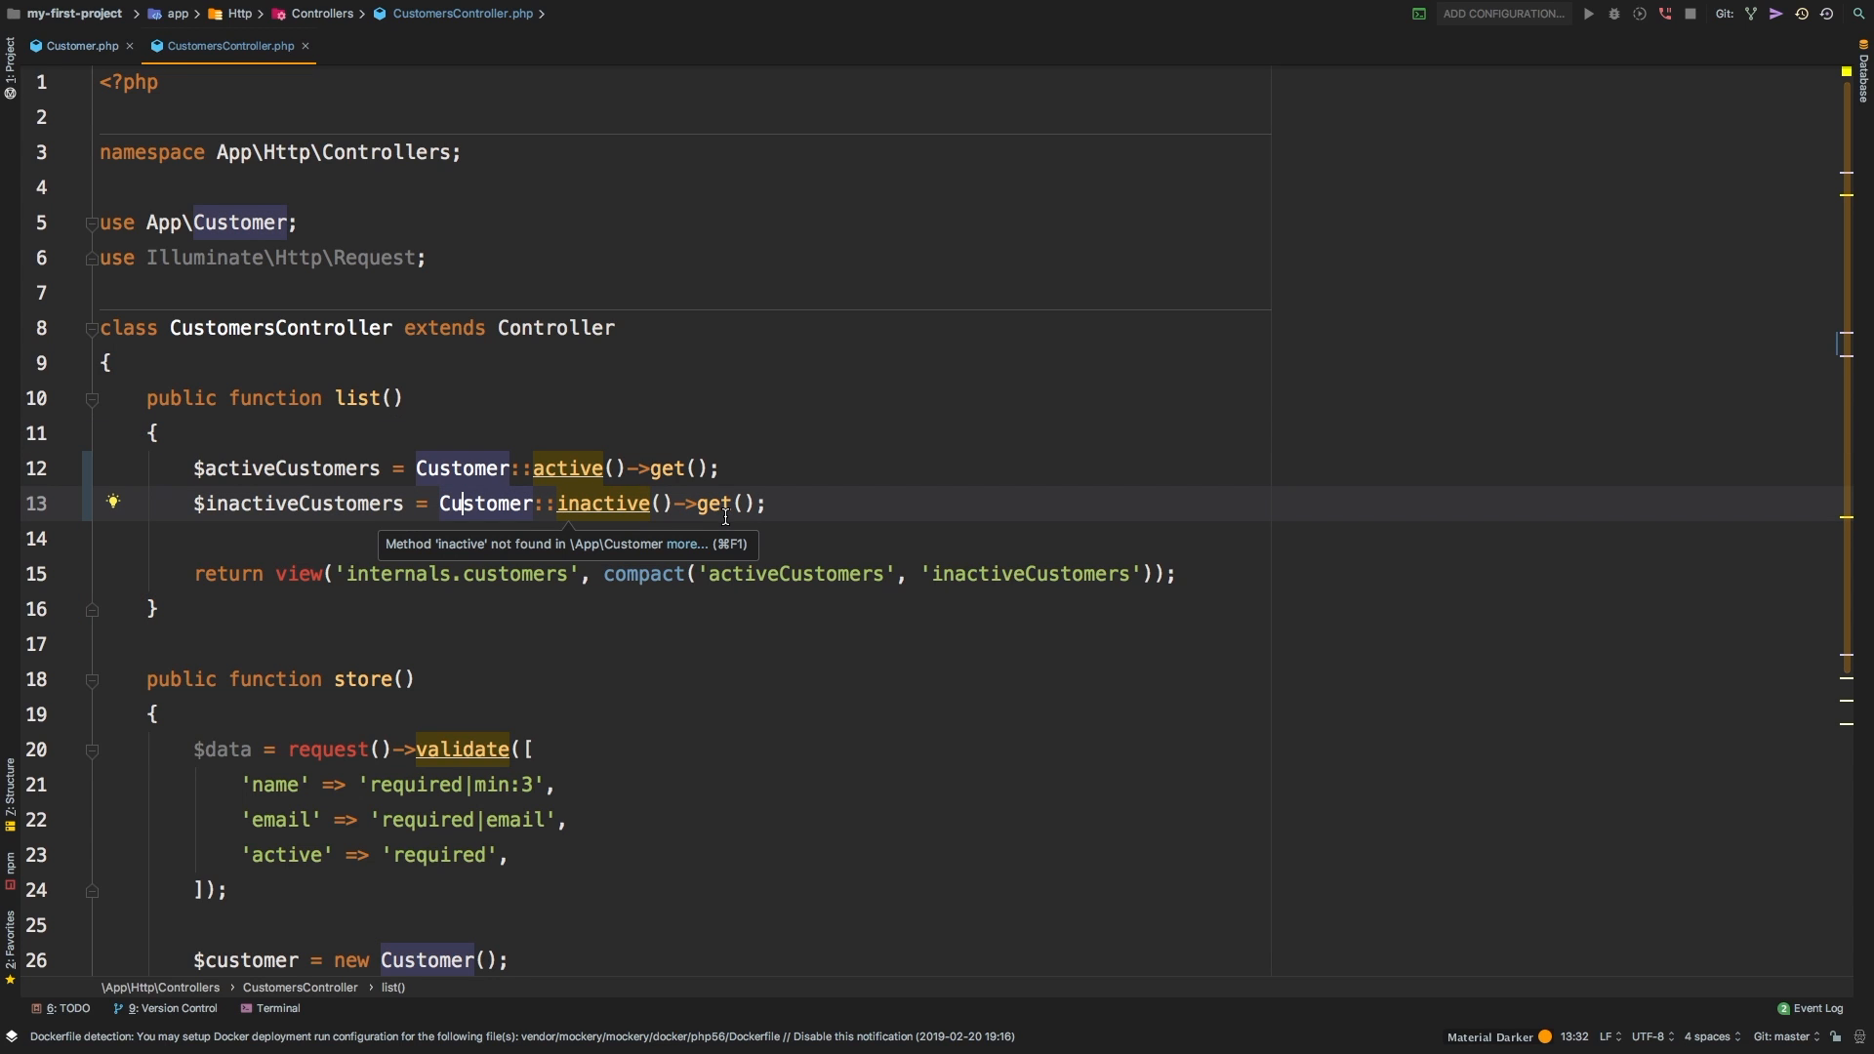
- Review store()'s $data and validate call, then view the Customer model
scroll(down, 3)
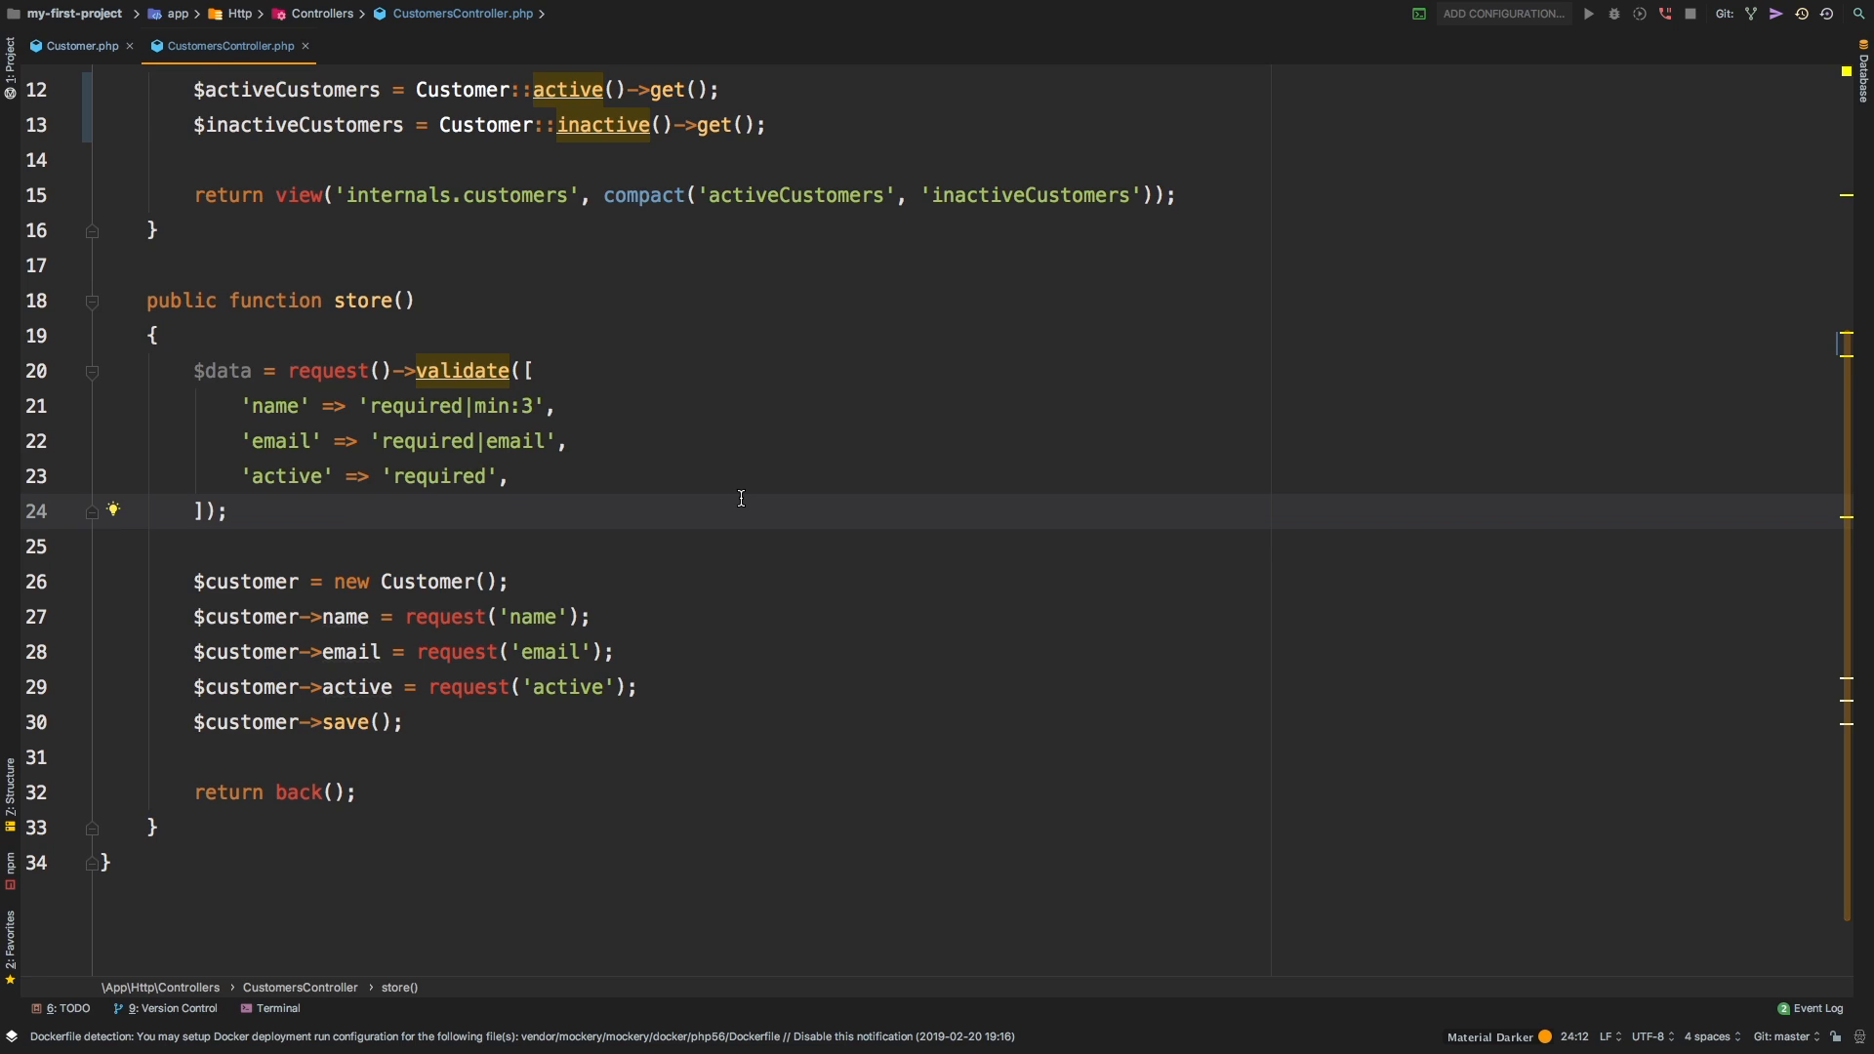
scroll(down, 3)
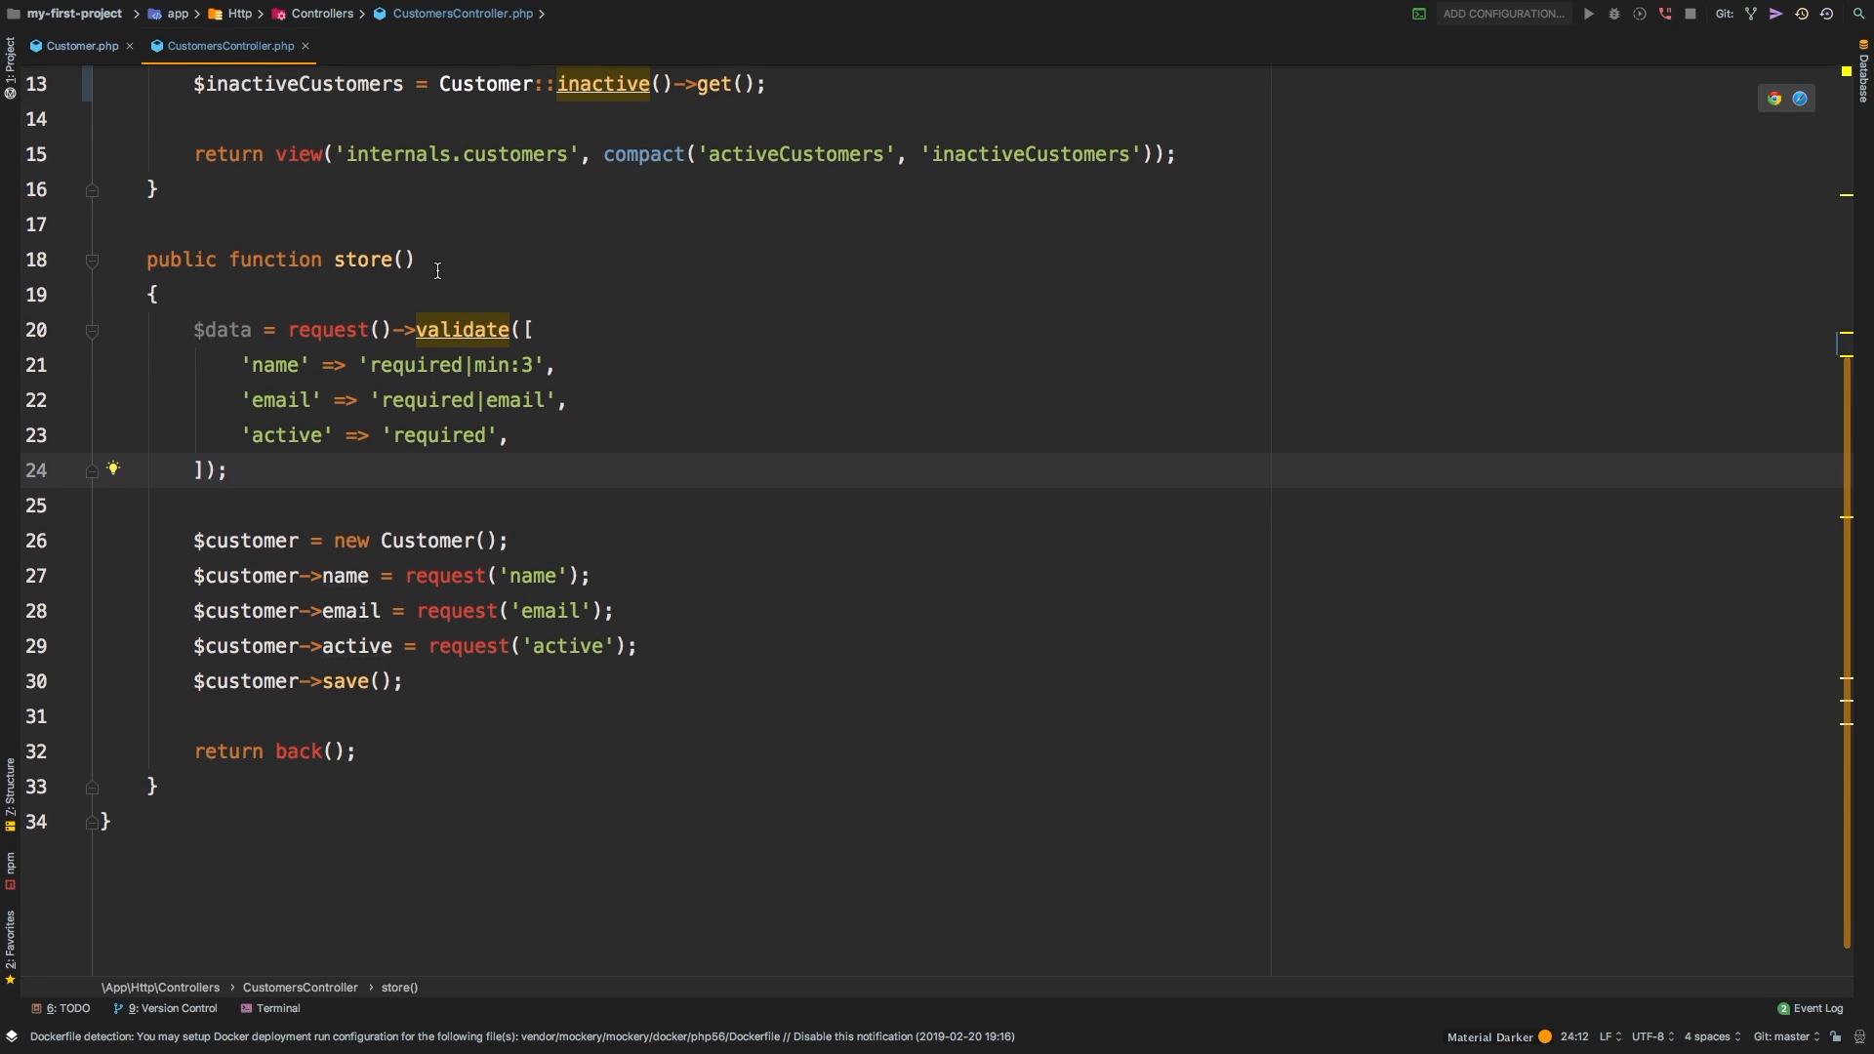
double_click(326, 329)
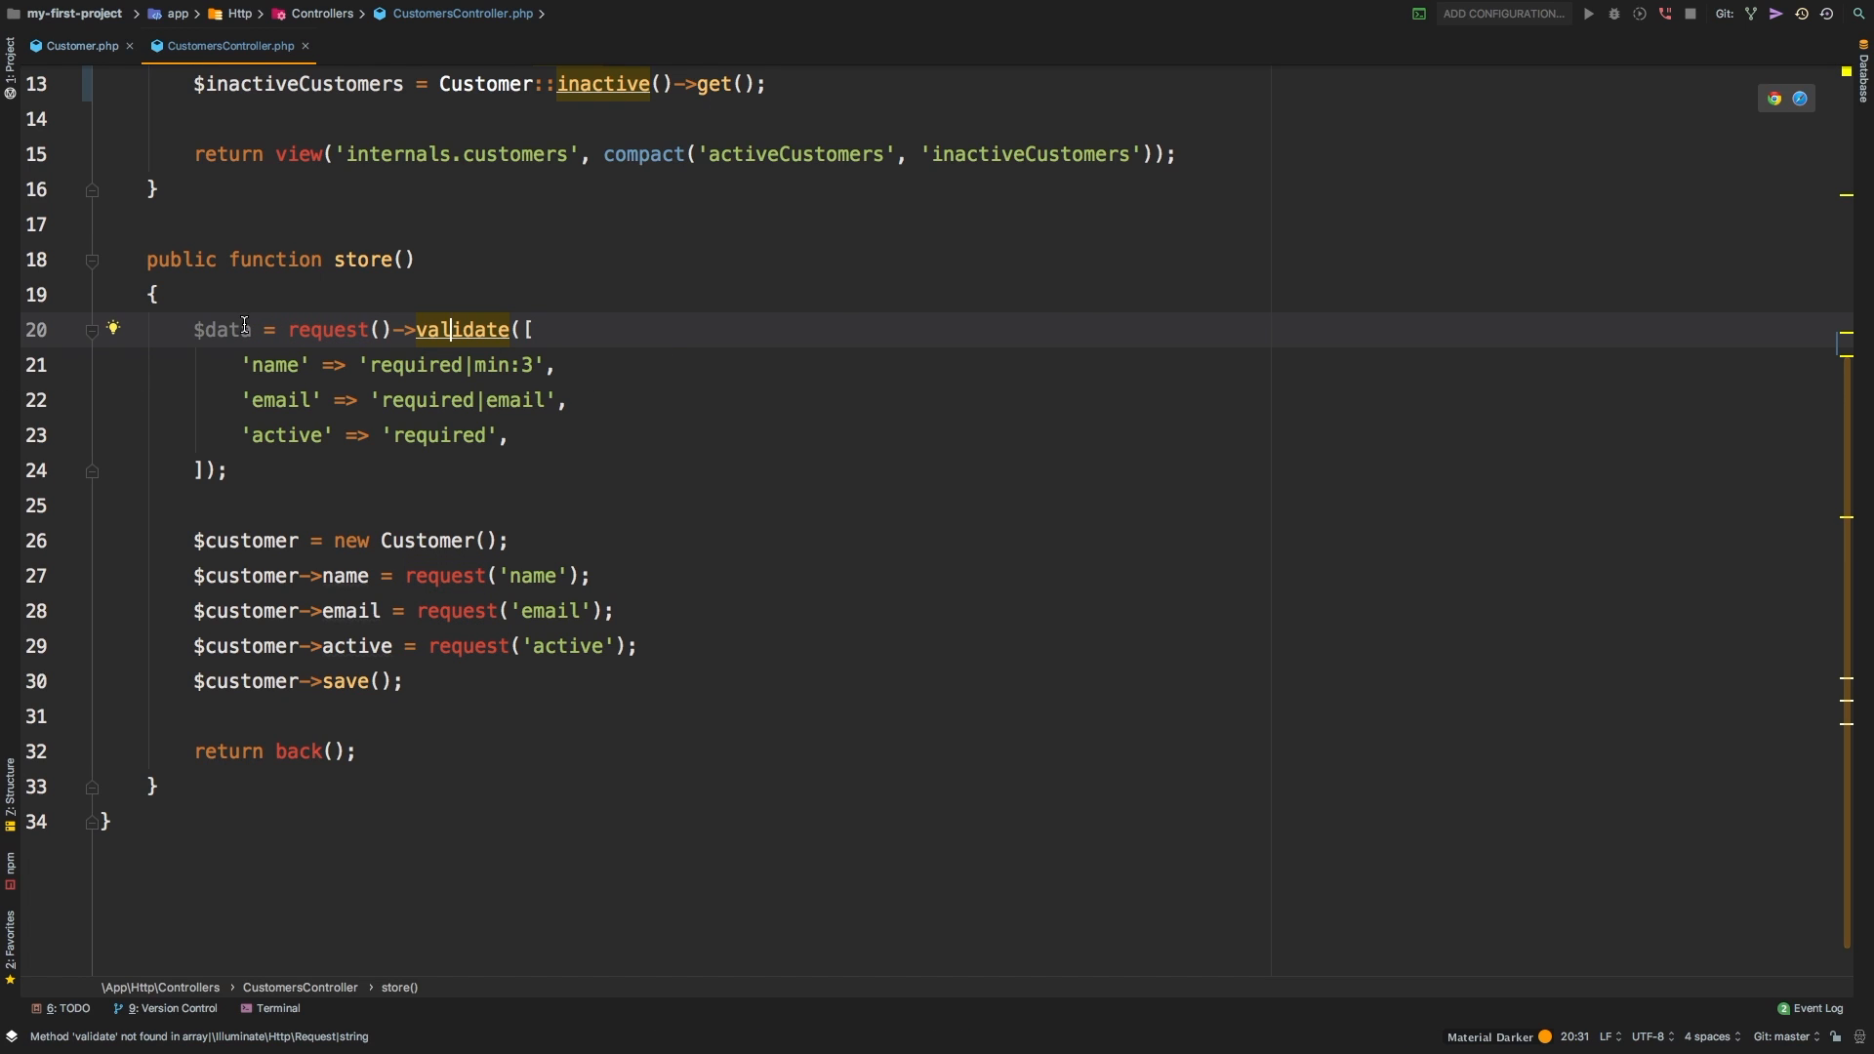
double_click(219, 330)
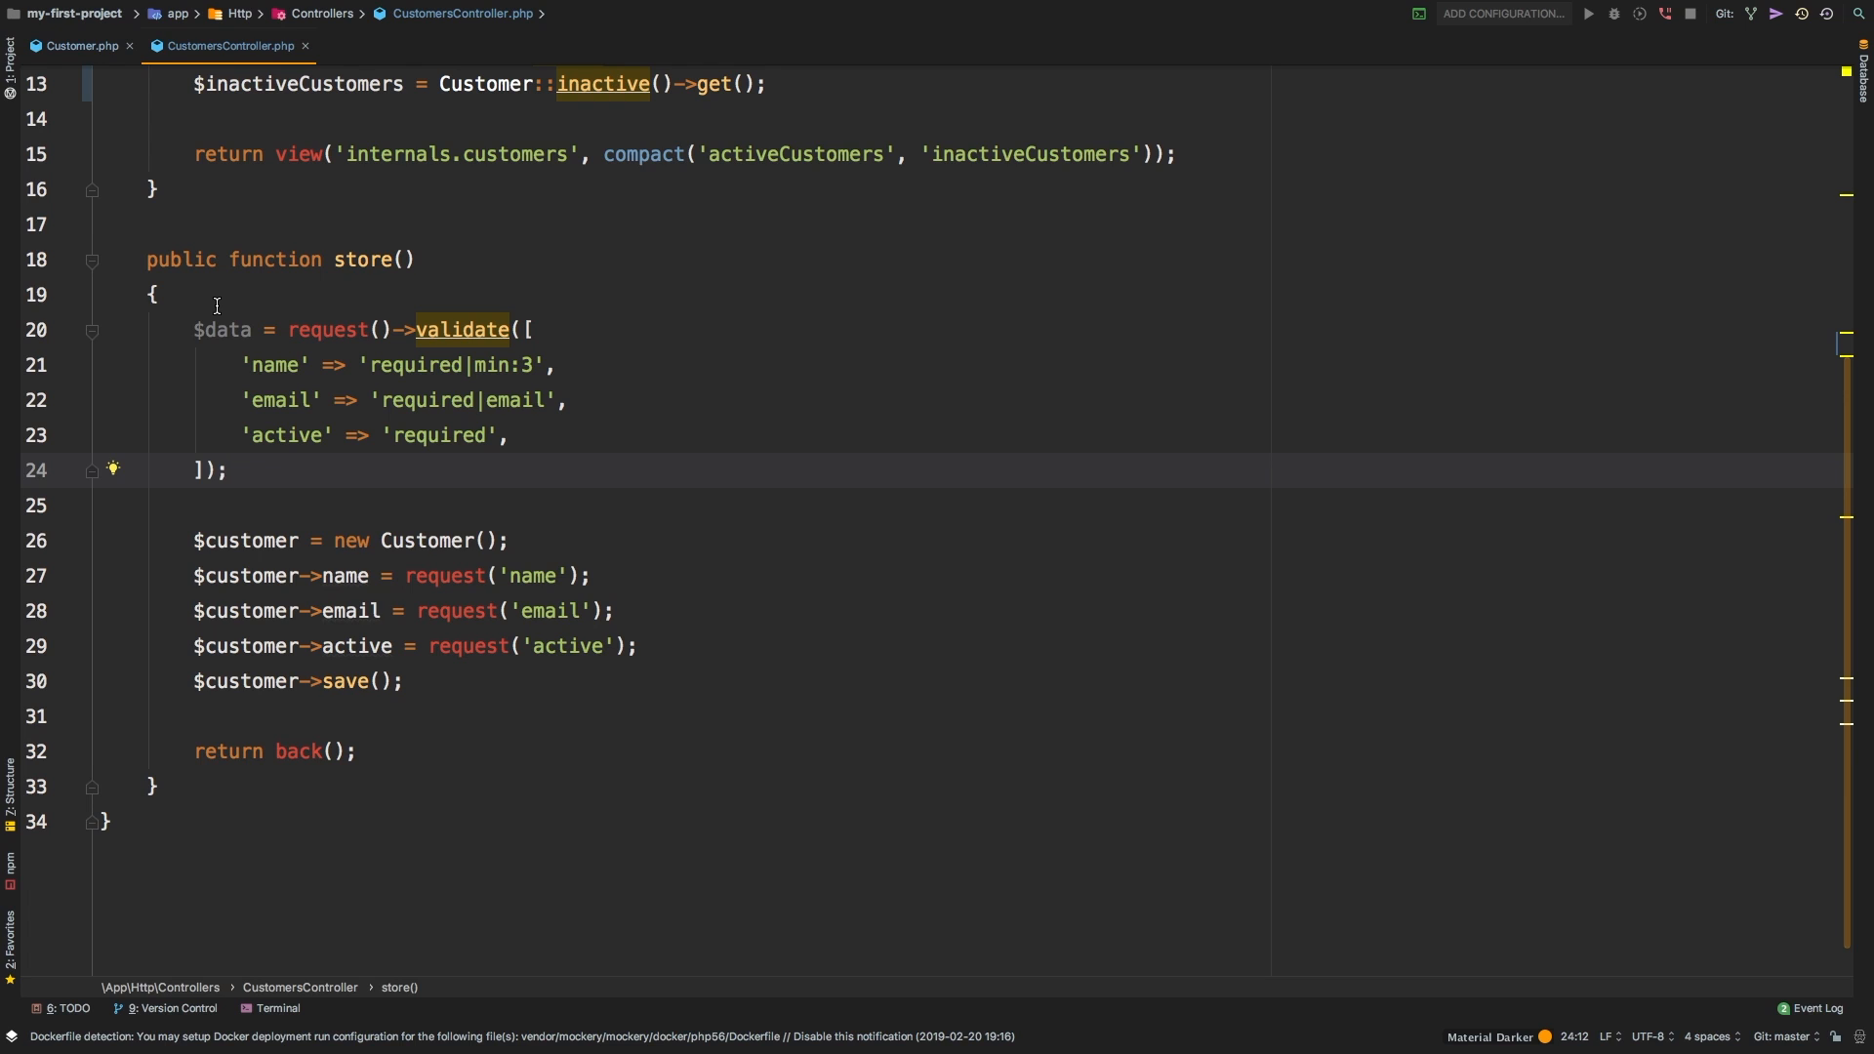
mouse_move(34, 48)
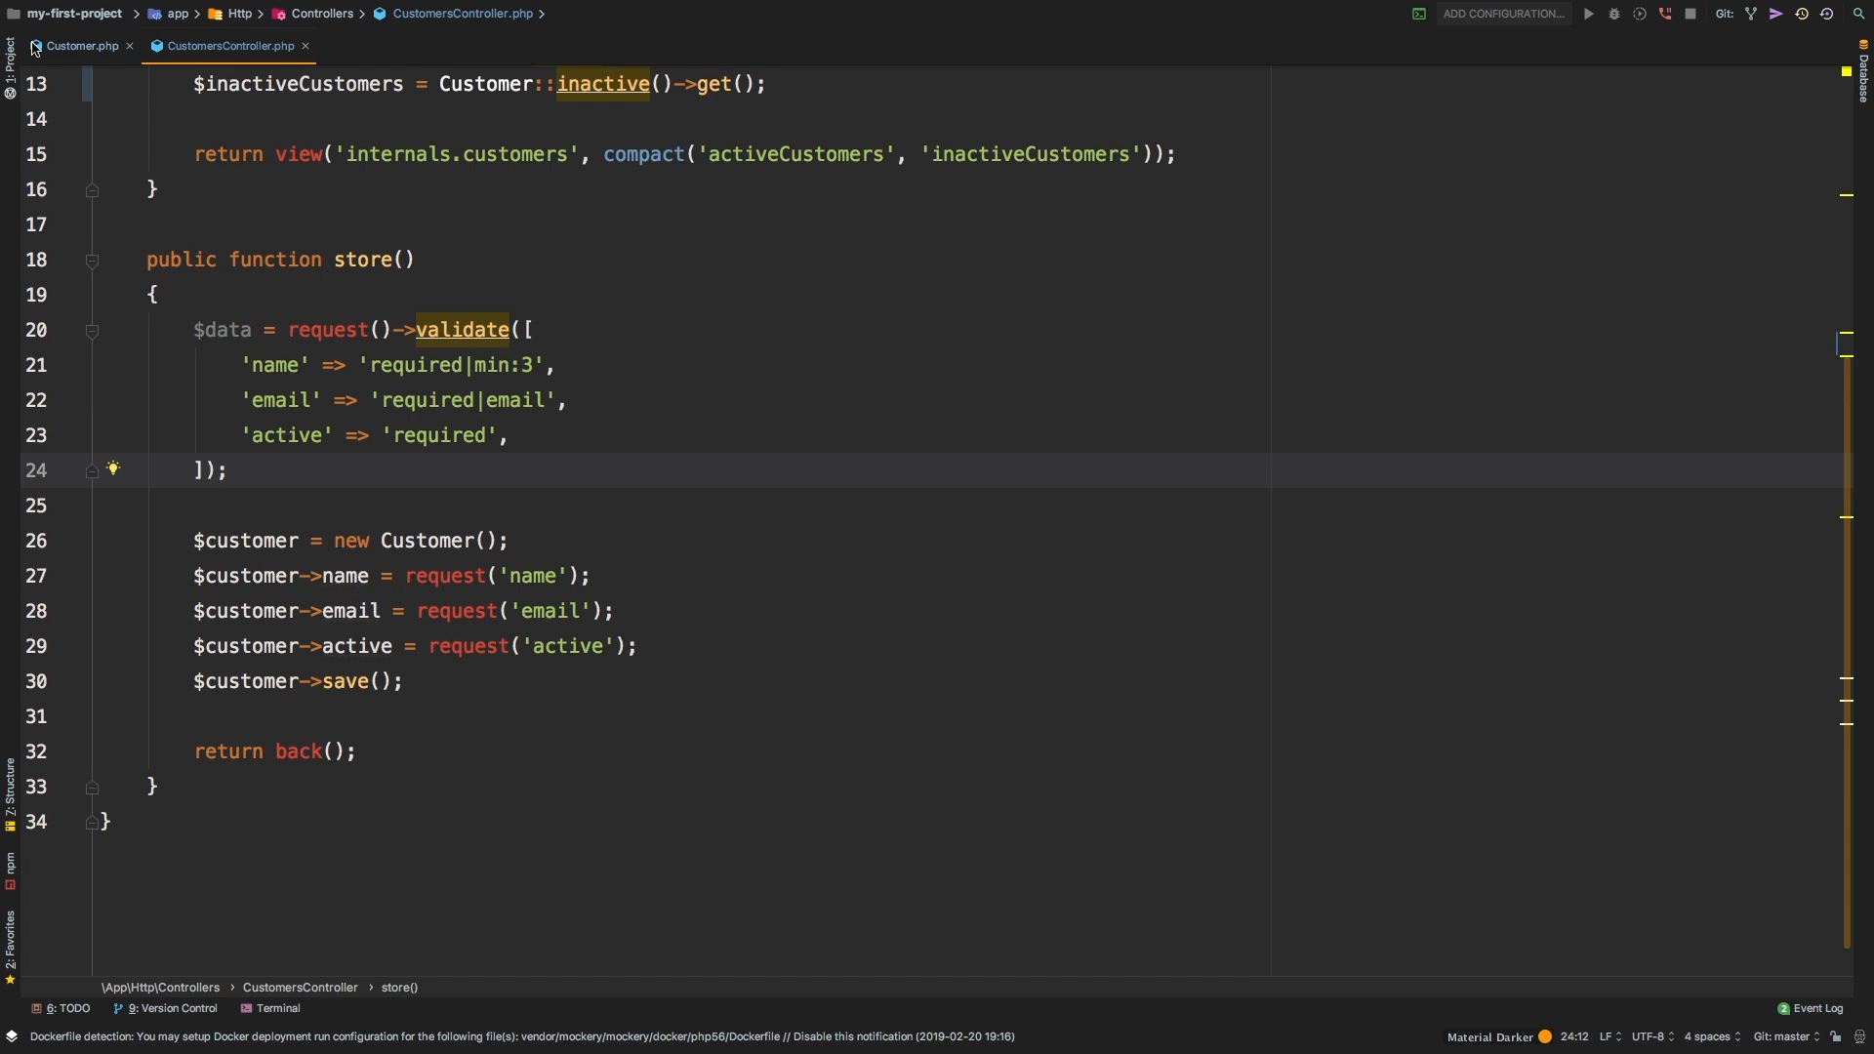
click(76, 46)
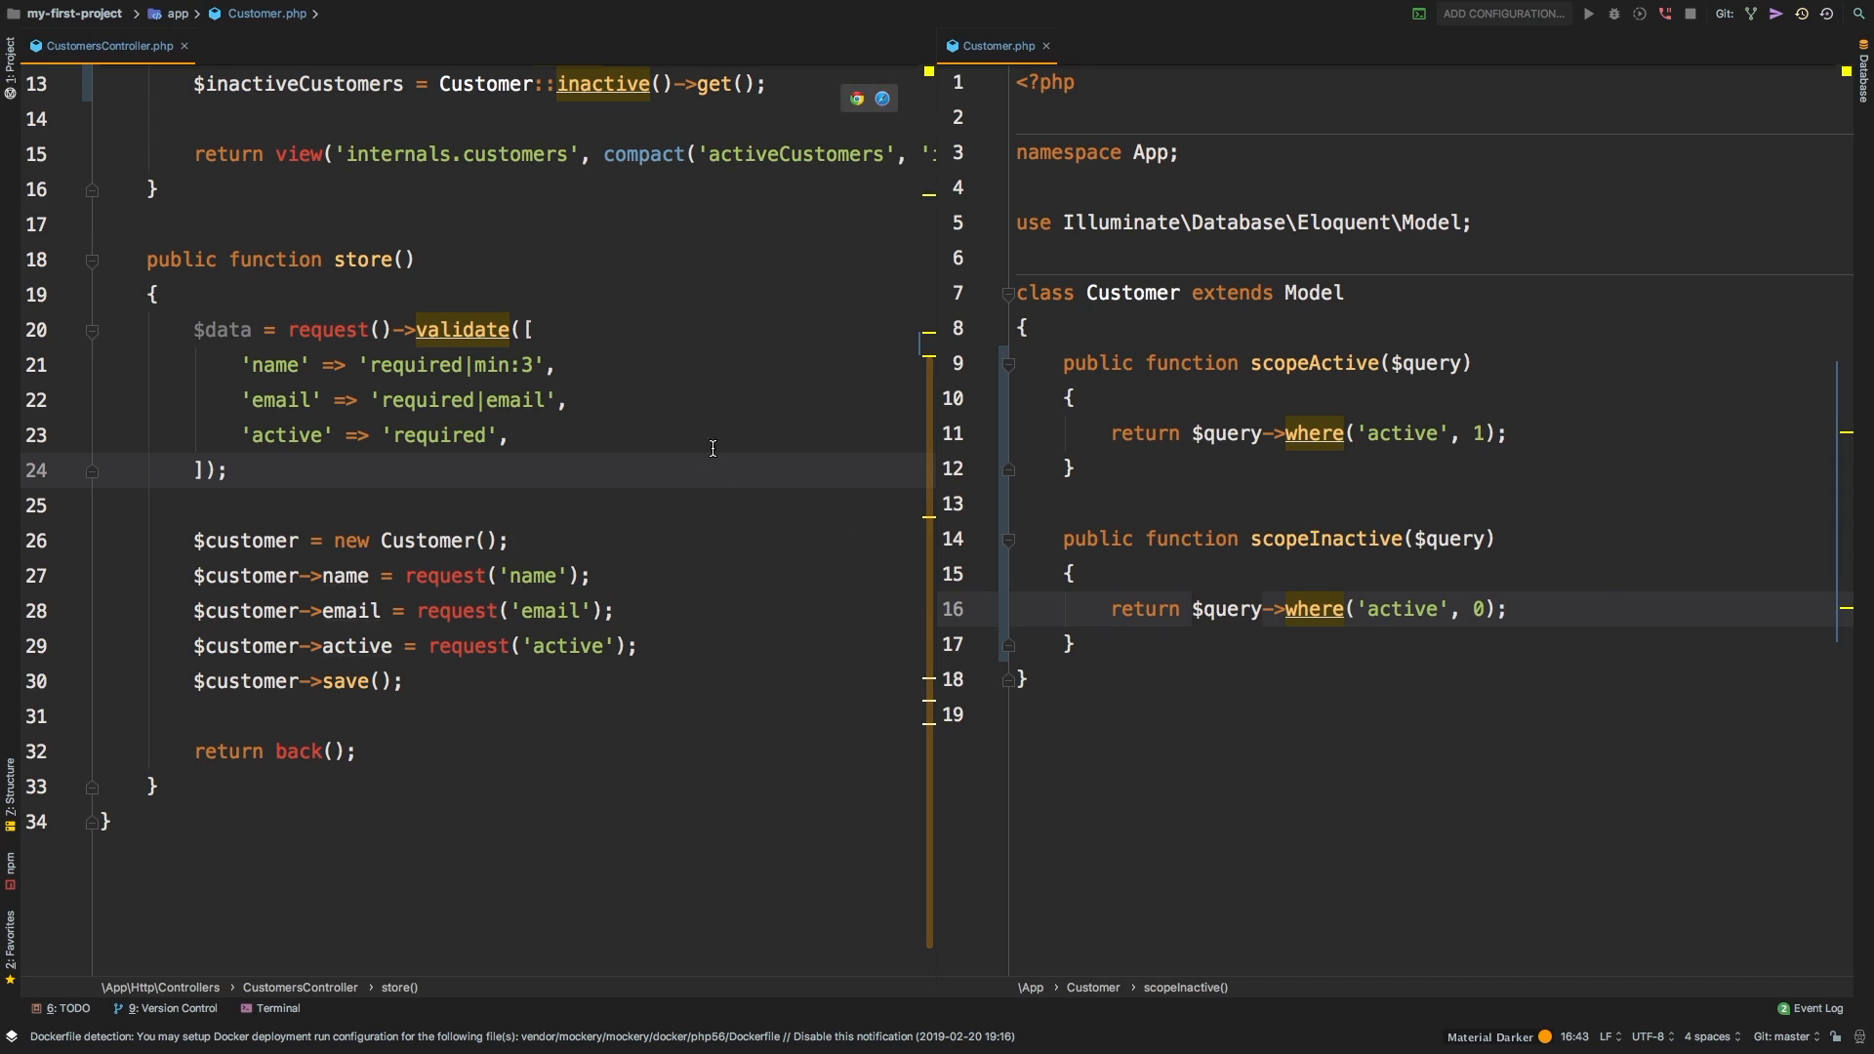
mouse_move(1322, 256)
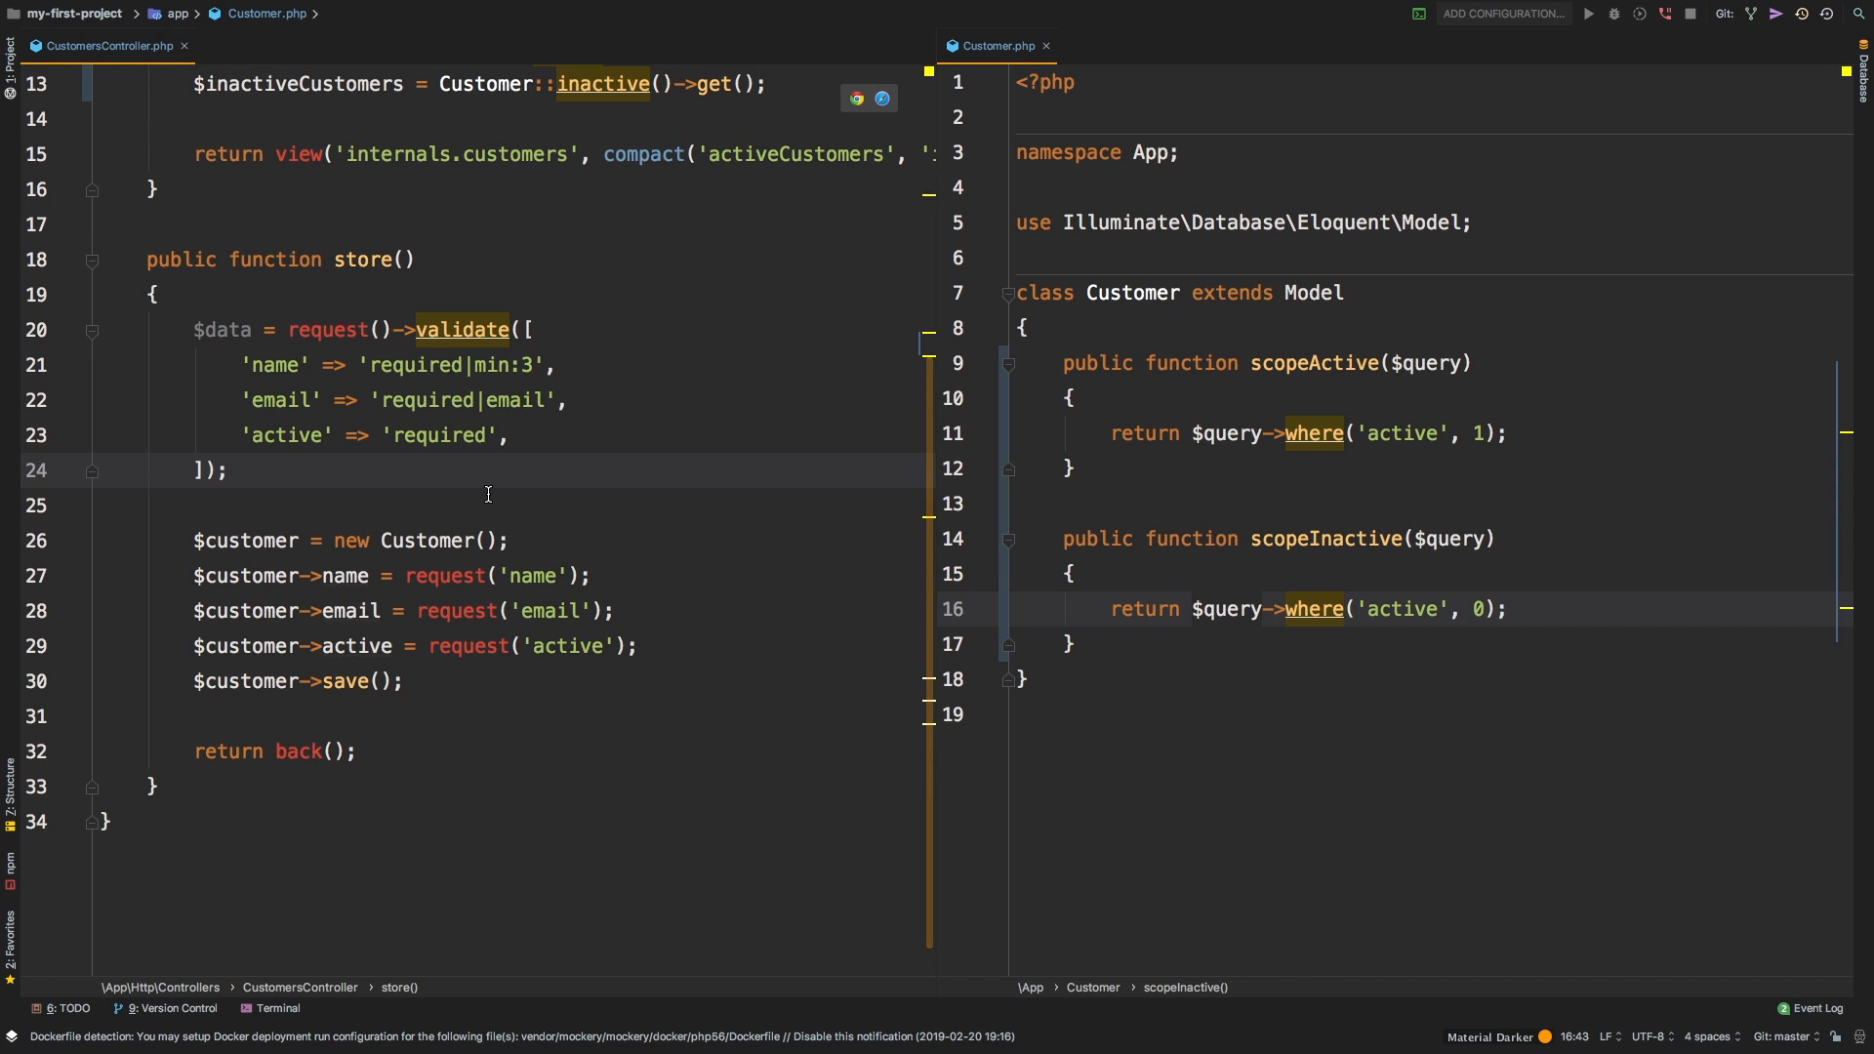
mouse_move(1333, 350)
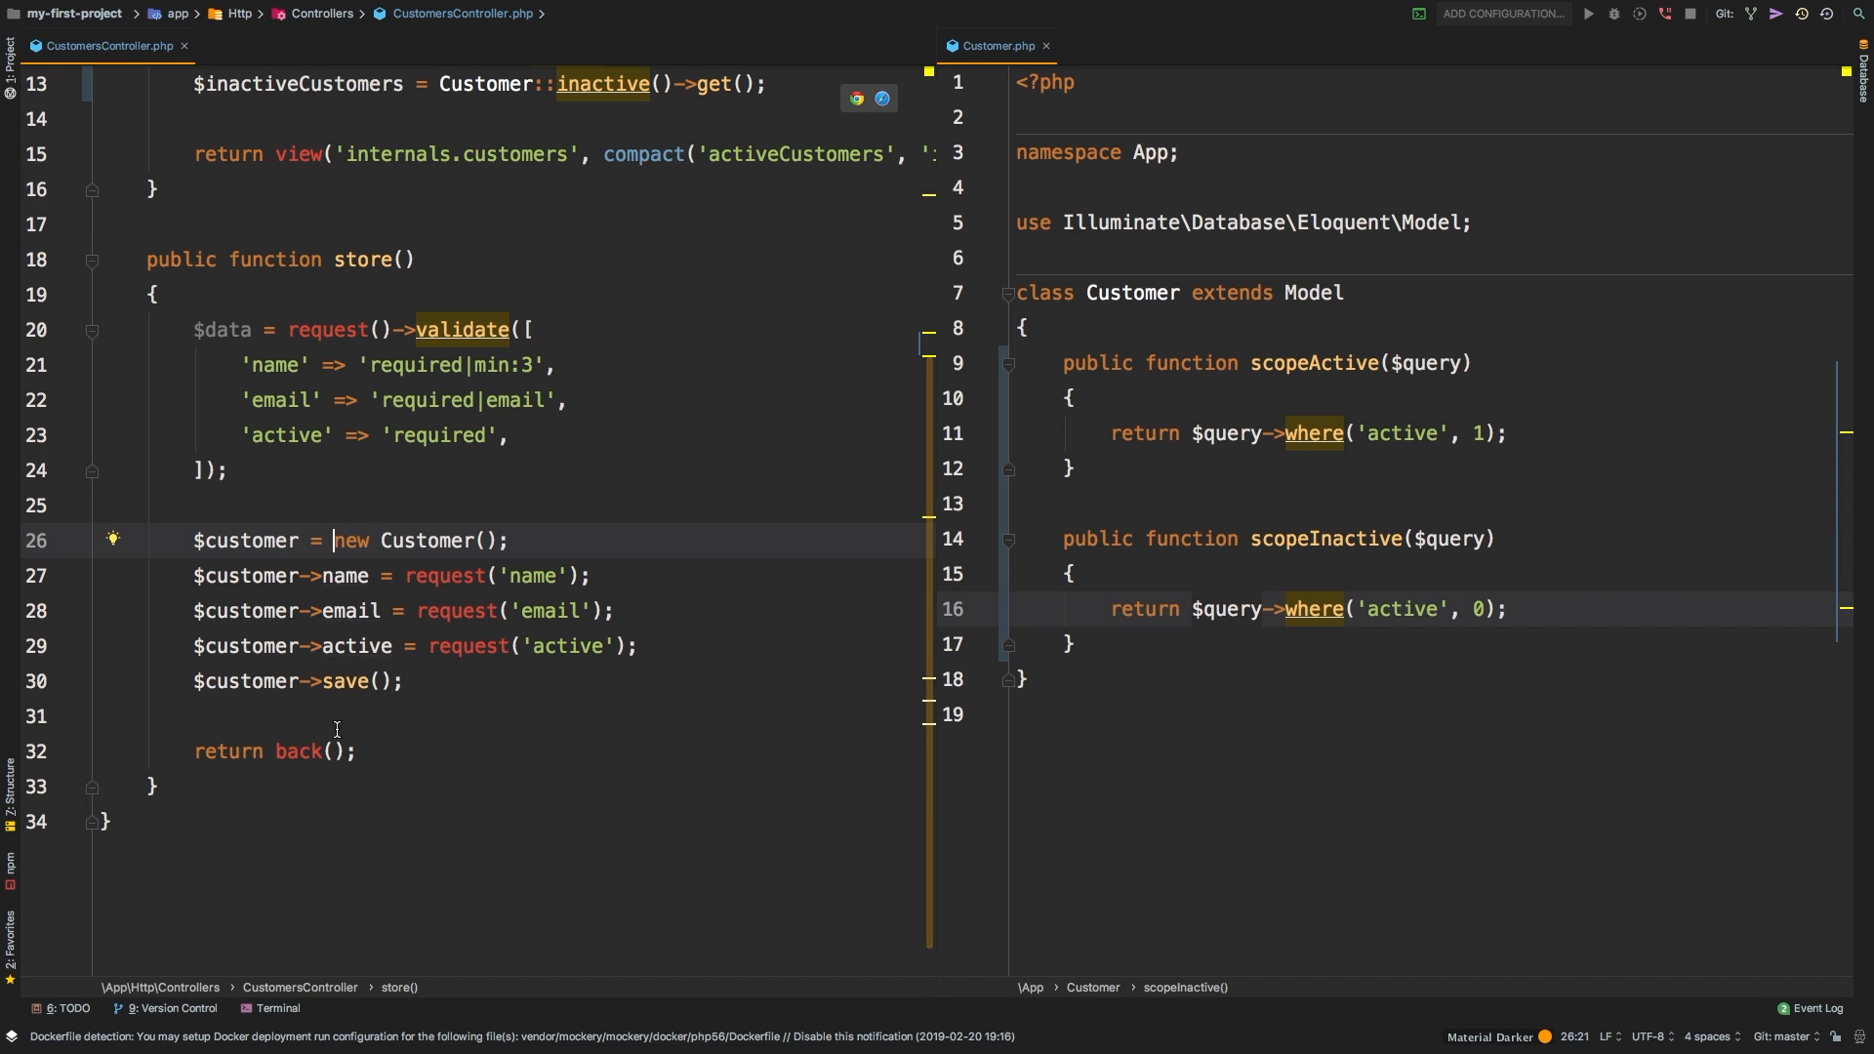
- Add $customer = Customer::create(); above new Customer(), then start a dd() on $data
click(269, 365)
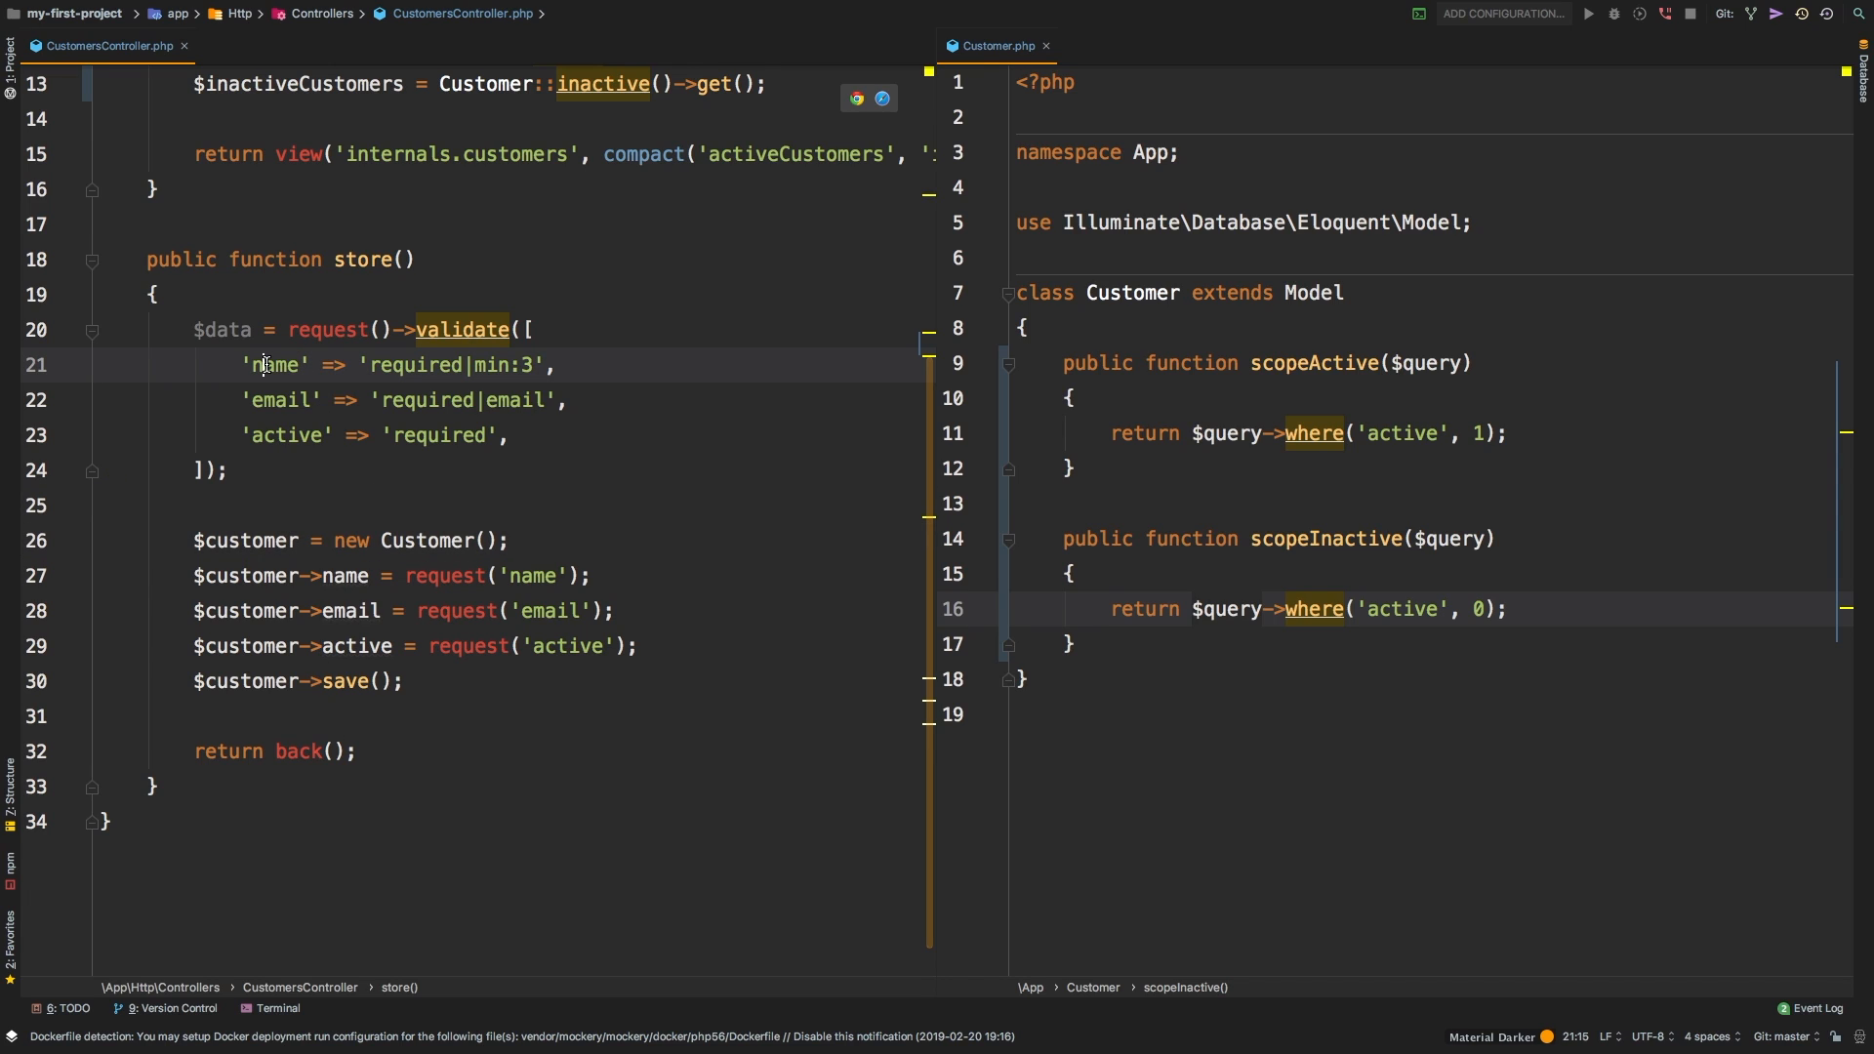
double_click(273, 365)
text($customer = Customer)
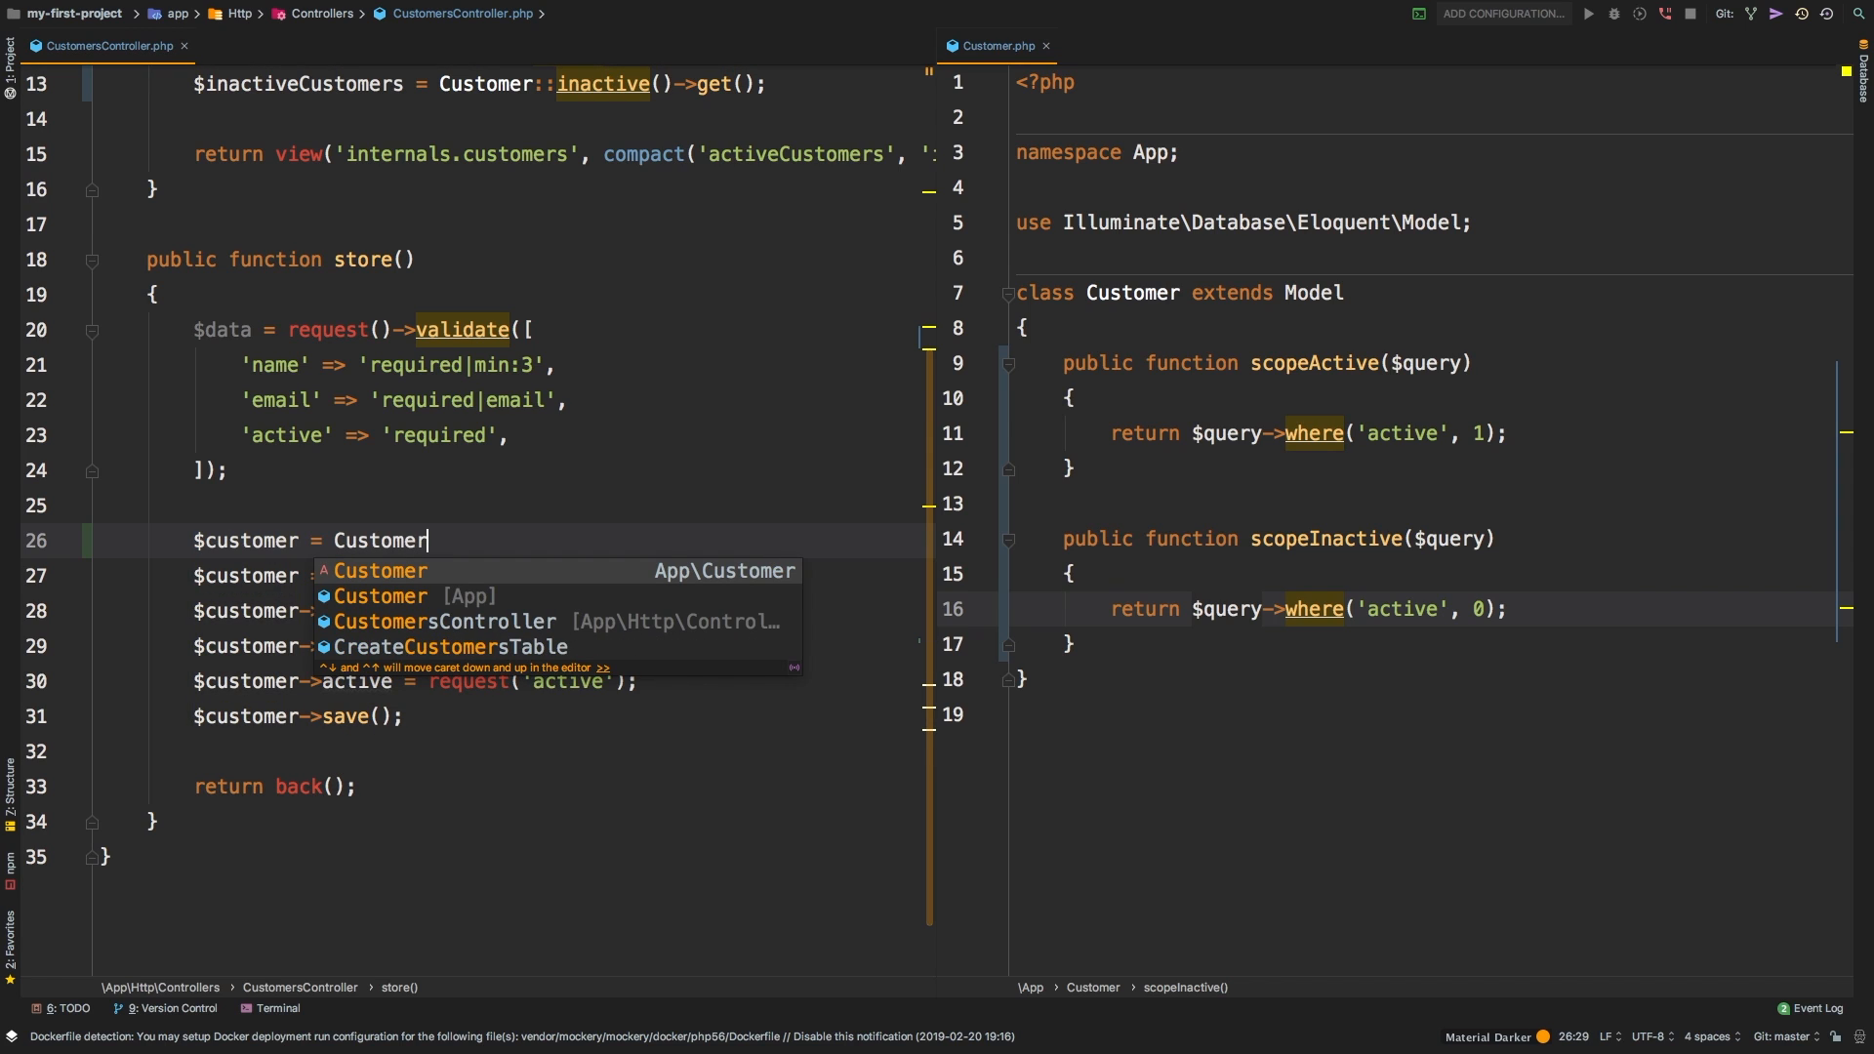
text(::create)
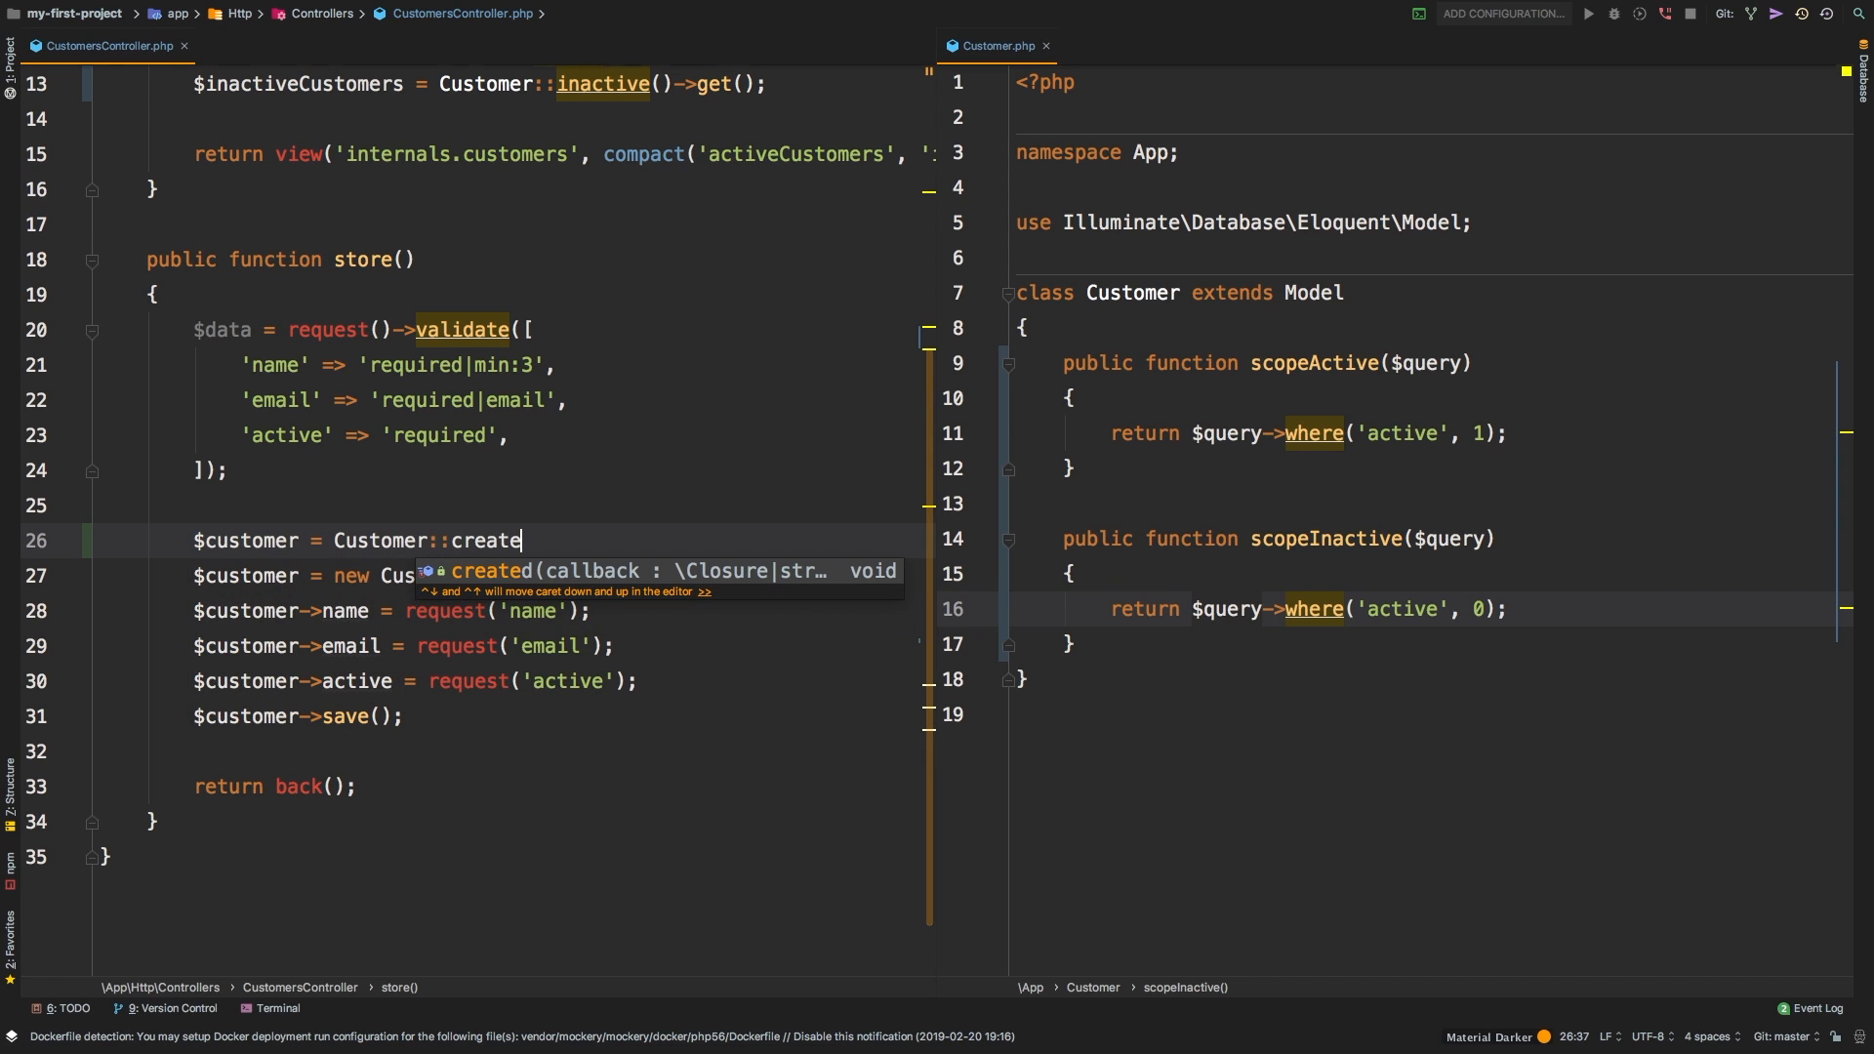
text(();)
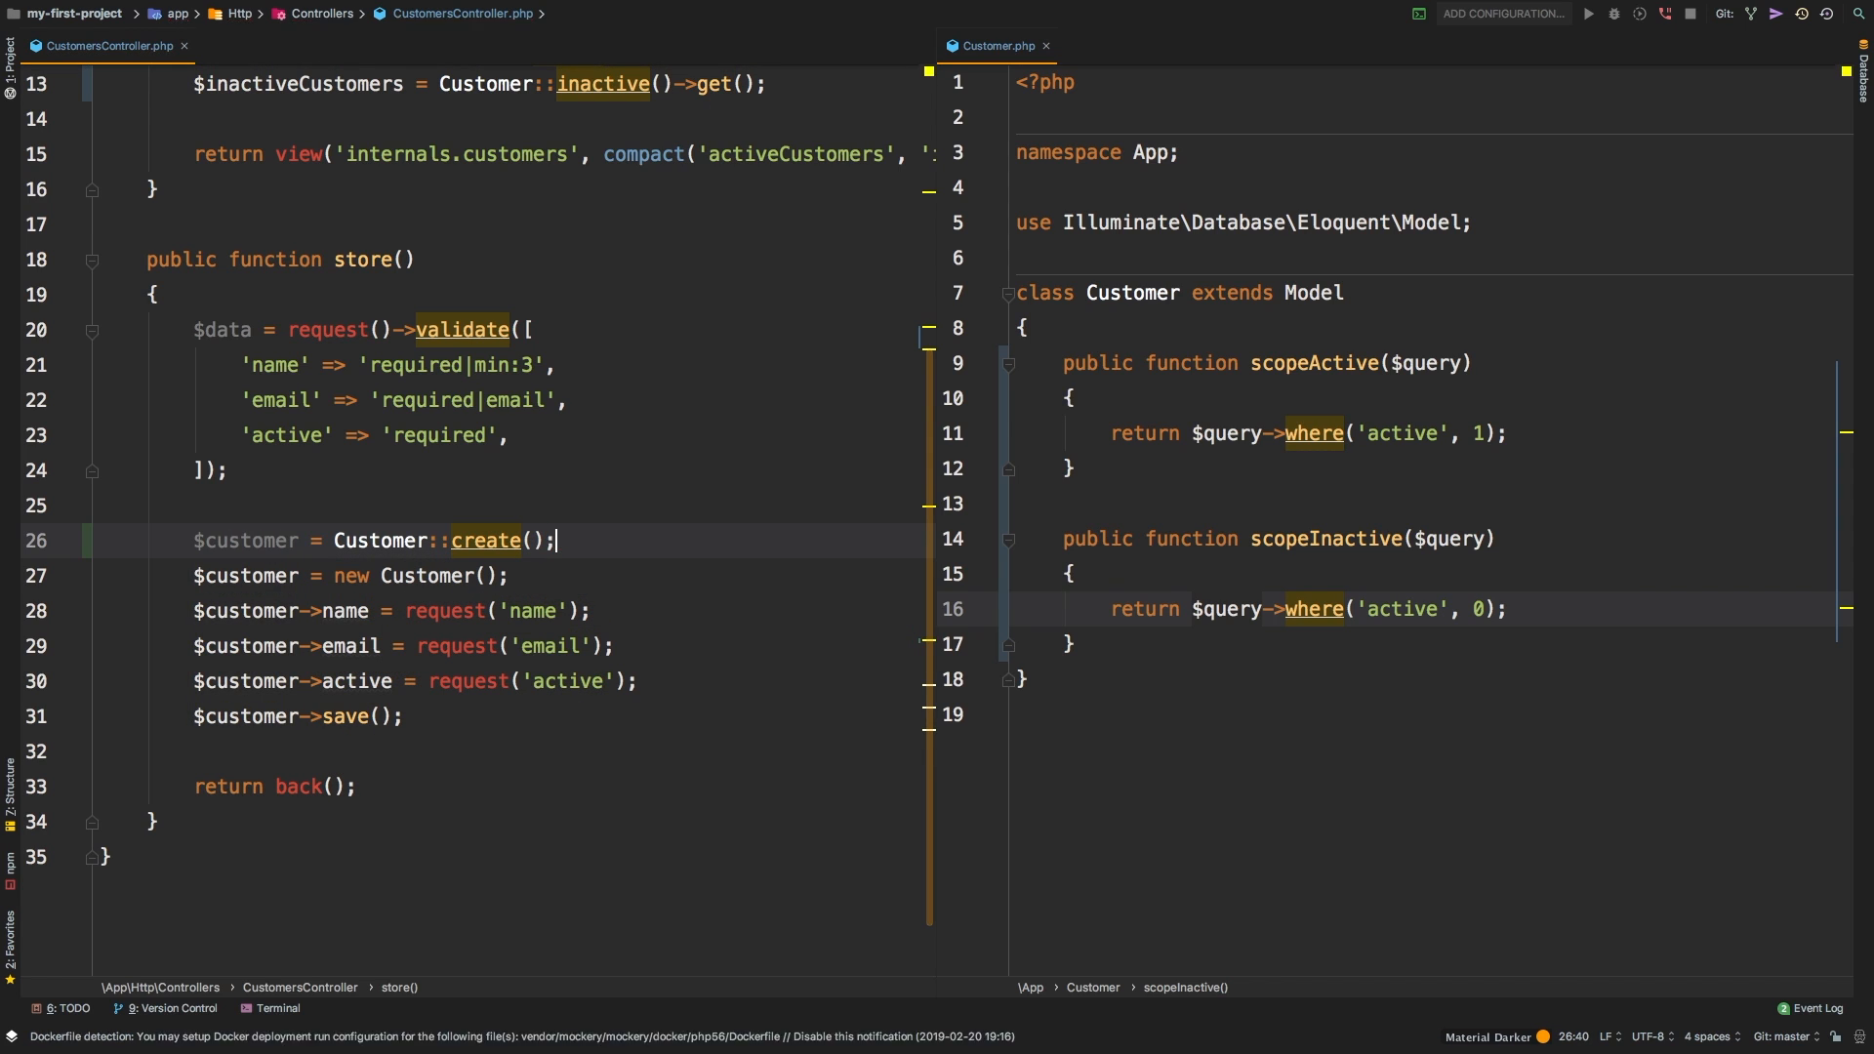
click(249, 330)
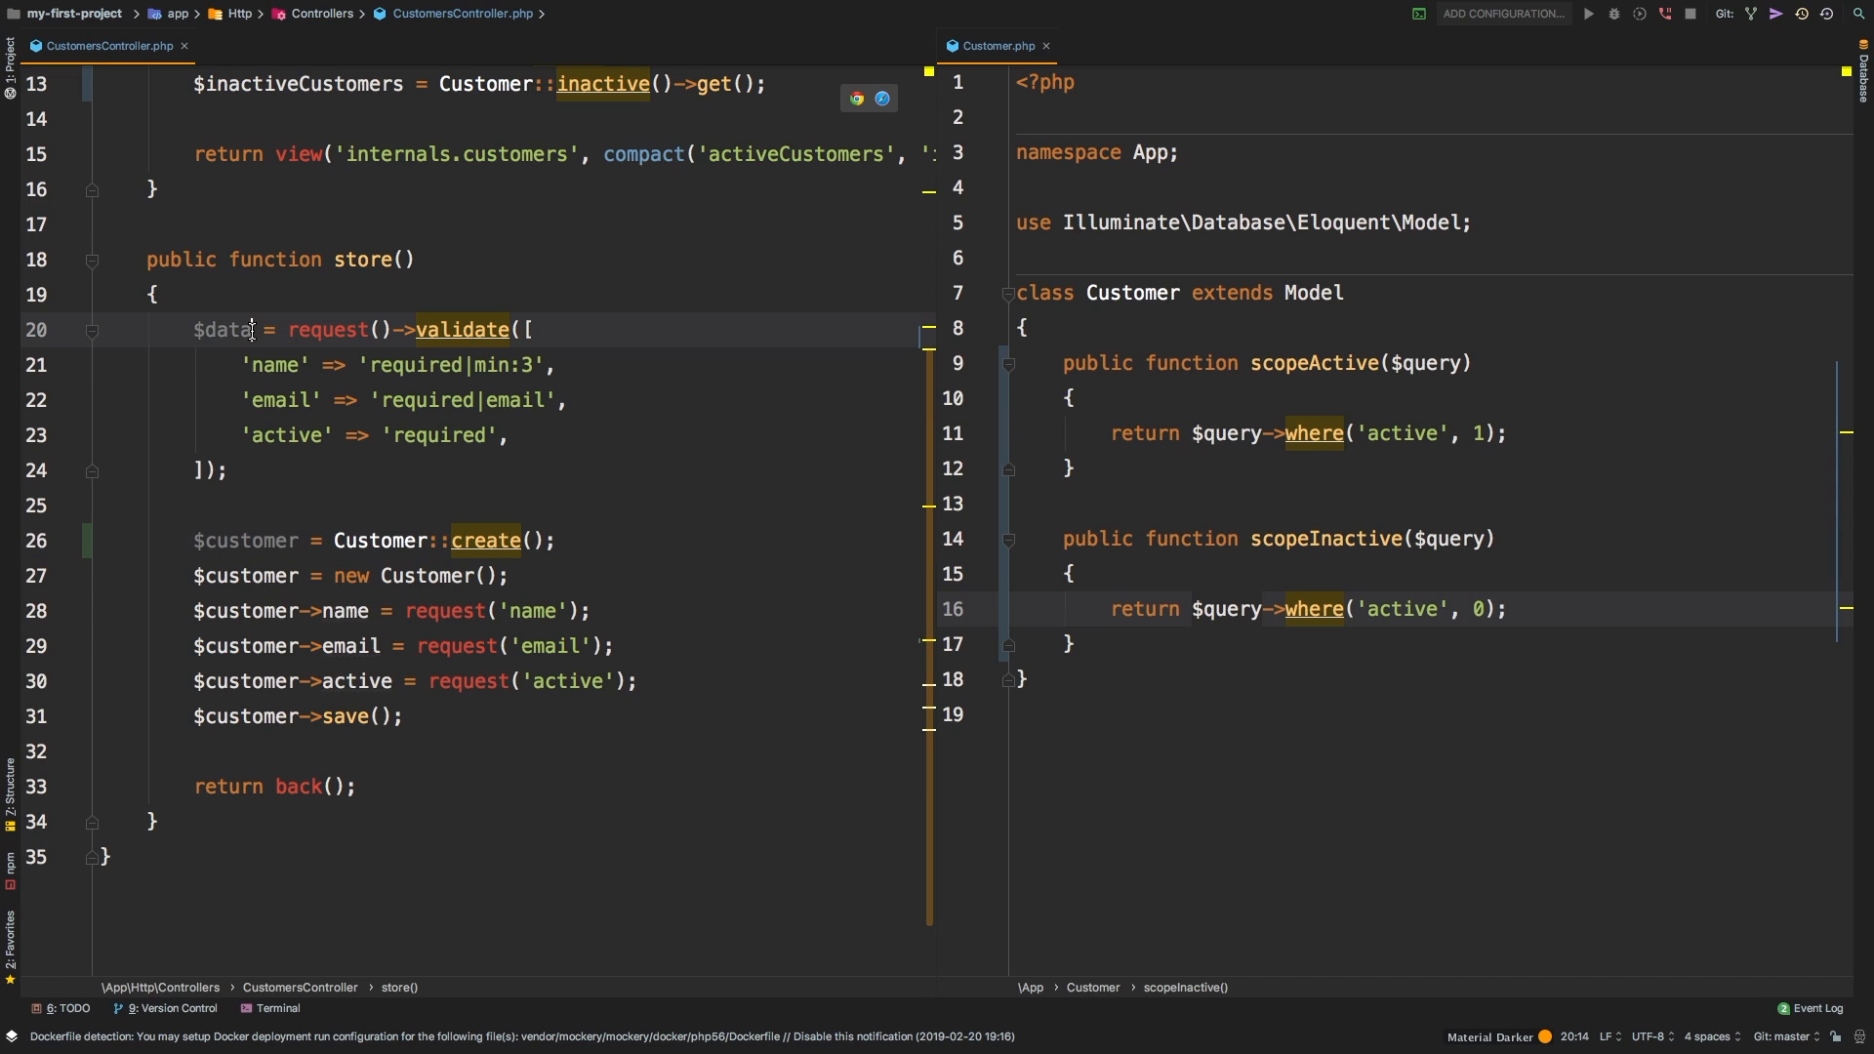
double_click(222, 330)
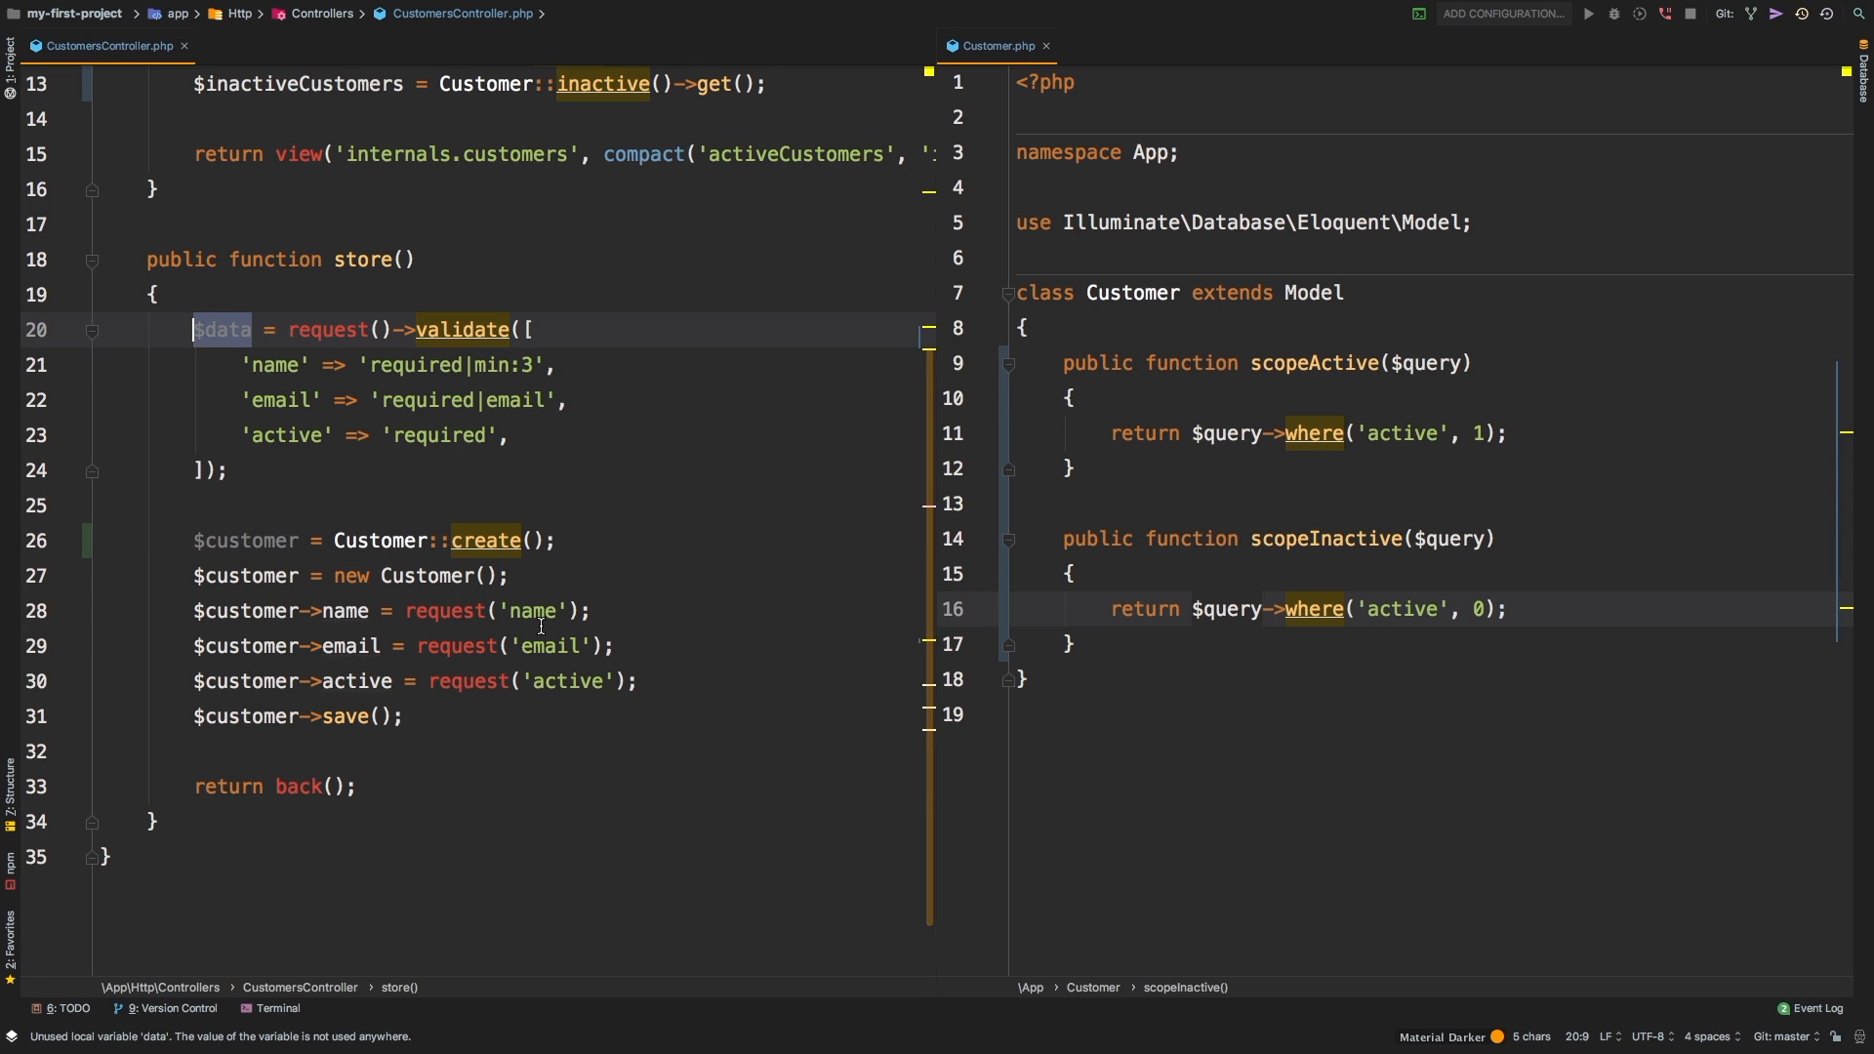
text(dd)
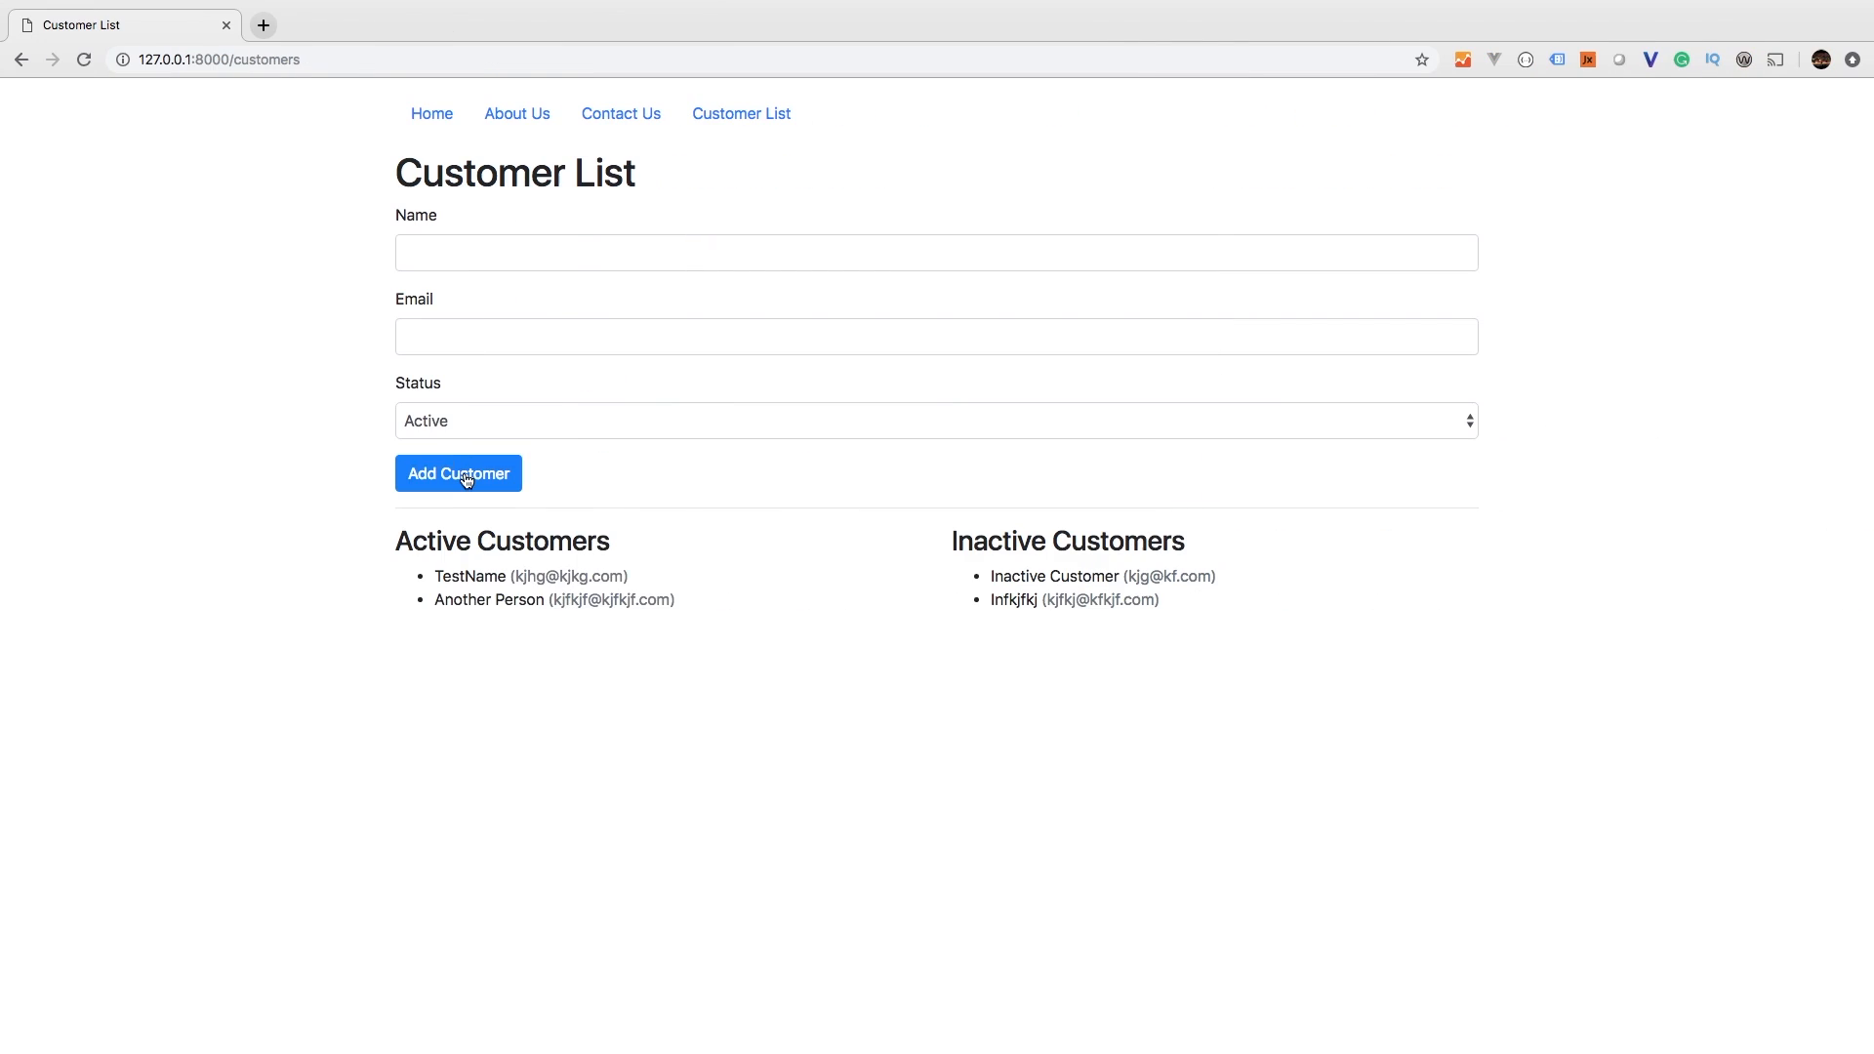
- Submit the Customer List form with name 'iutiut' and view the dumped data
text(iutiut)
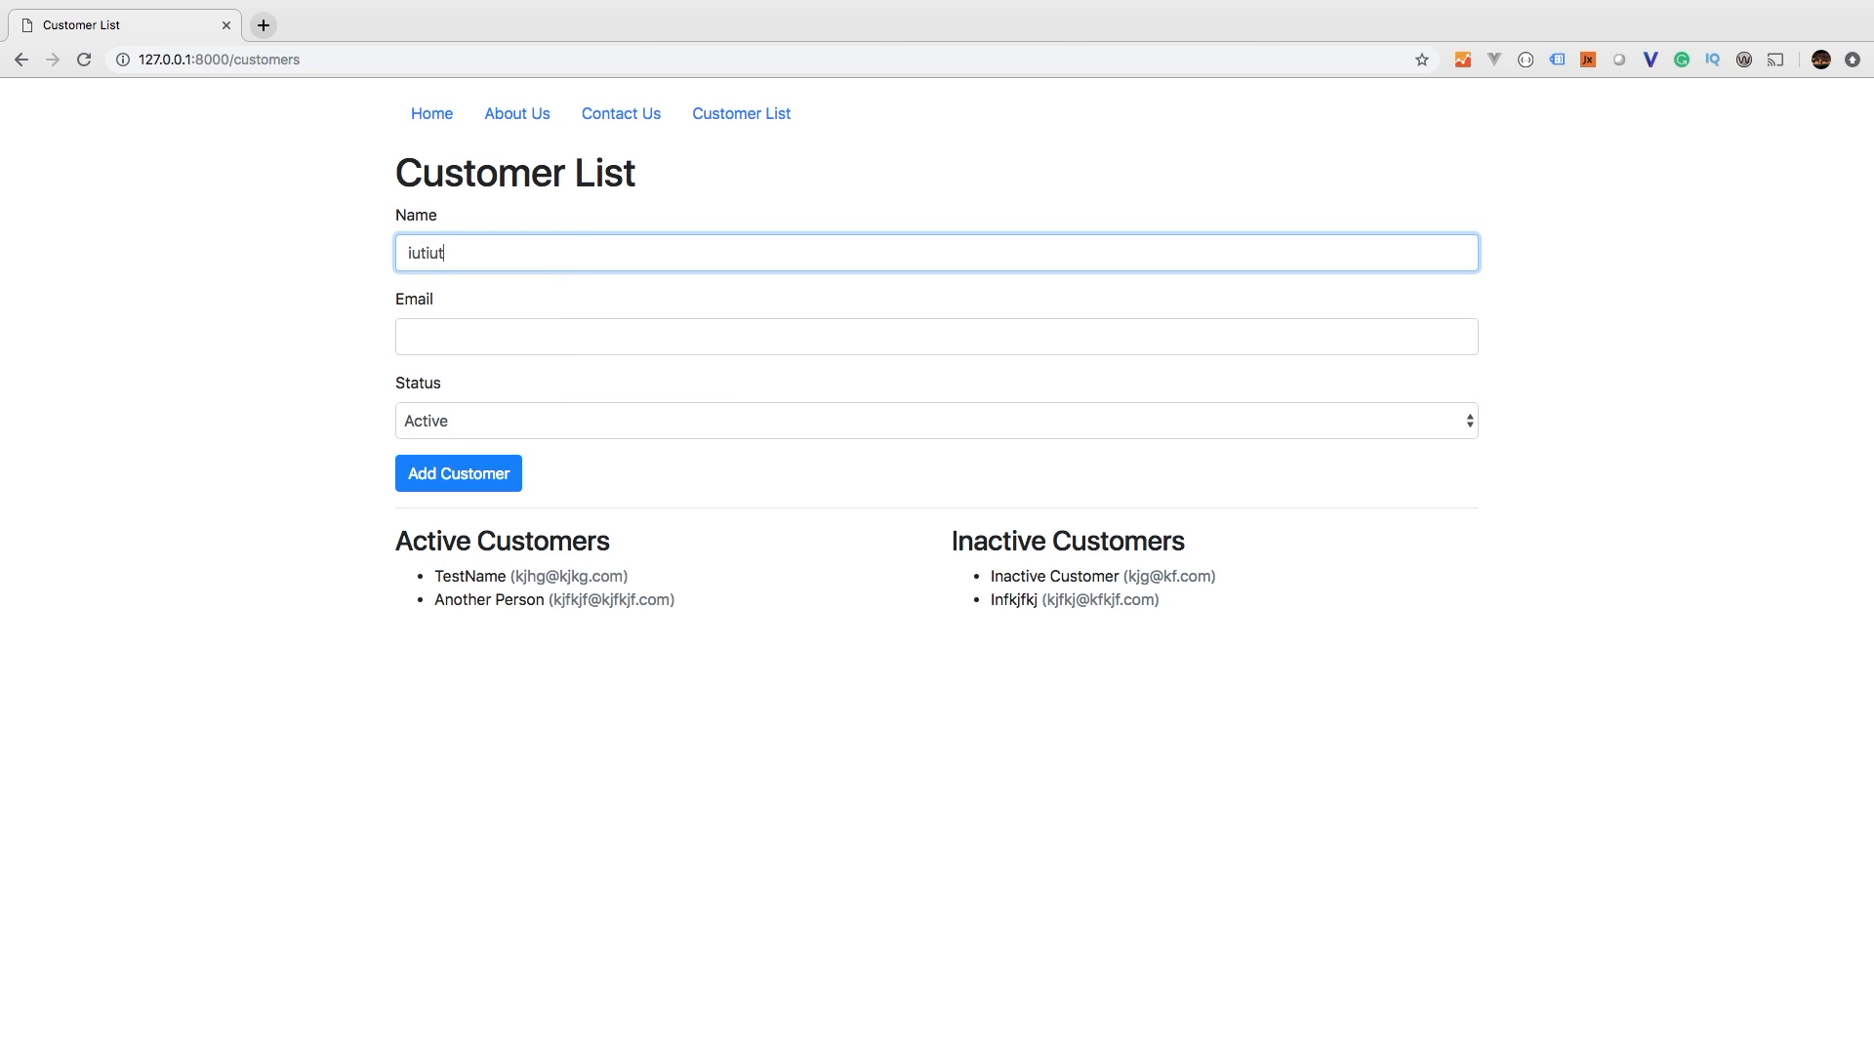
click(469, 473)
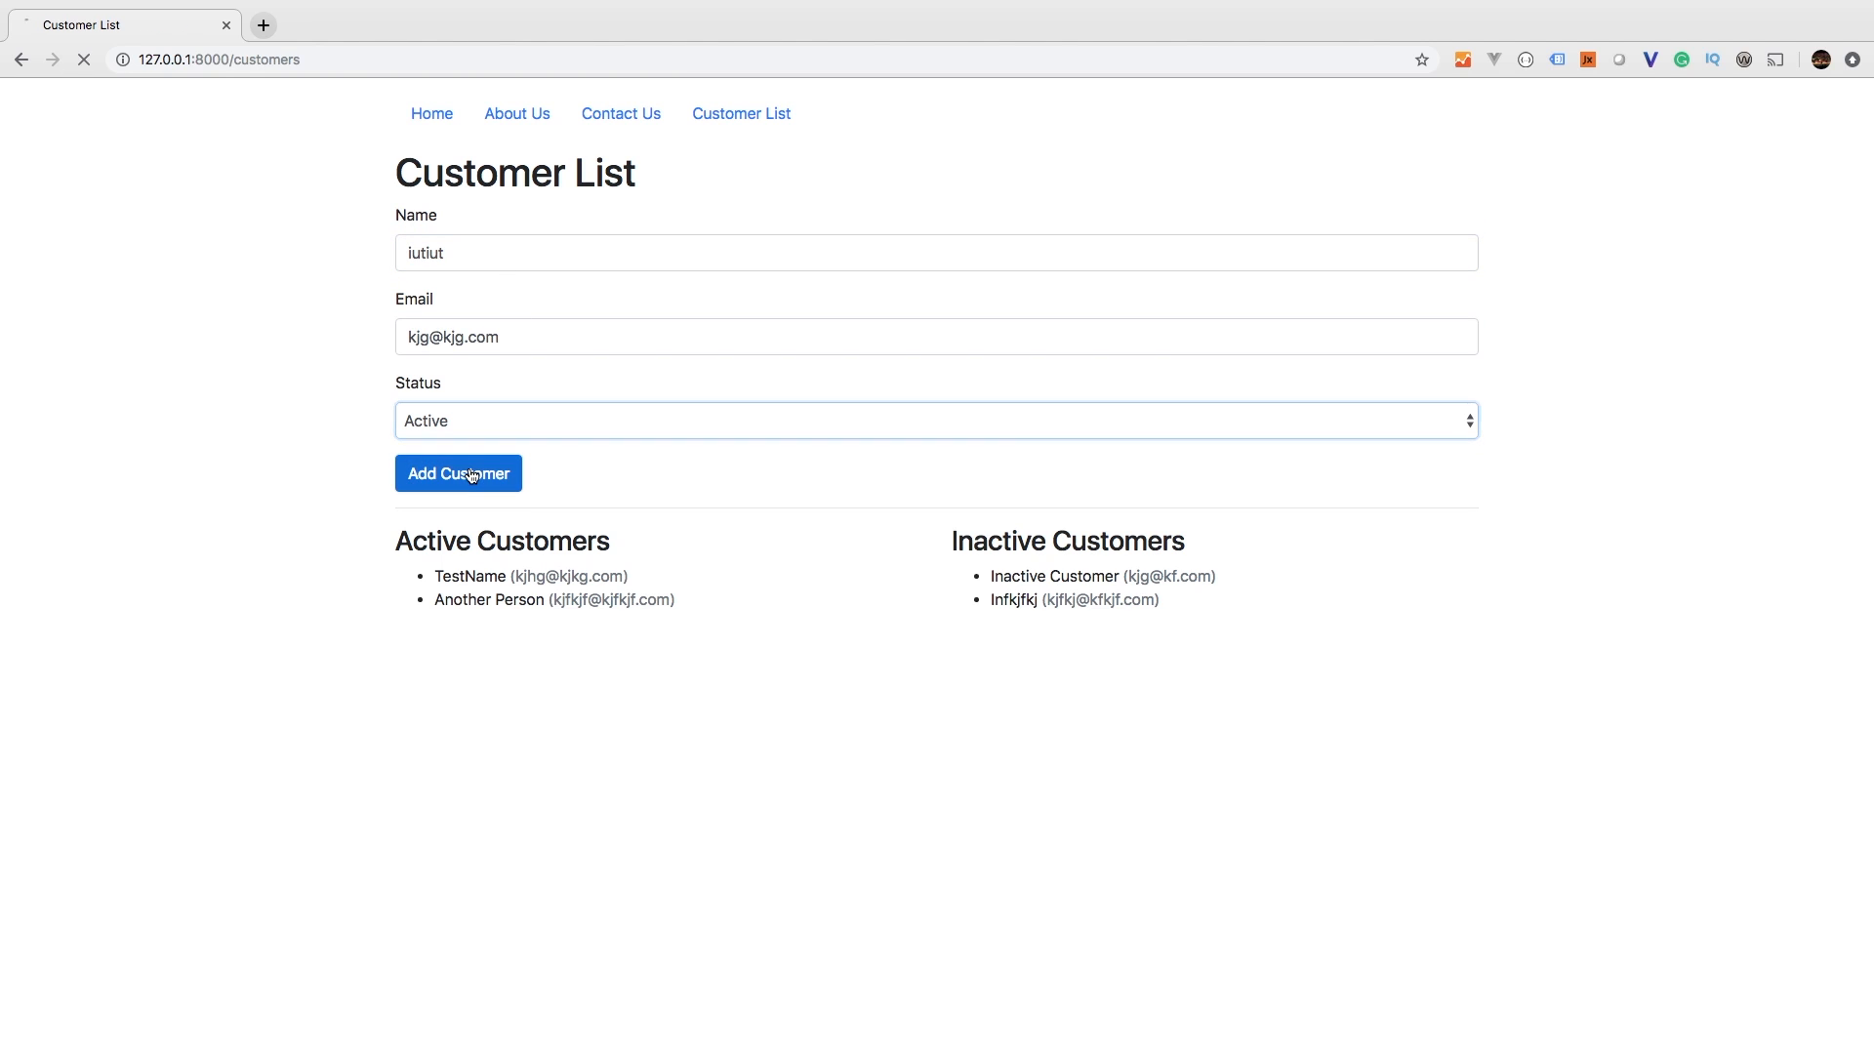
click(458, 473)
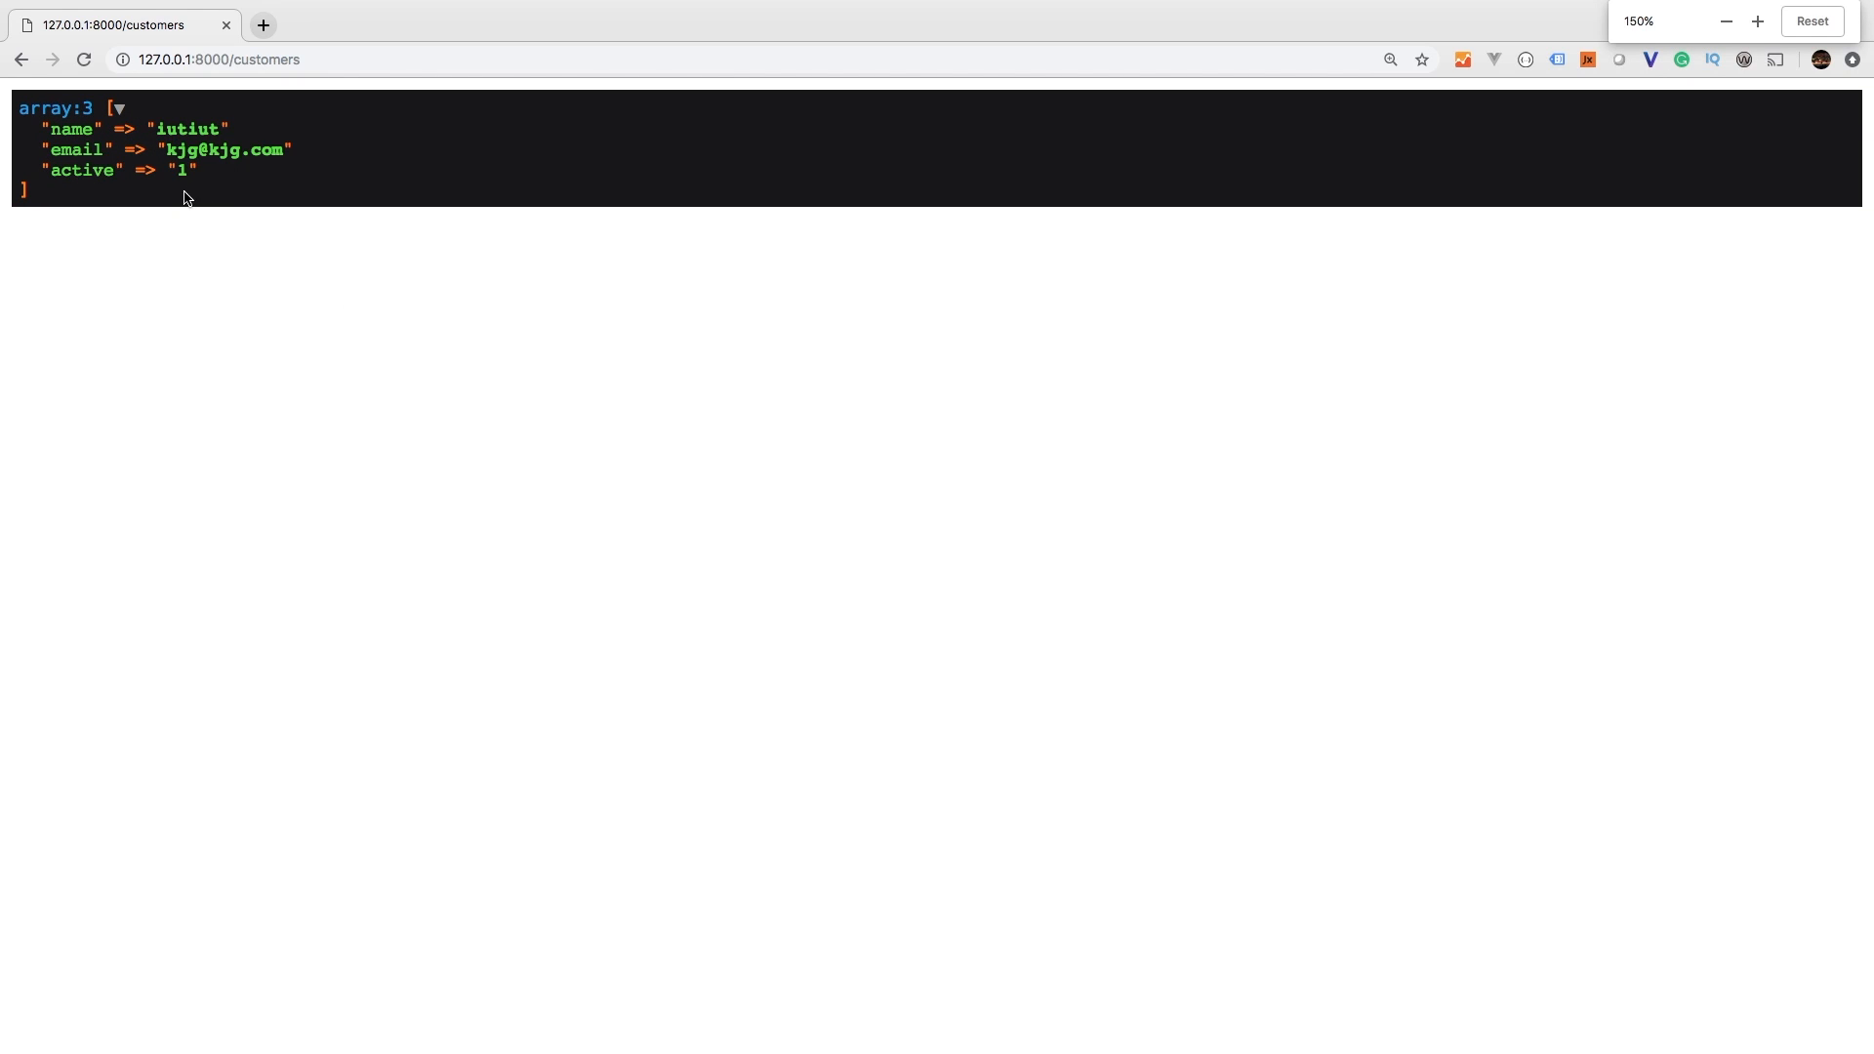
mouse_move(83, 124)
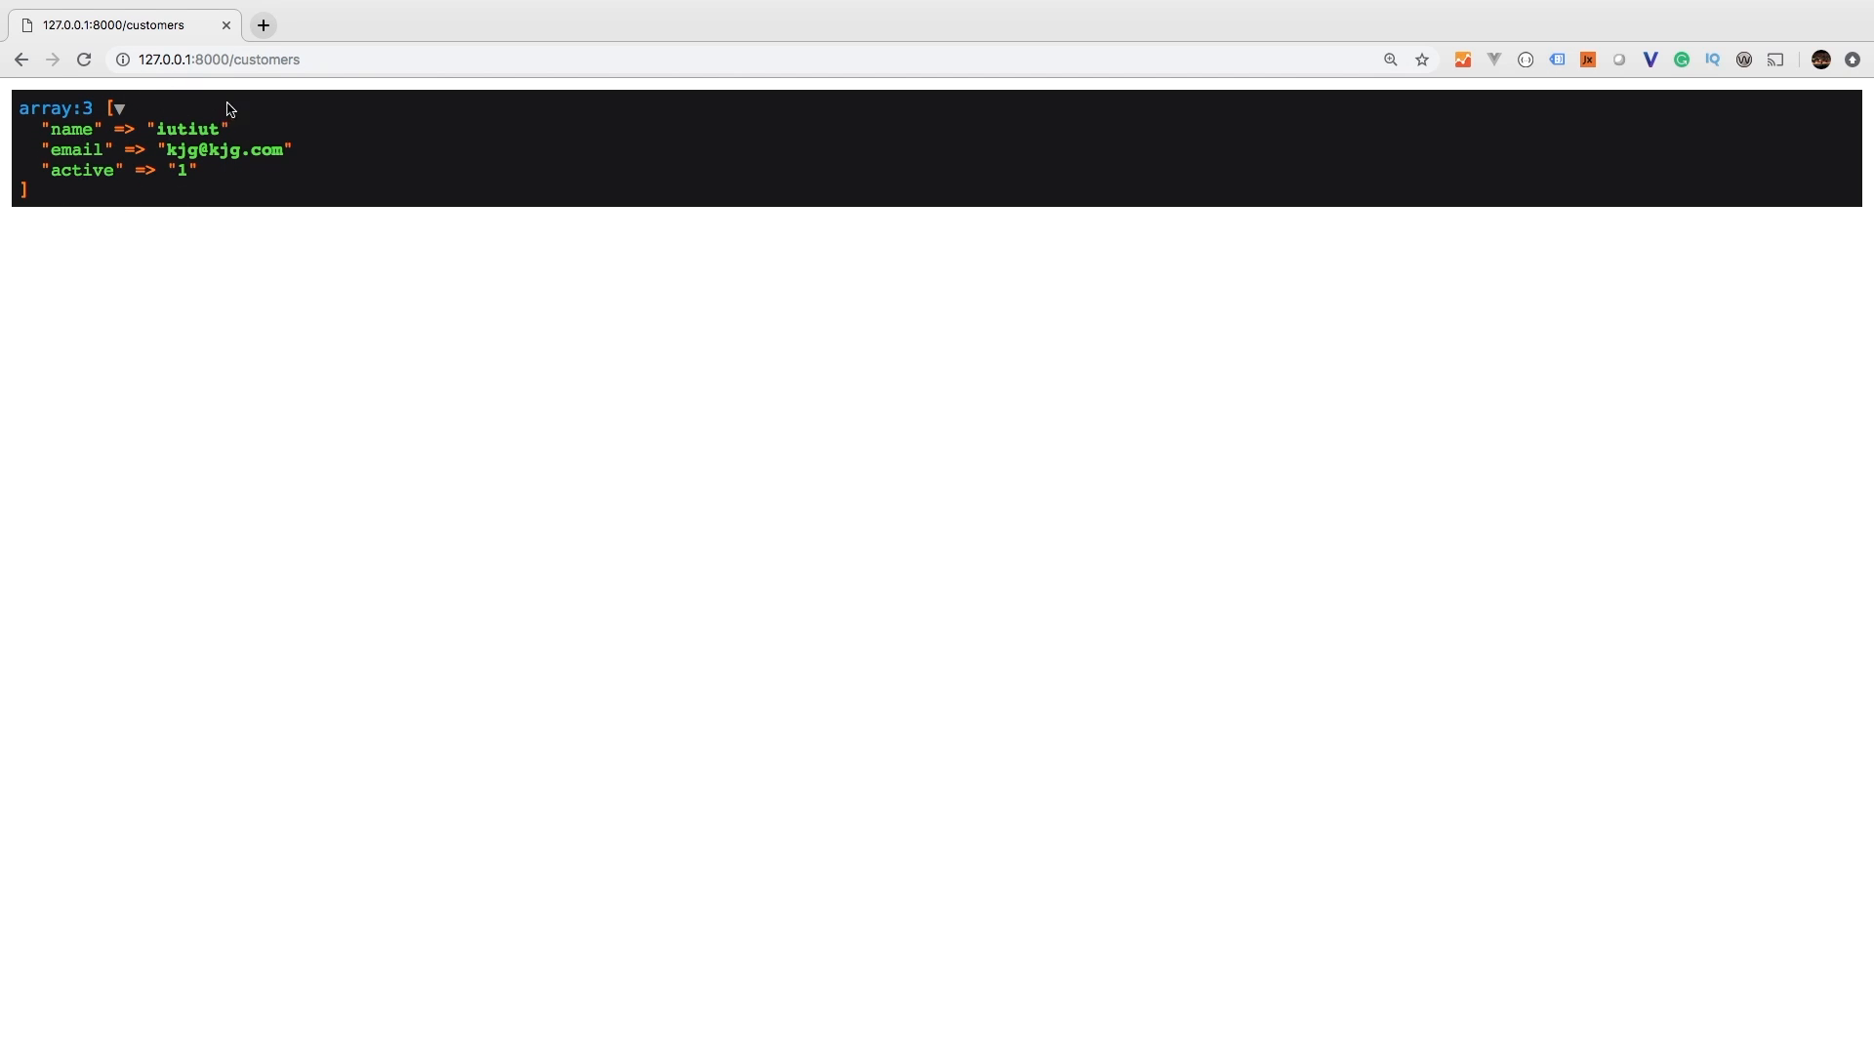
mouse_move(107, 192)
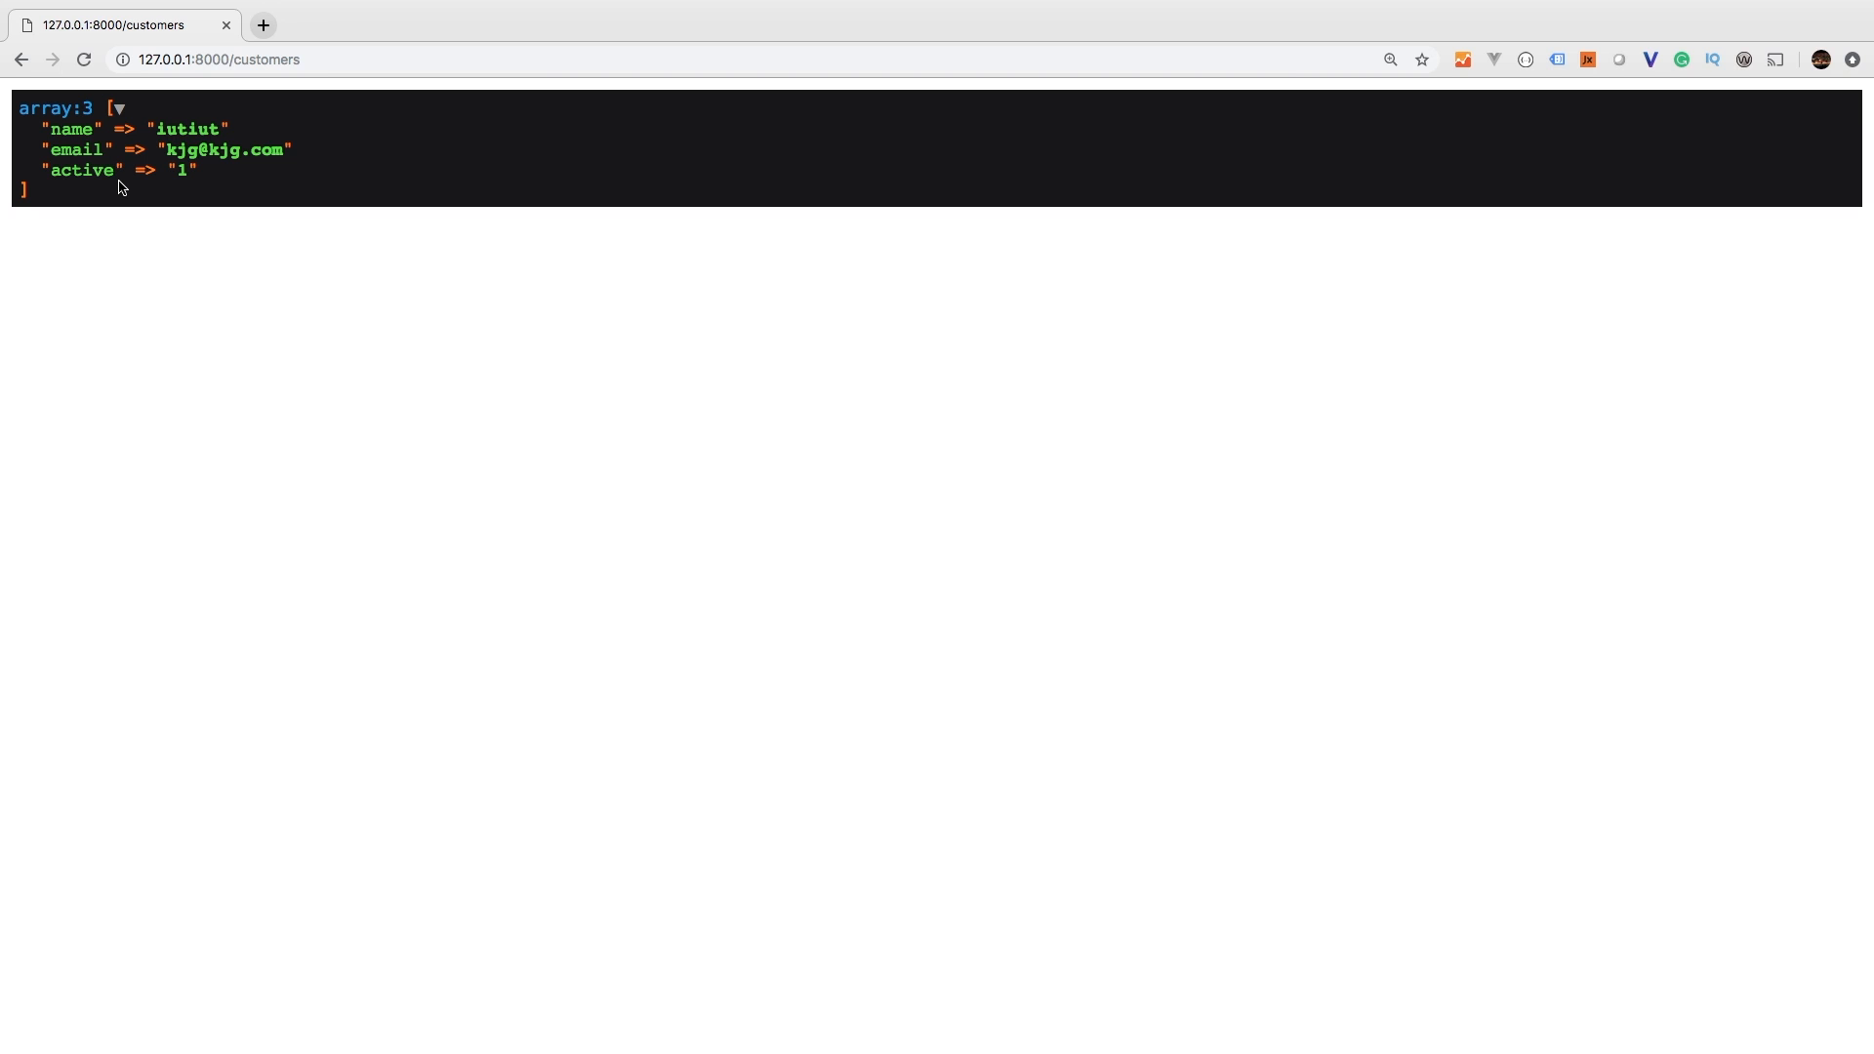
mouse_move(149, 132)
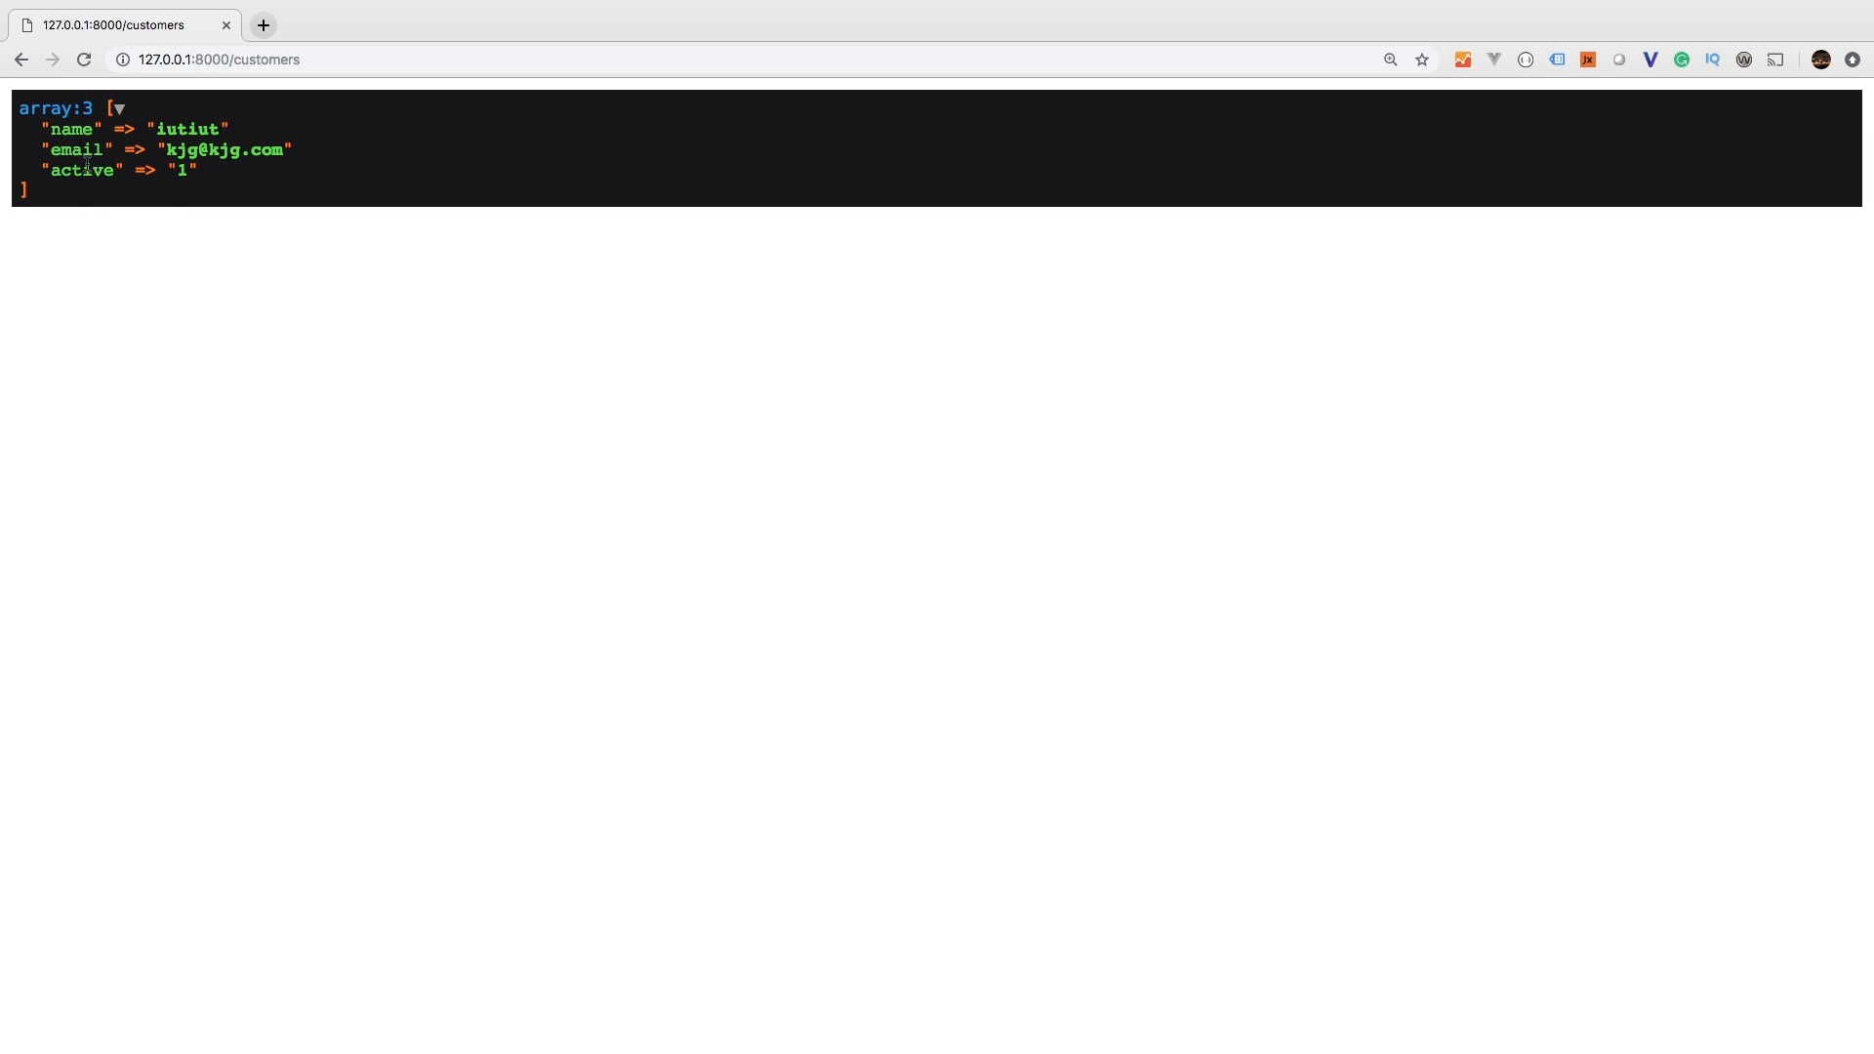
mouse_move(152, 191)
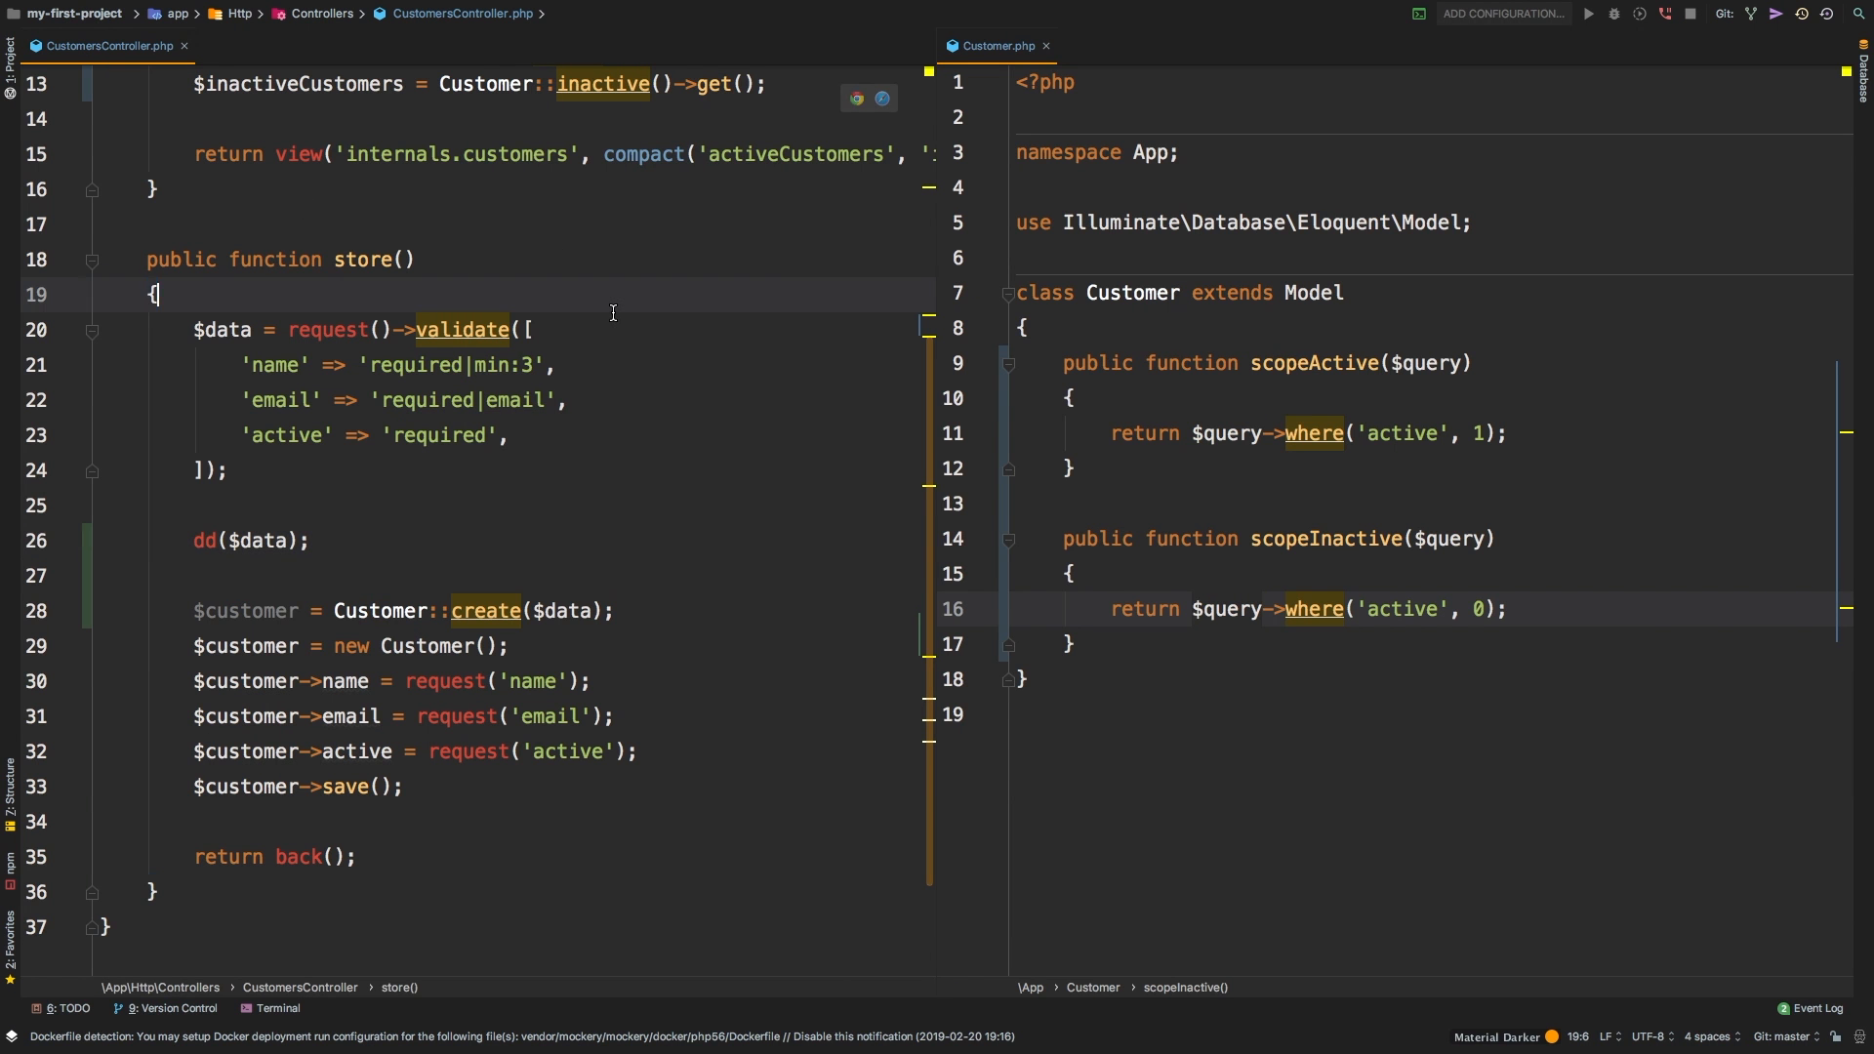
- Duplicate the email form group in customers.blade.php and rename it to random/Random
text(custom)
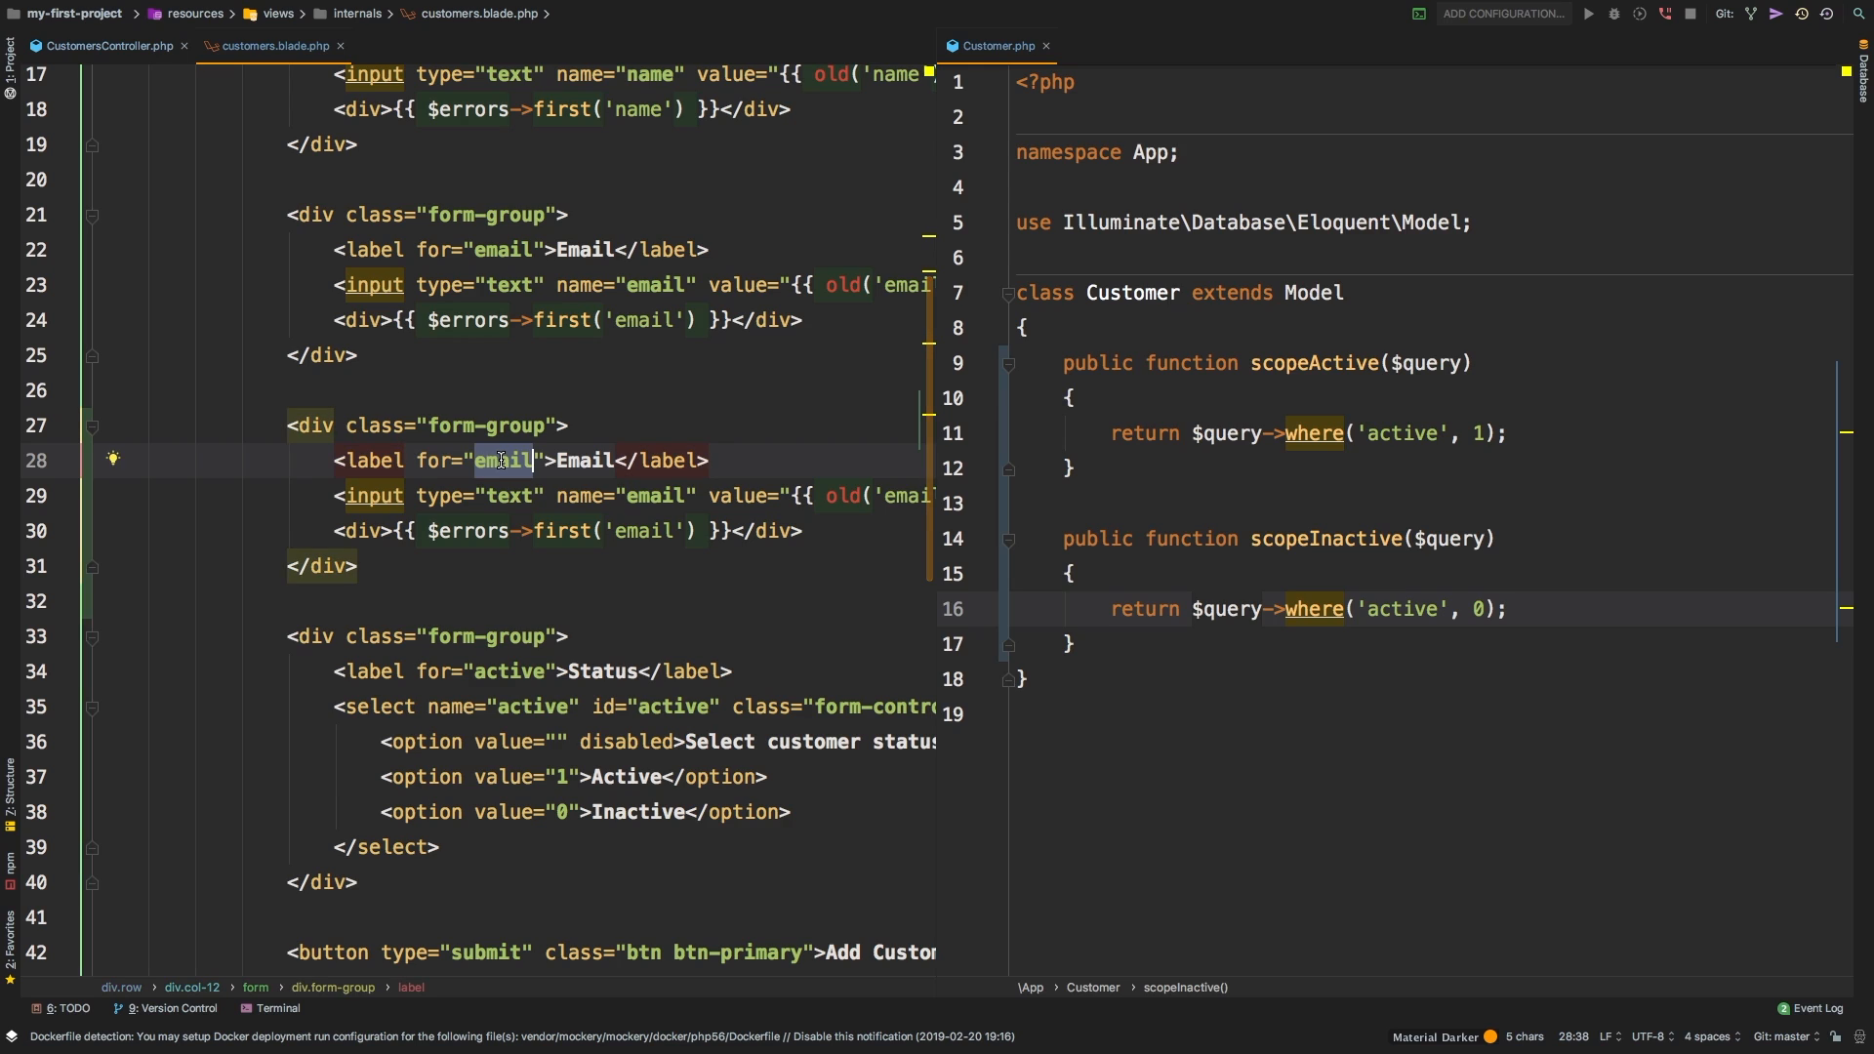
text(random)
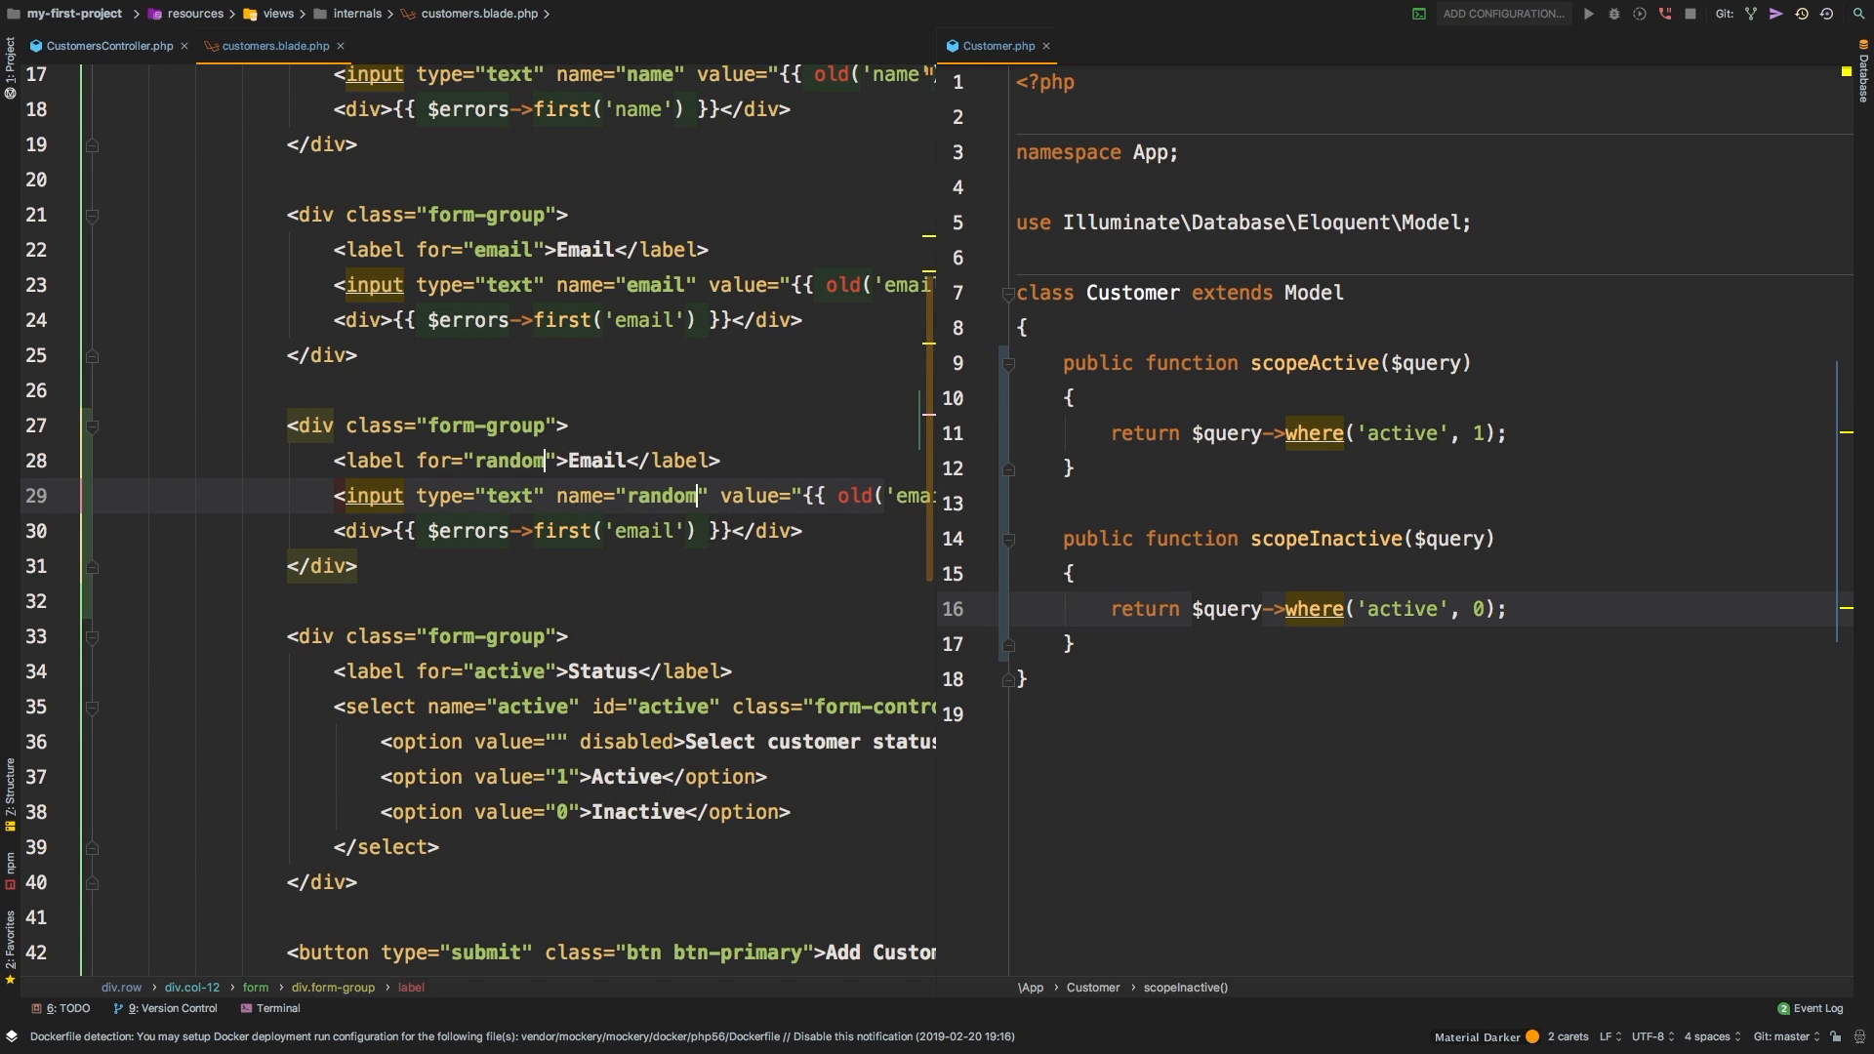
text(Random)
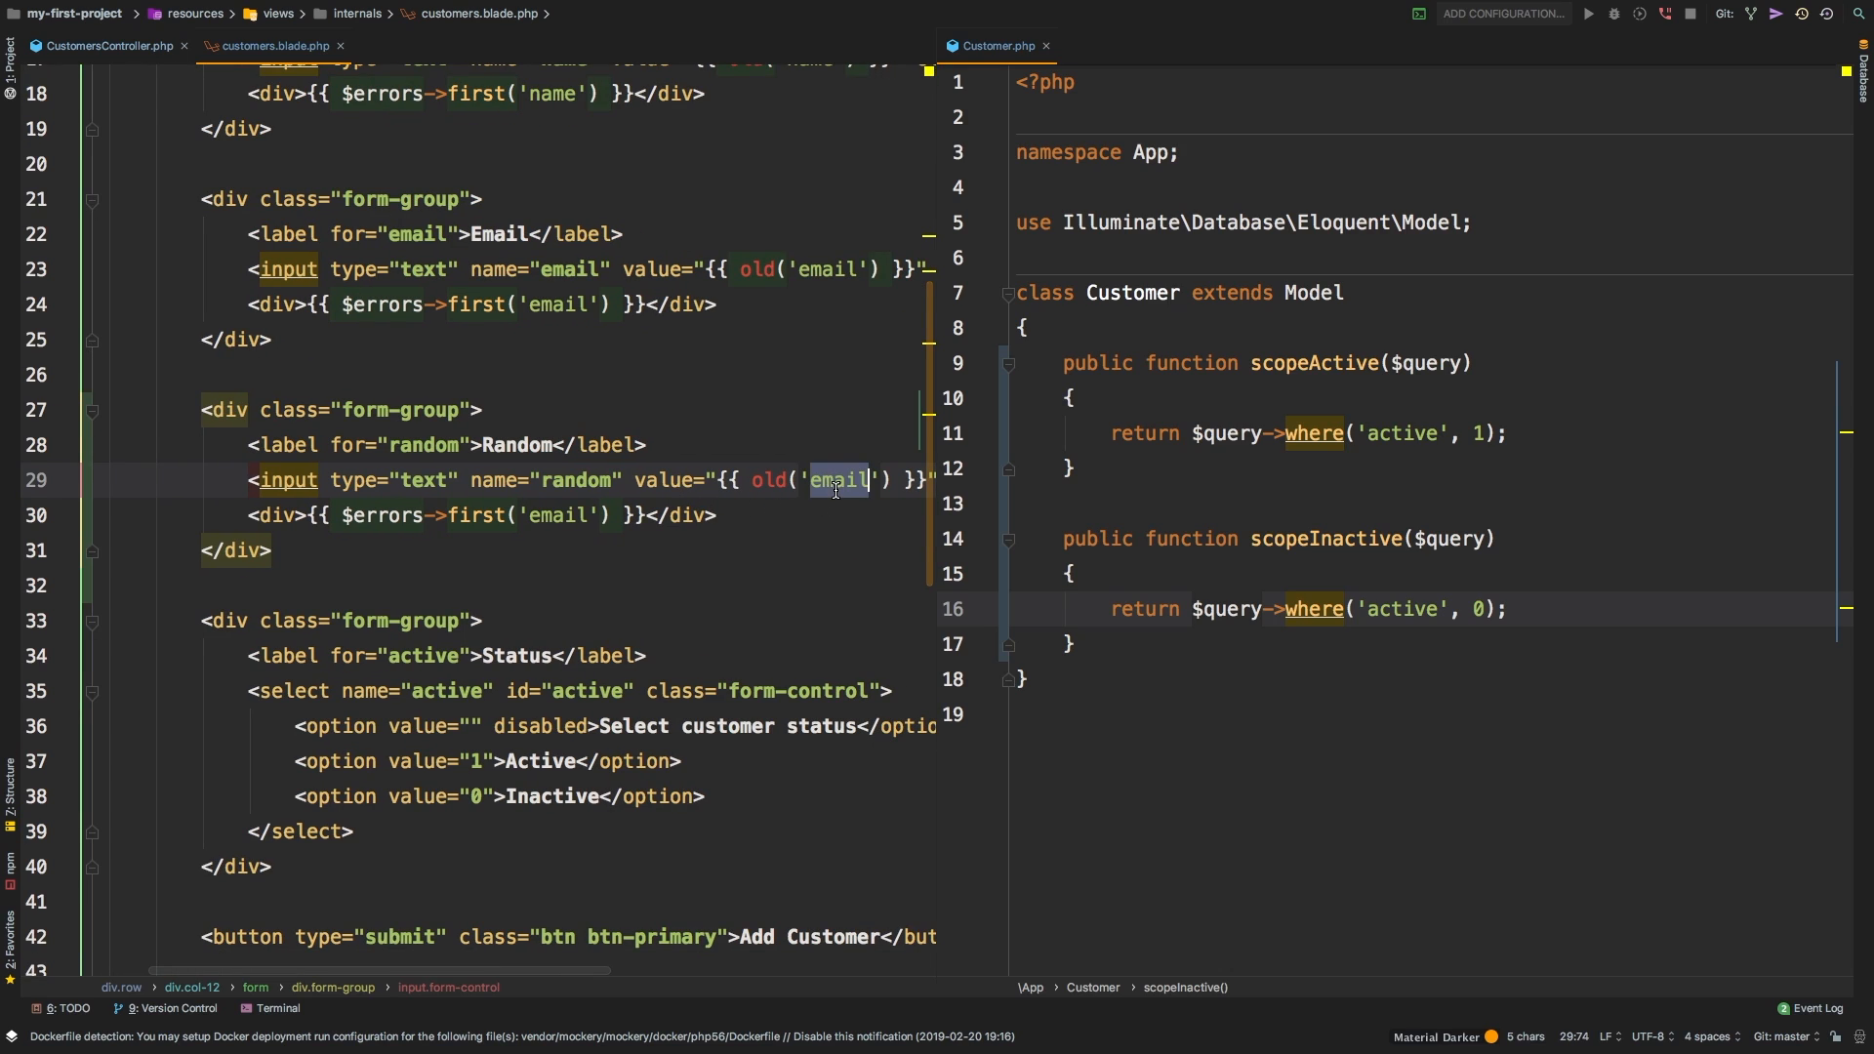
text(random)
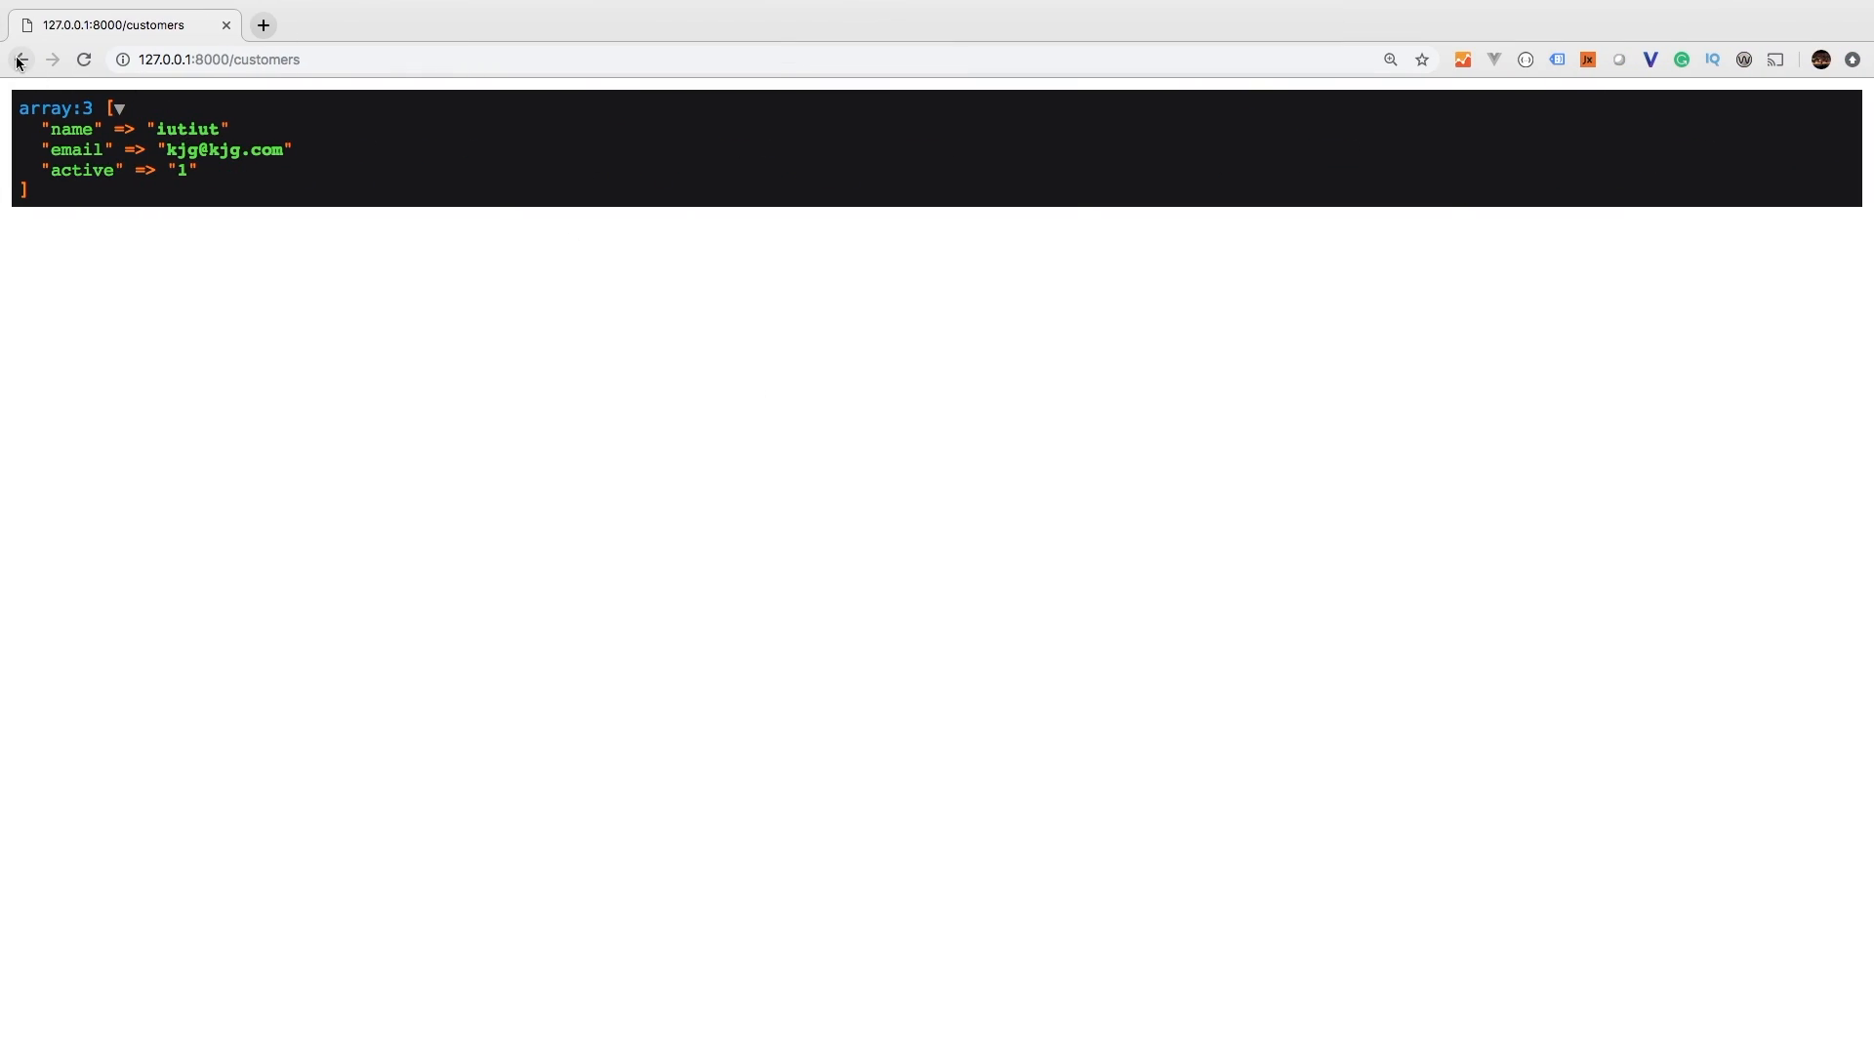
- Fill the Random field with 'This is a user field' and submit the customer form
click(20, 60)
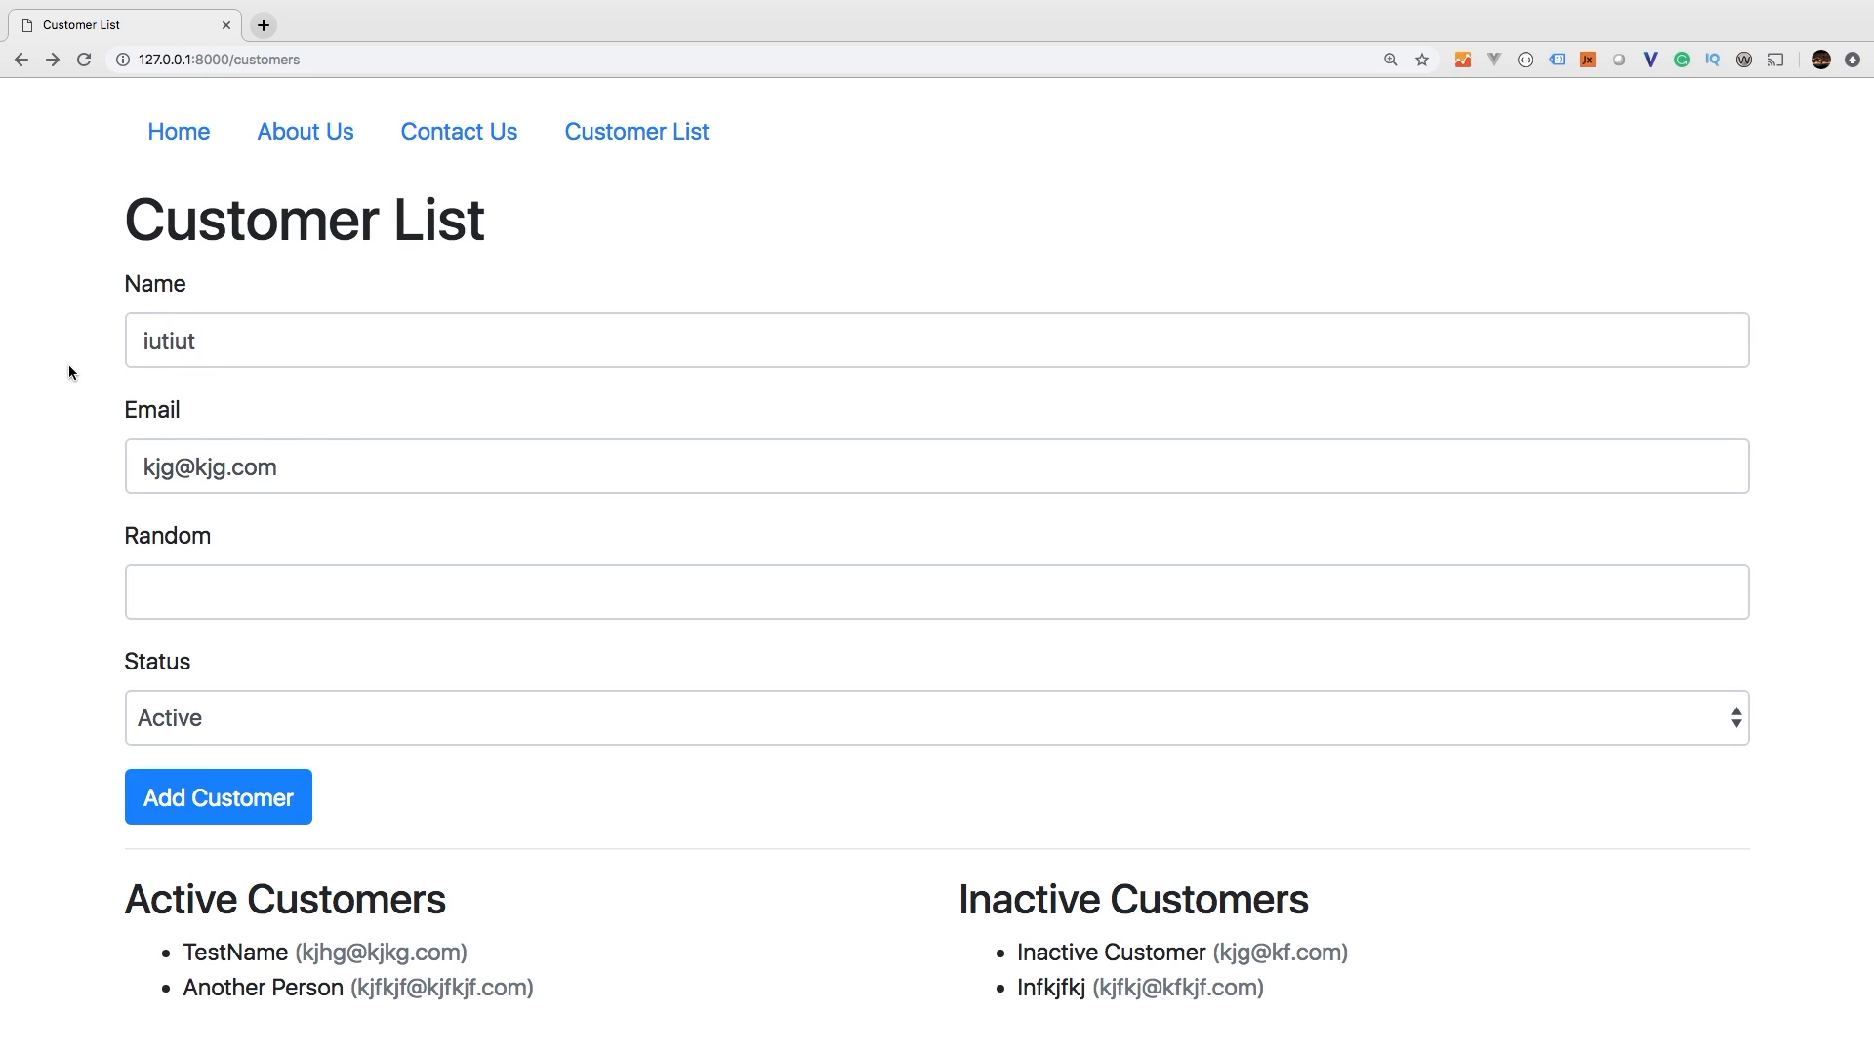
mouse_move(177, 512)
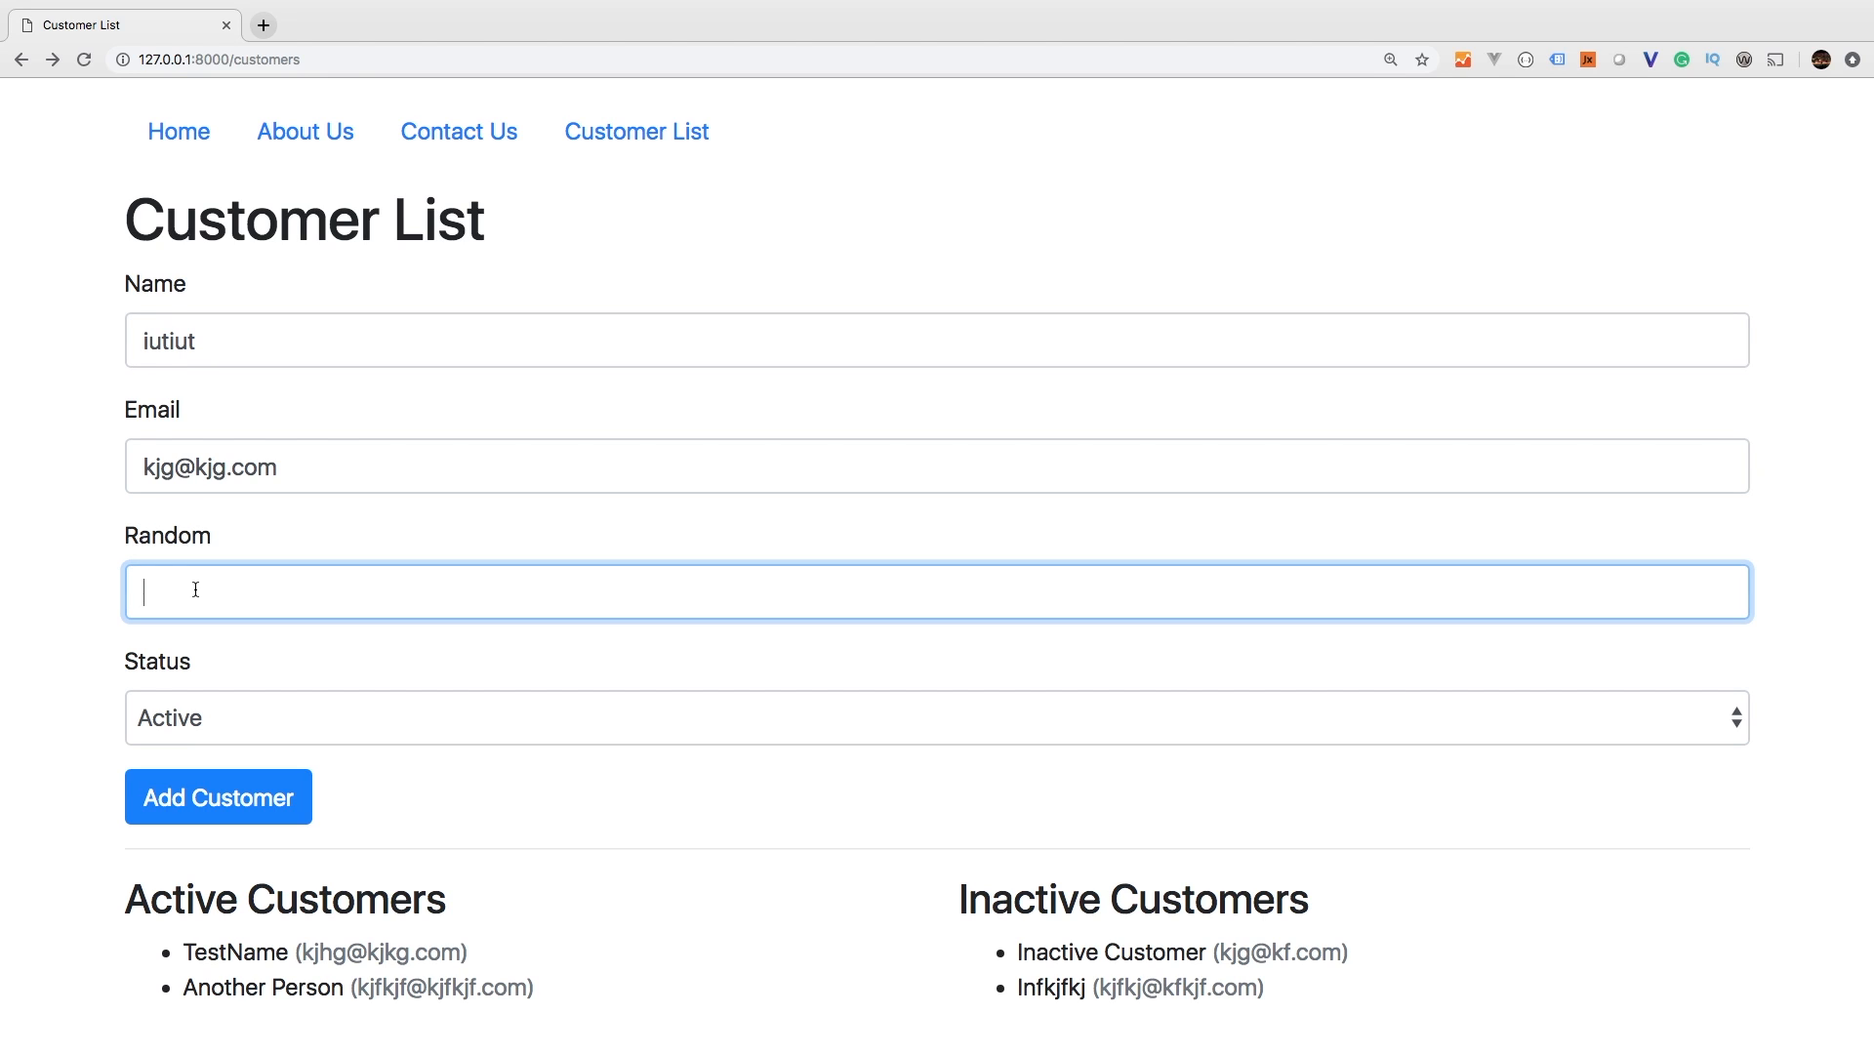
text(This is a user)
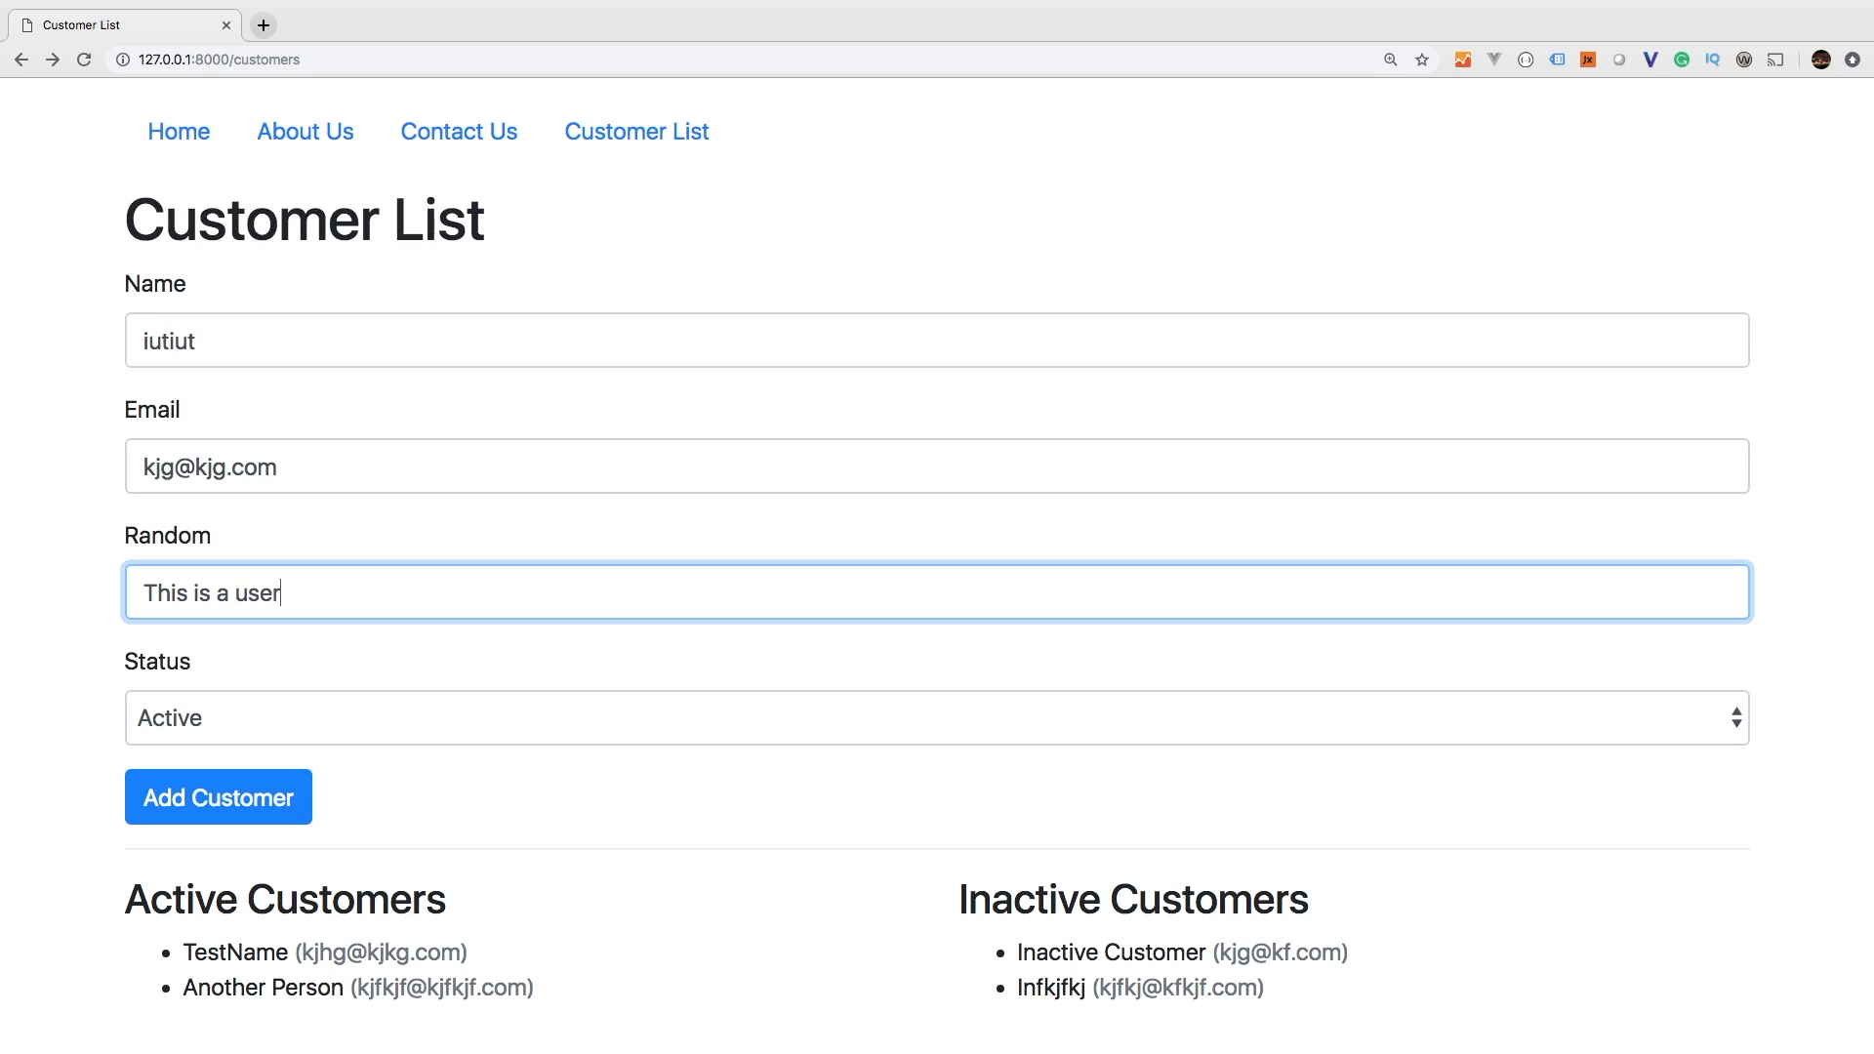
text(field)
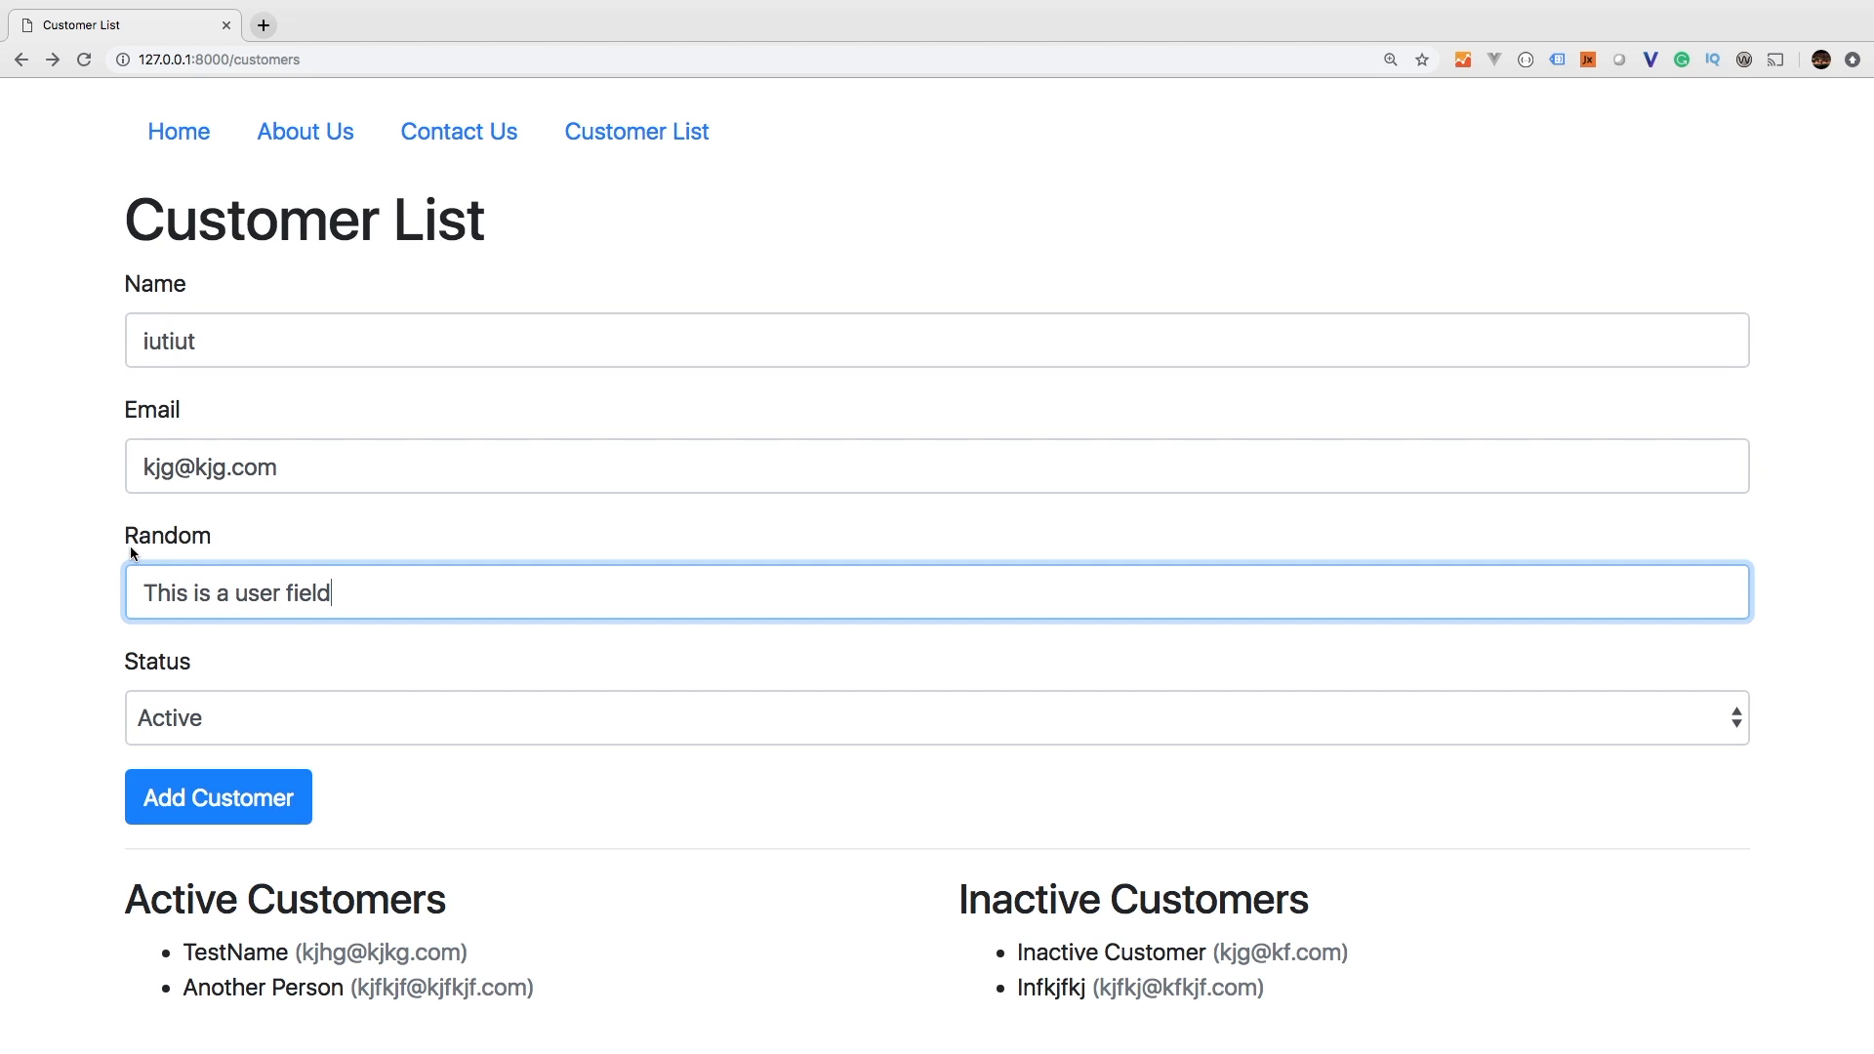
mouse_move(250, 544)
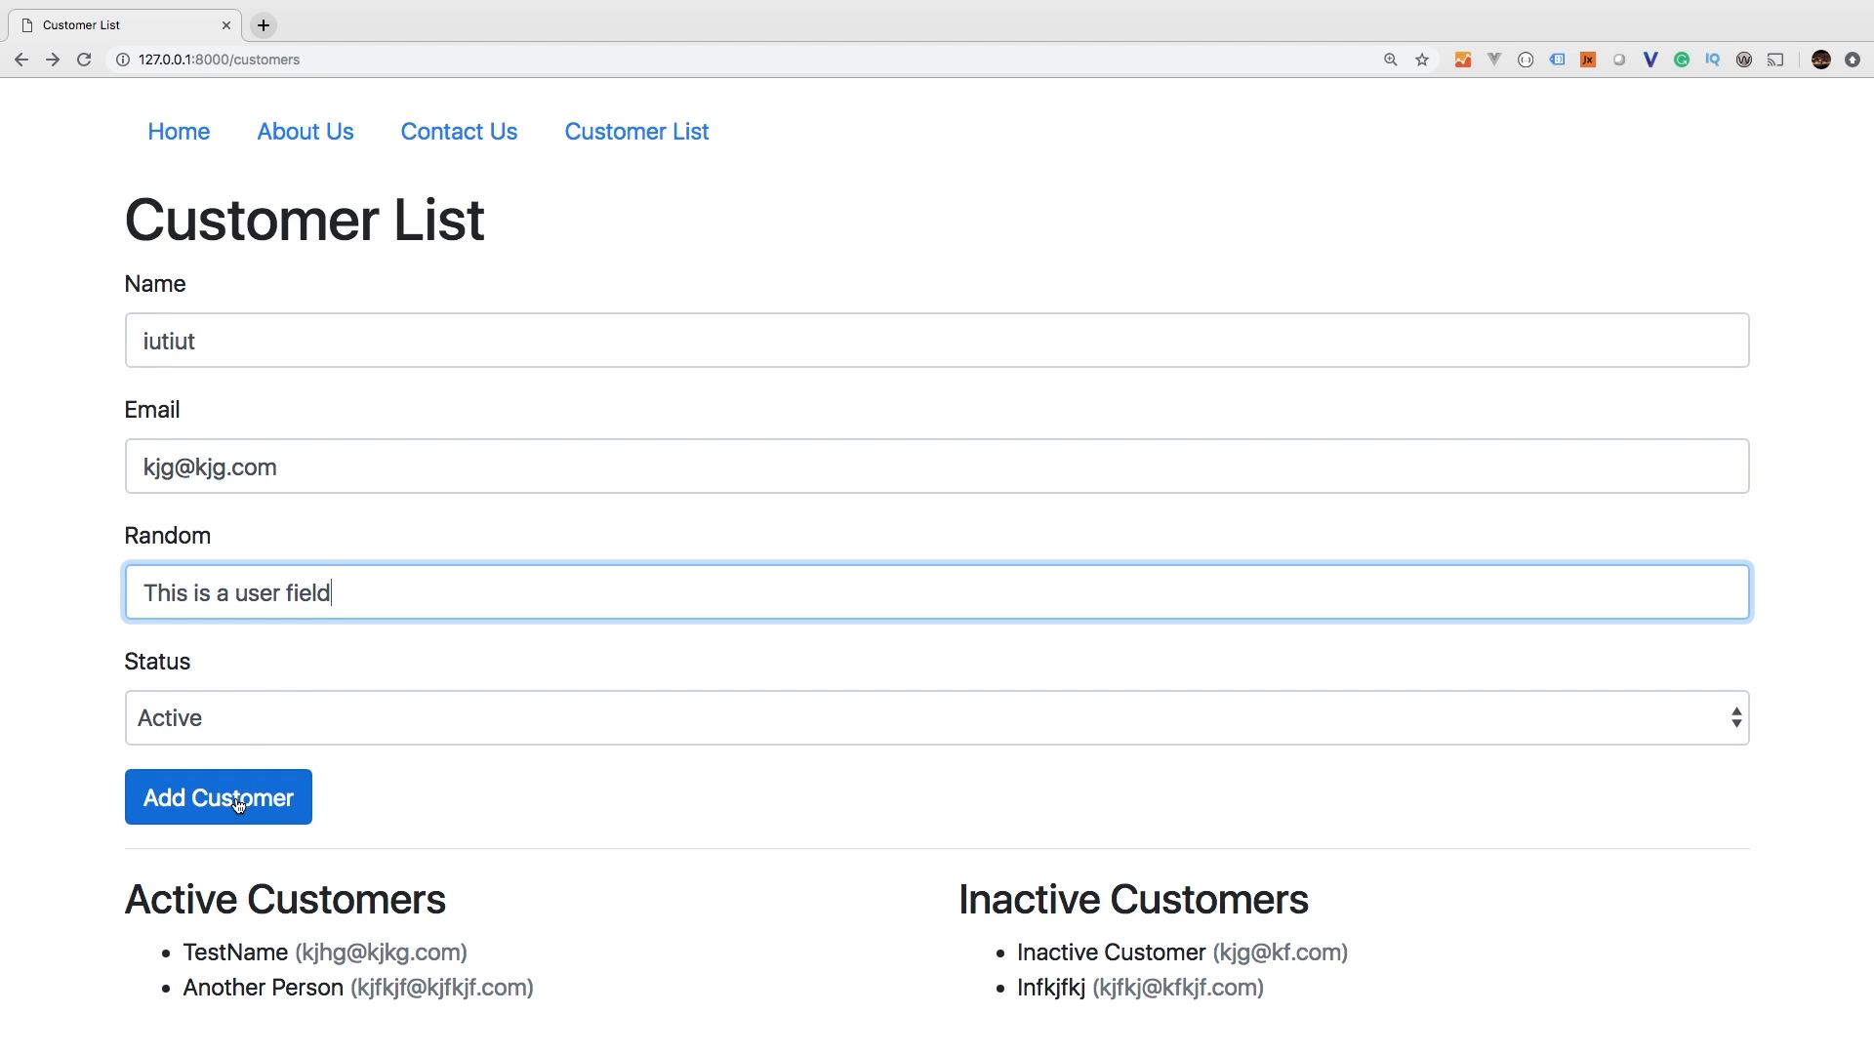
click(219, 797)
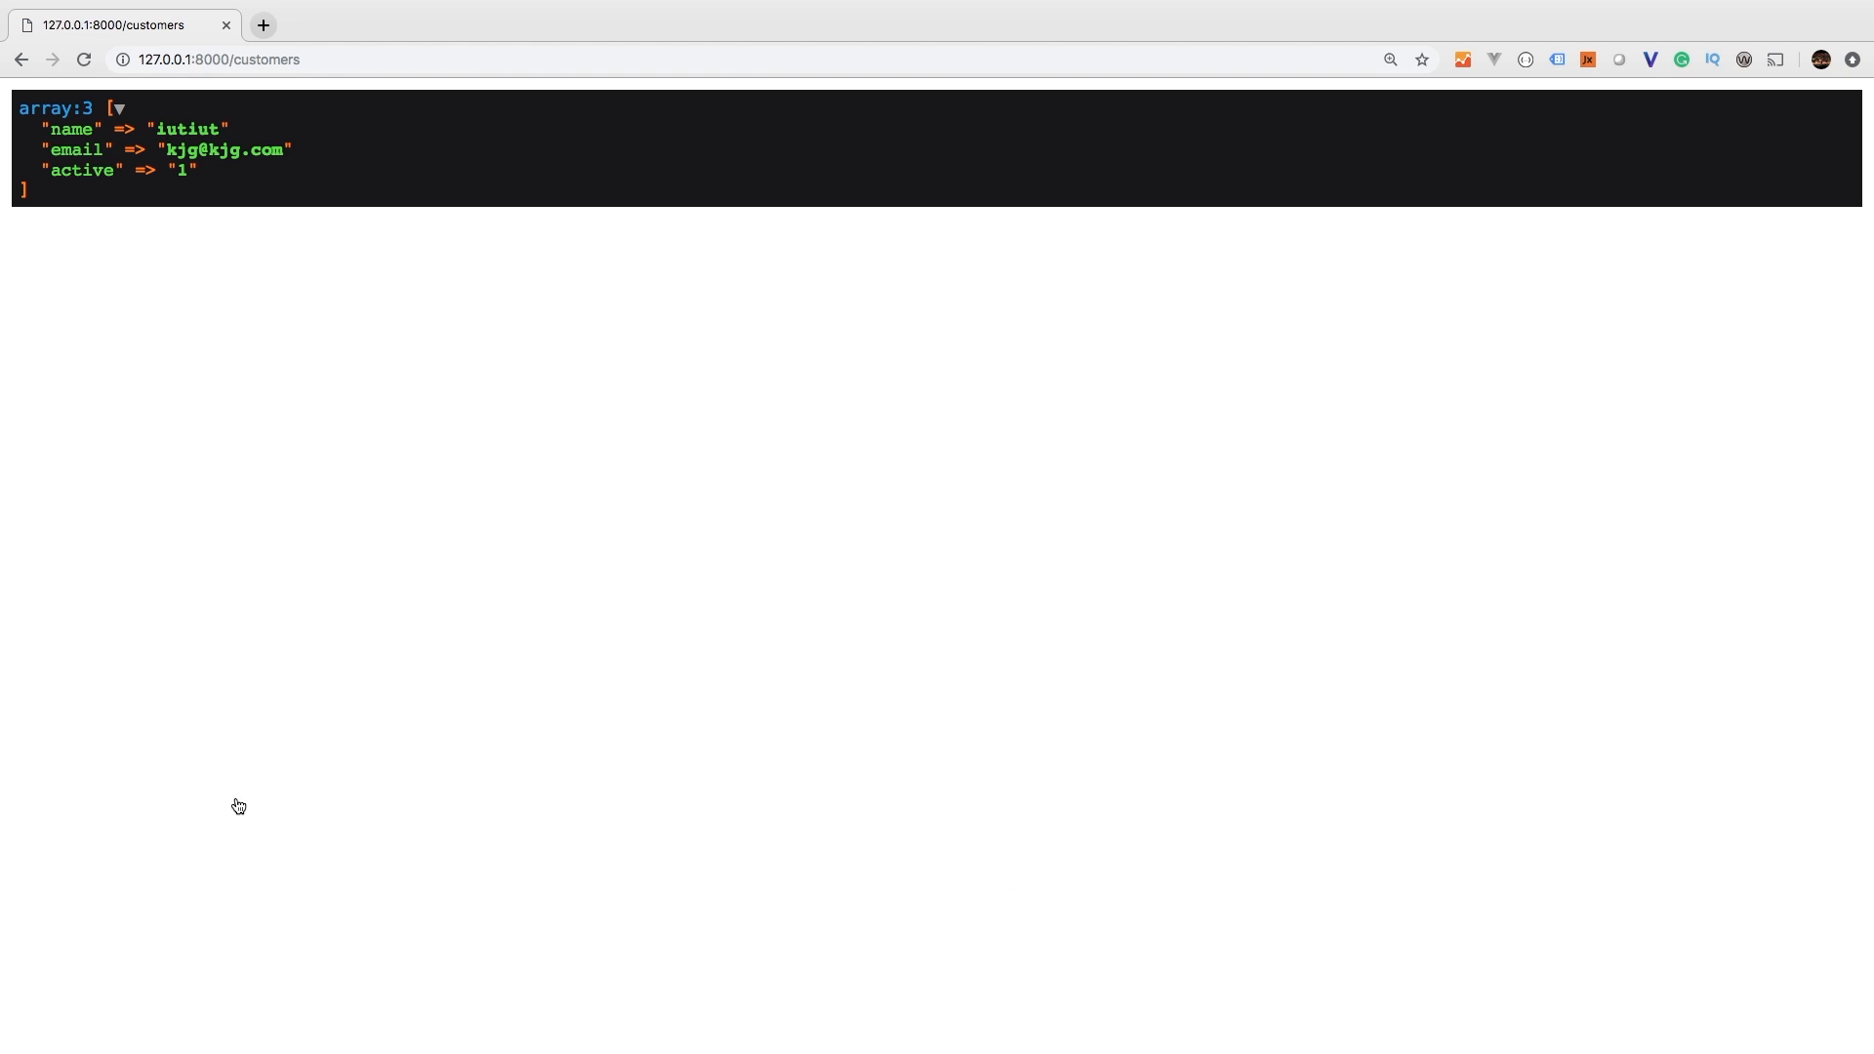
mouse_move(203, 627)
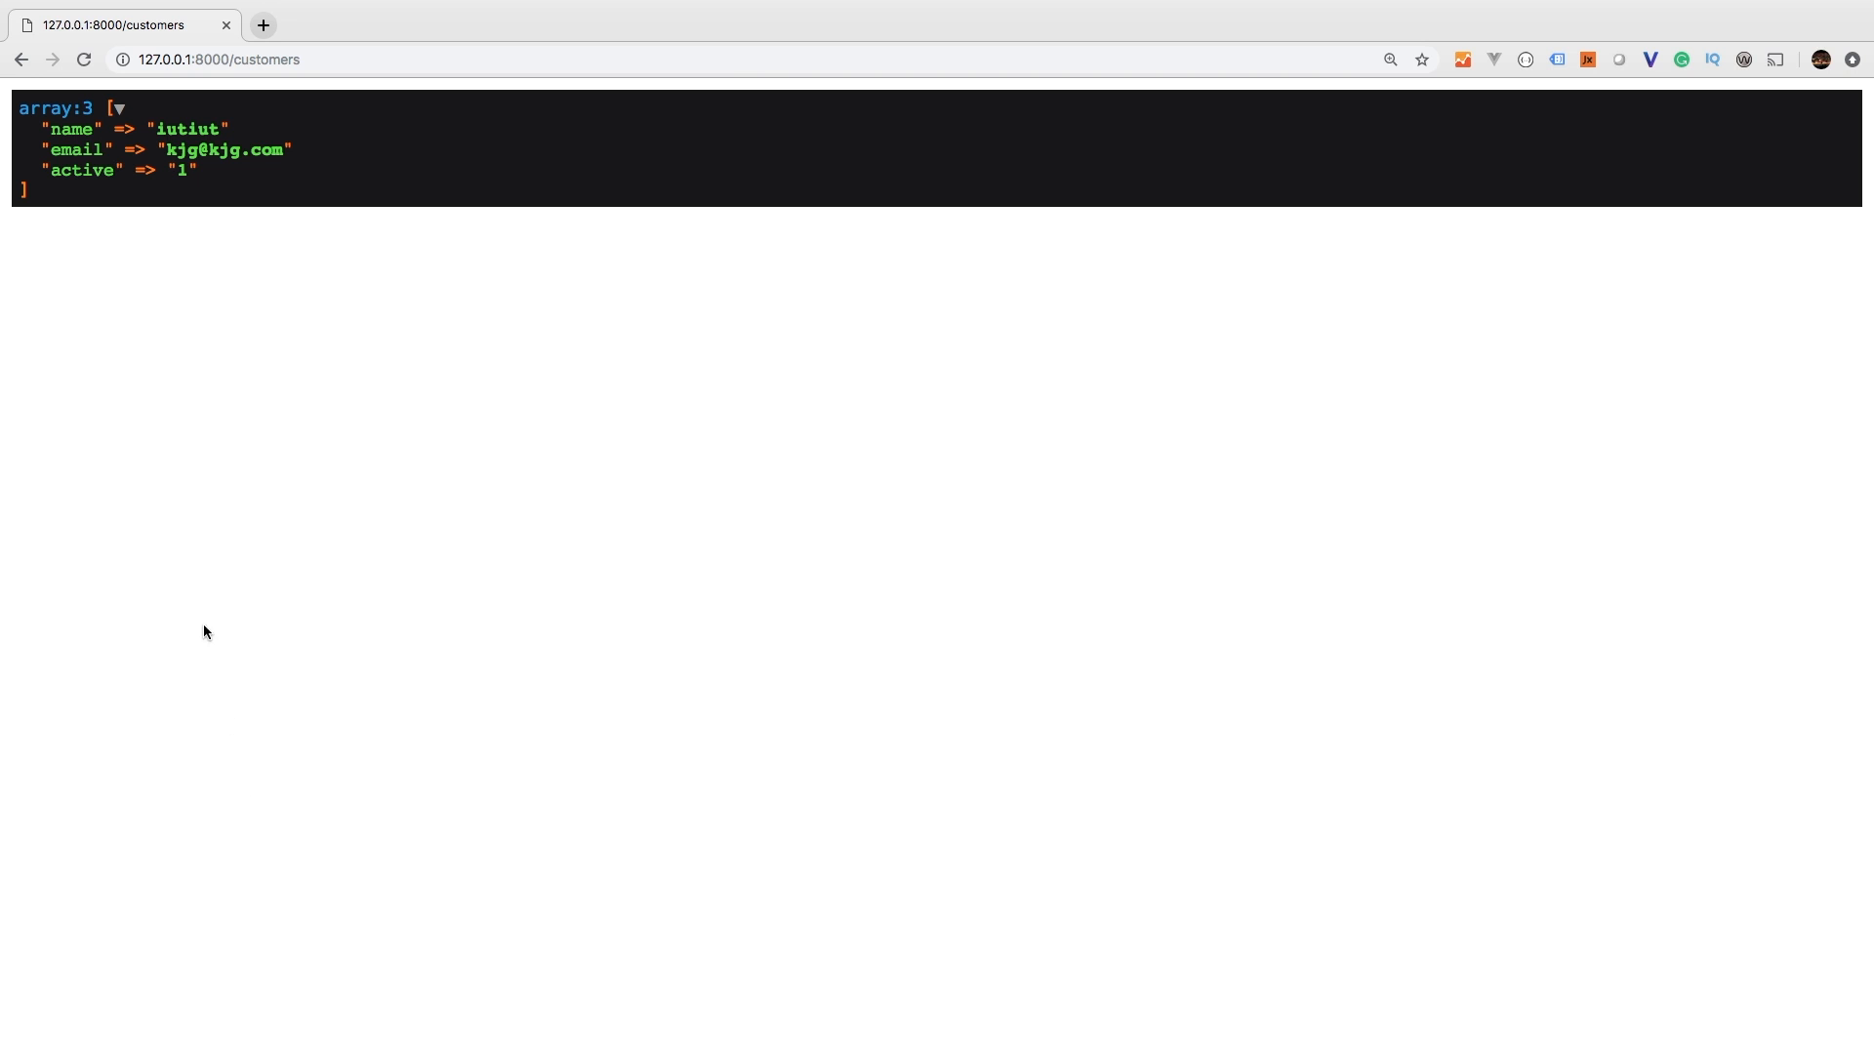
mouse_move(87, 93)
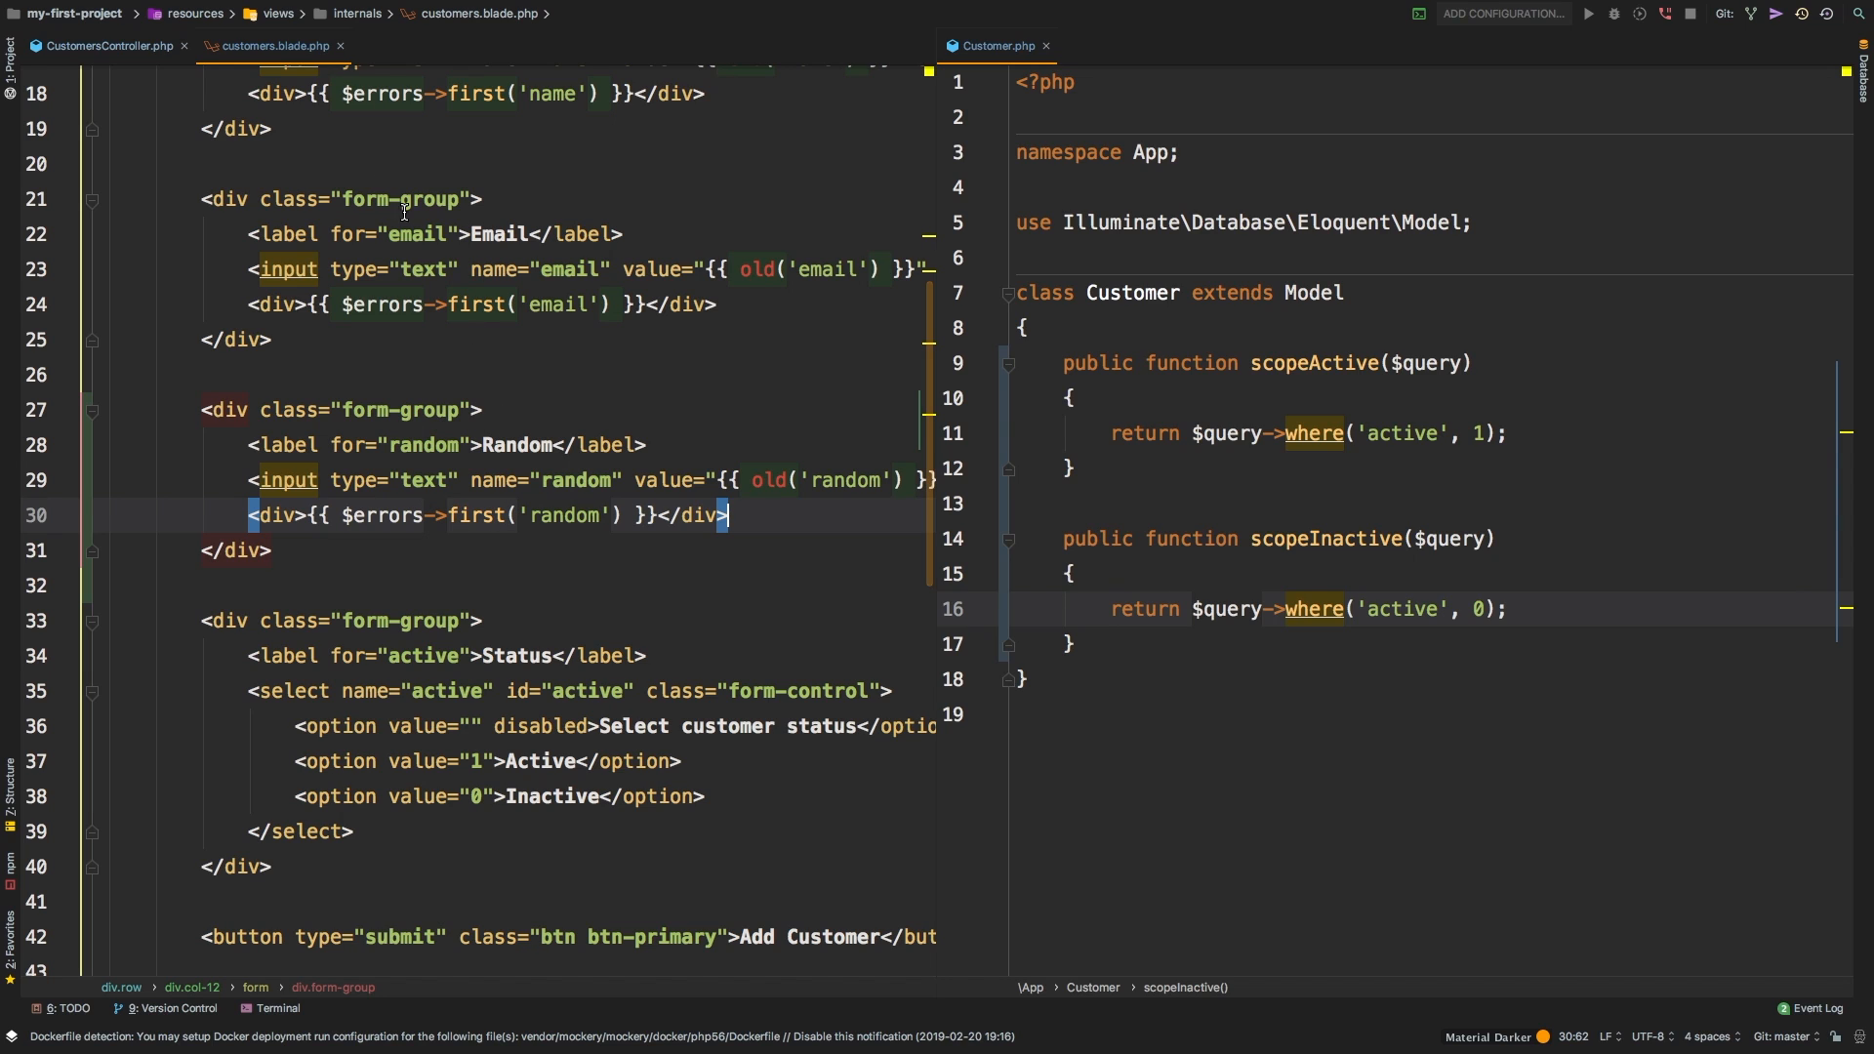
- Review store()'s validation rules, trying a 'random' => 'required' rule
click(101, 46)
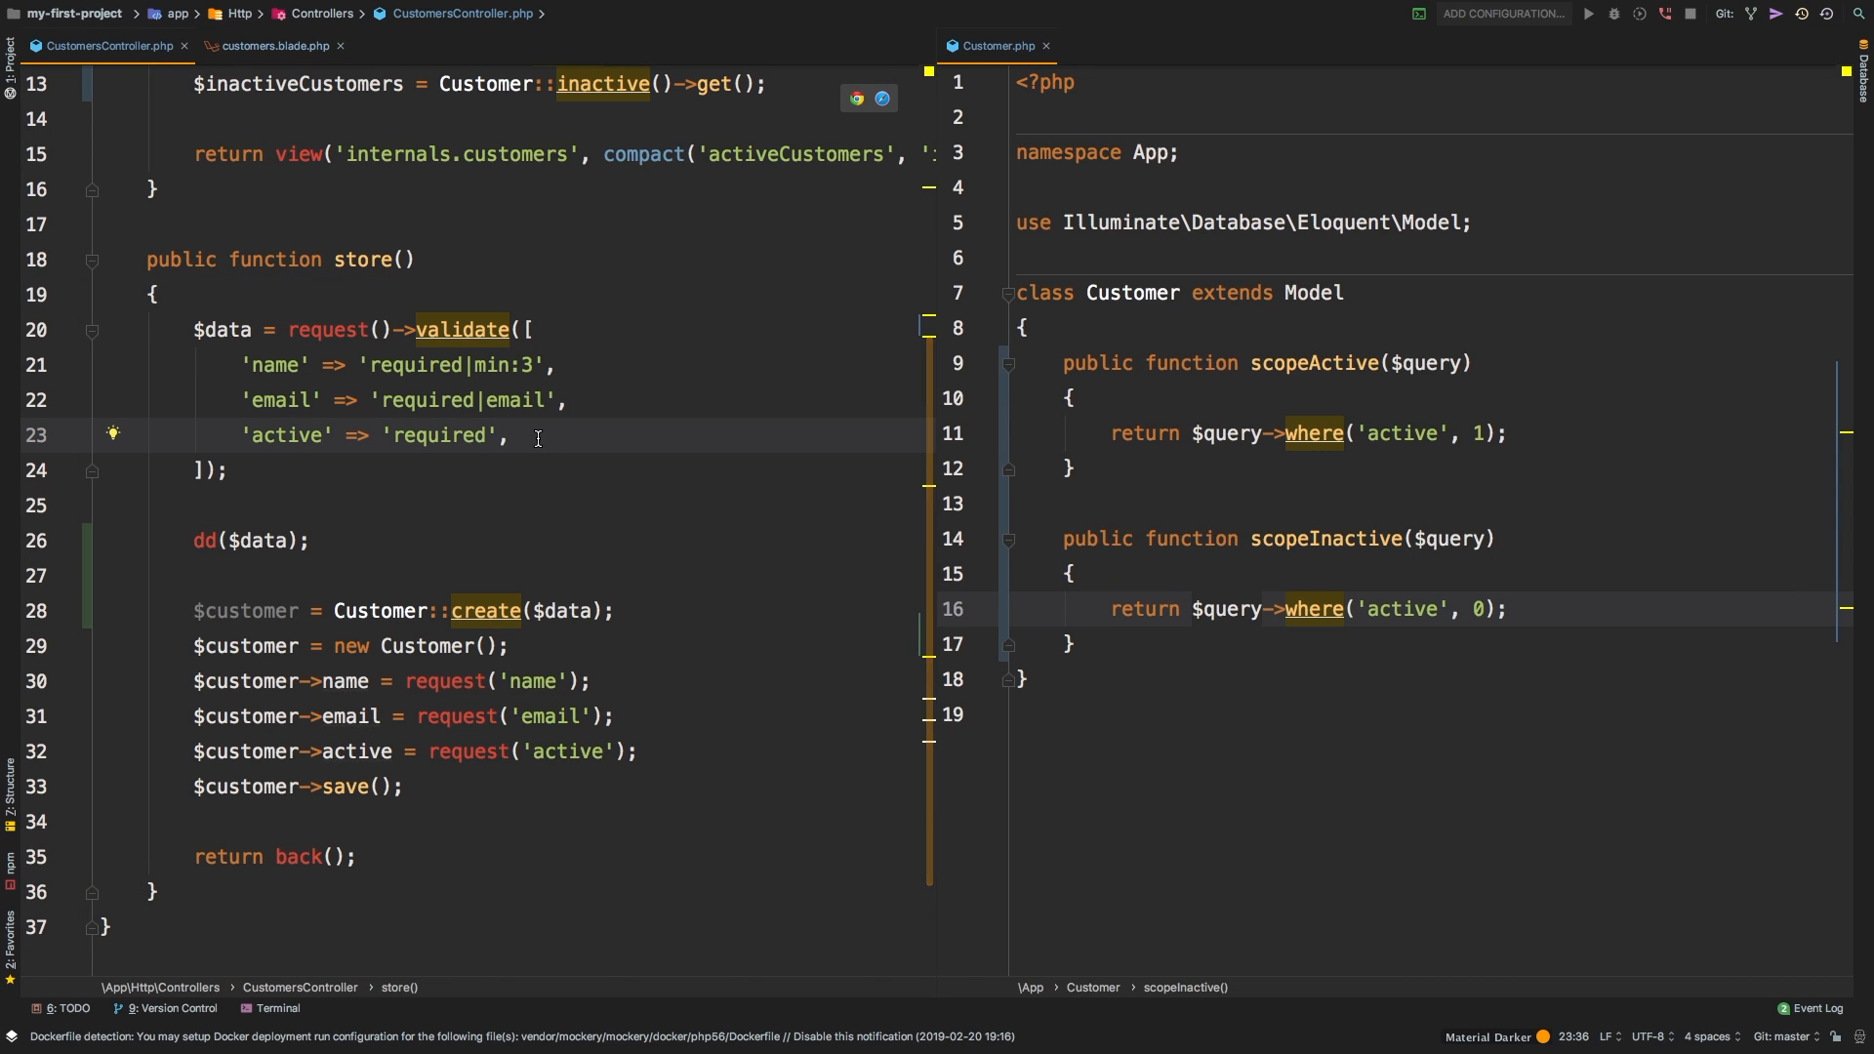
mouse_move(435, 351)
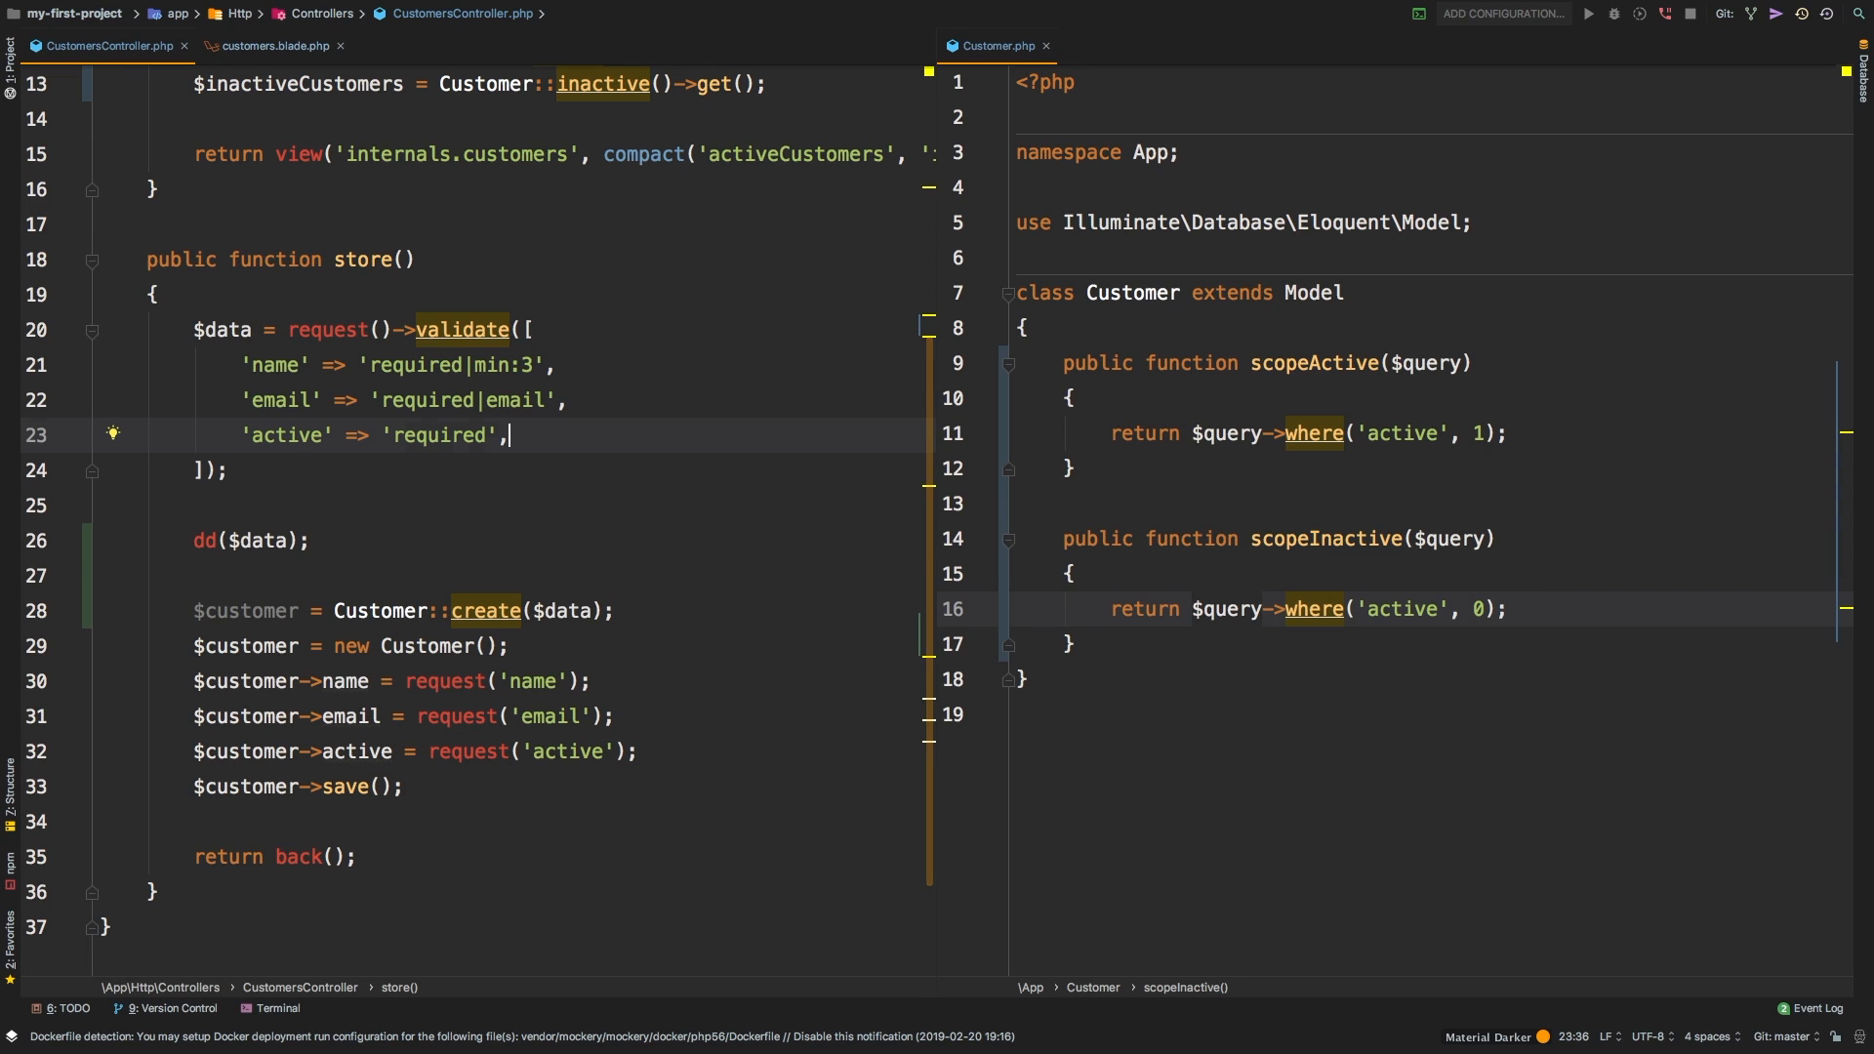
text('random' => 'required',)
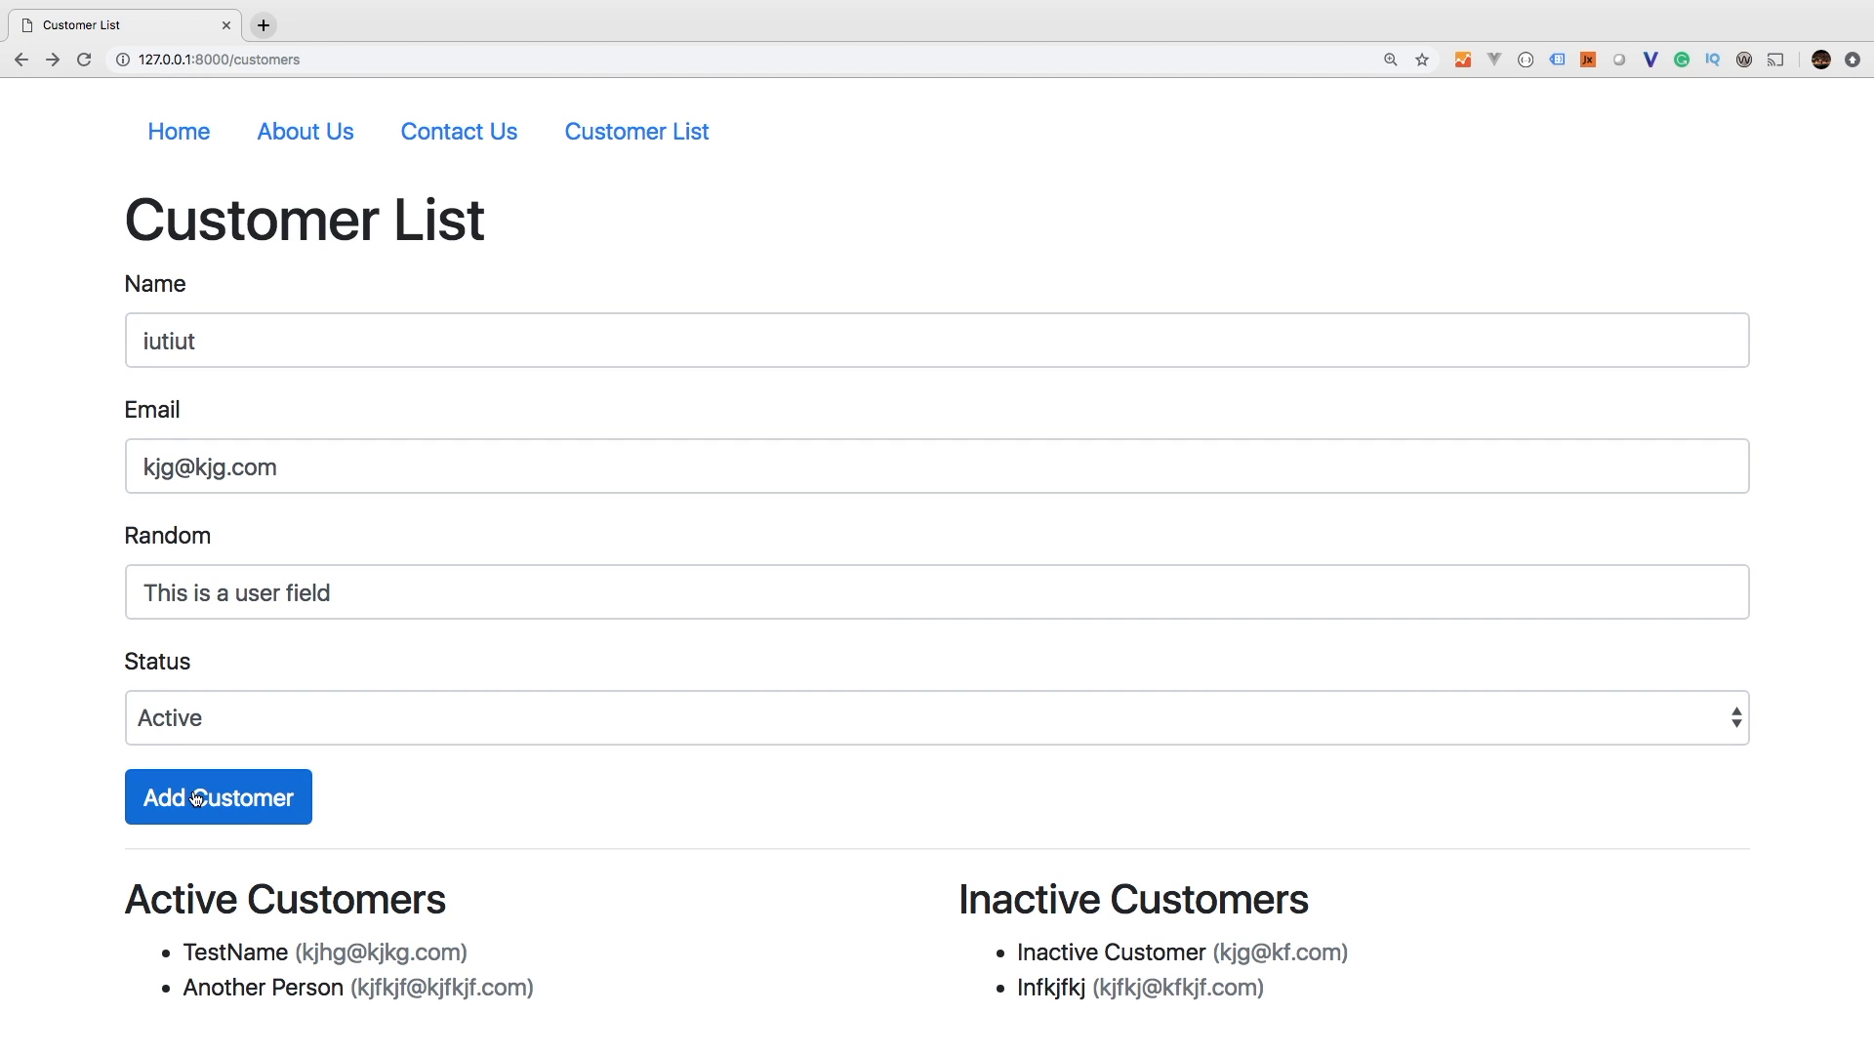
click(219, 797)
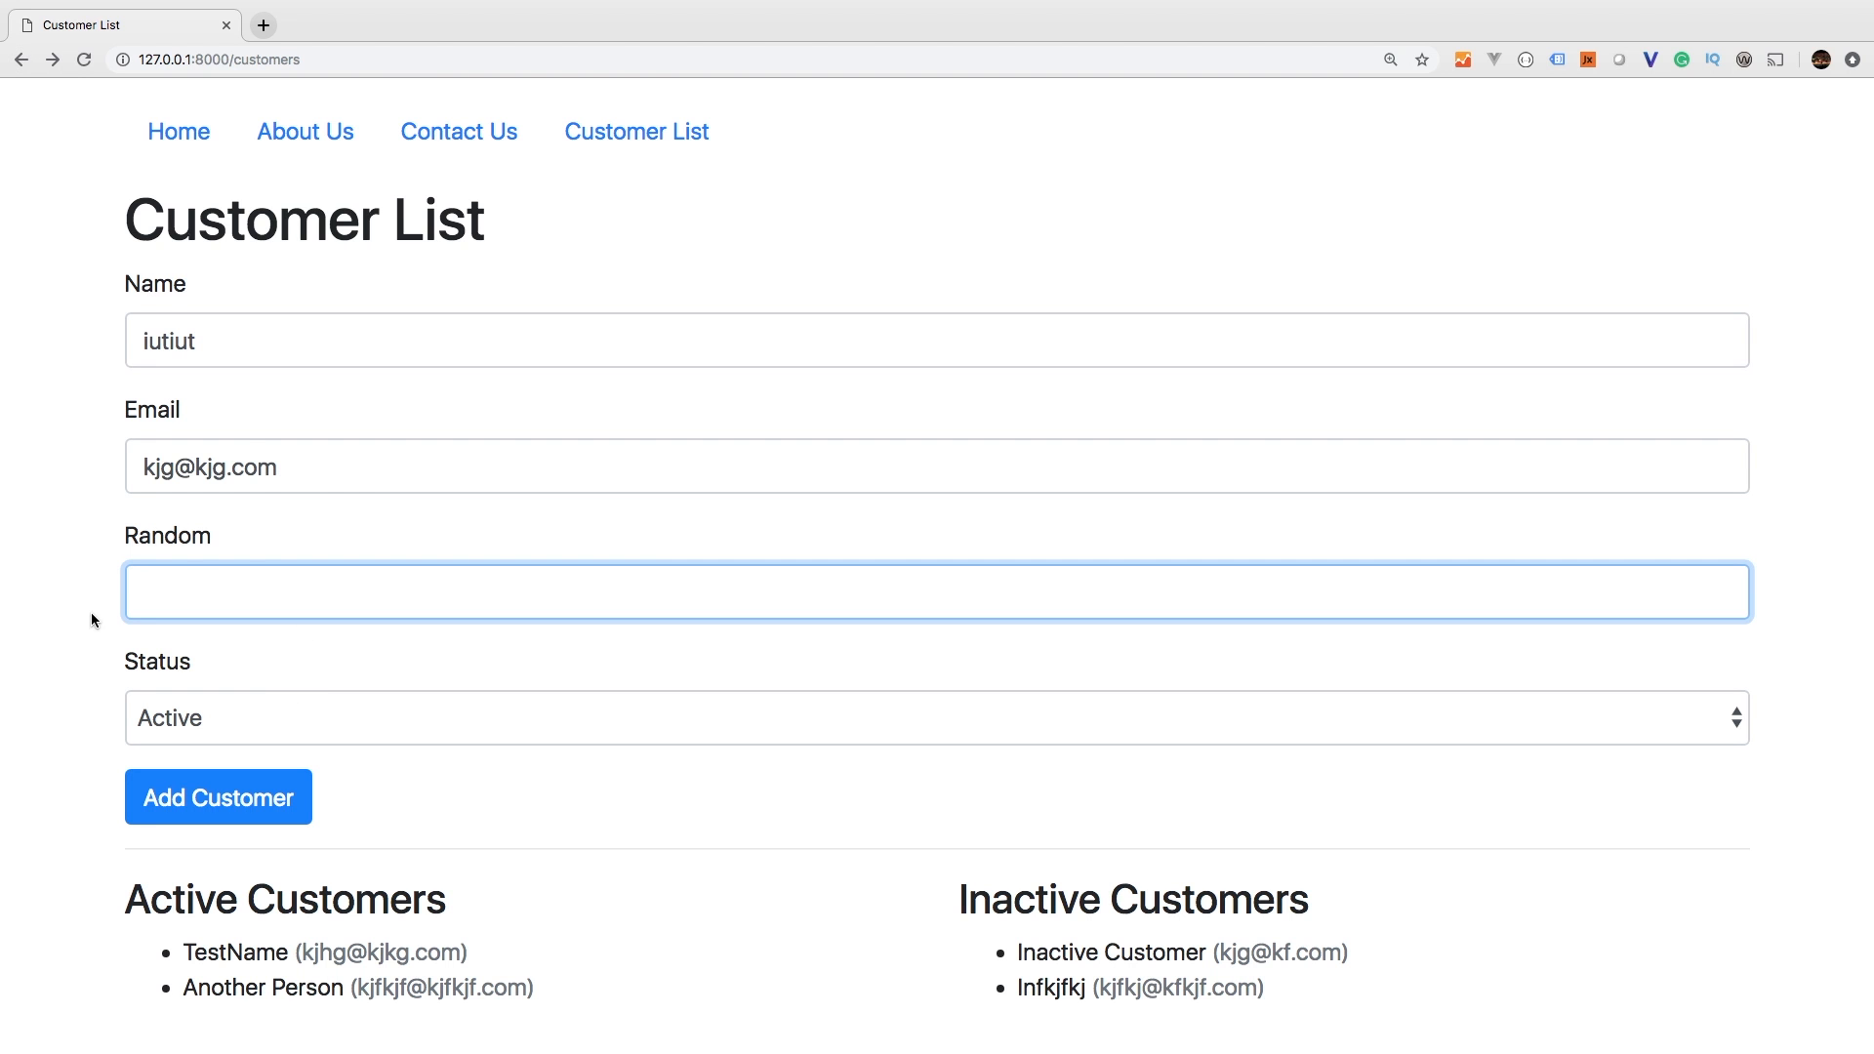
click(219, 796)
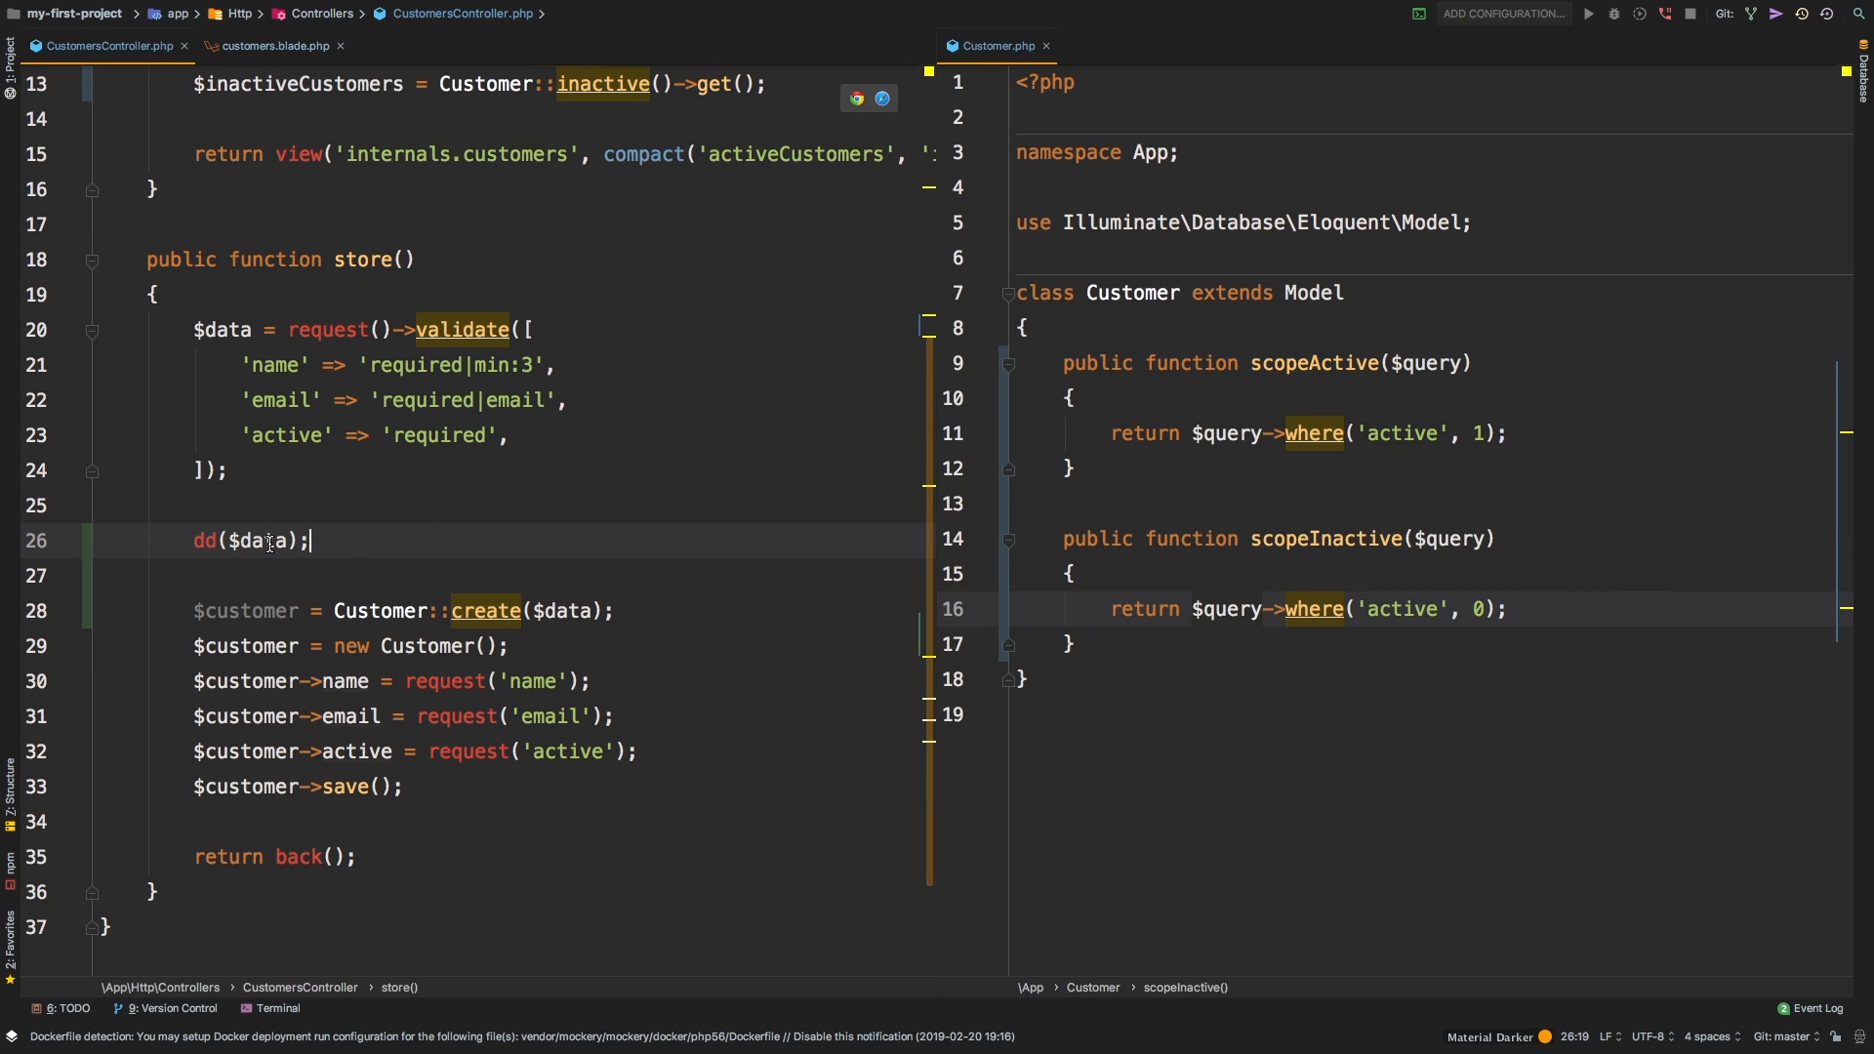
- Remove the dd($data) debug line and manual Customer assignments from store()
double_click(251, 541)
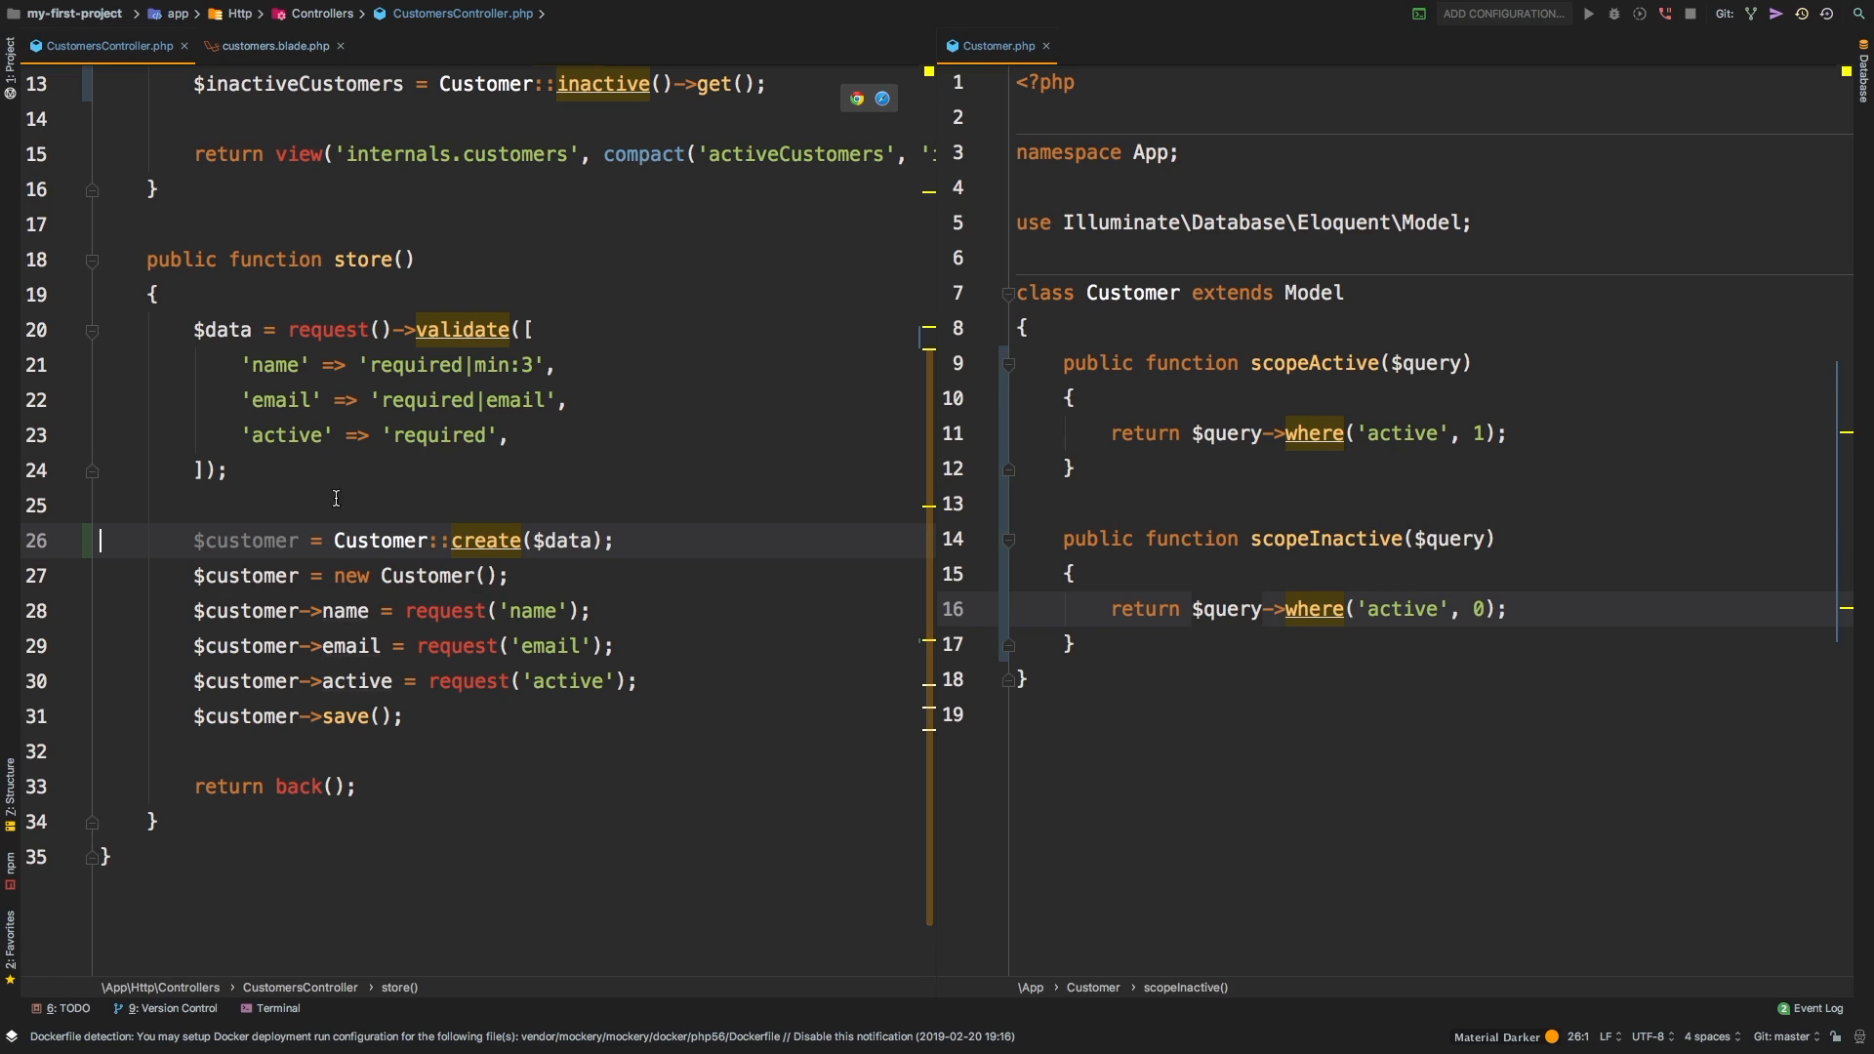
mouse_move(293, 540)
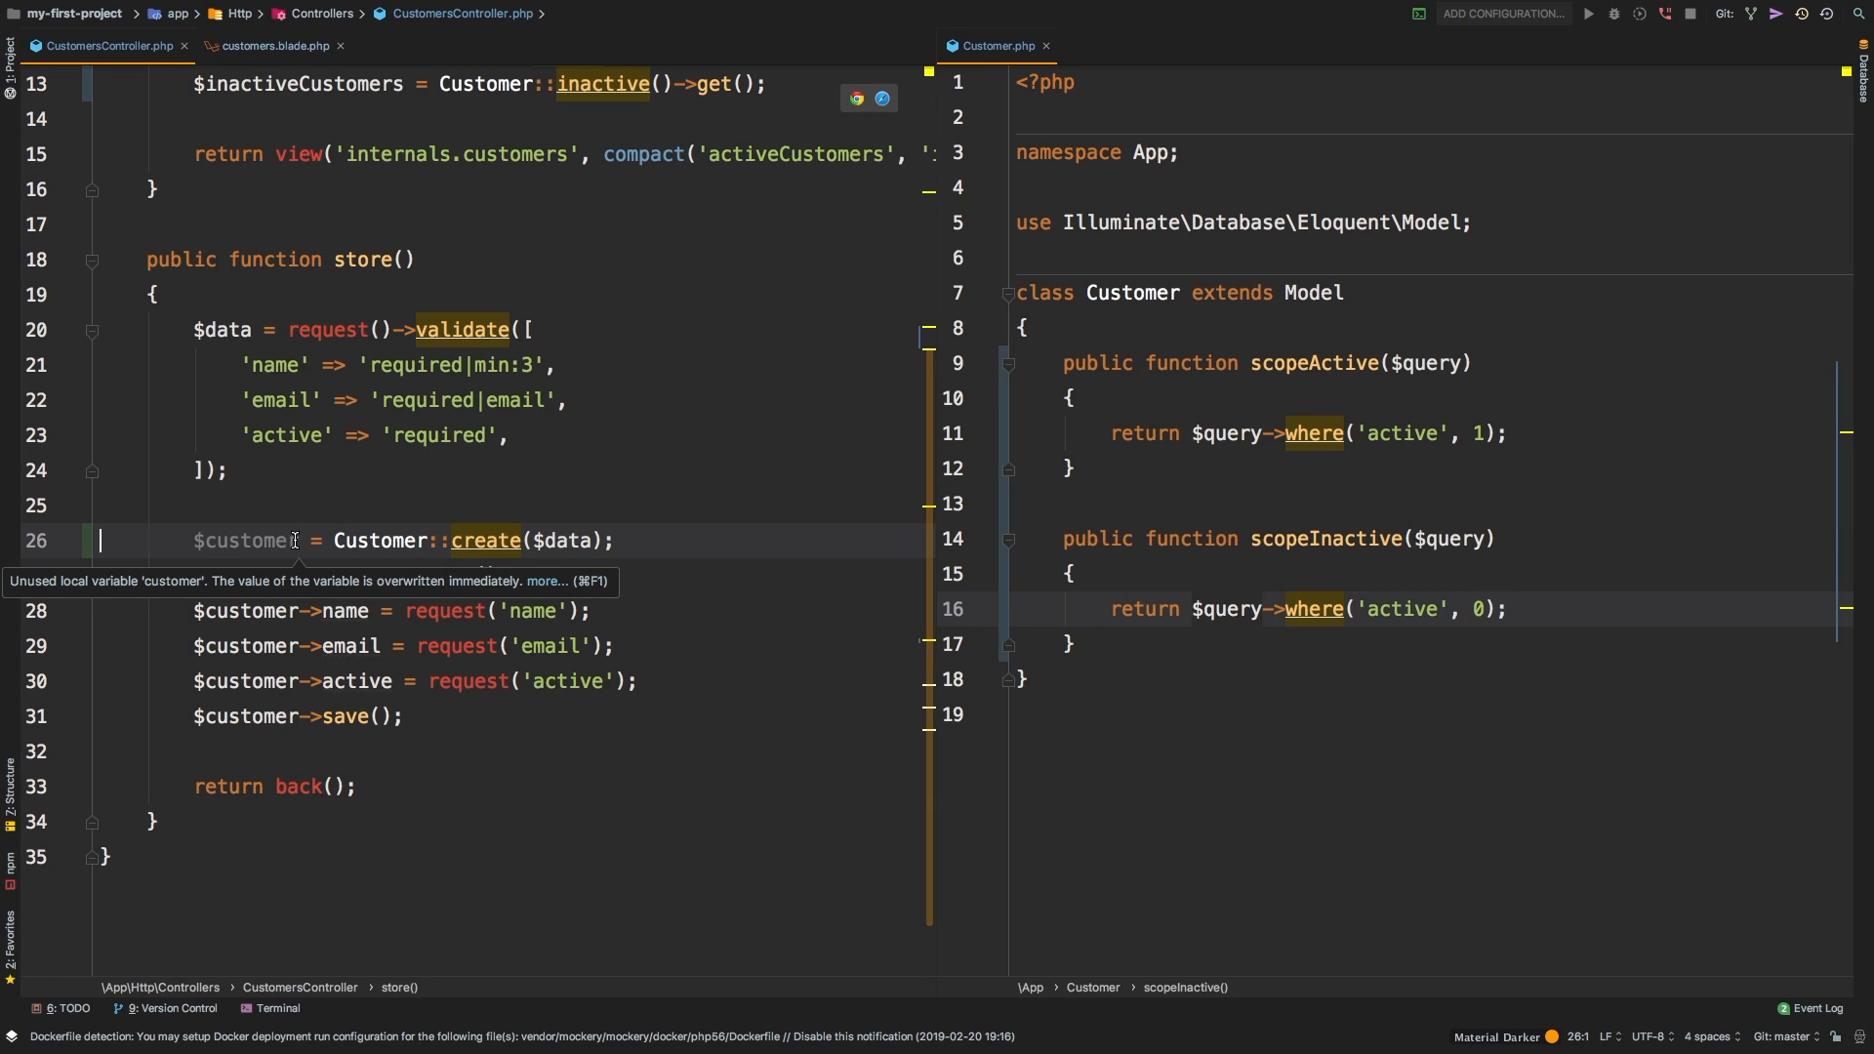
mouse_move(485, 540)
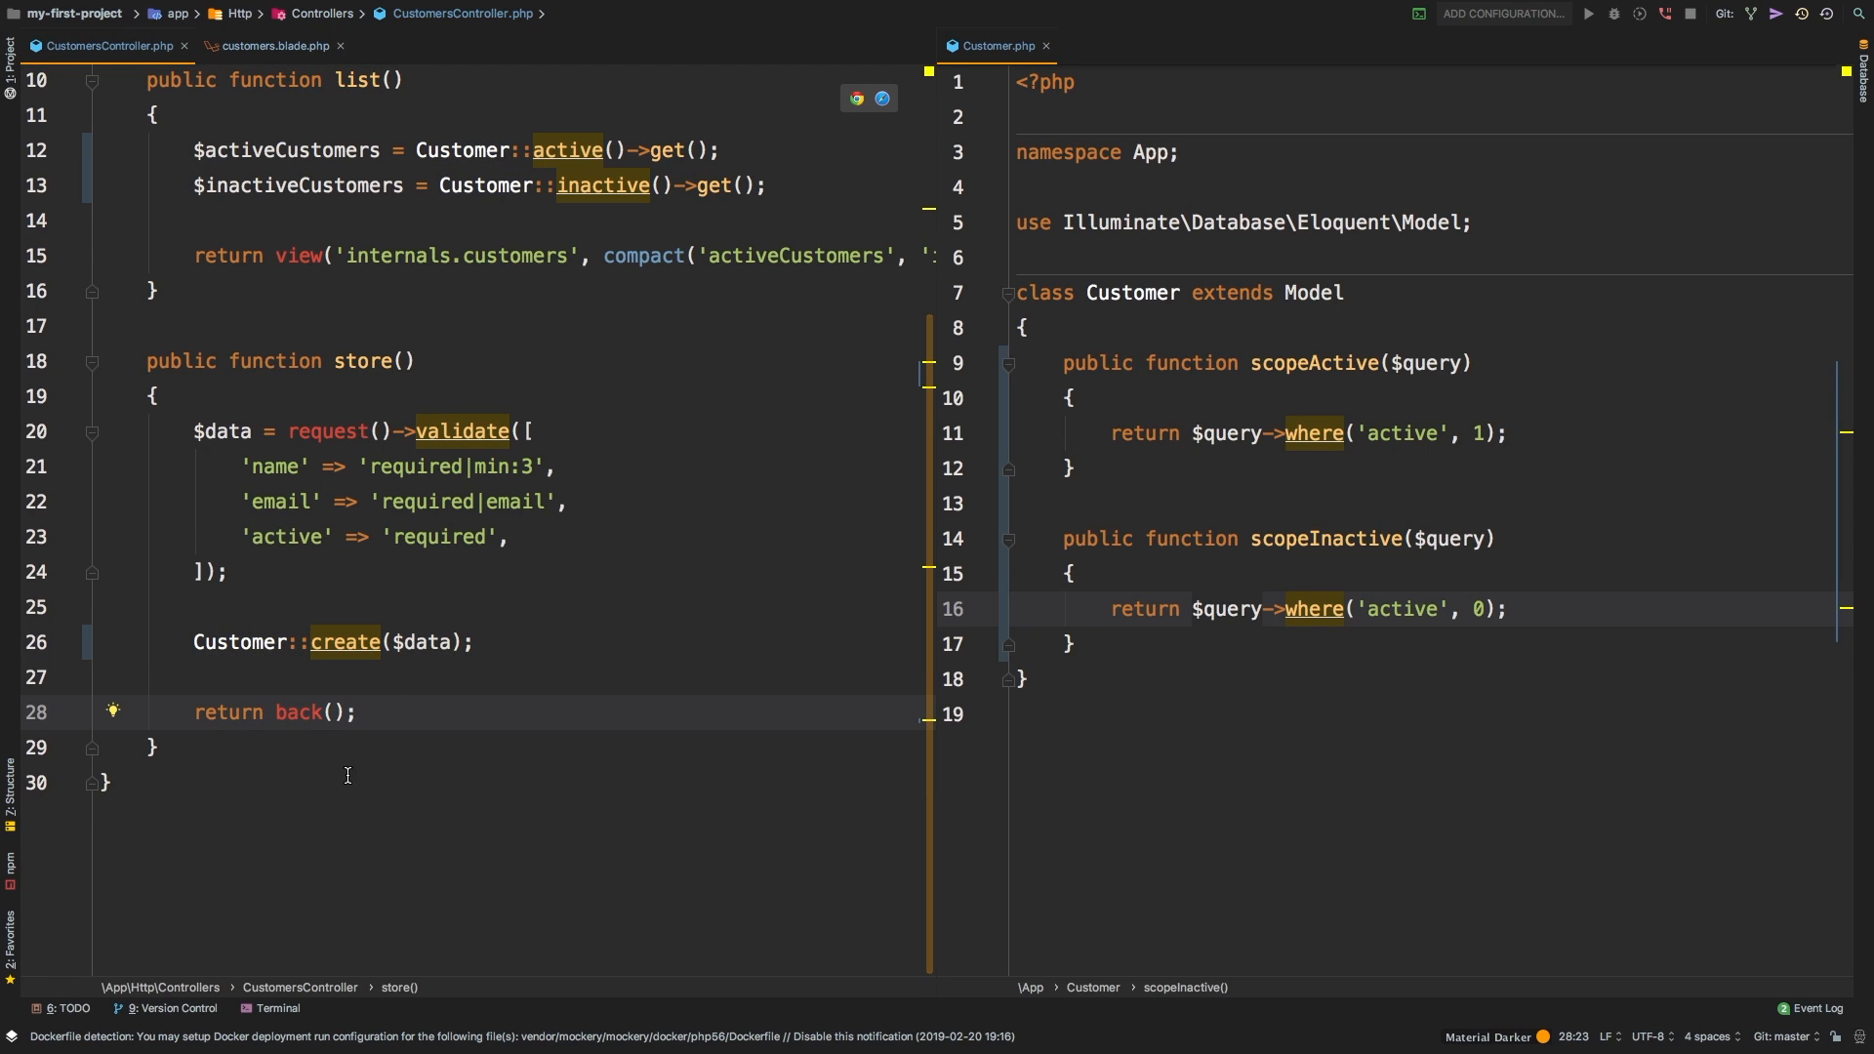
mouse_move(285, 521)
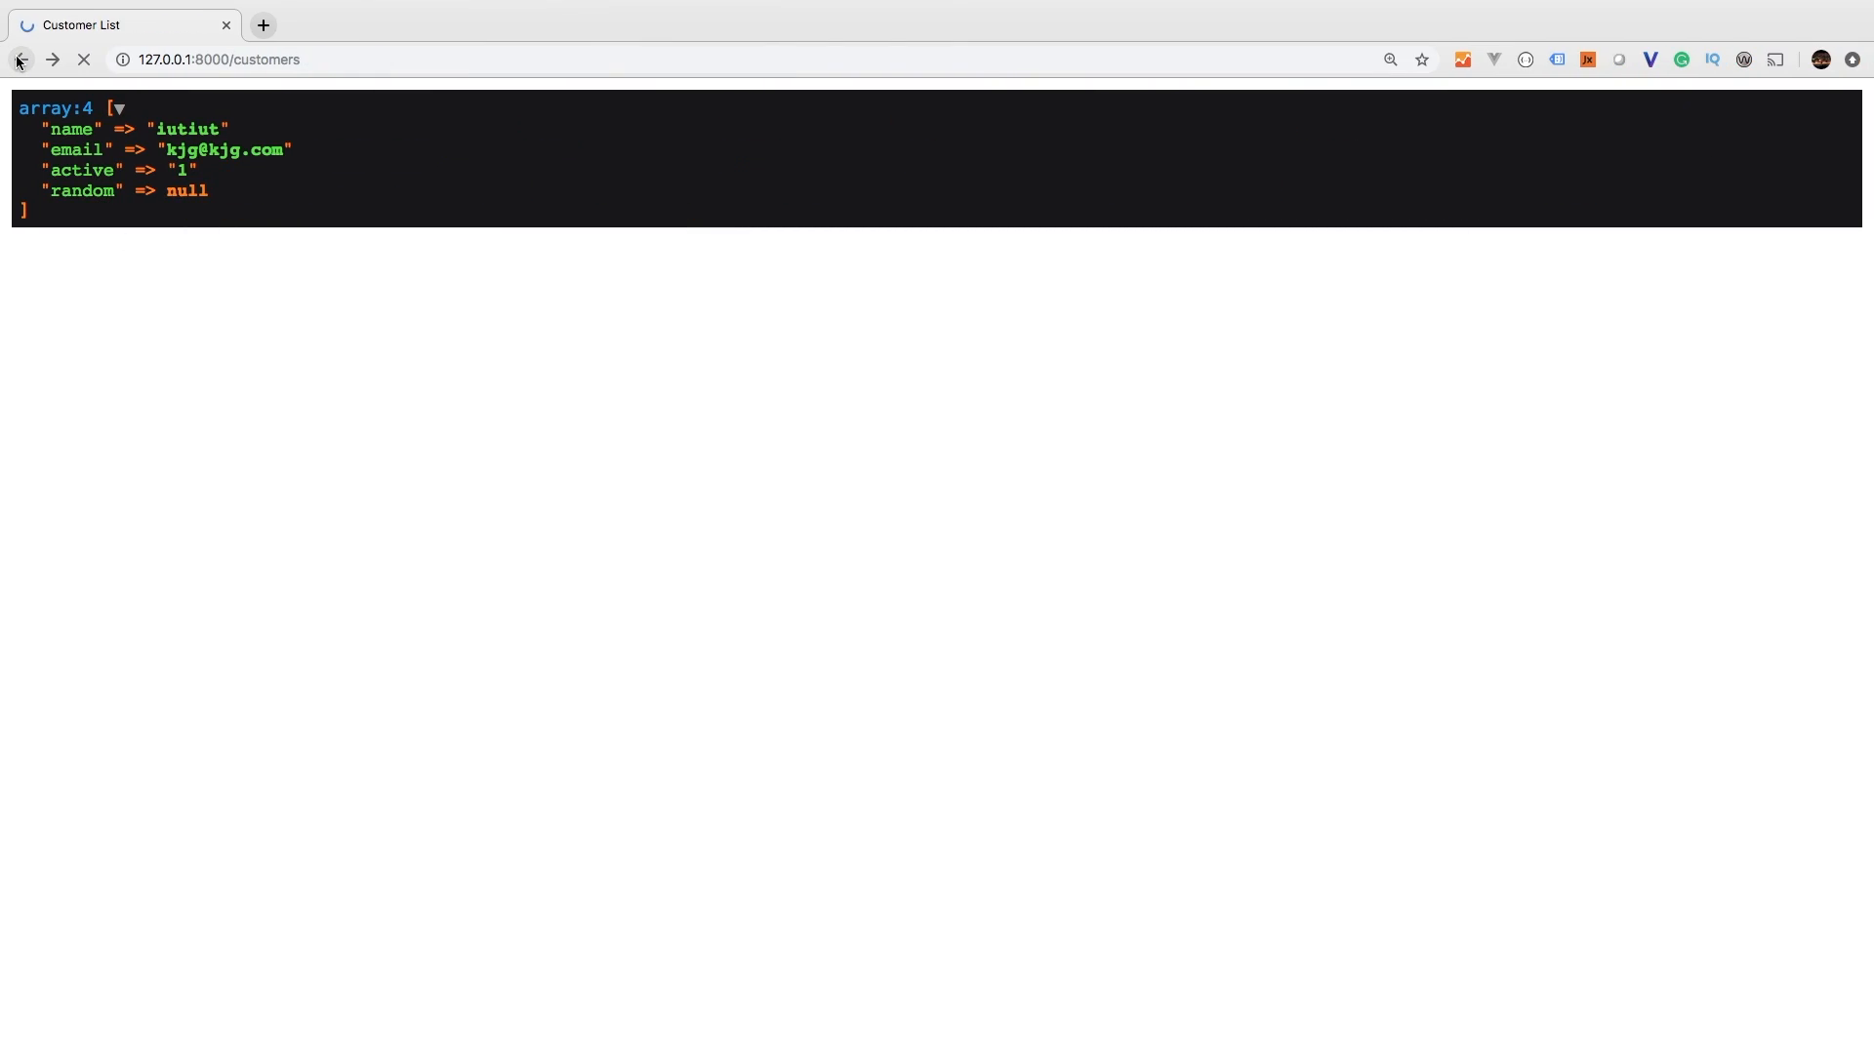
- Return to the customer form and bring up customers.blade.php in PhpStorm
click(21, 59)
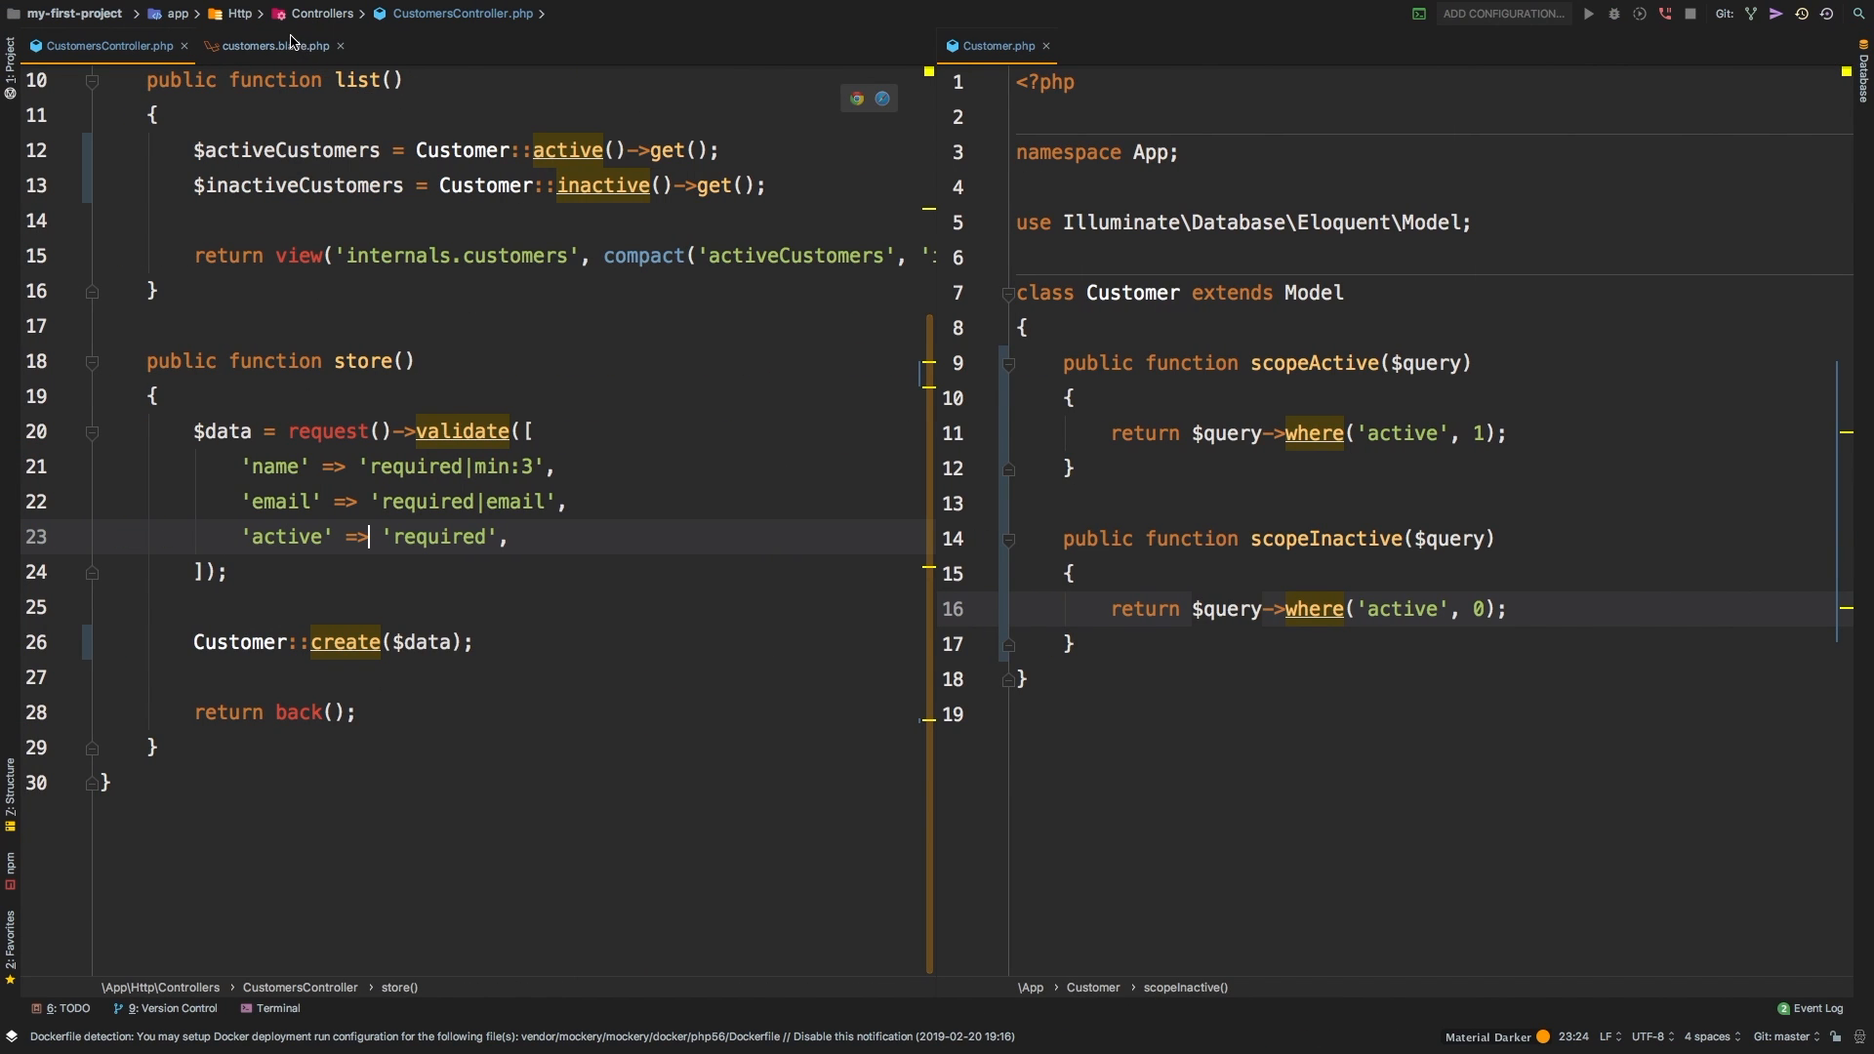
click(265, 45)
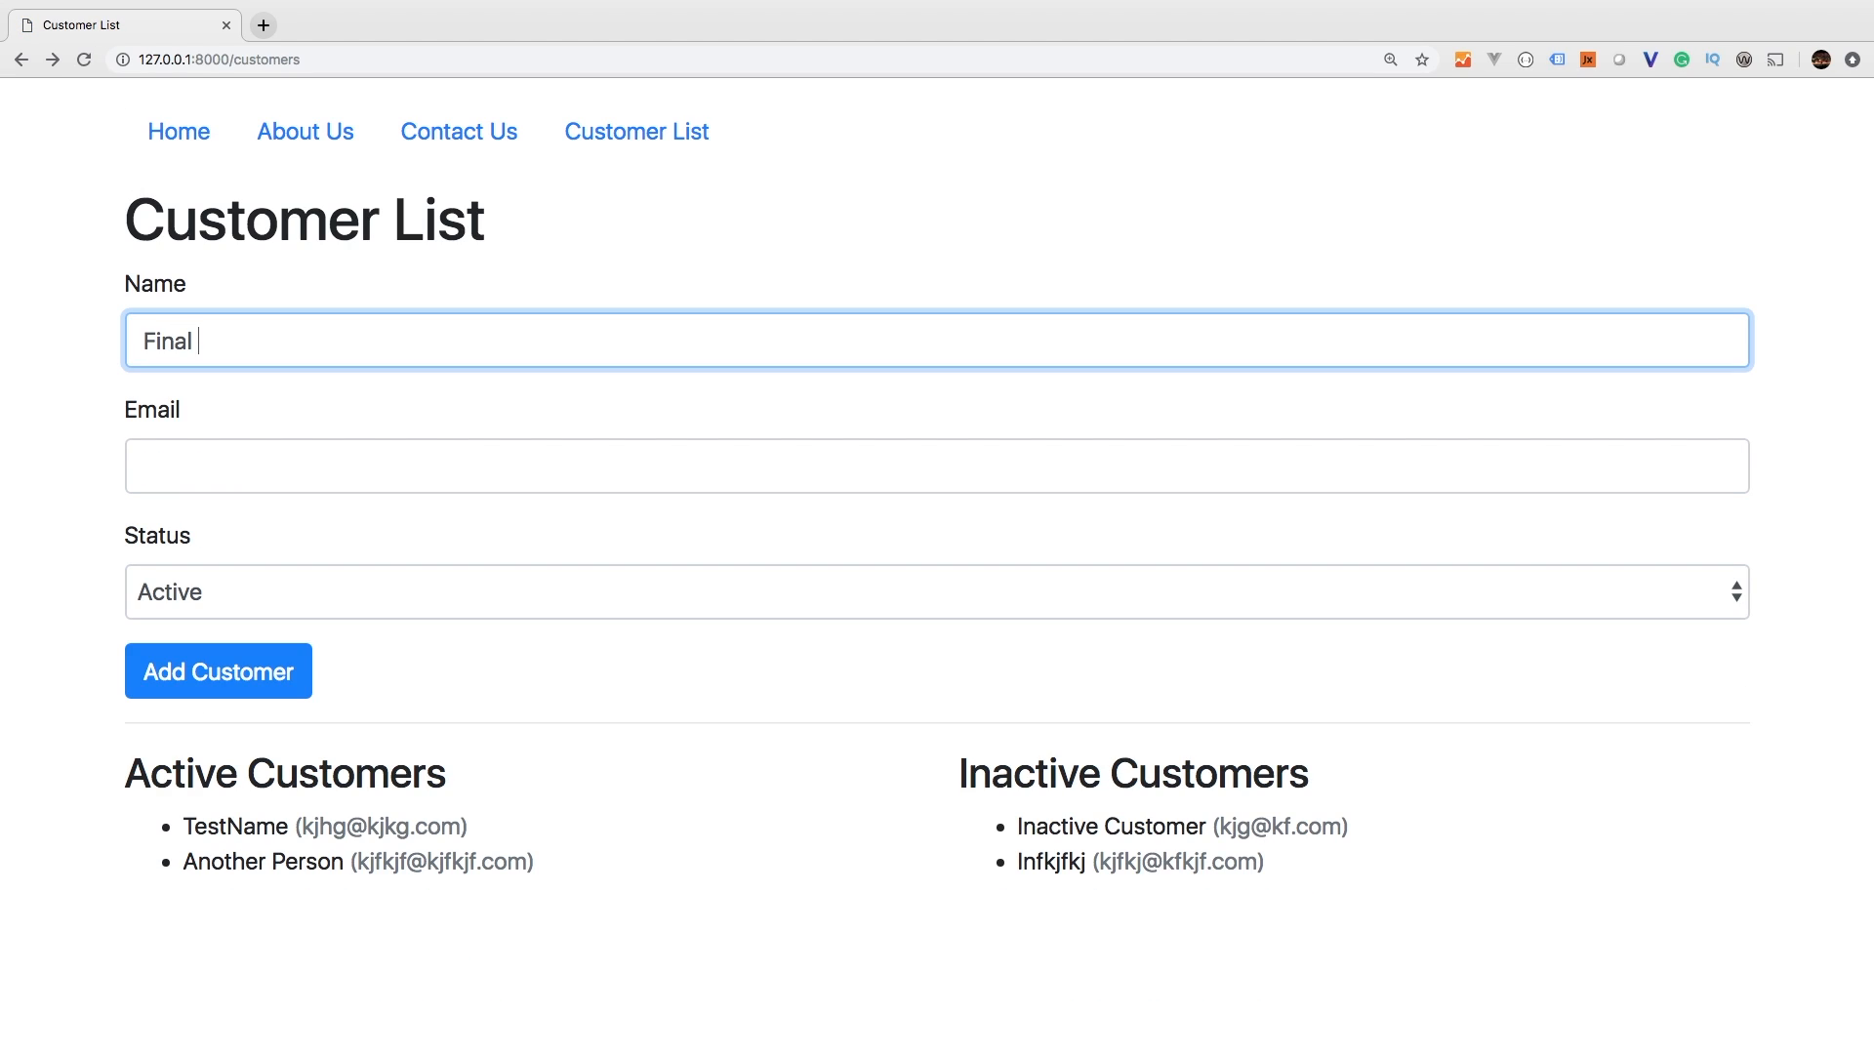
text(emai)
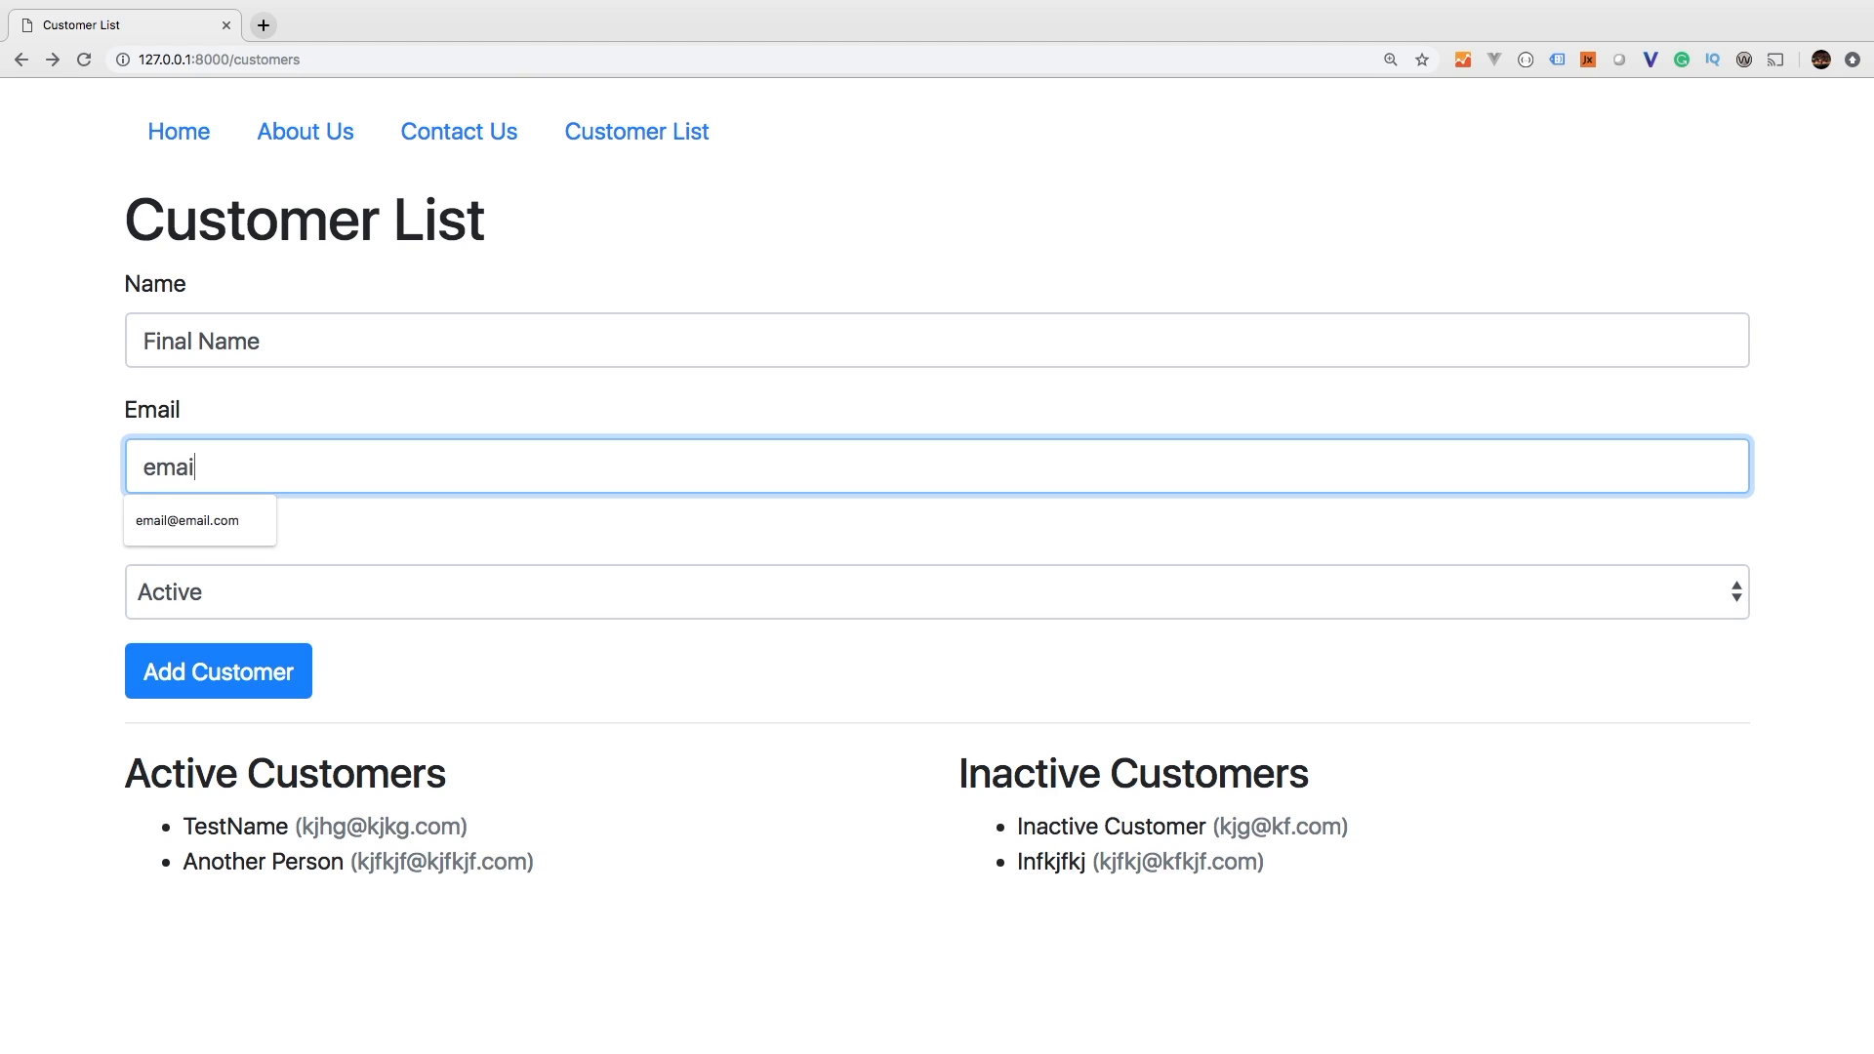
click(199, 520)
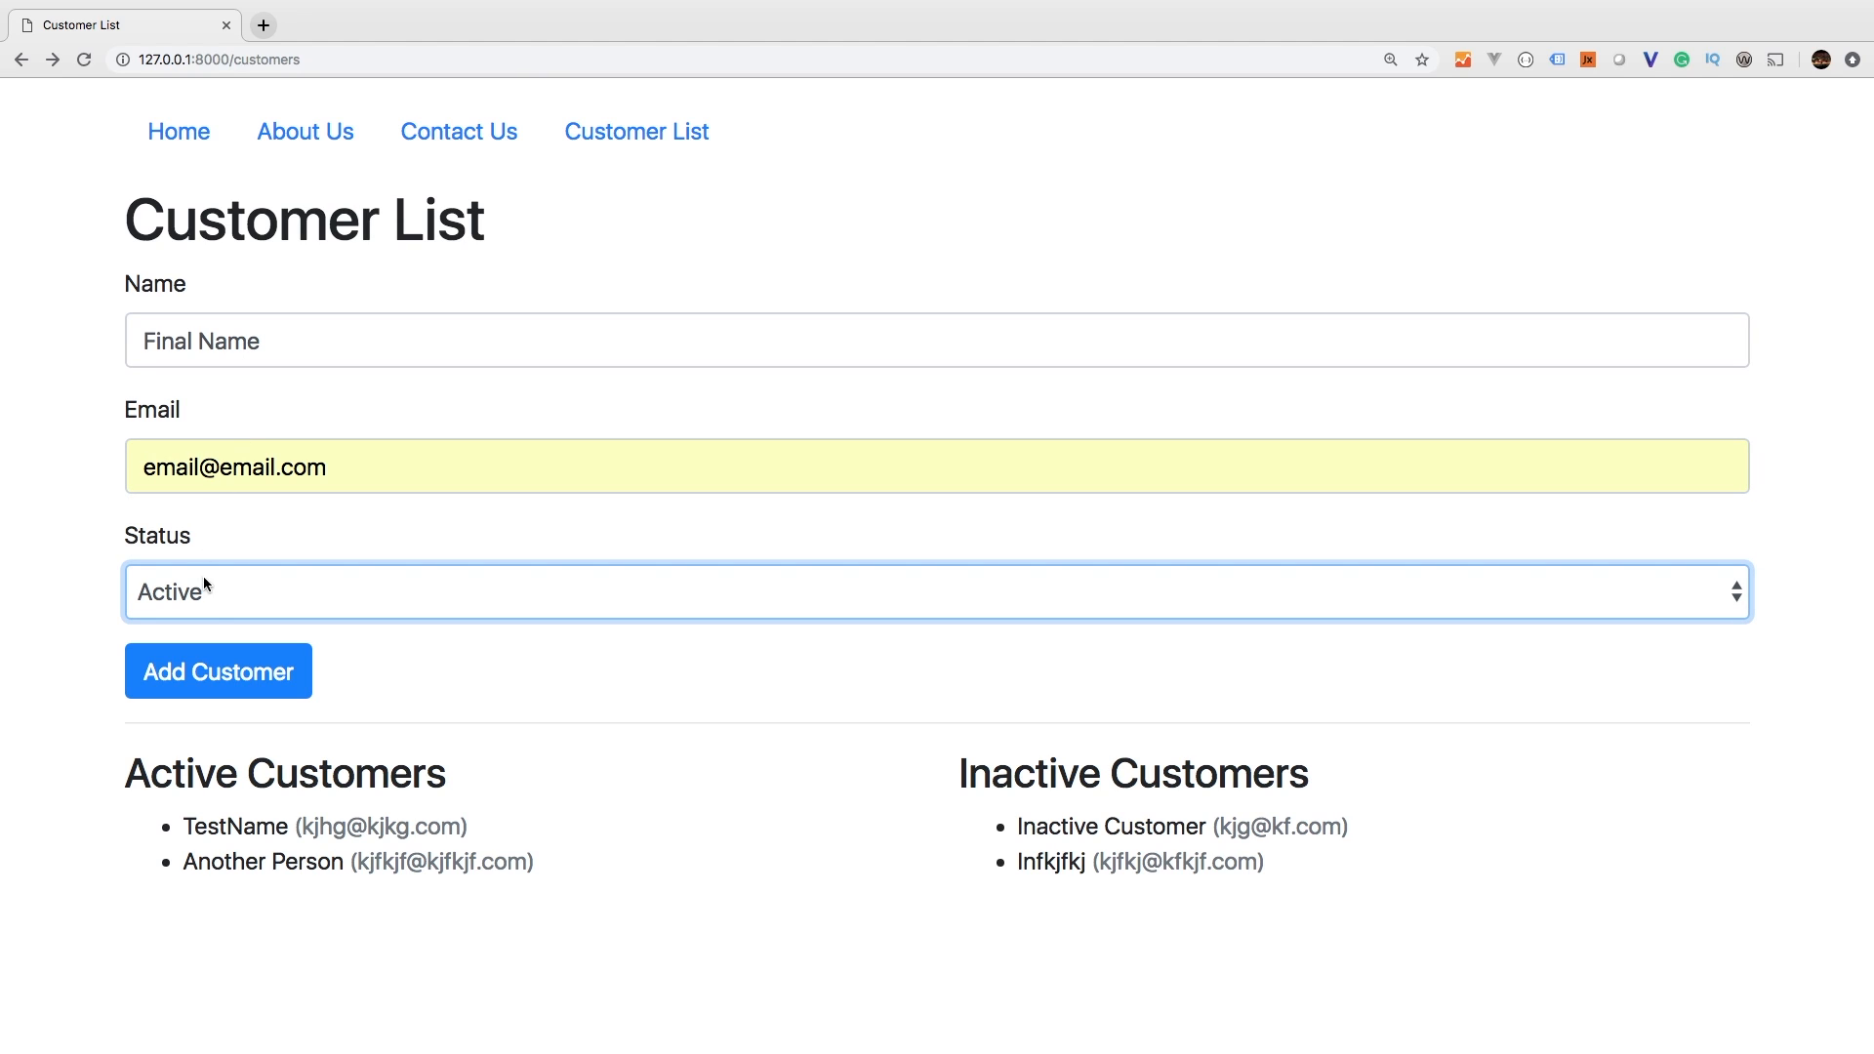
click(219, 670)
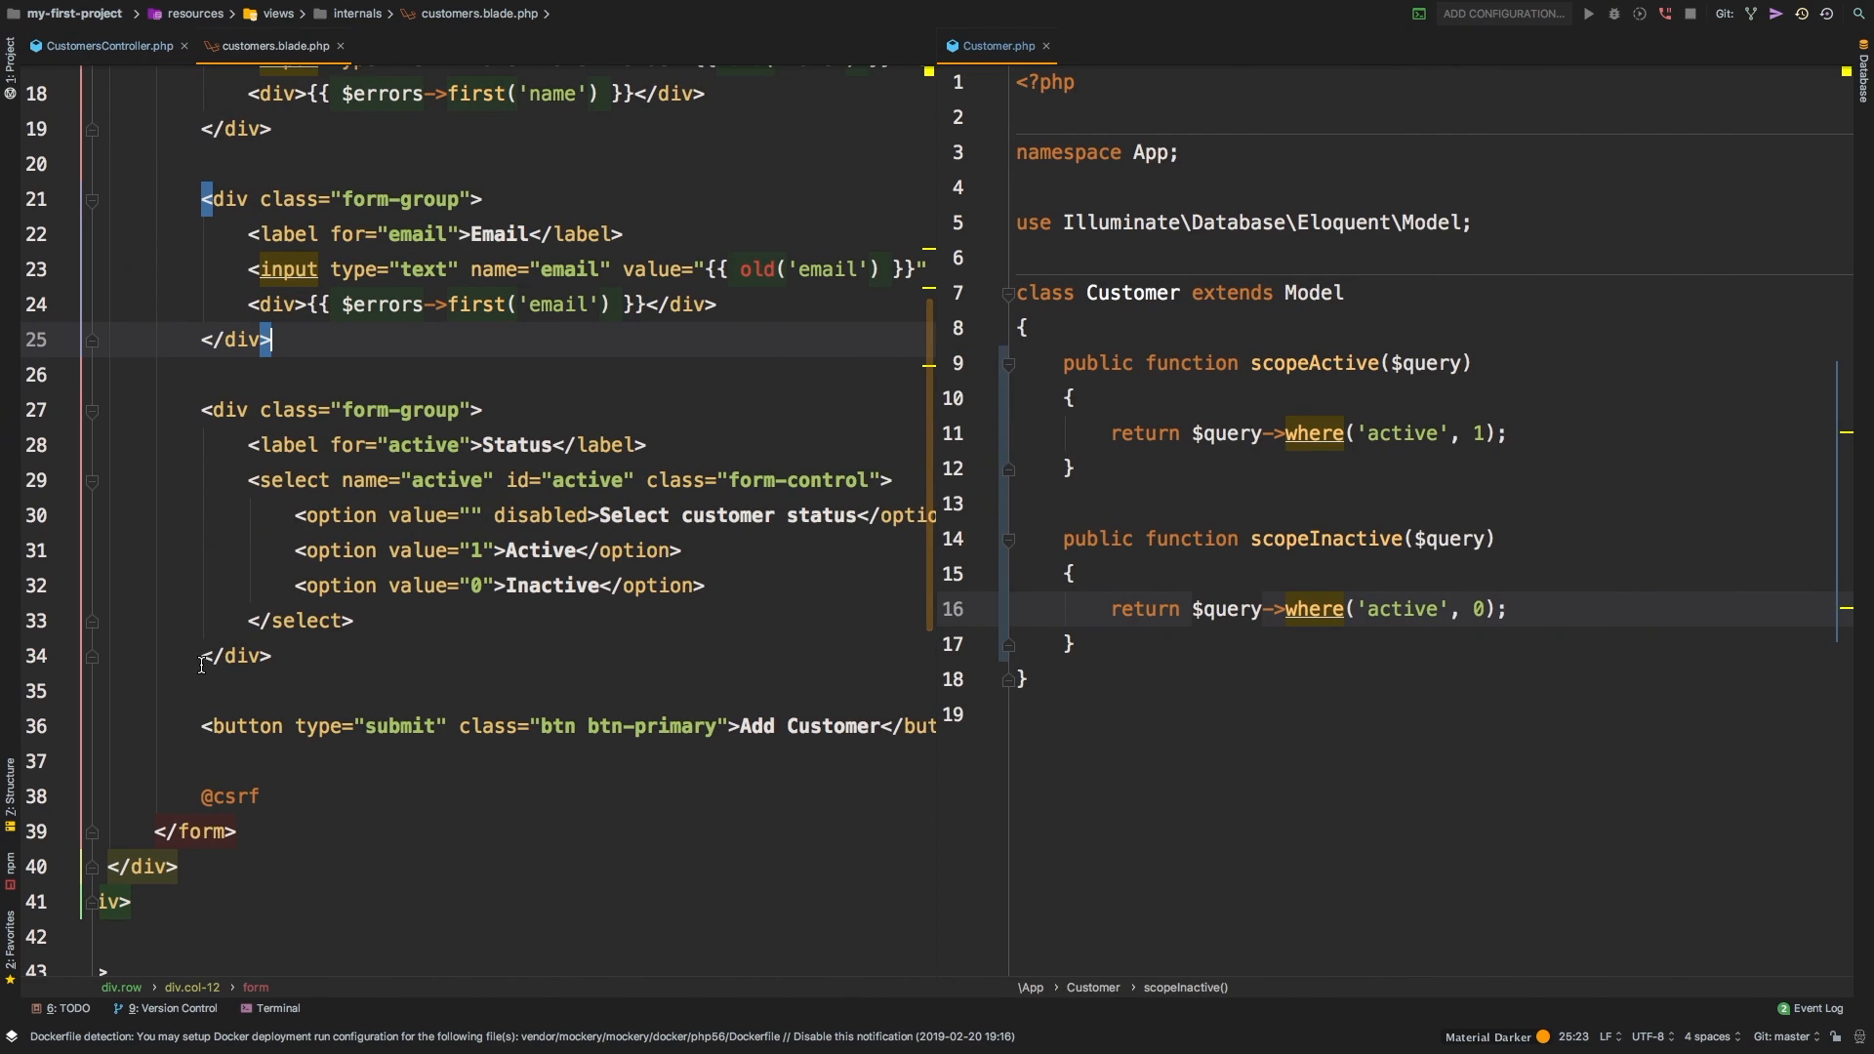
- Add a blank line after the Customer class brace, above scopeActive
click(97, 46)
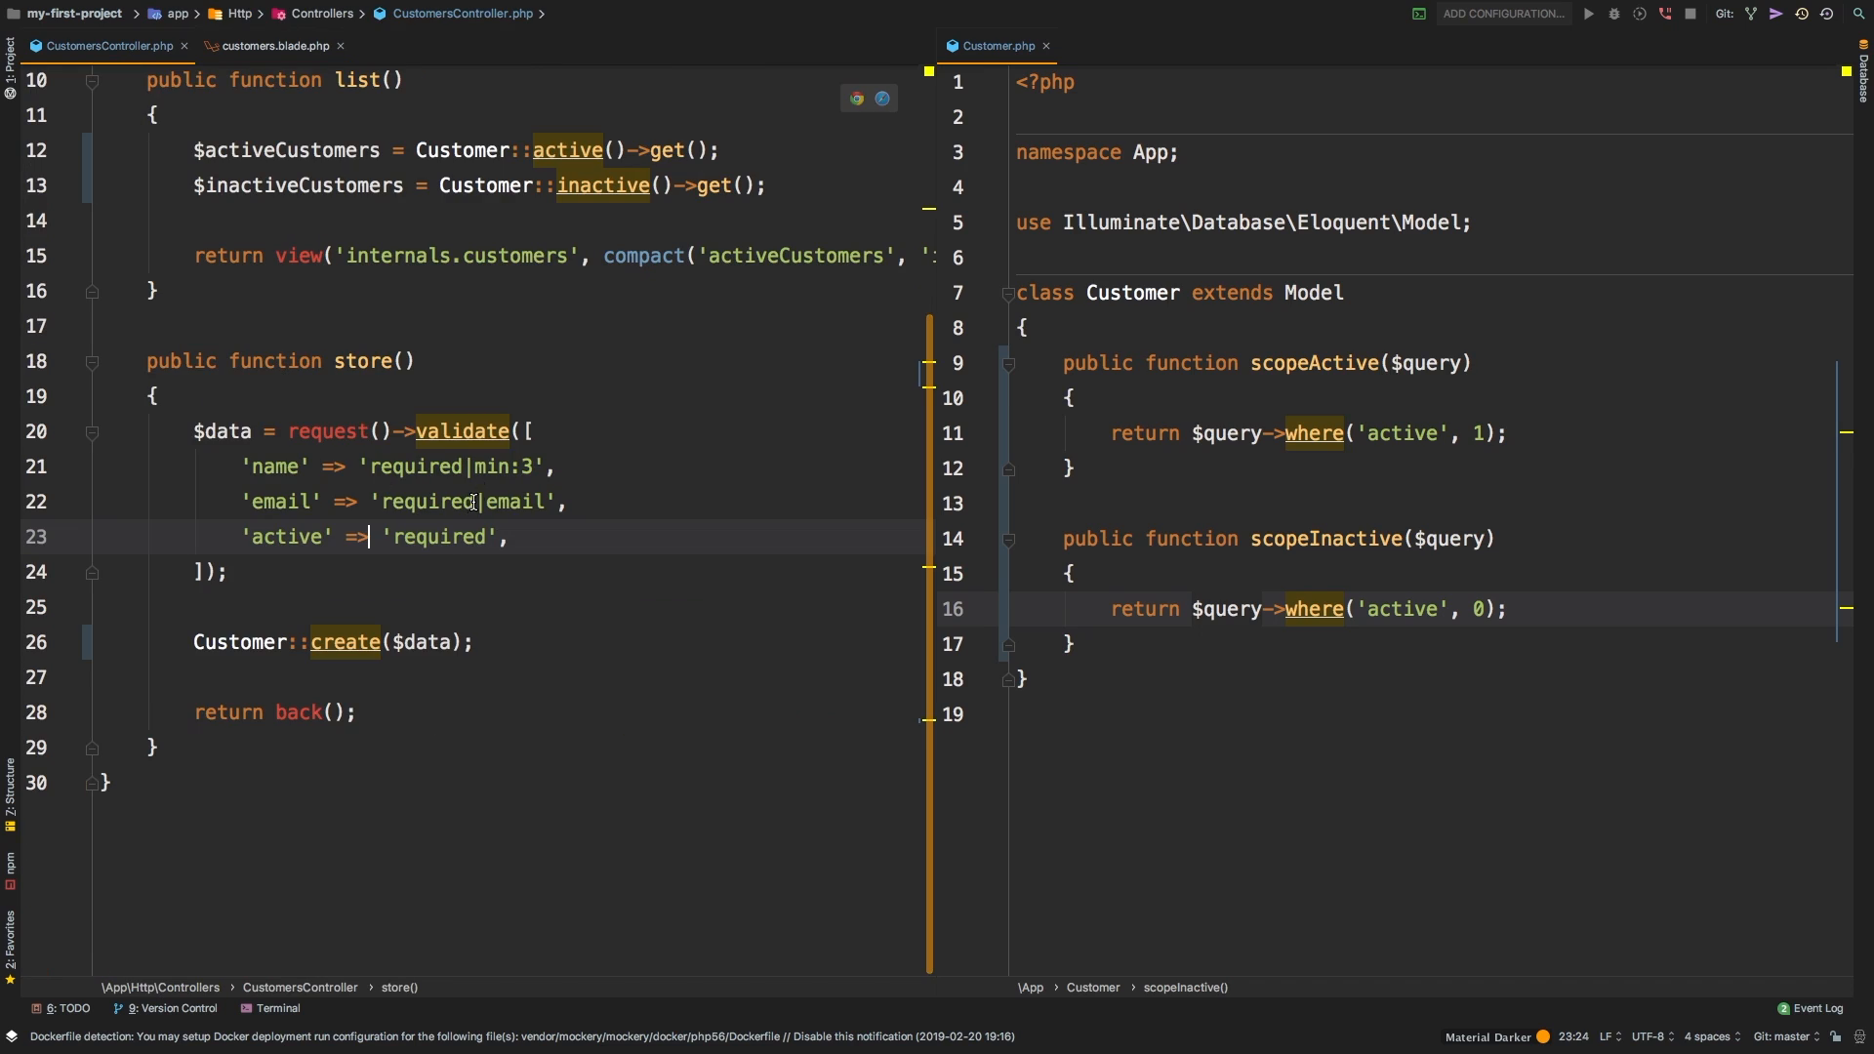
click(383, 642)
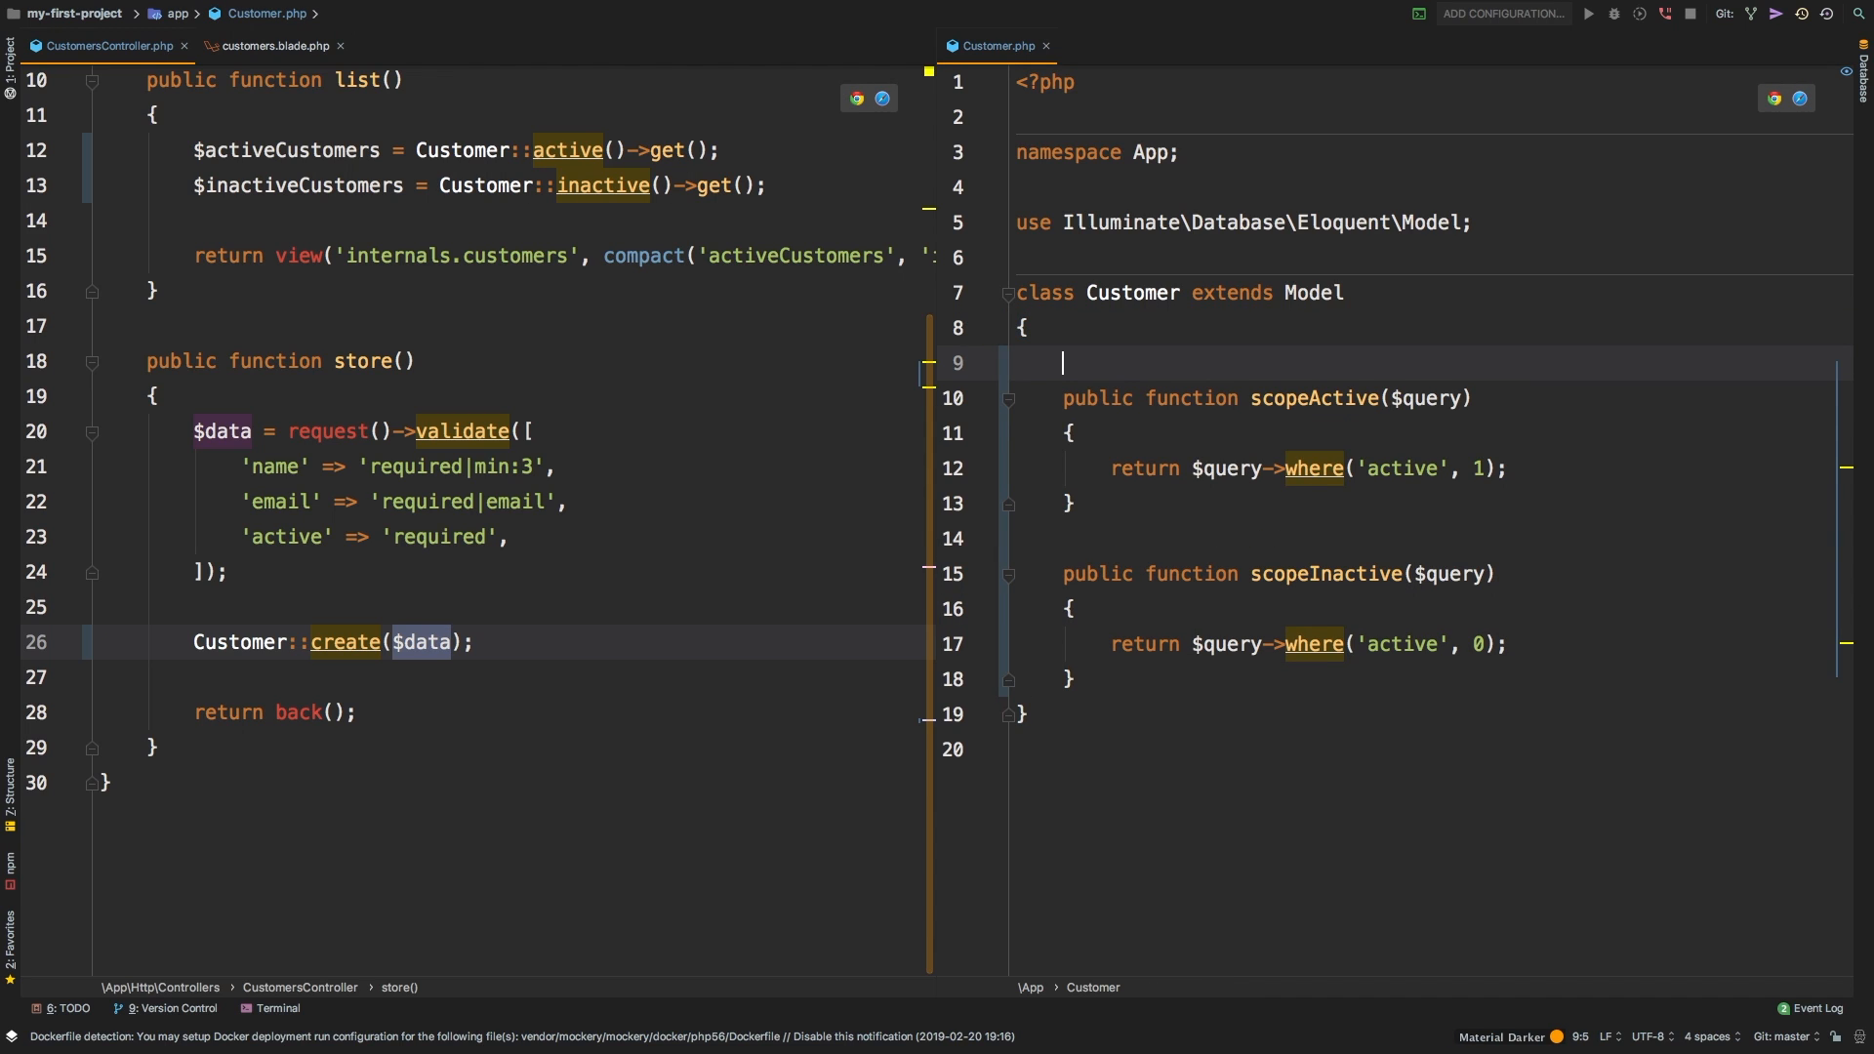
- Declare protected $fillable = ['name', 'email', 'active'] in the Customer model
text(protected $fillable)
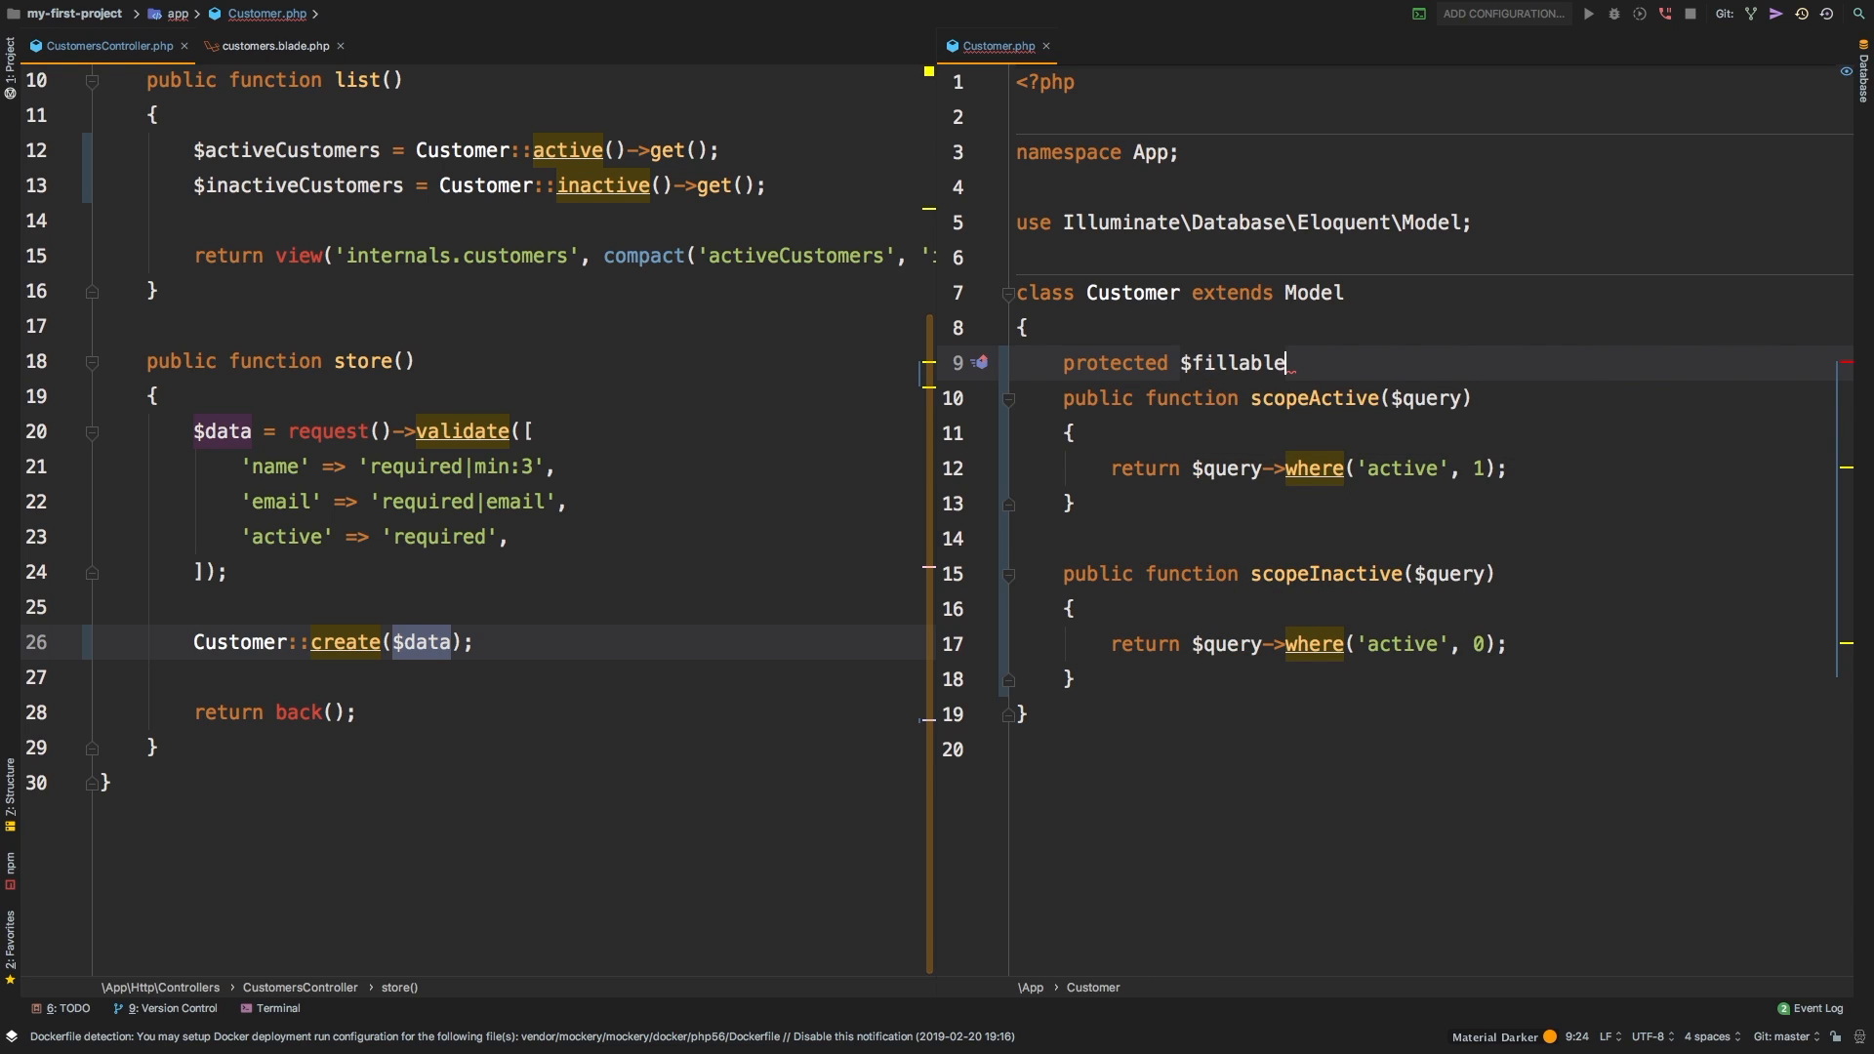
text(= [];)
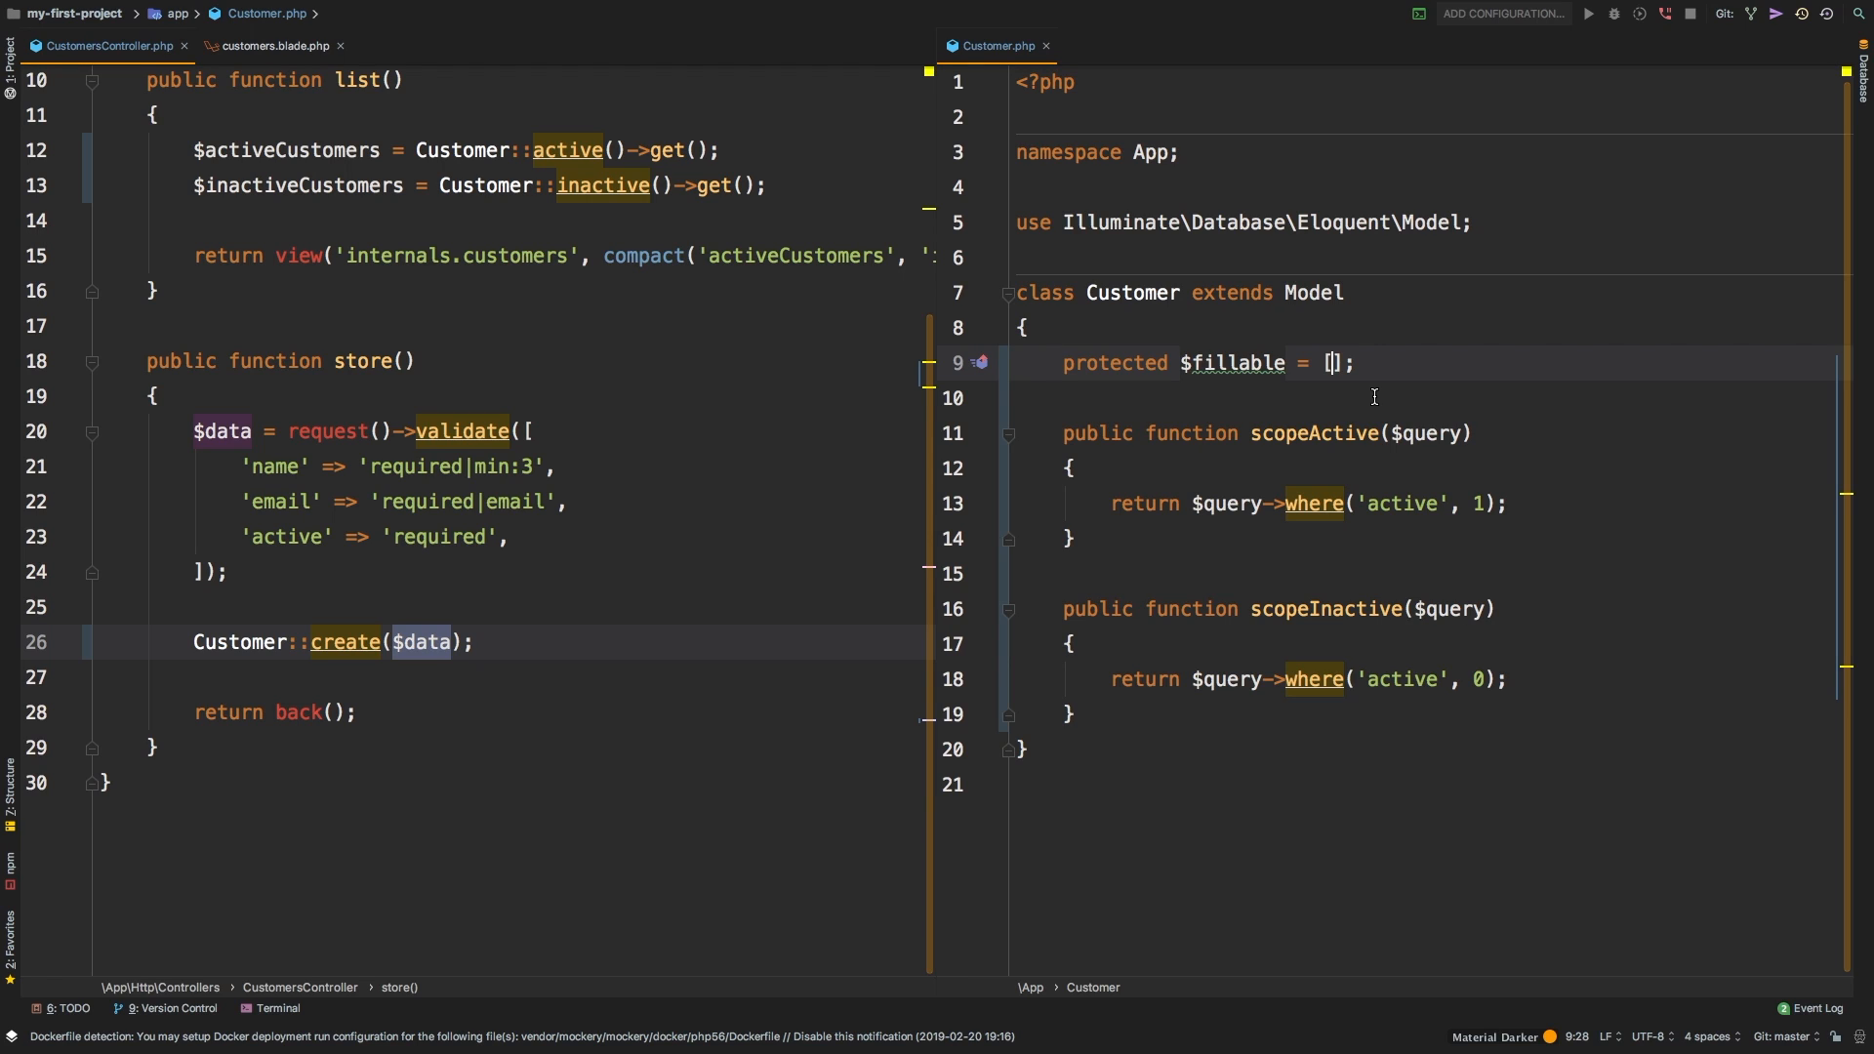
text('name',)
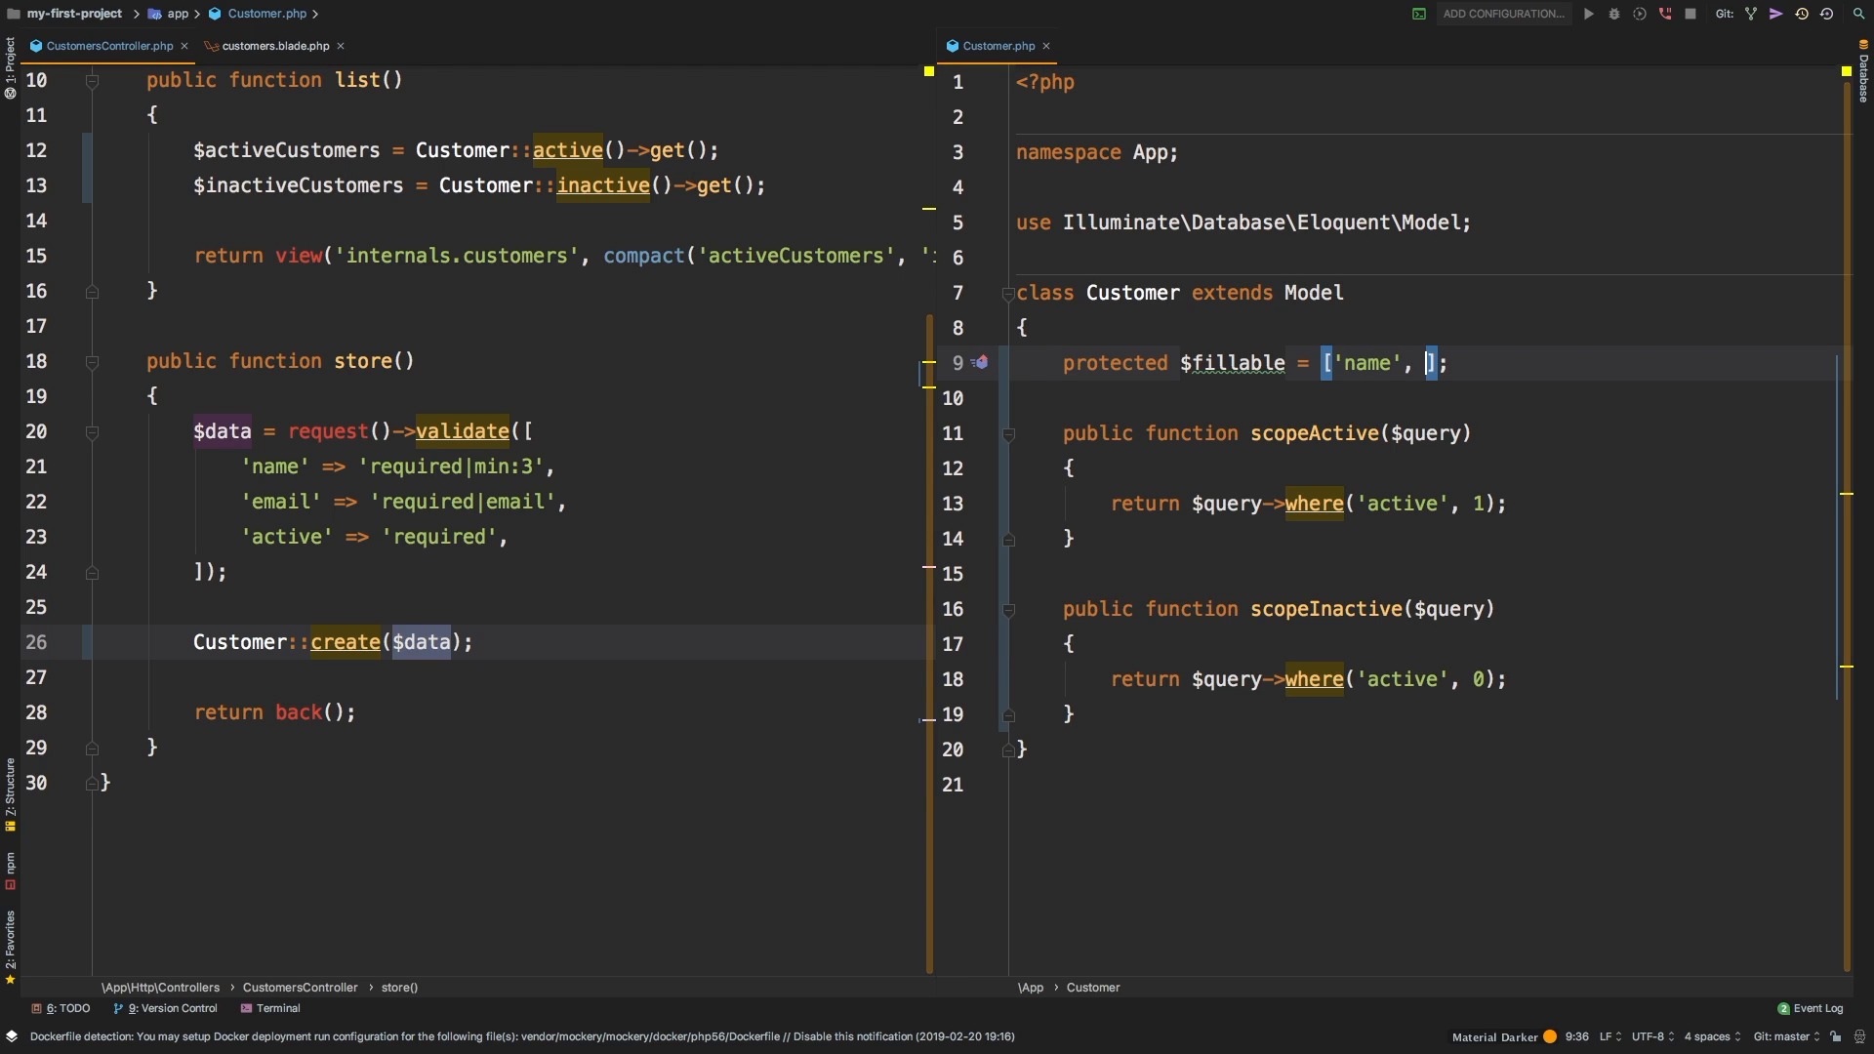
text('email', 'active')
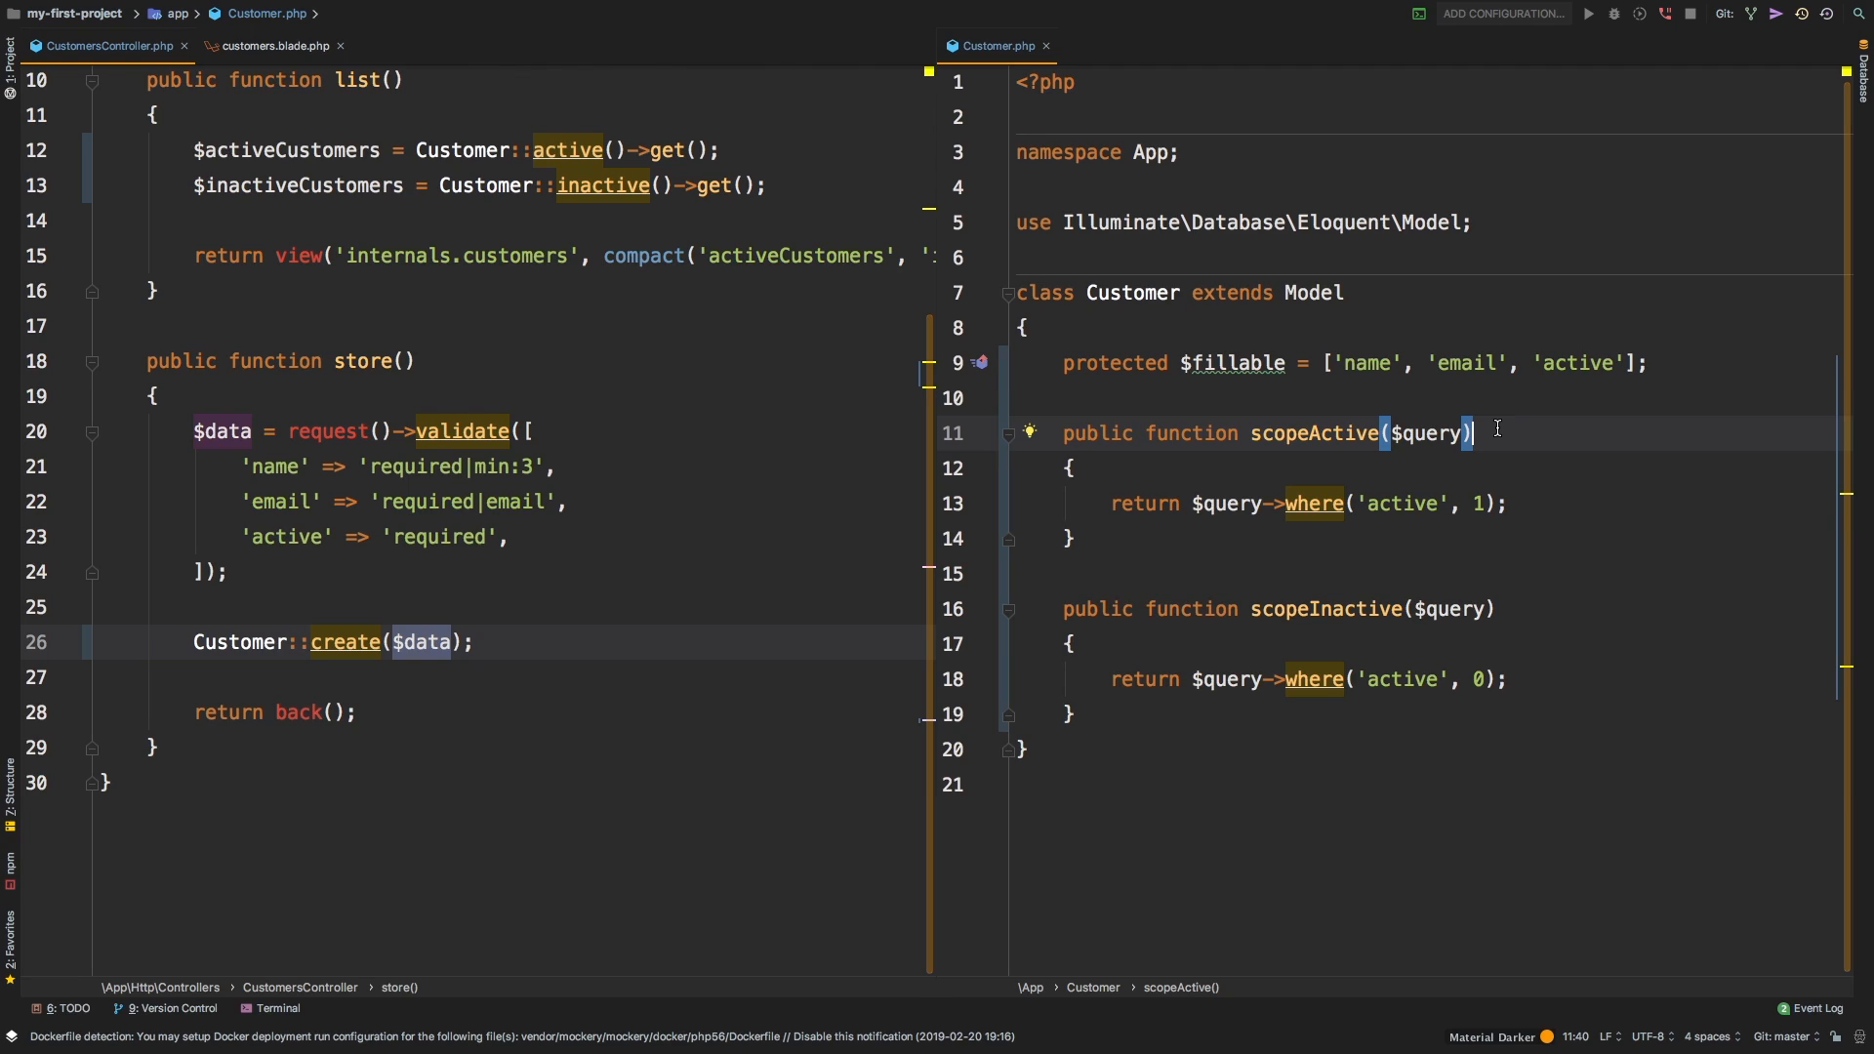
mouse_move(1640, 323)
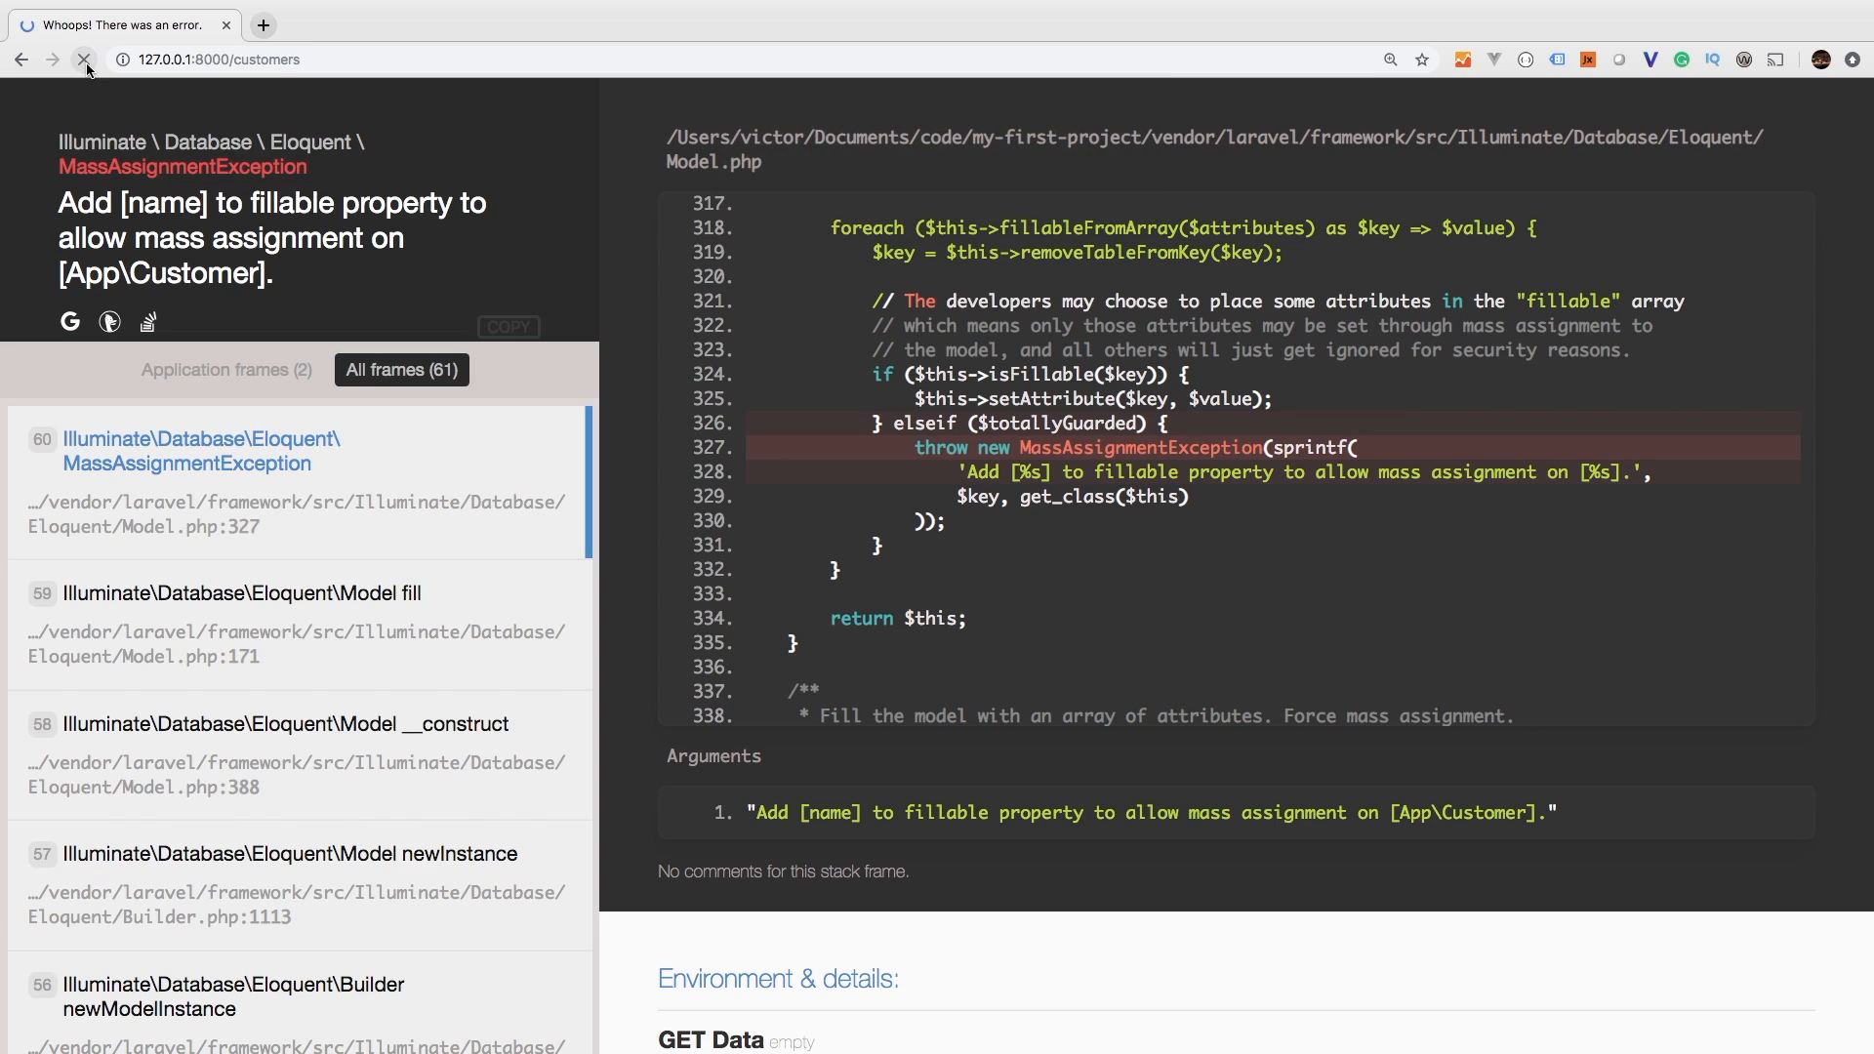
- Reload the MassAssignmentException page and select the new Final Name customer
click(86, 58)
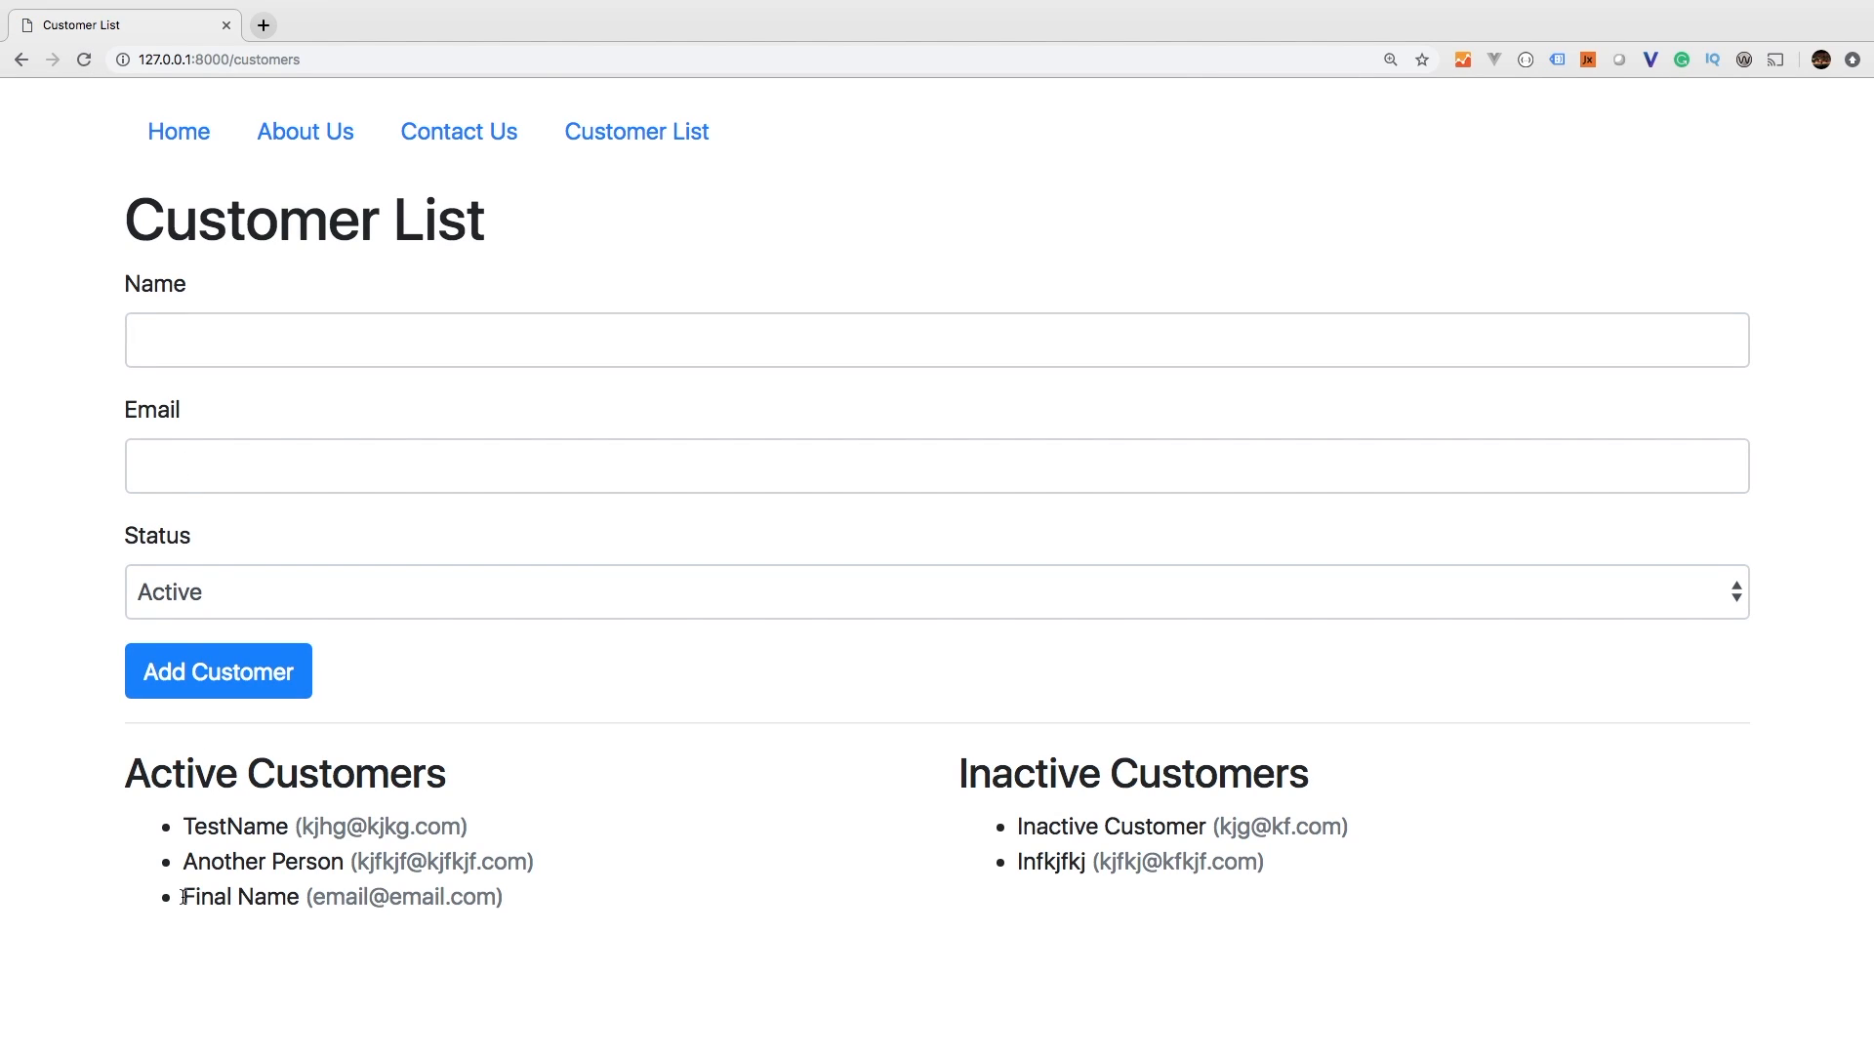
double_click(385, 896)
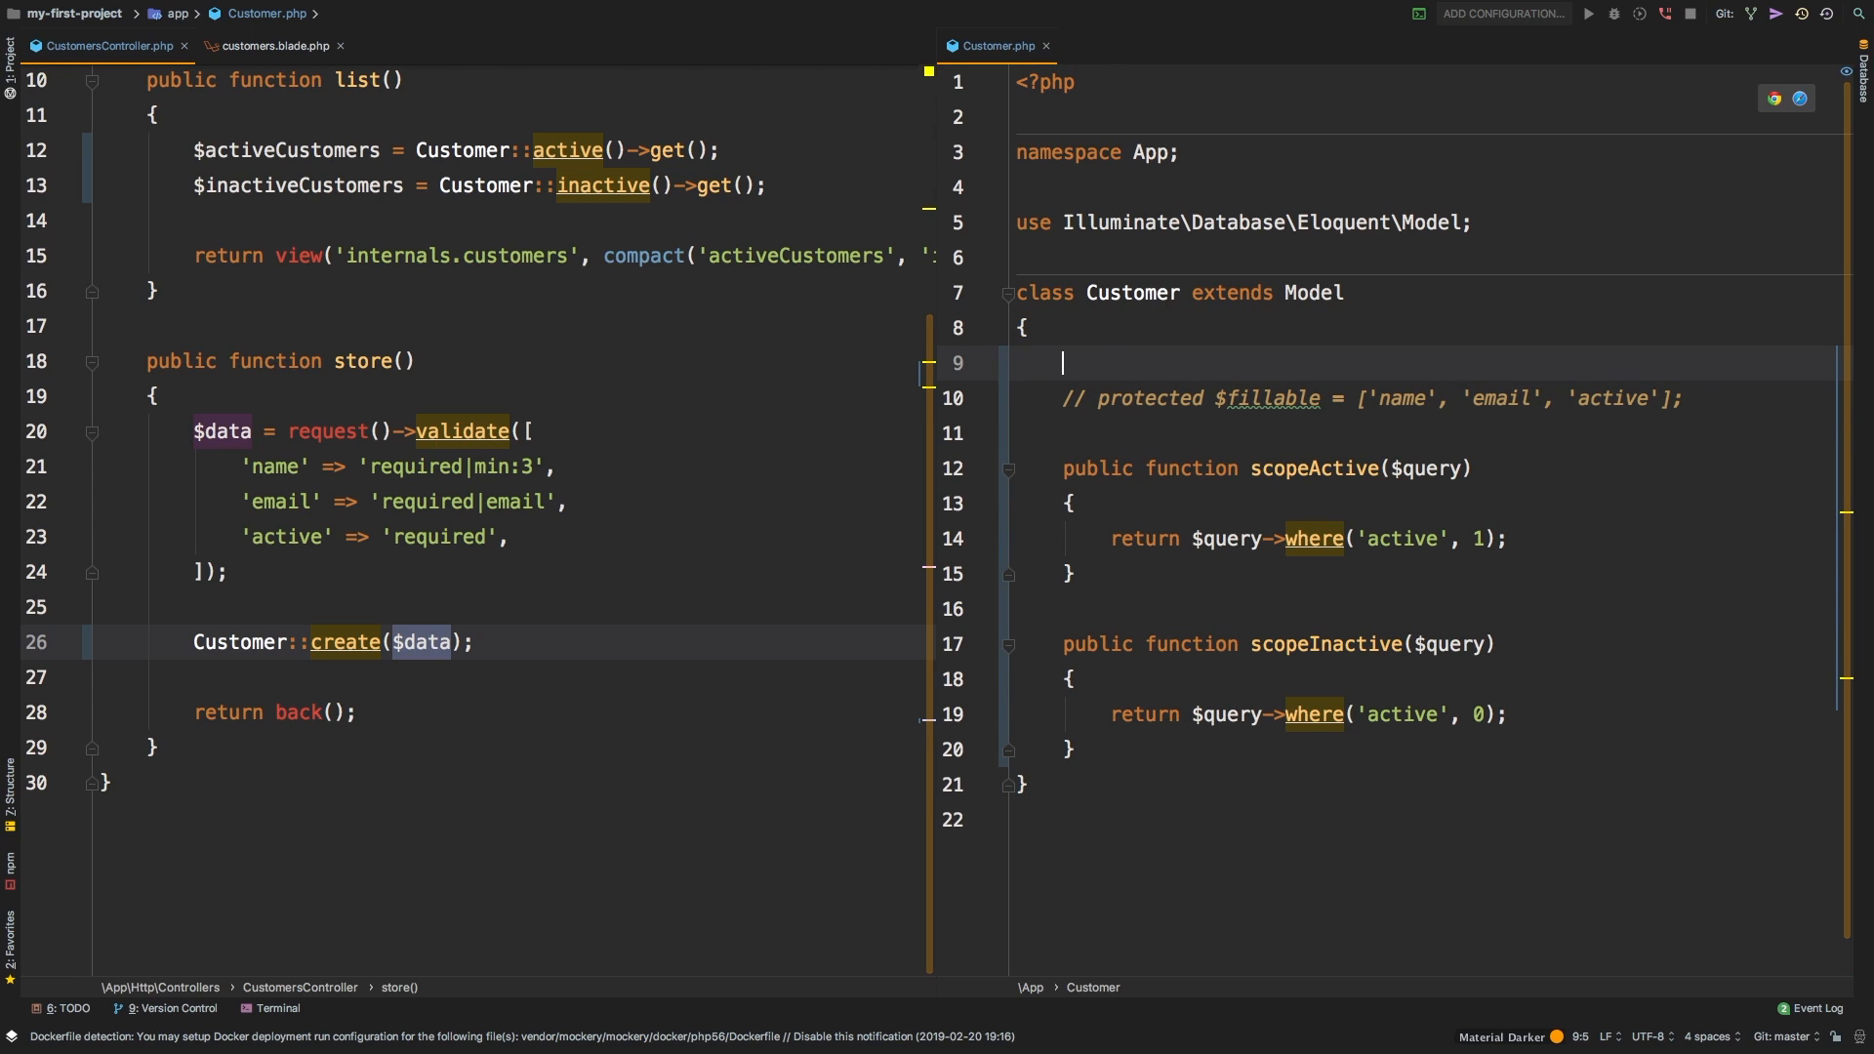
- Label the commented fillable line 'Fillable Example' and add protected $guarded = []; under '// Guarded Example'
text(// Fillable Example)
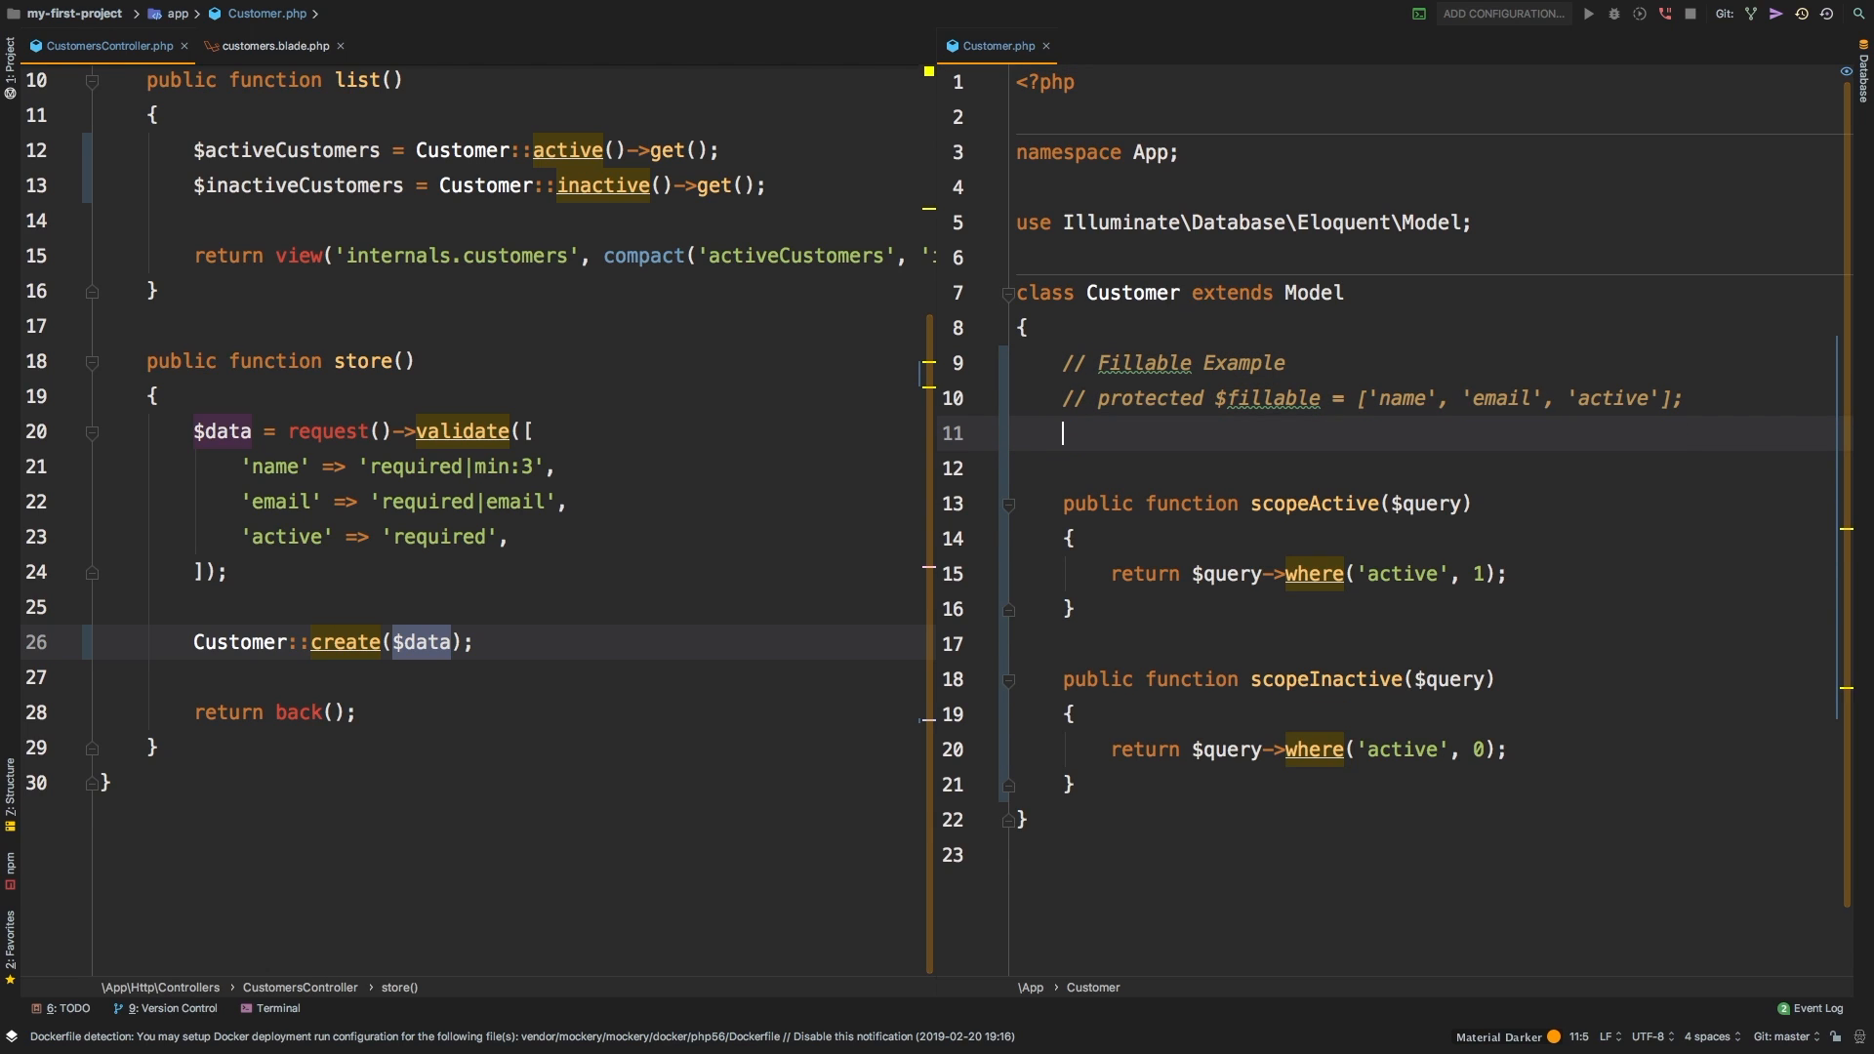
text(protected)
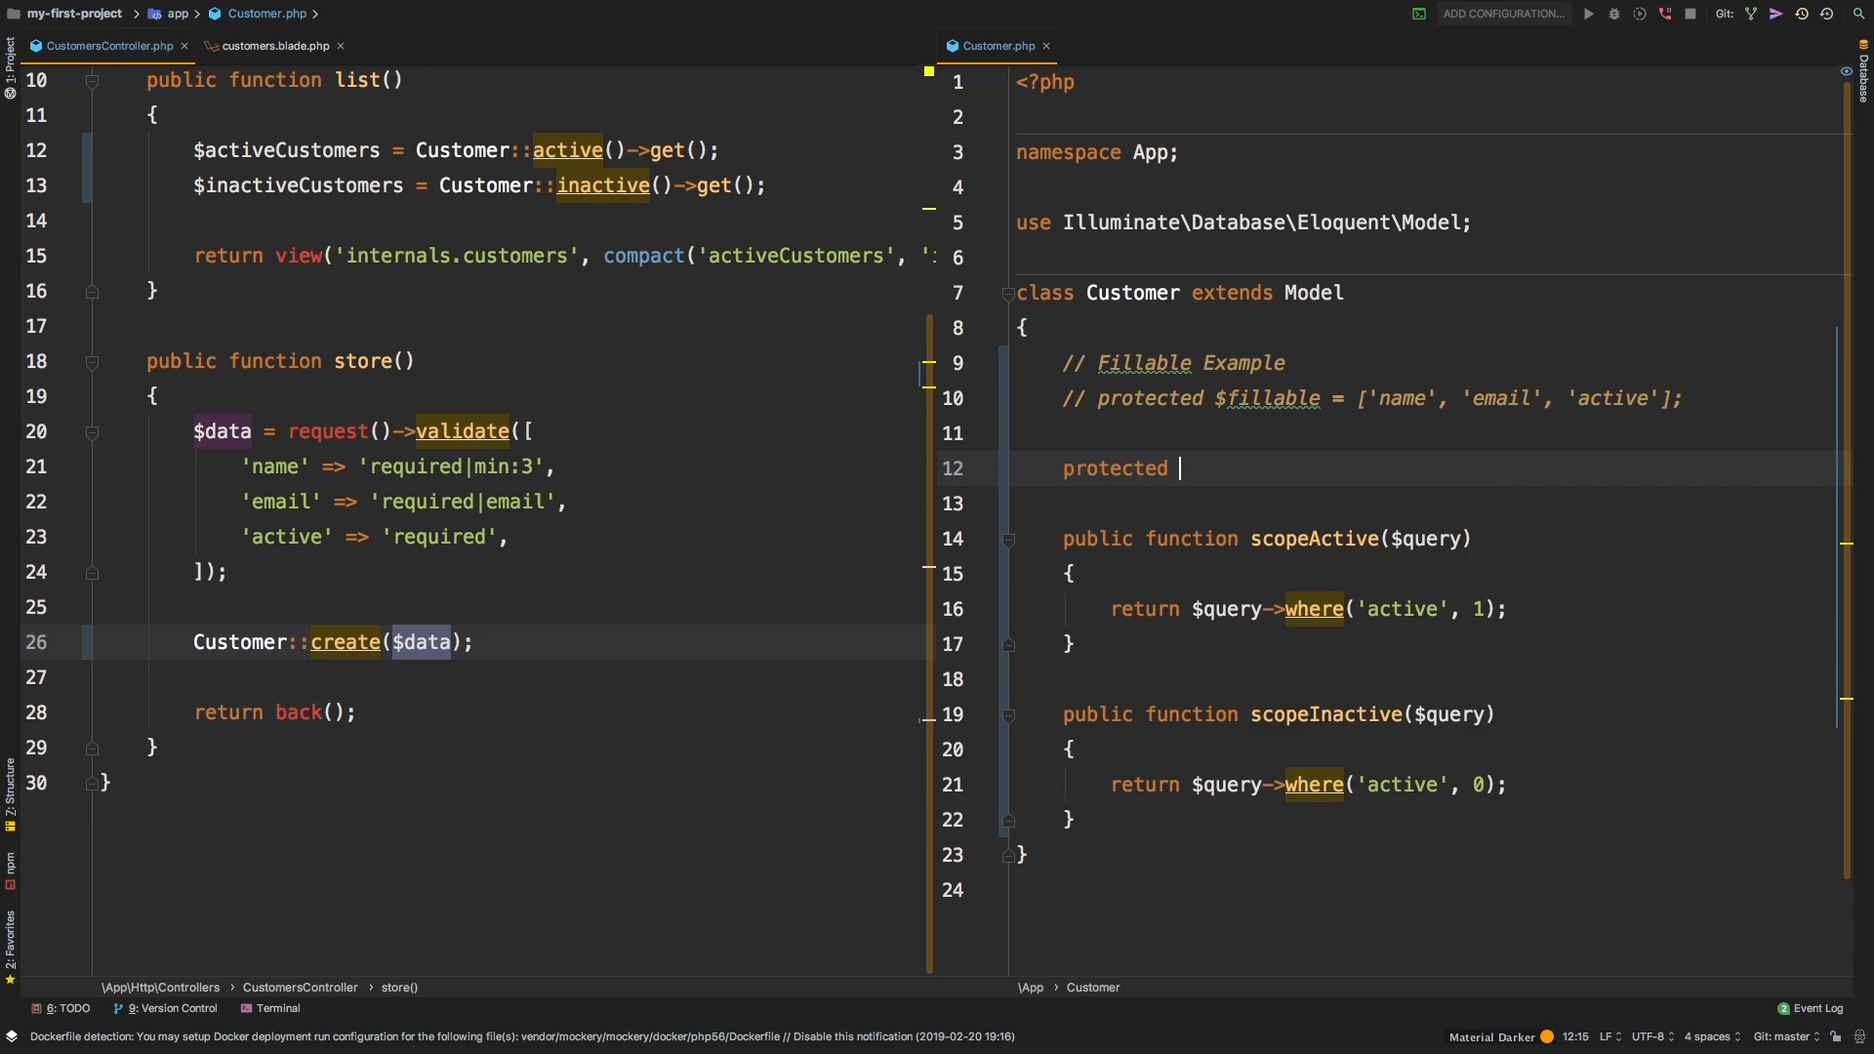
text($guarded)
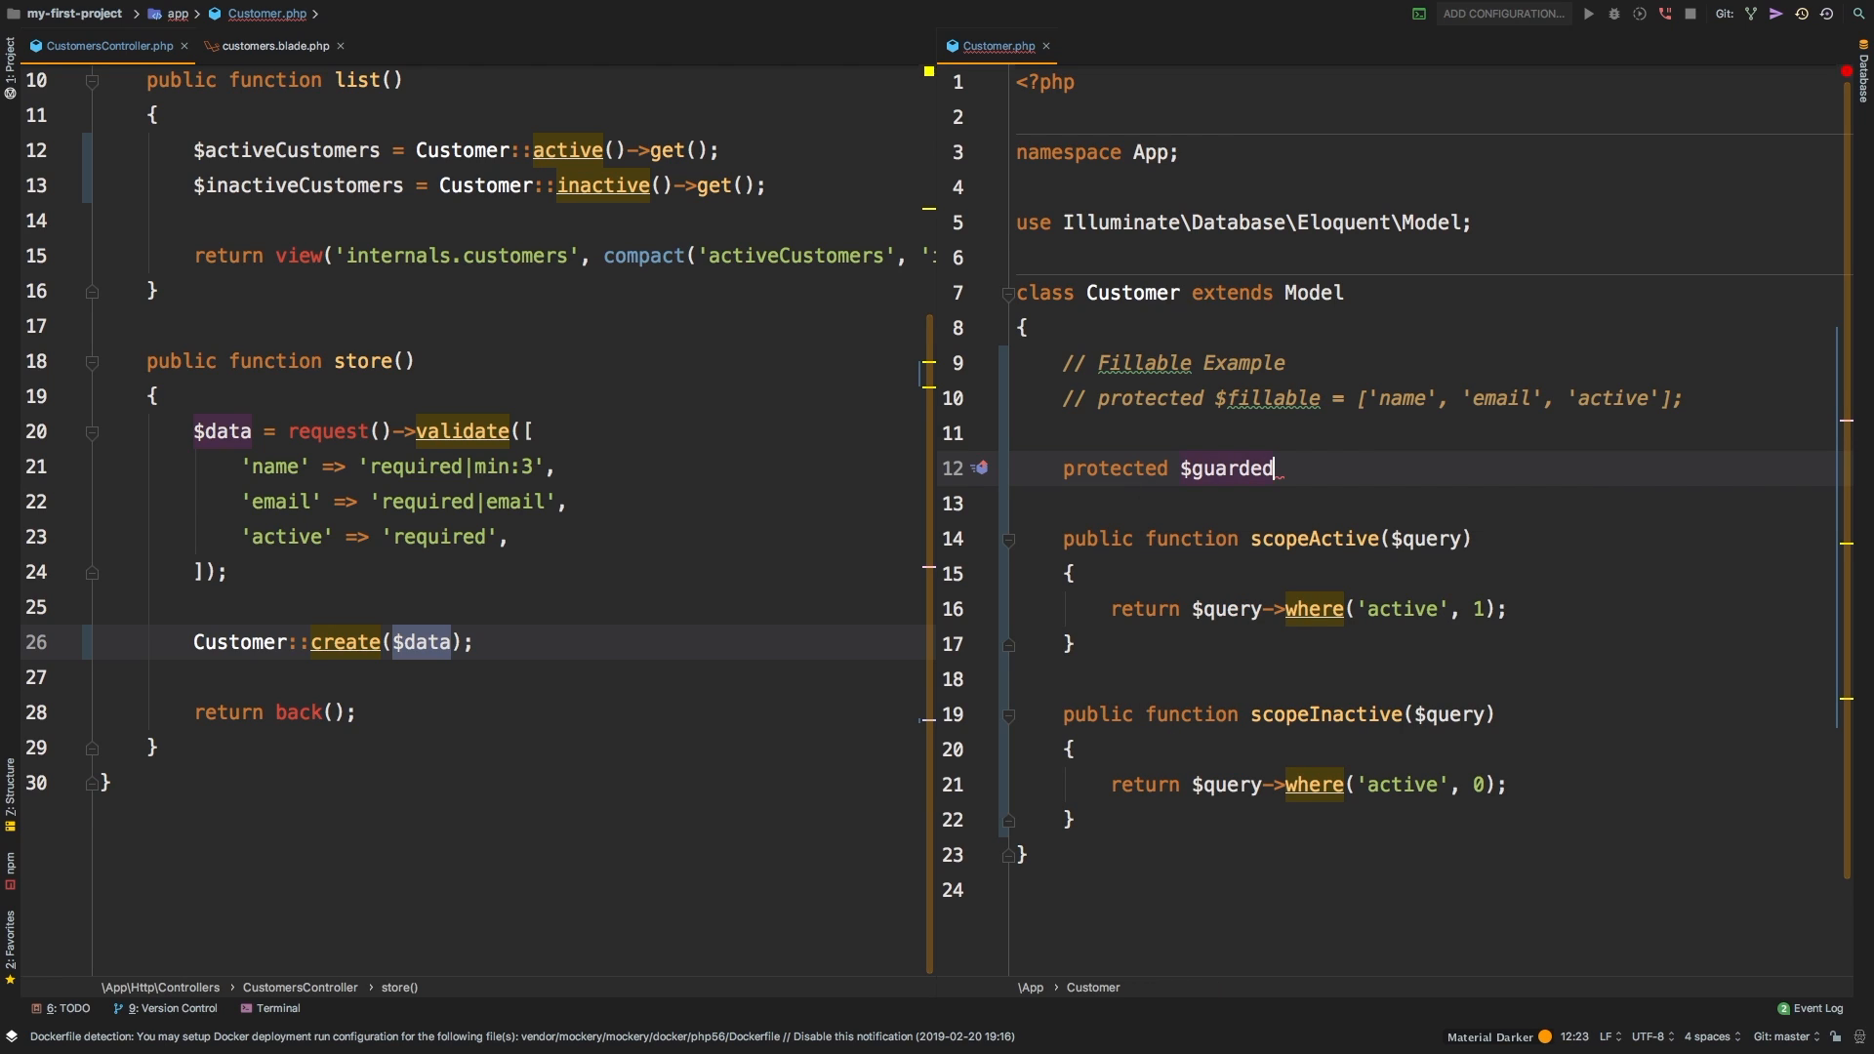
text(=)
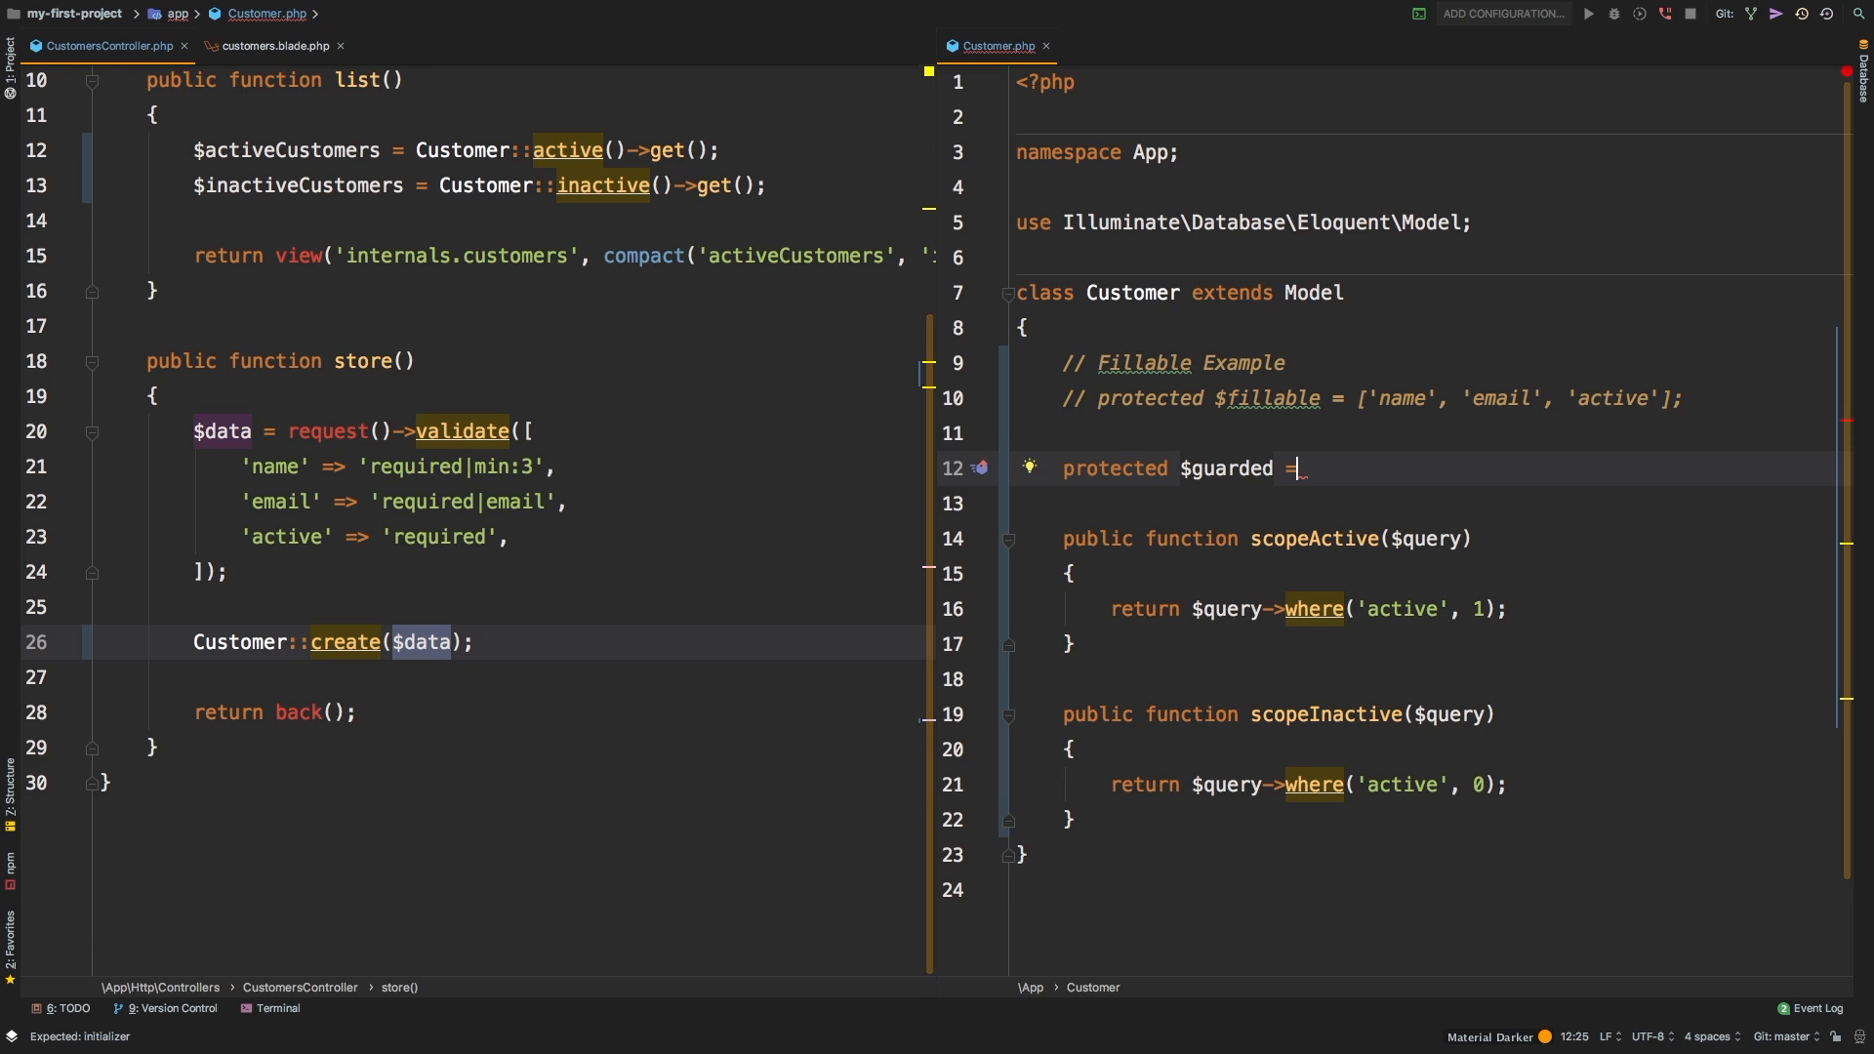
text([];)
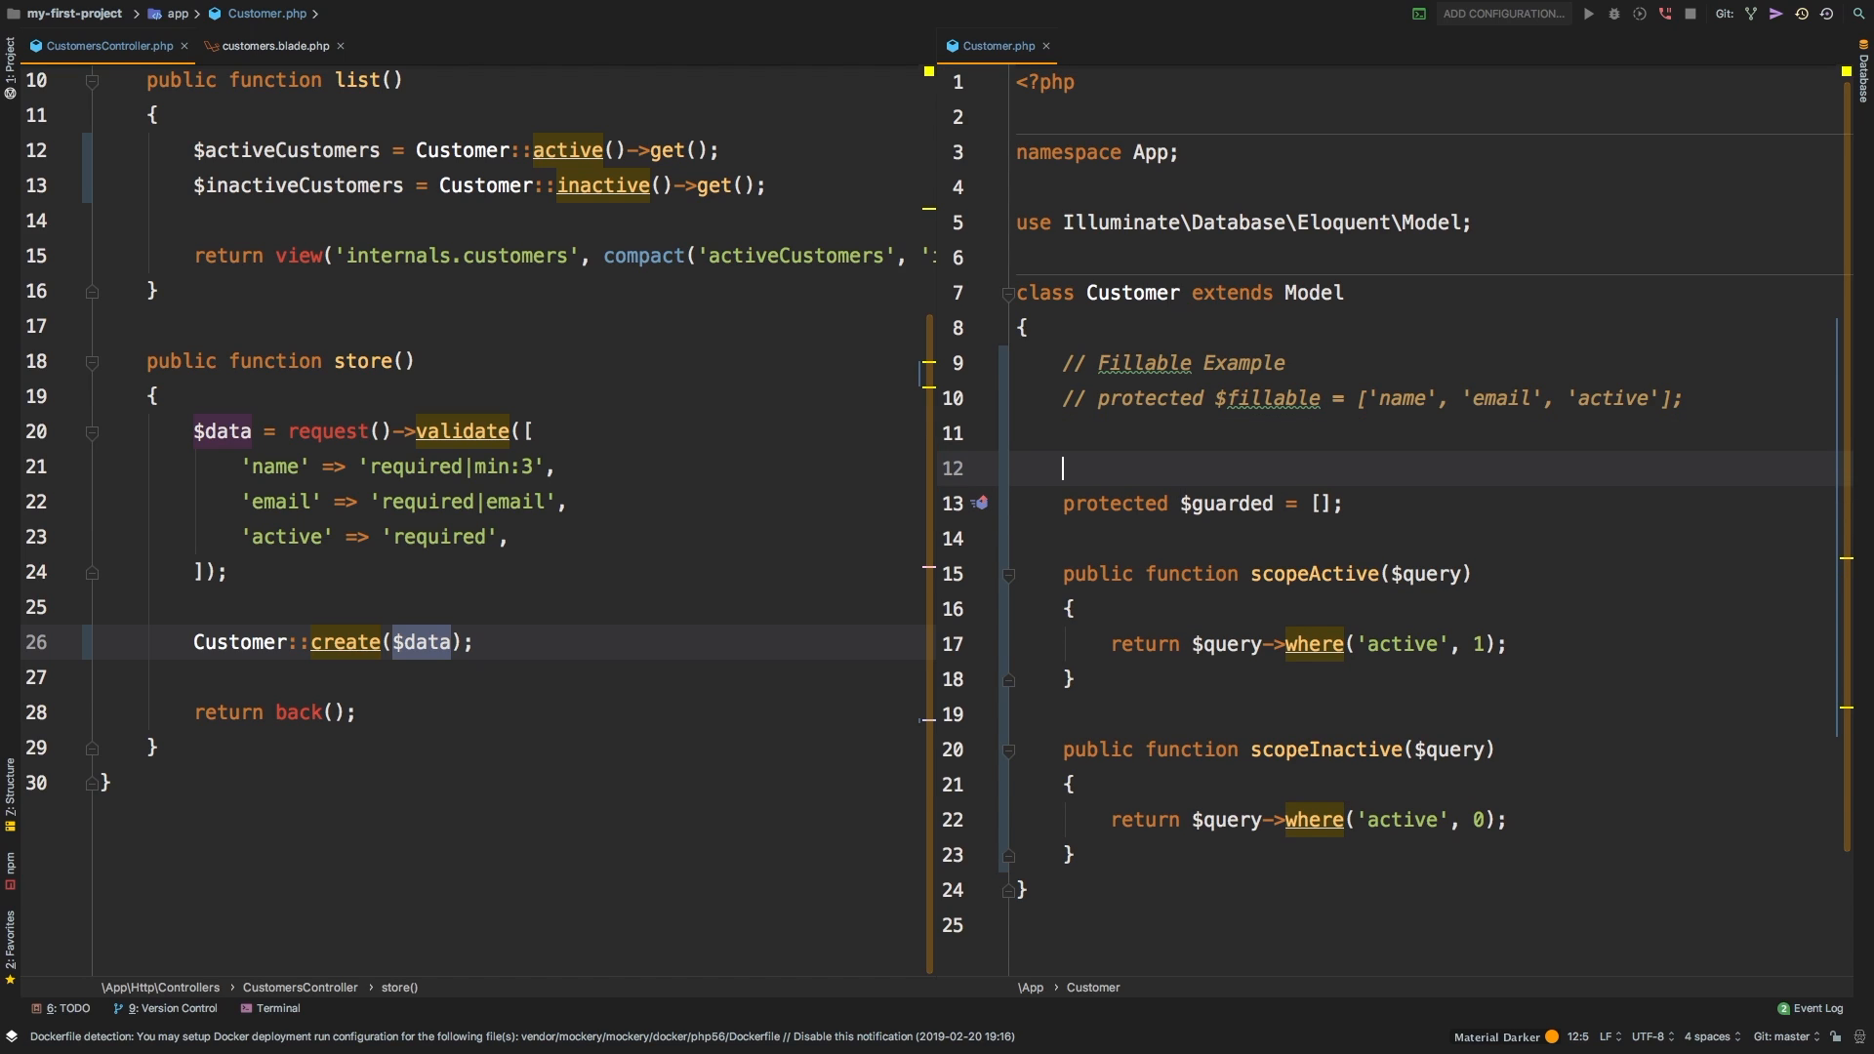
text(// Guarded)
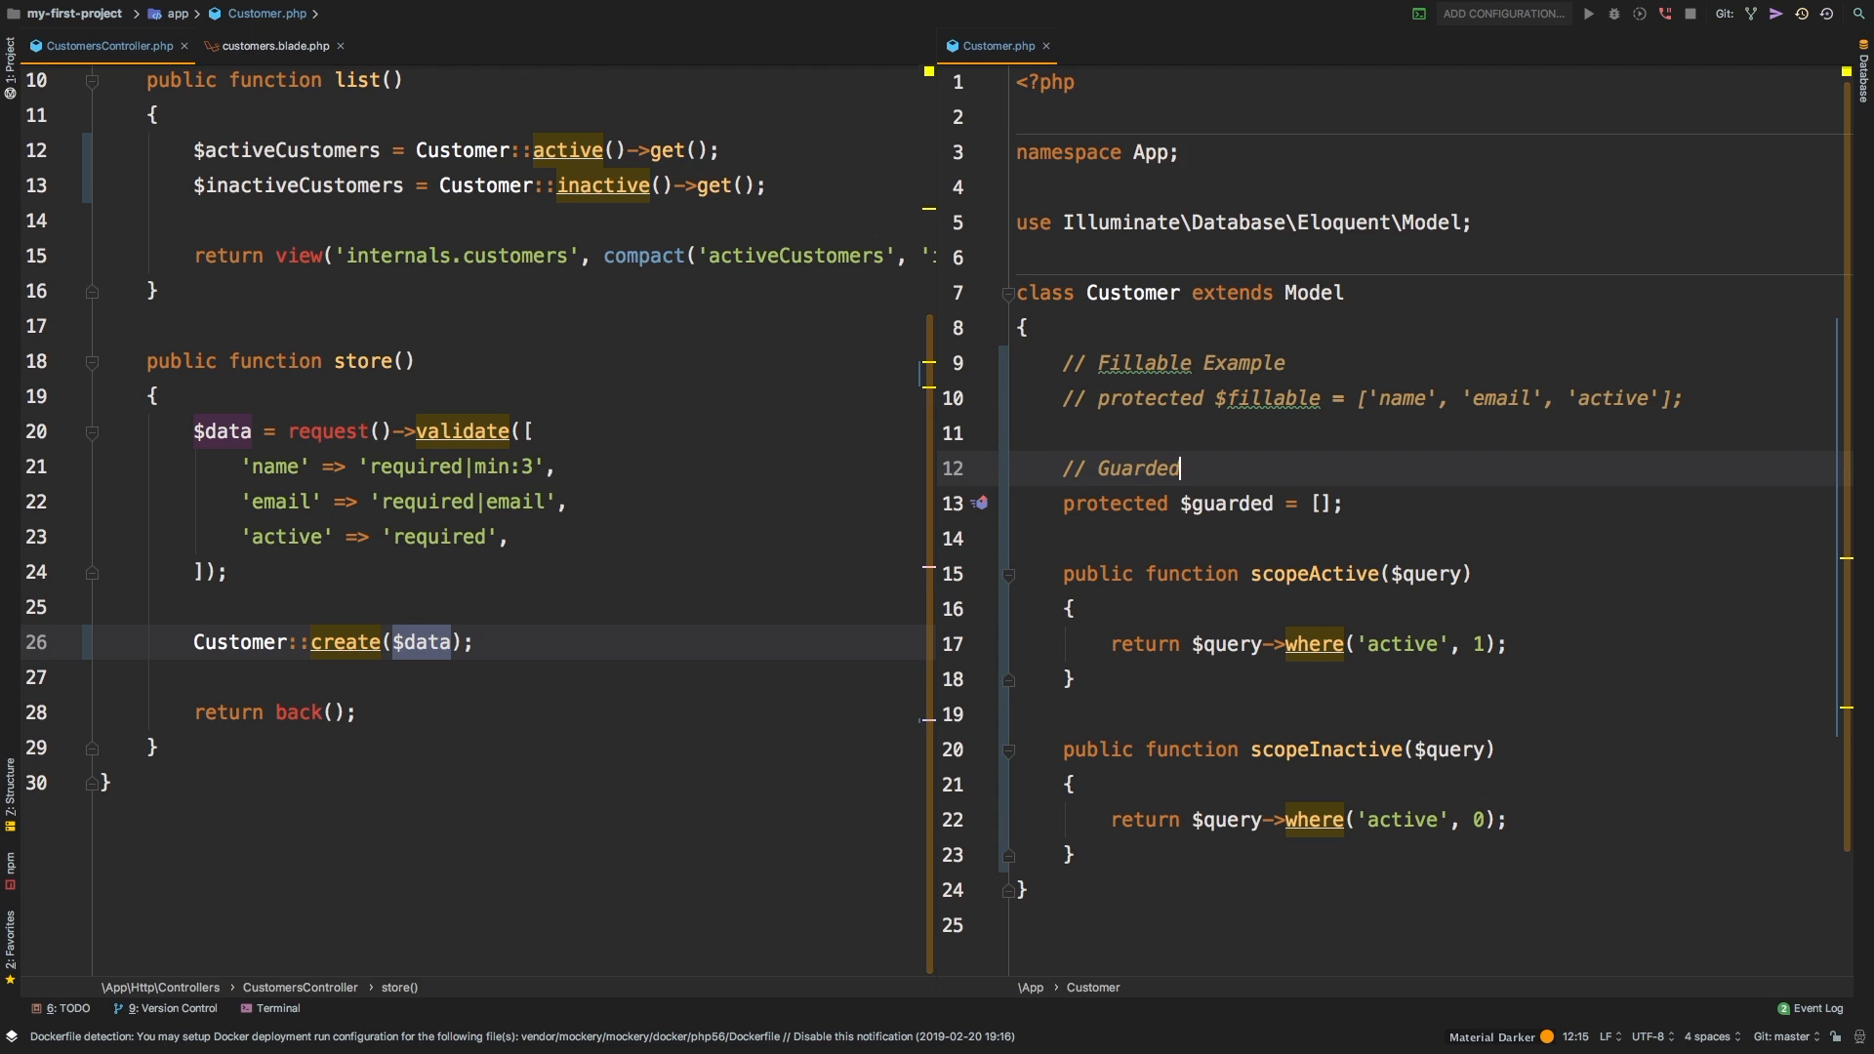
text(Example)
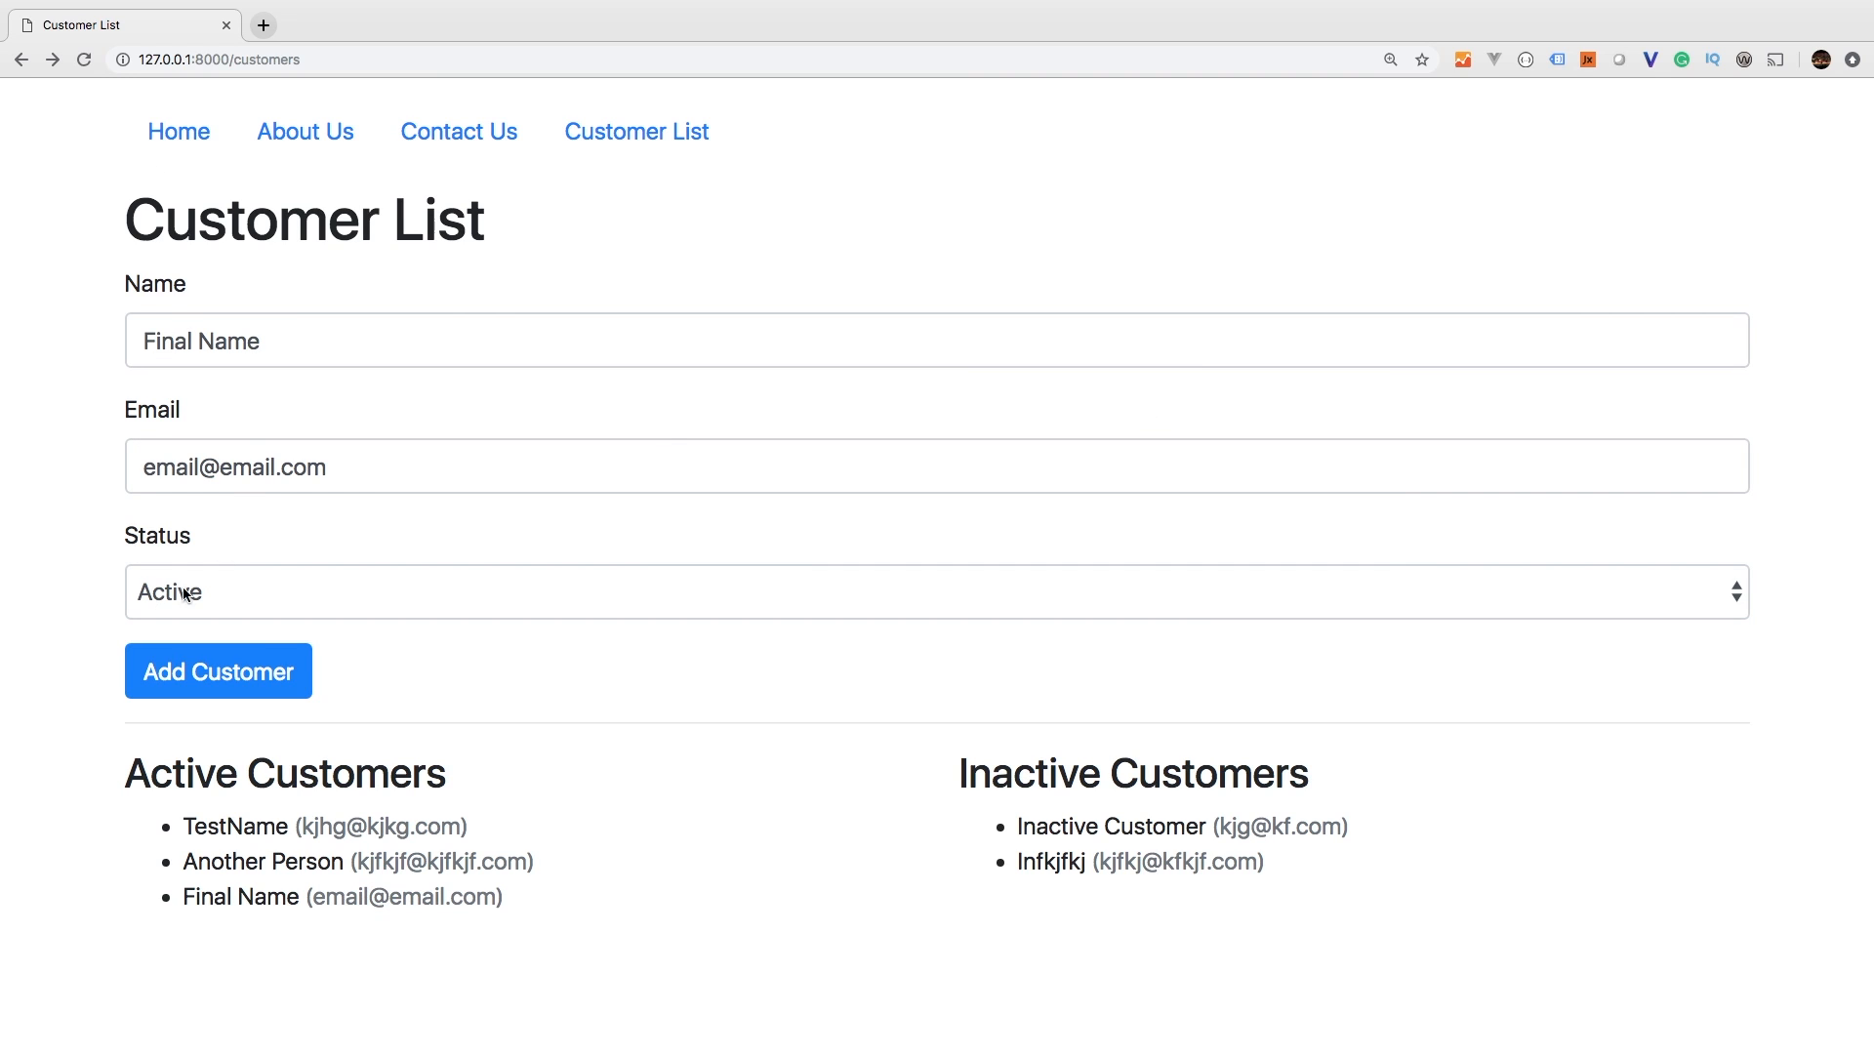
click(219, 671)
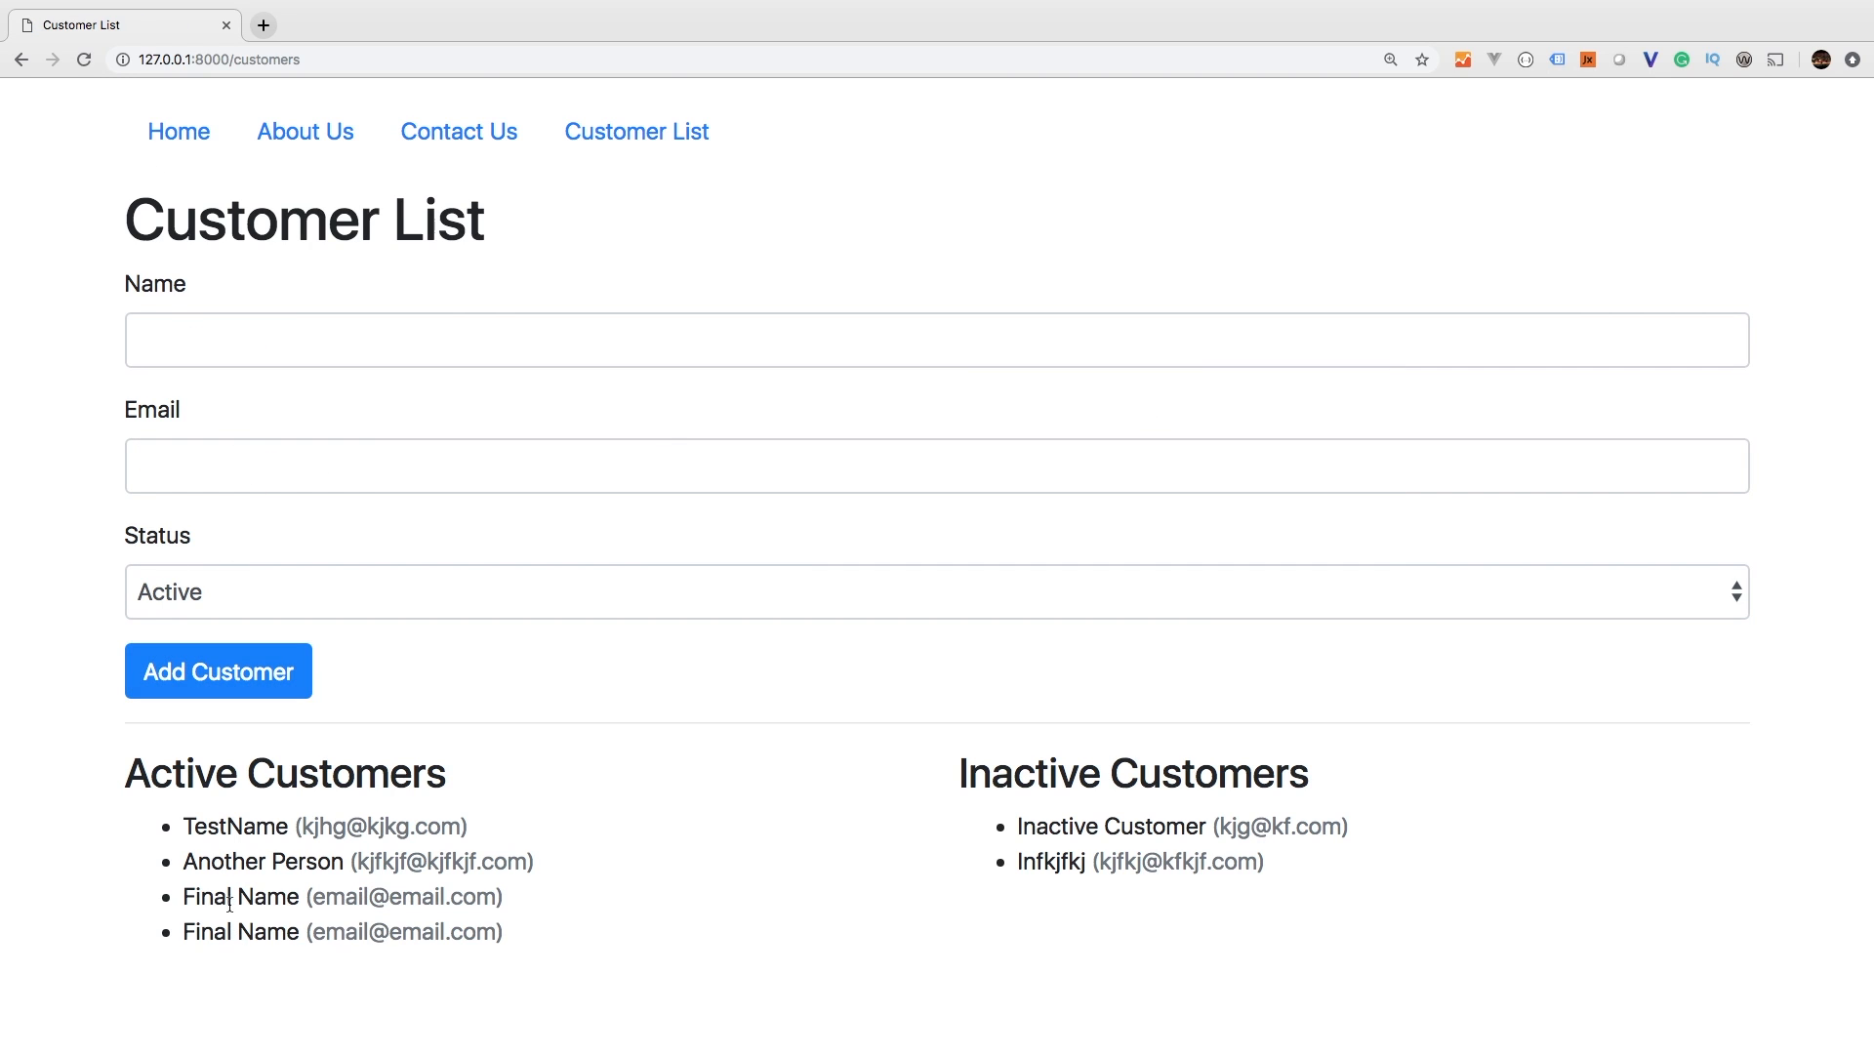
drag(229, 896, 305, 932)
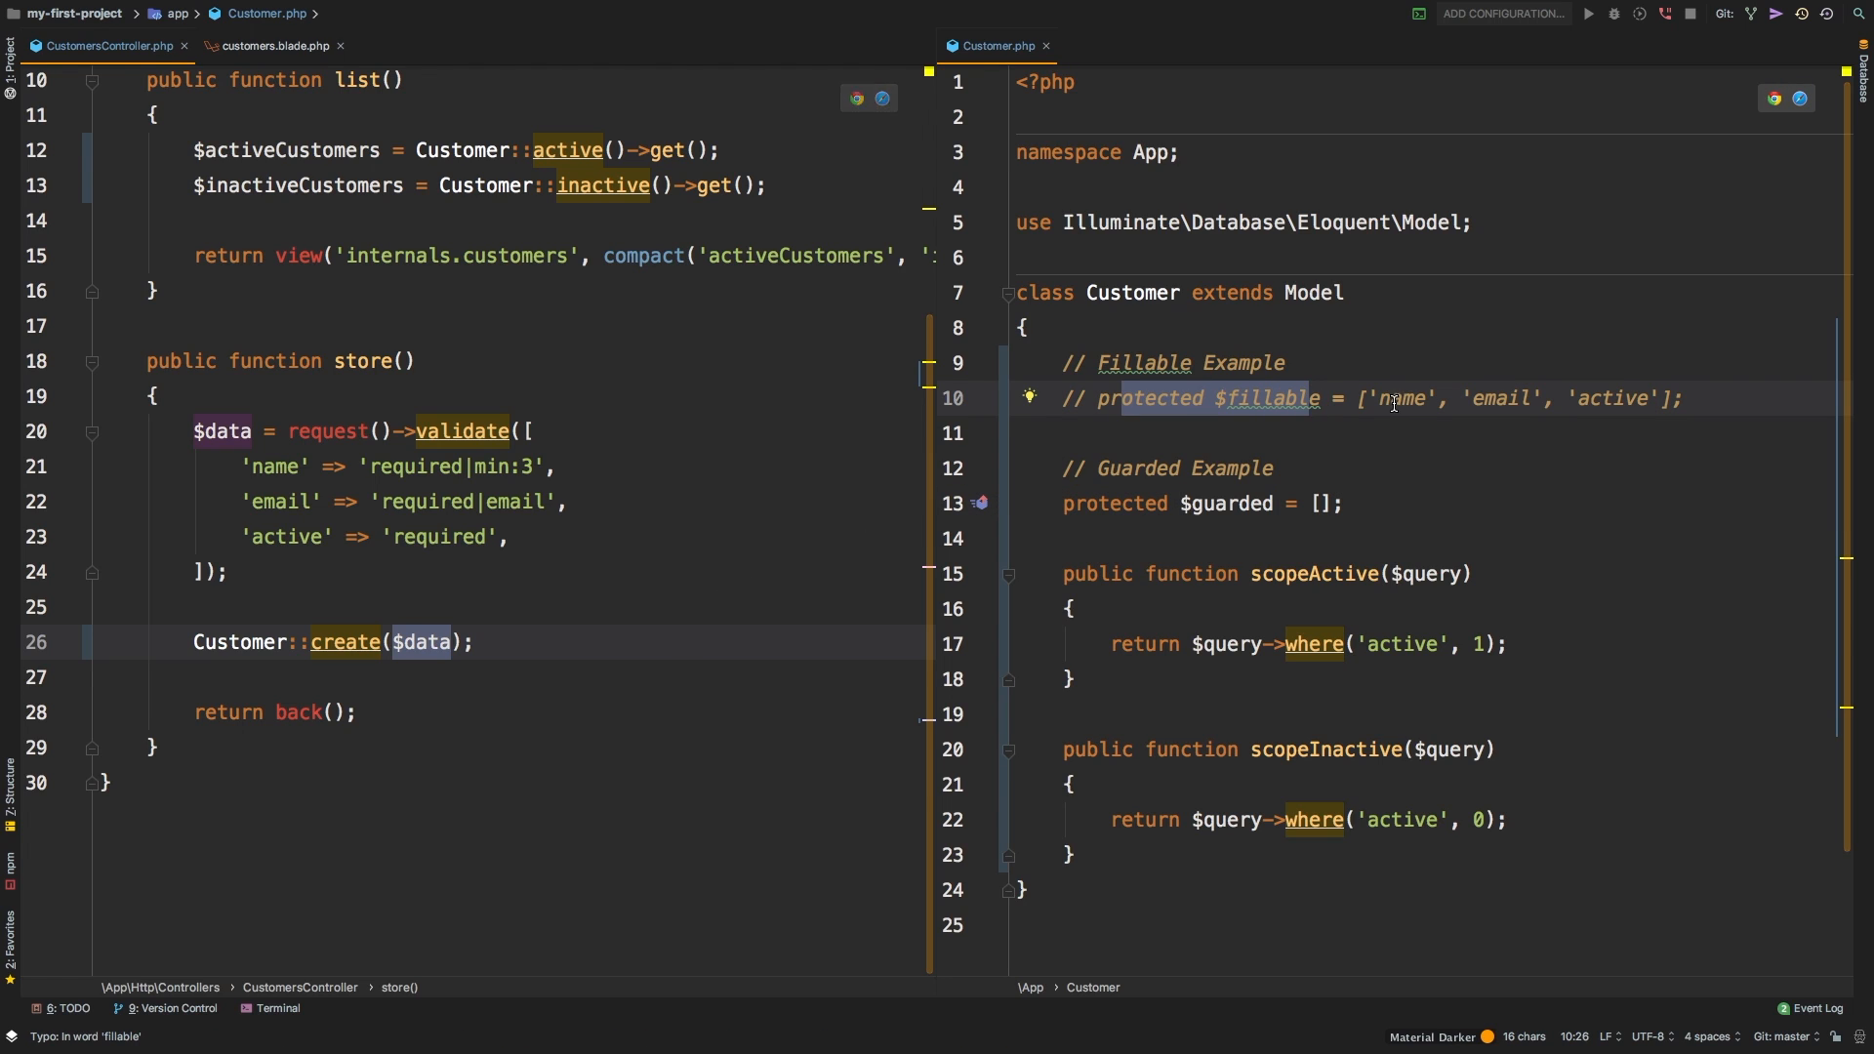
double_click(1403, 398)
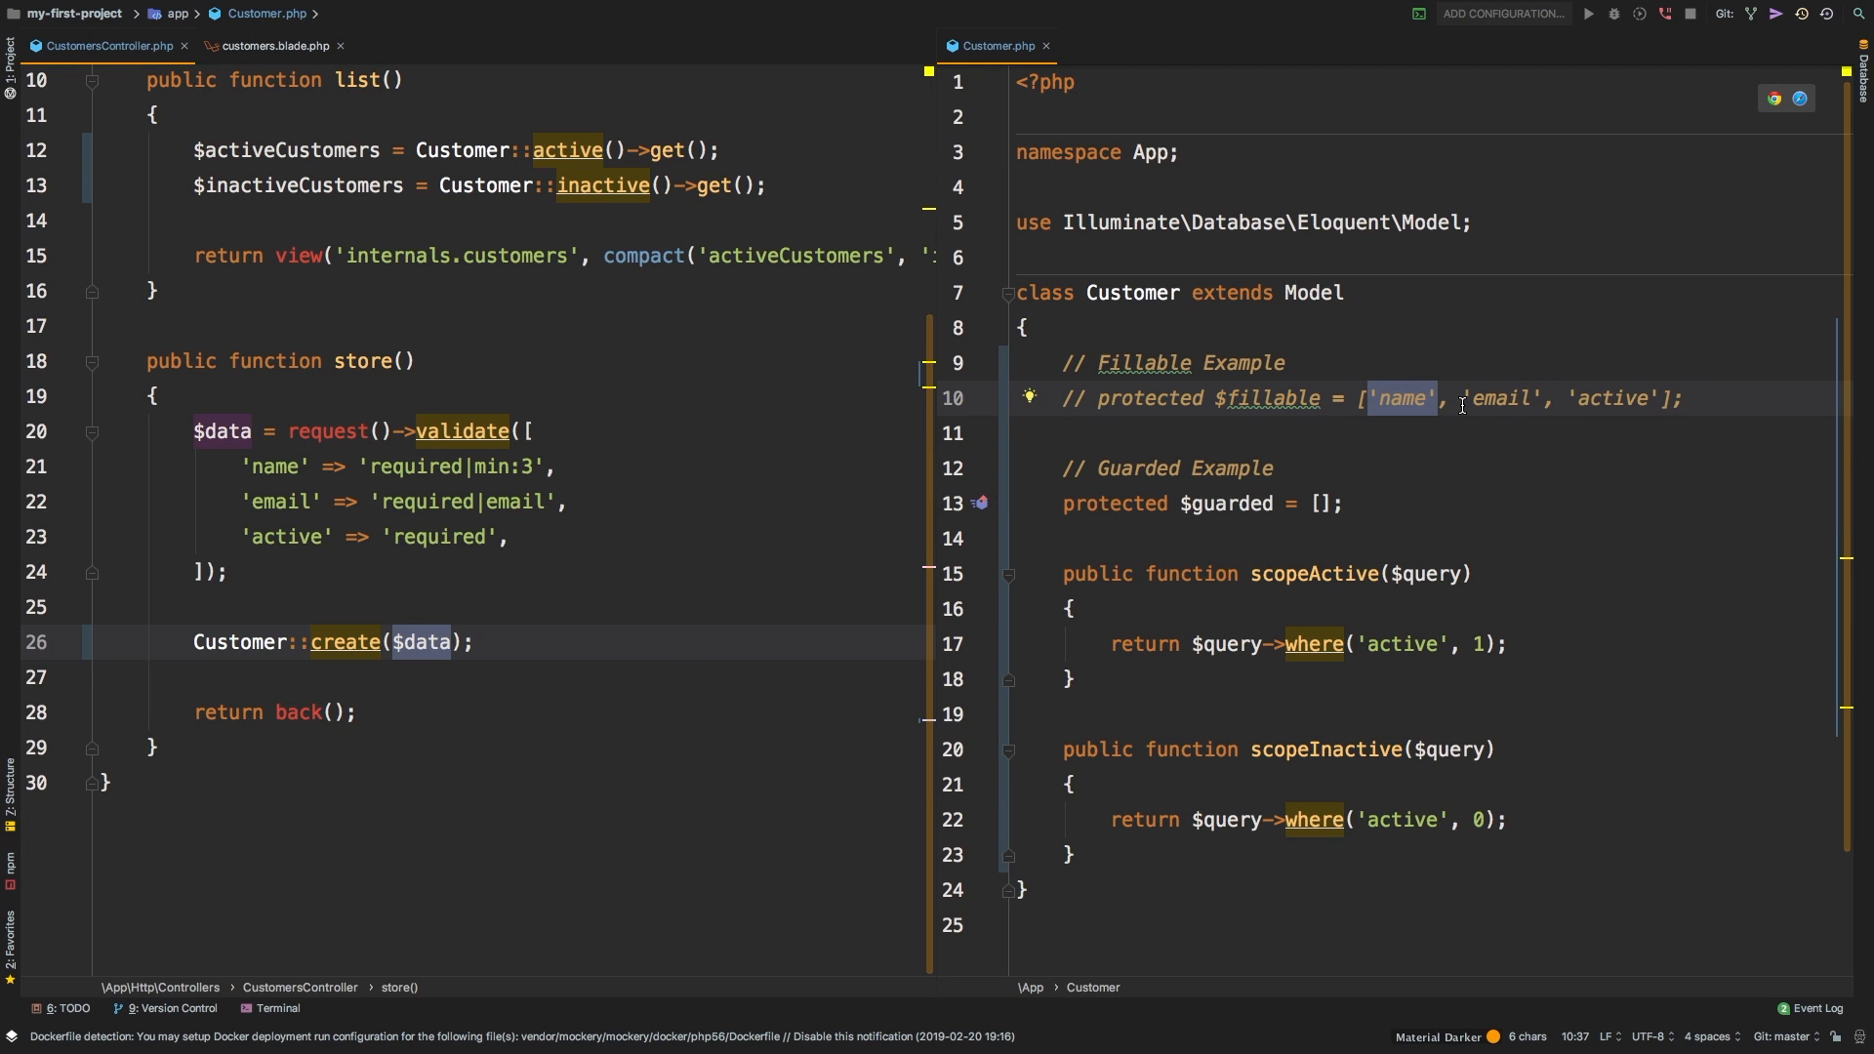
double_click(1500, 398)
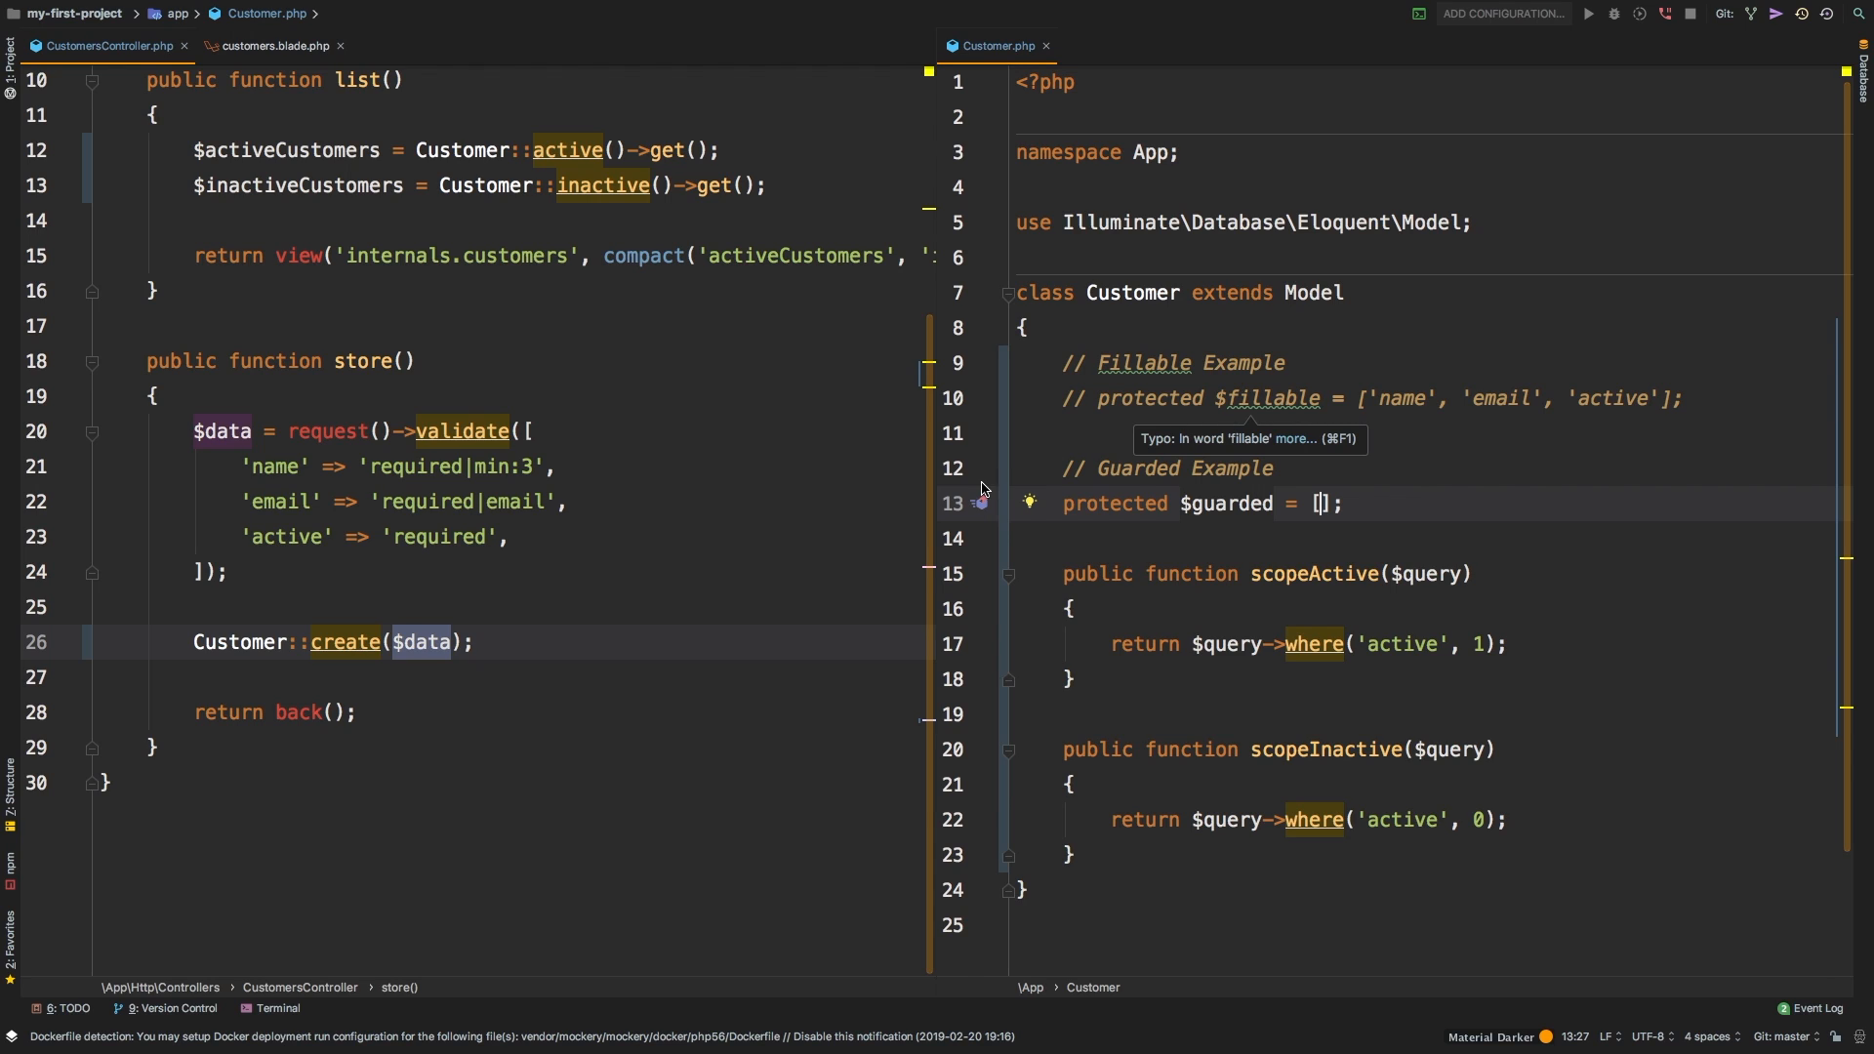
drag(193, 432, 228, 571)
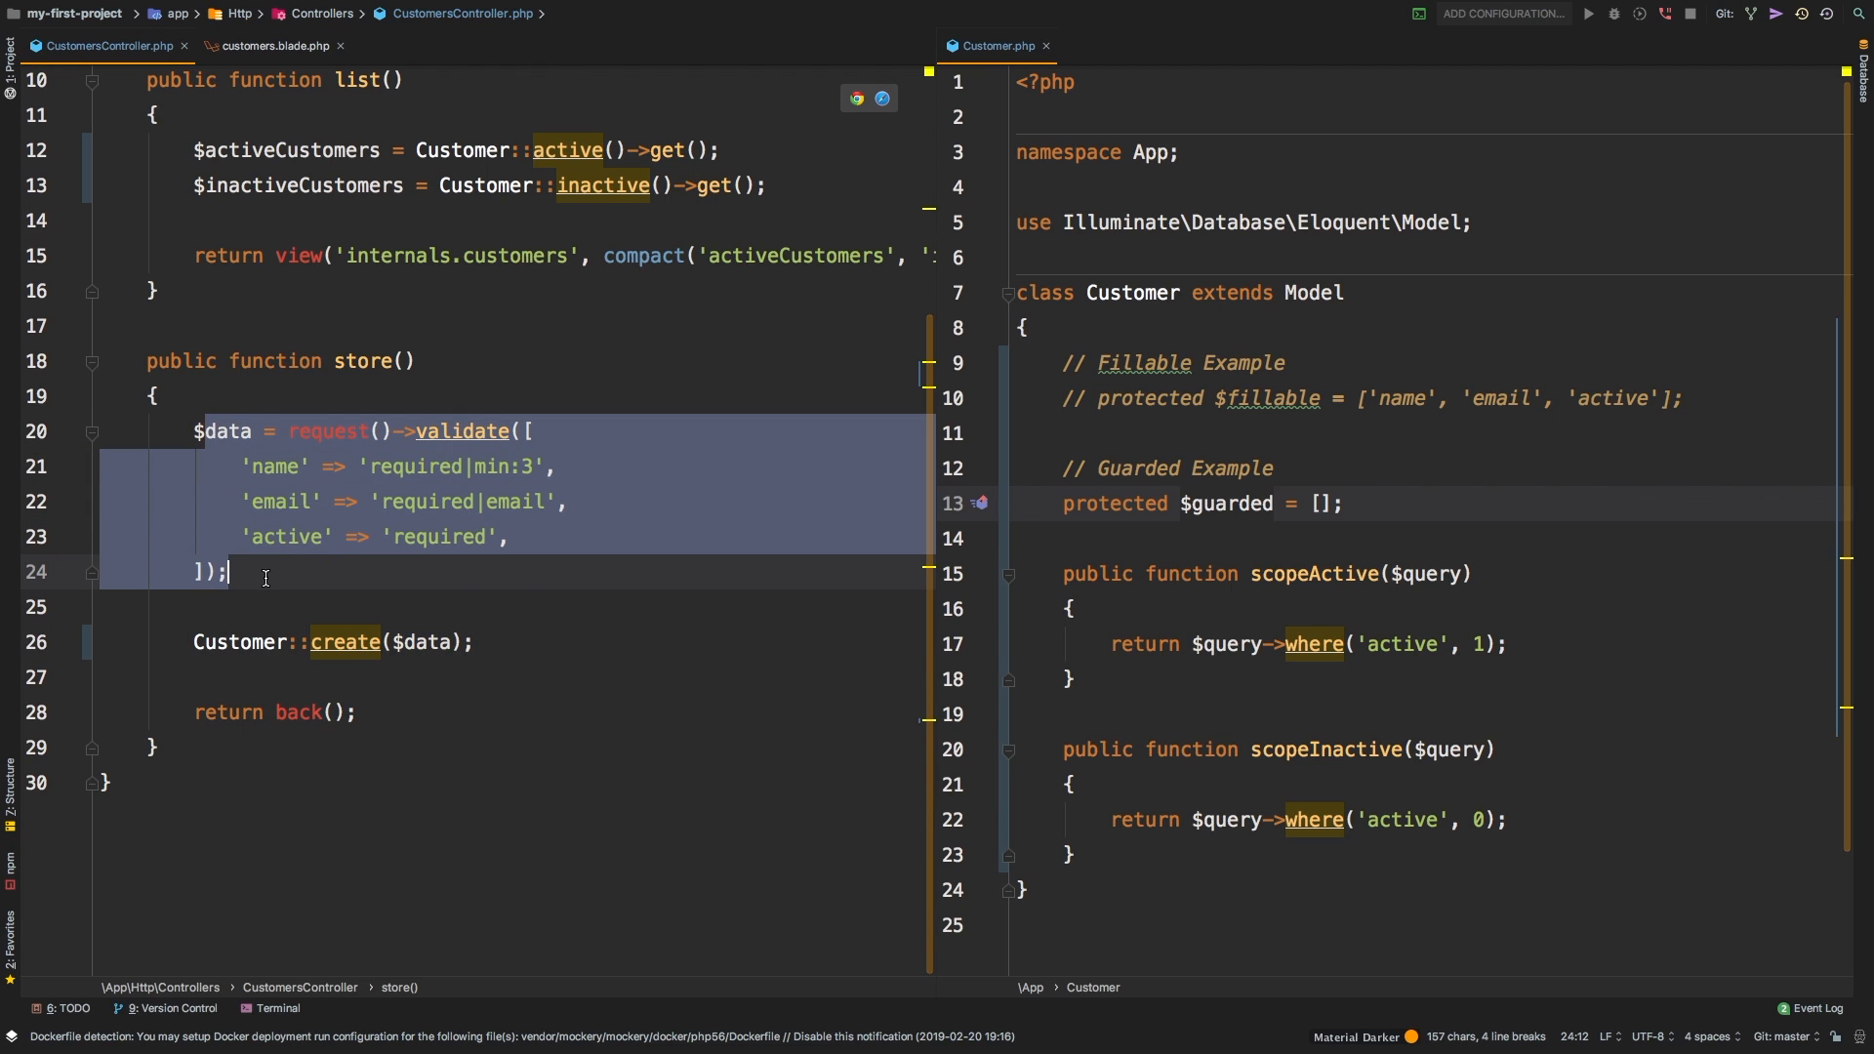
text(request)
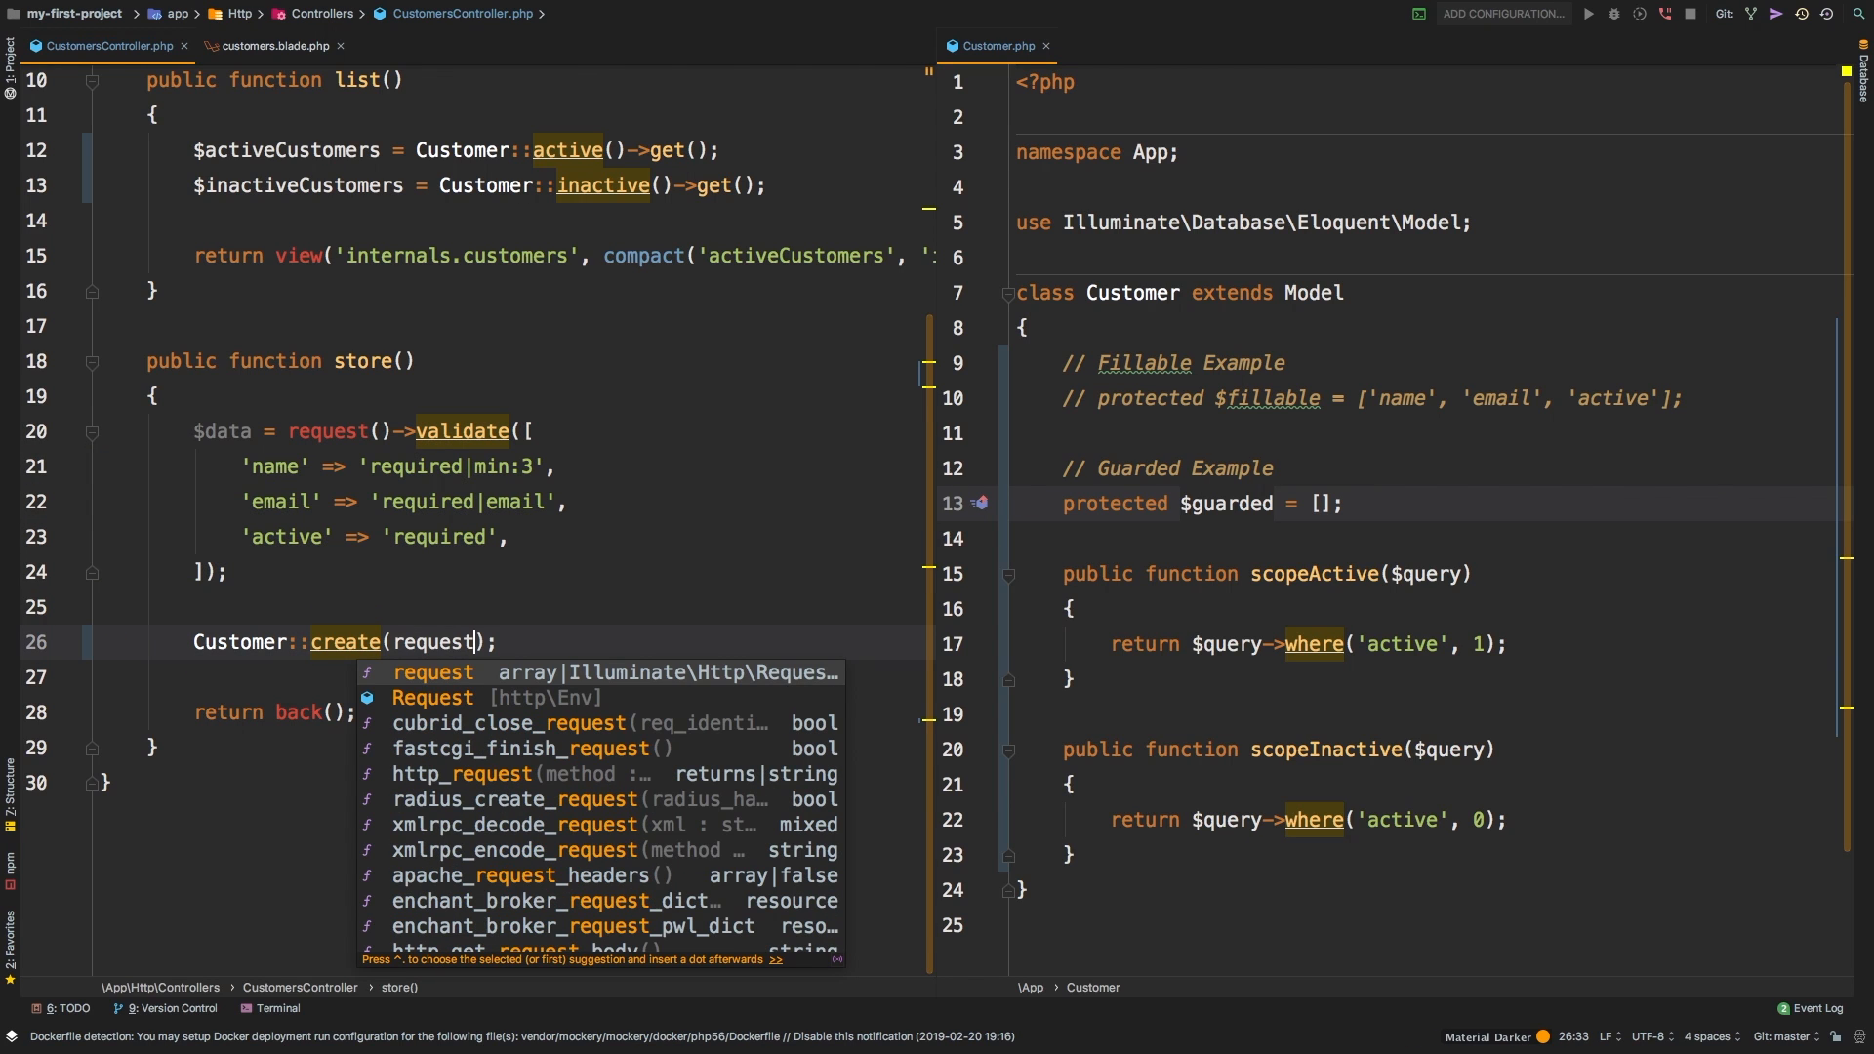
text(()->all())
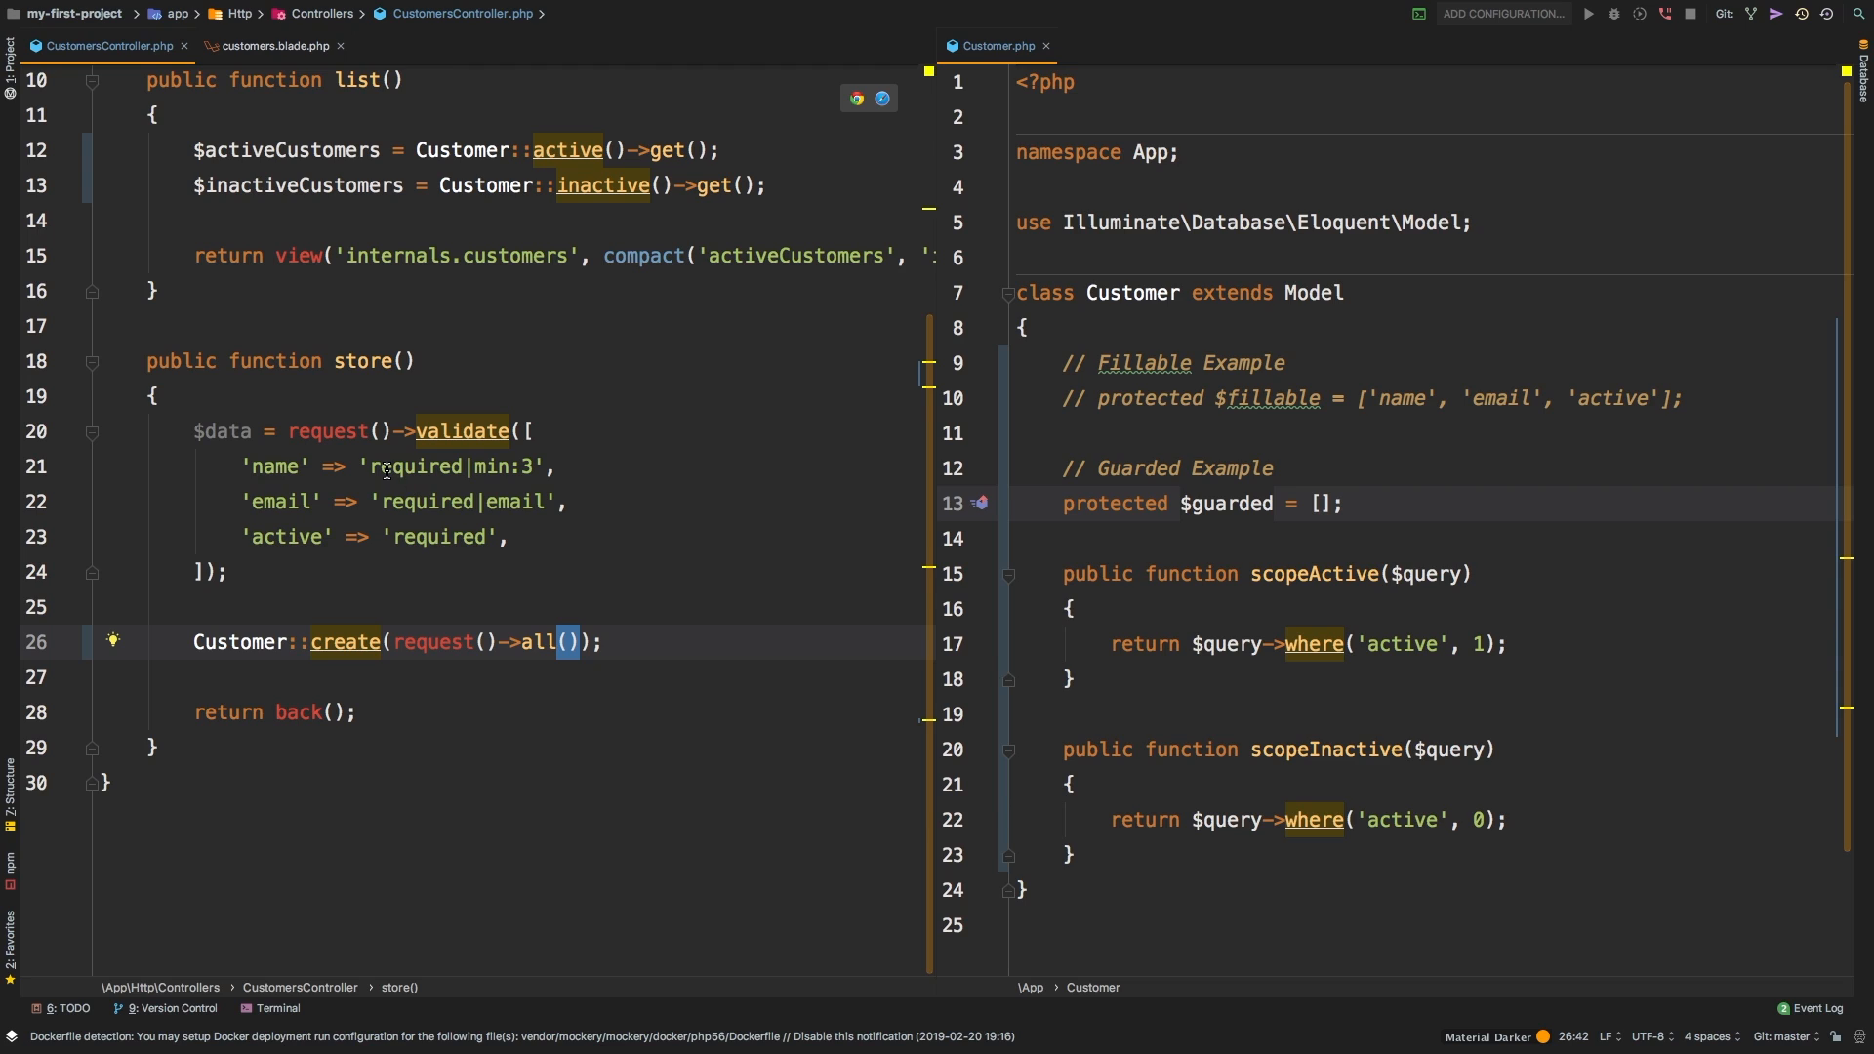
text($requ)
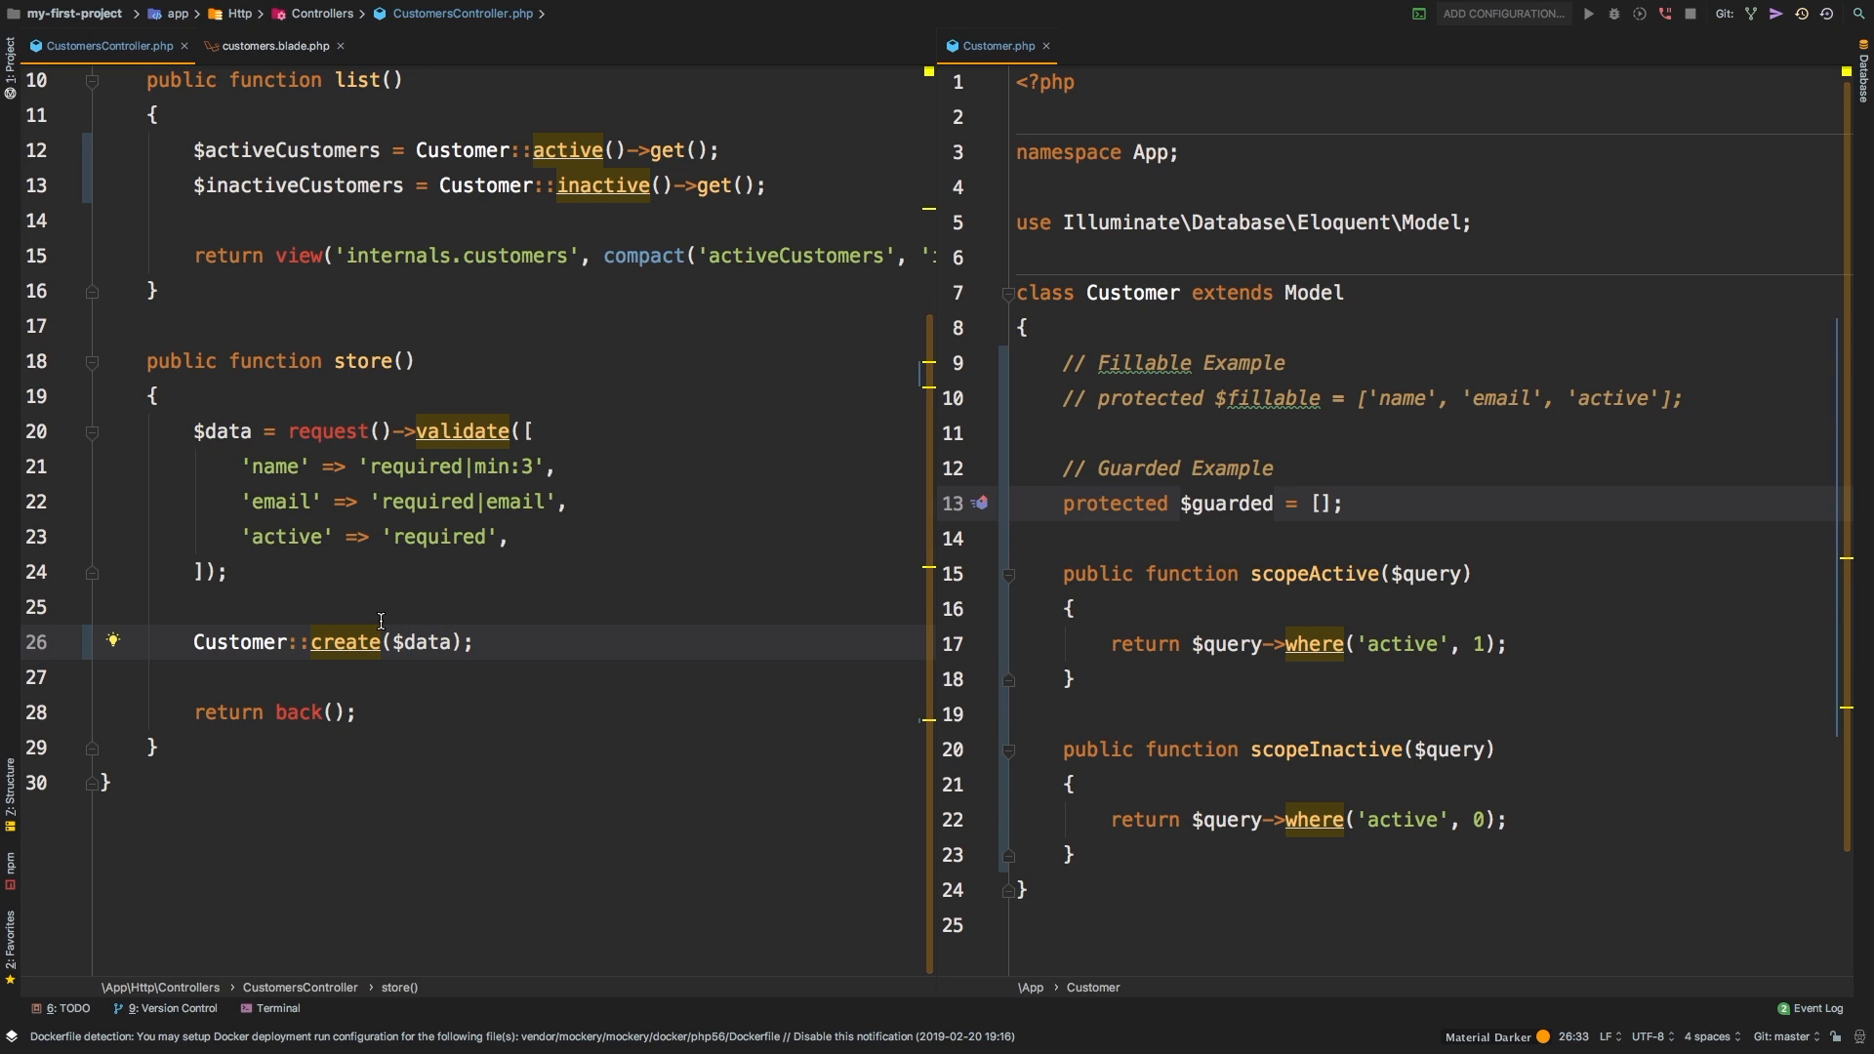
click(475, 642)
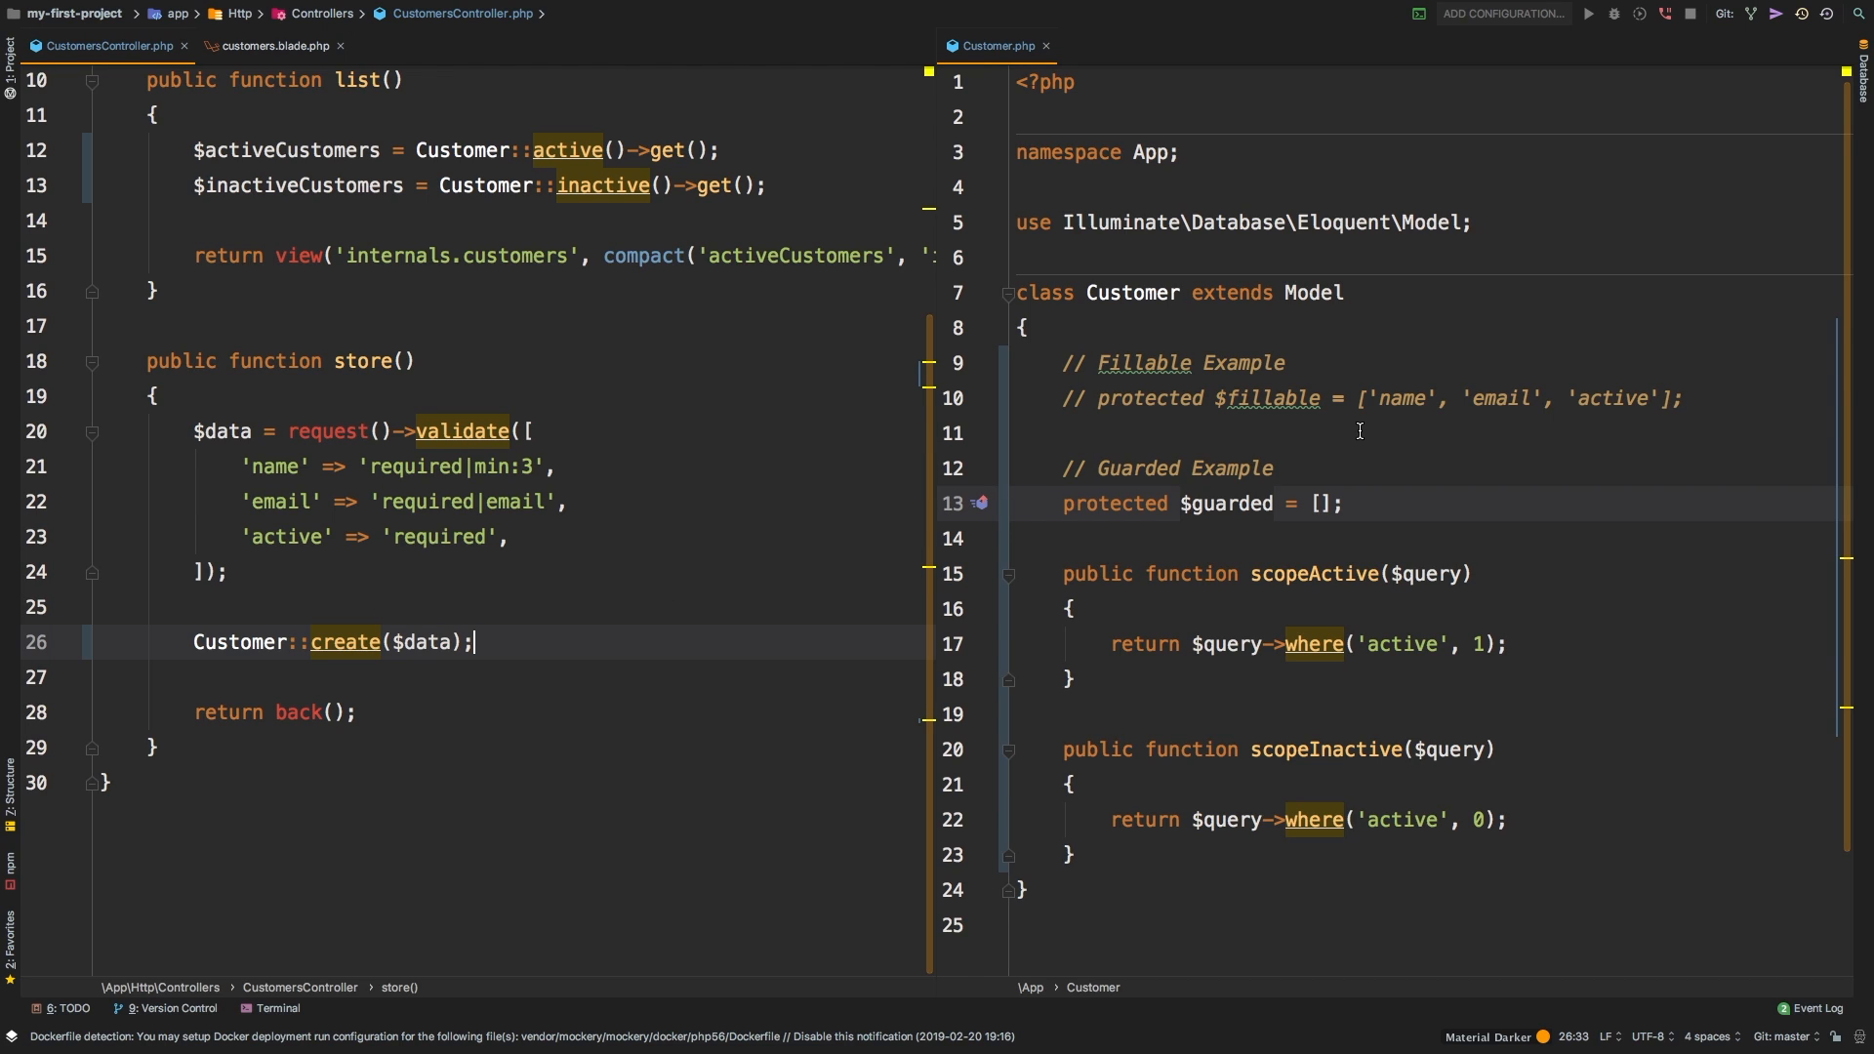
scroll(down, 3)
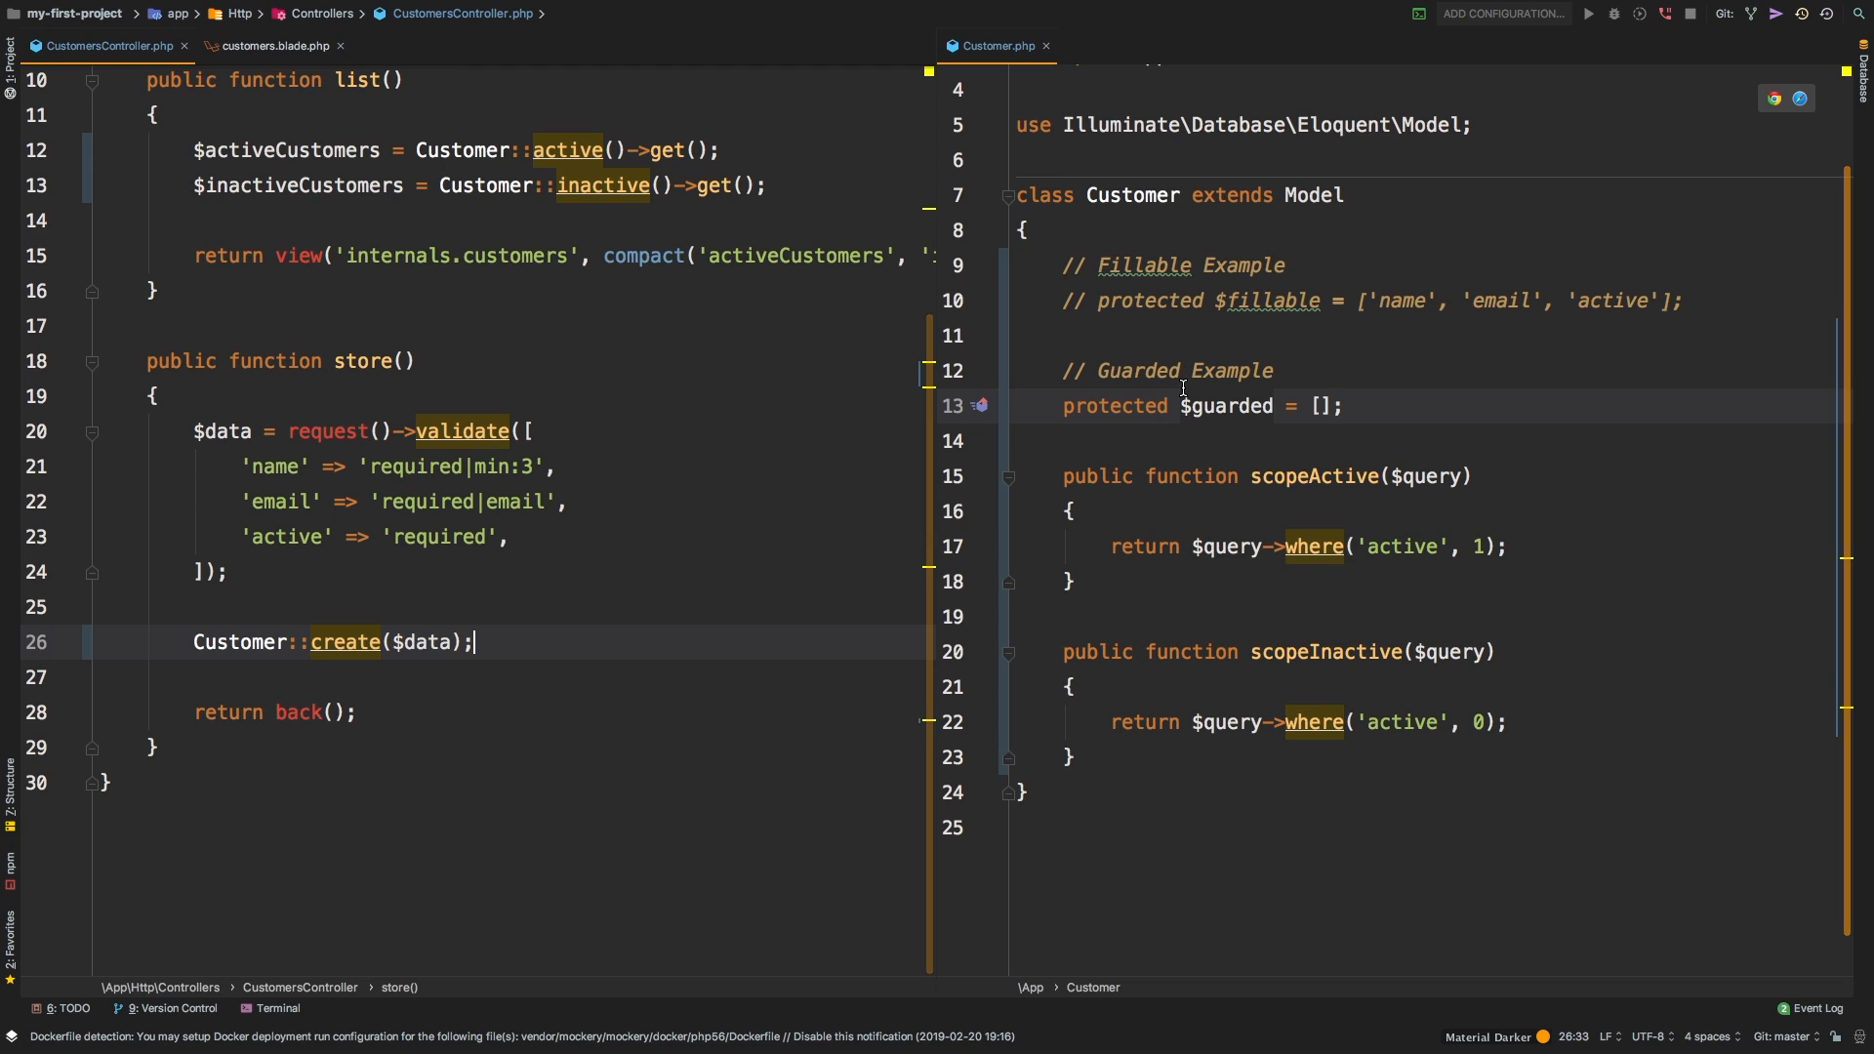
mouse_move(1109, 569)
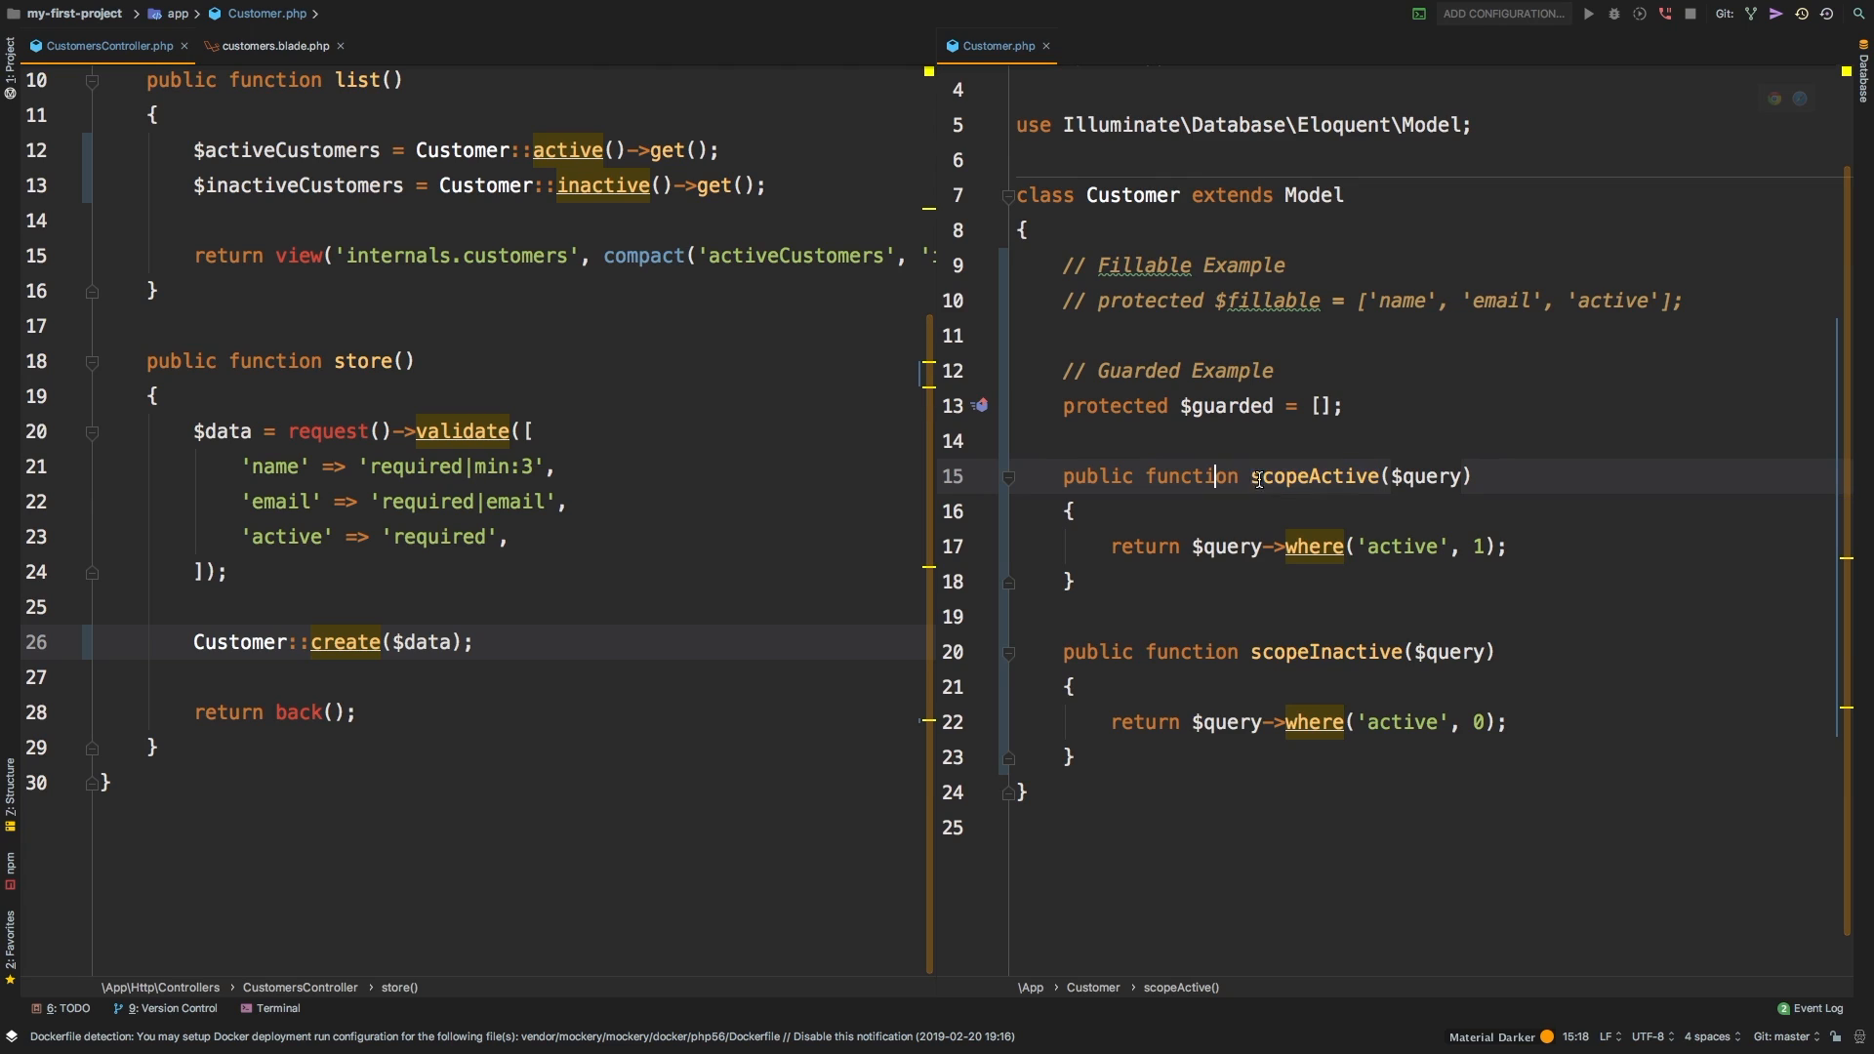
double_click(1278, 477)
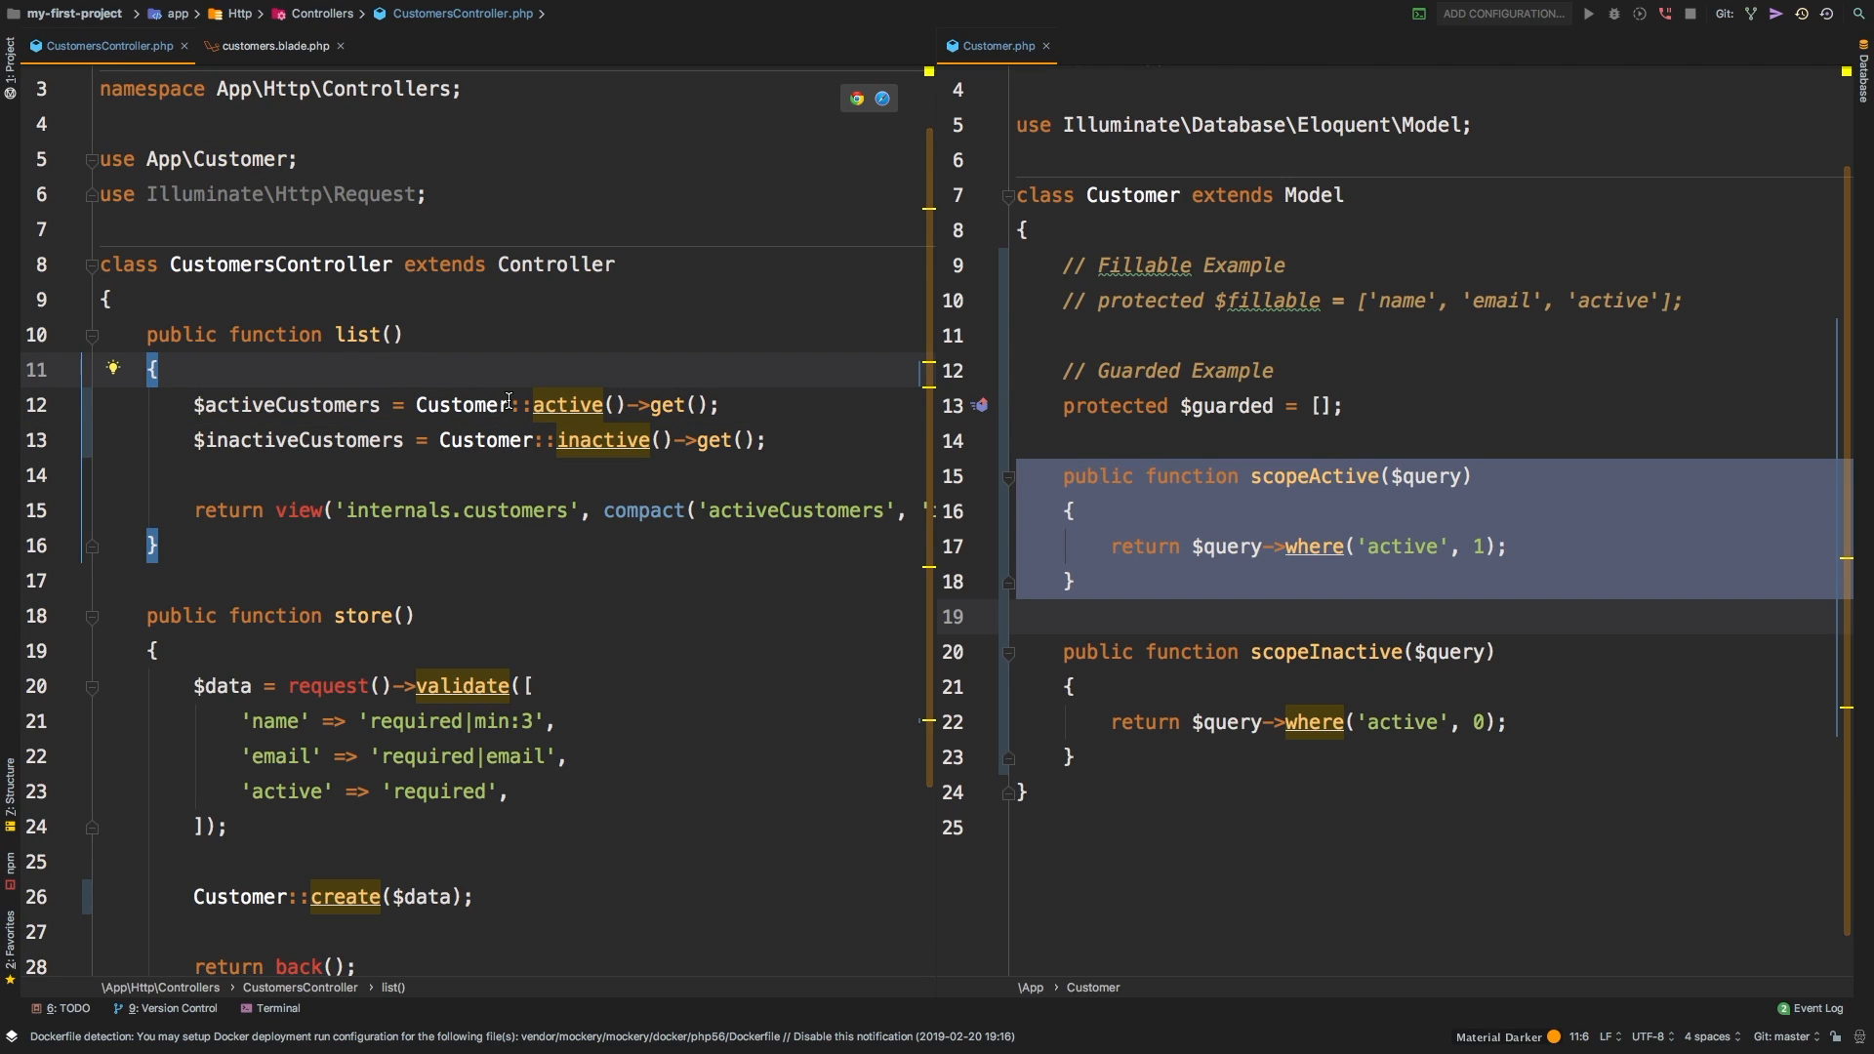
double_click(567, 405)
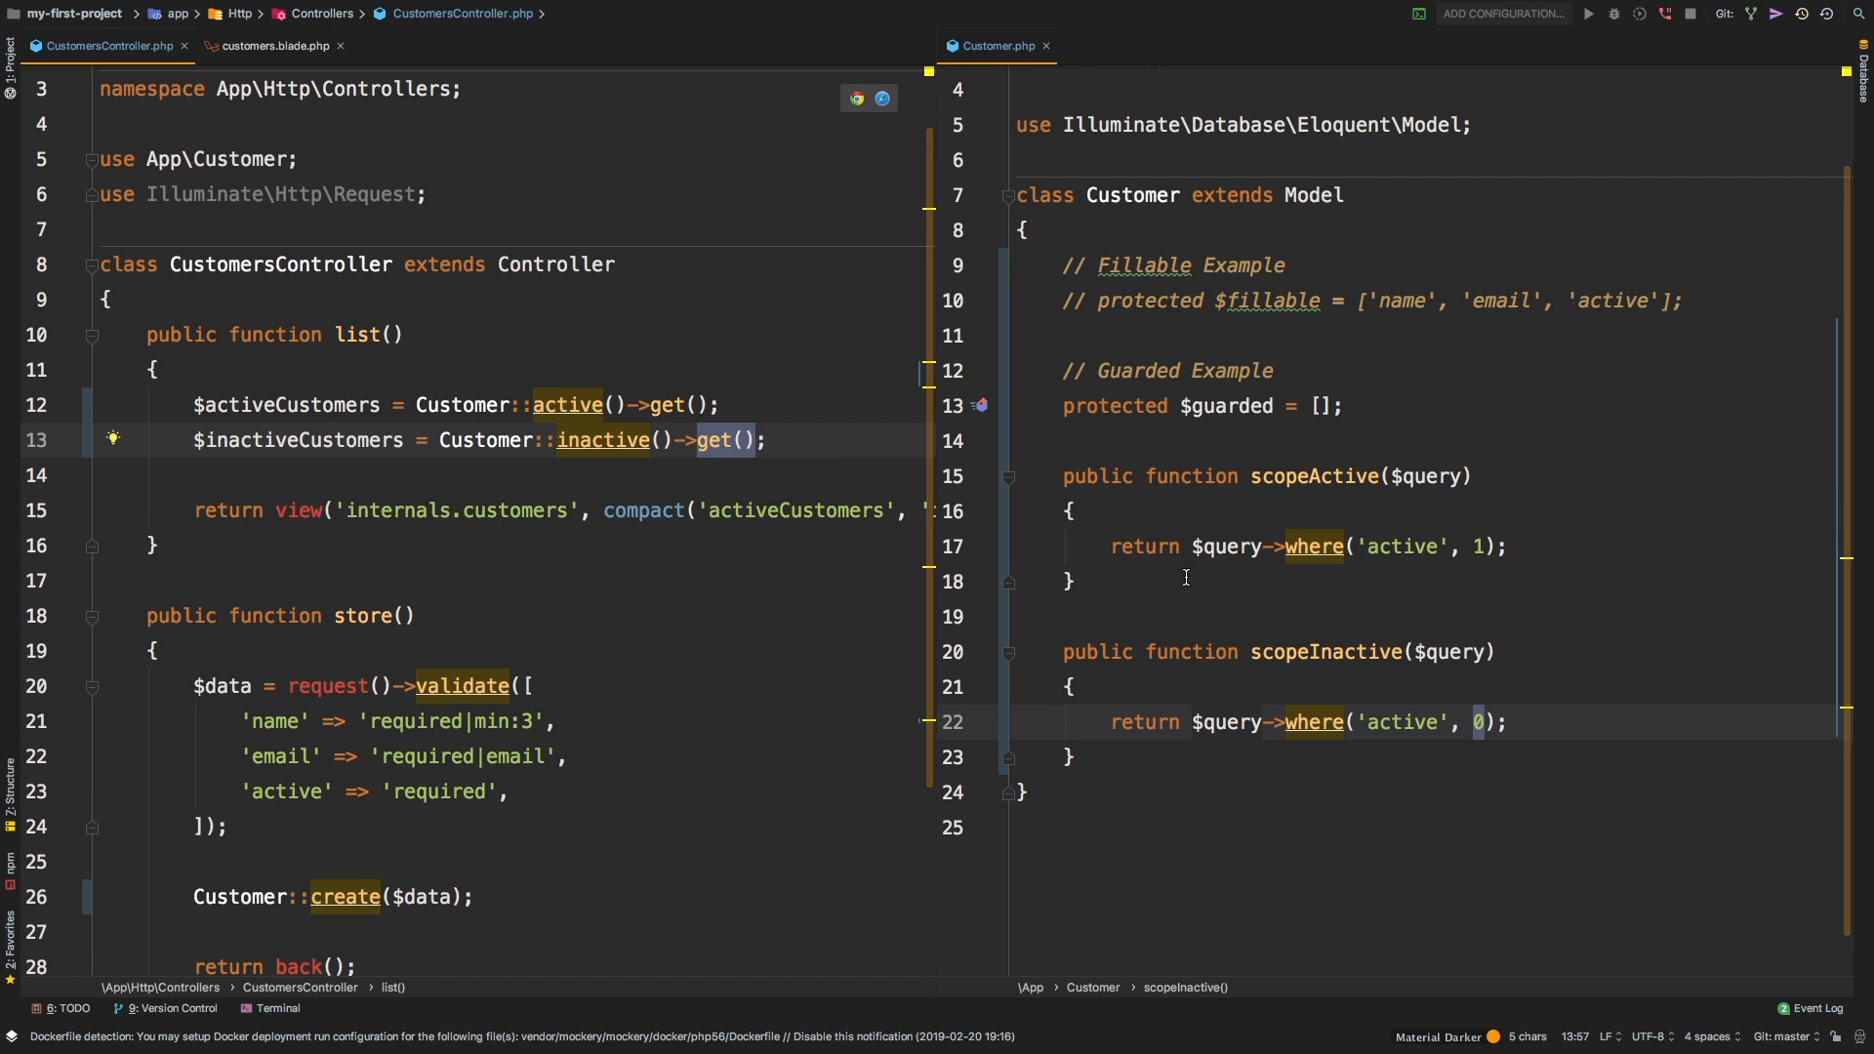
drag(1081, 685, 1081, 756)
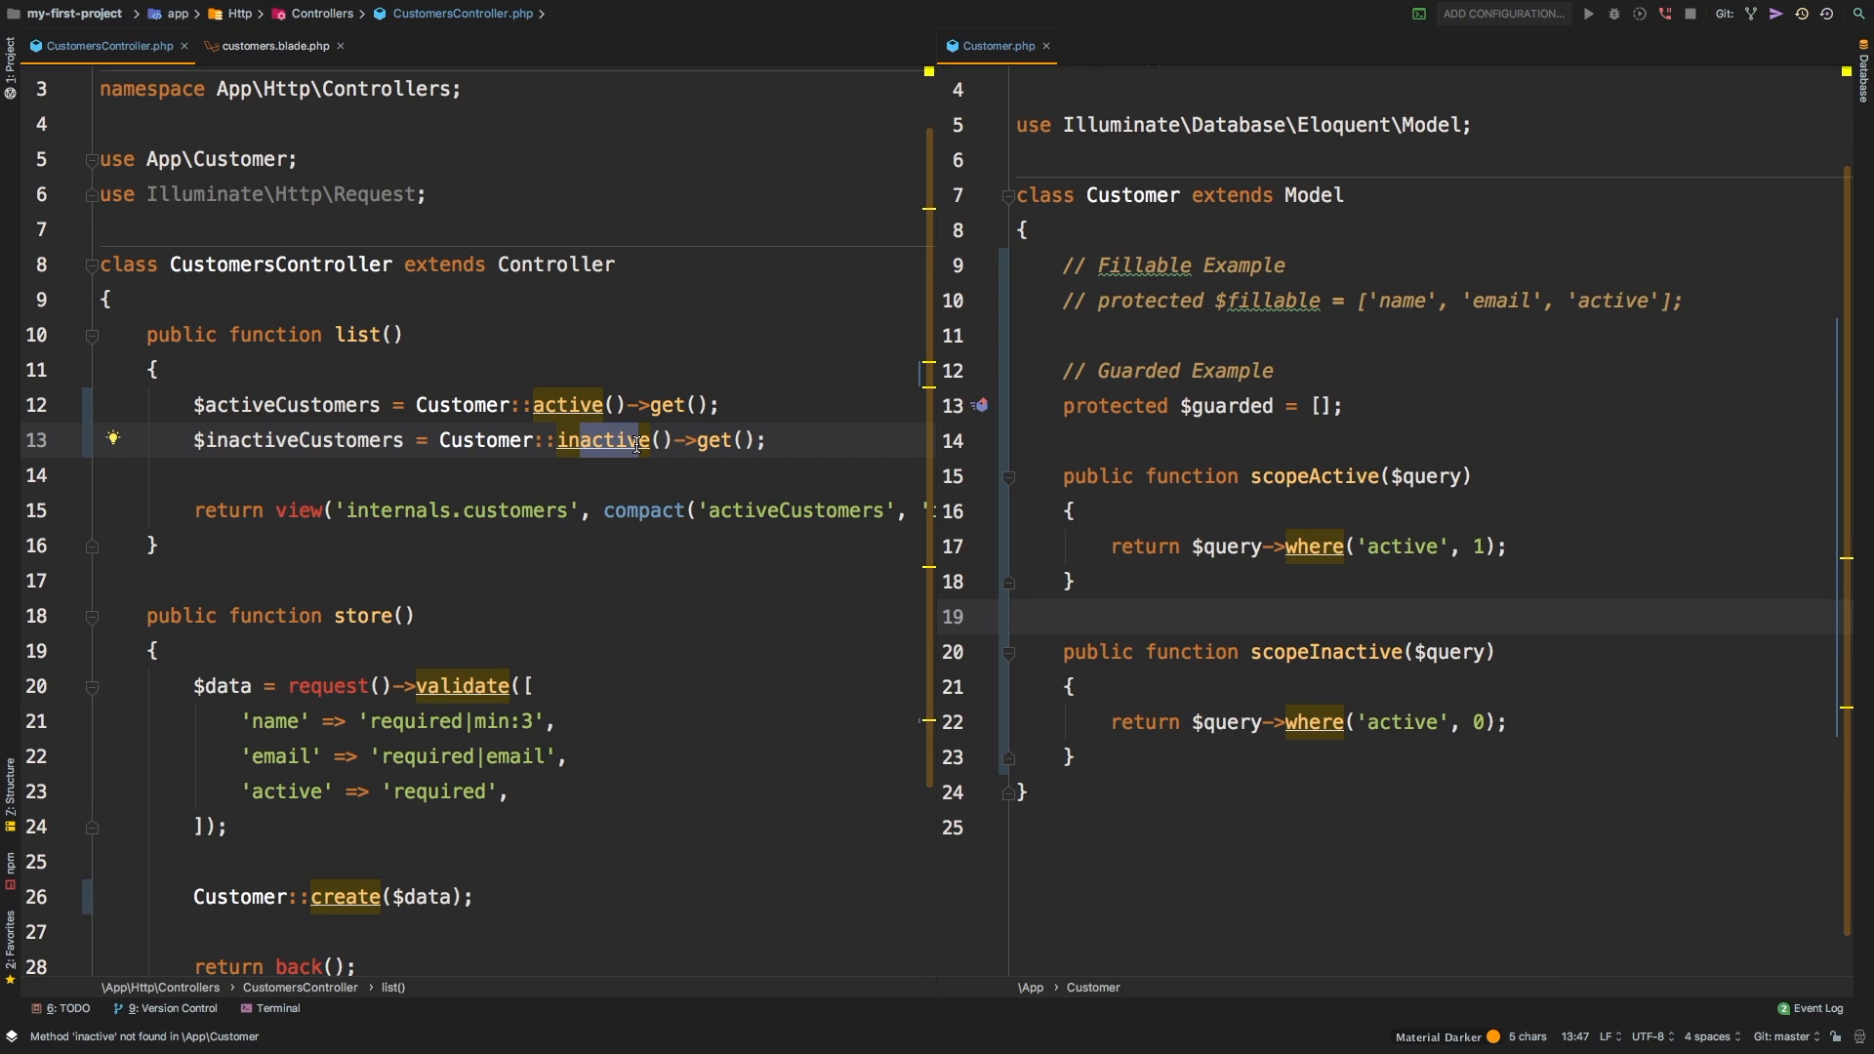
scroll(down, 3)
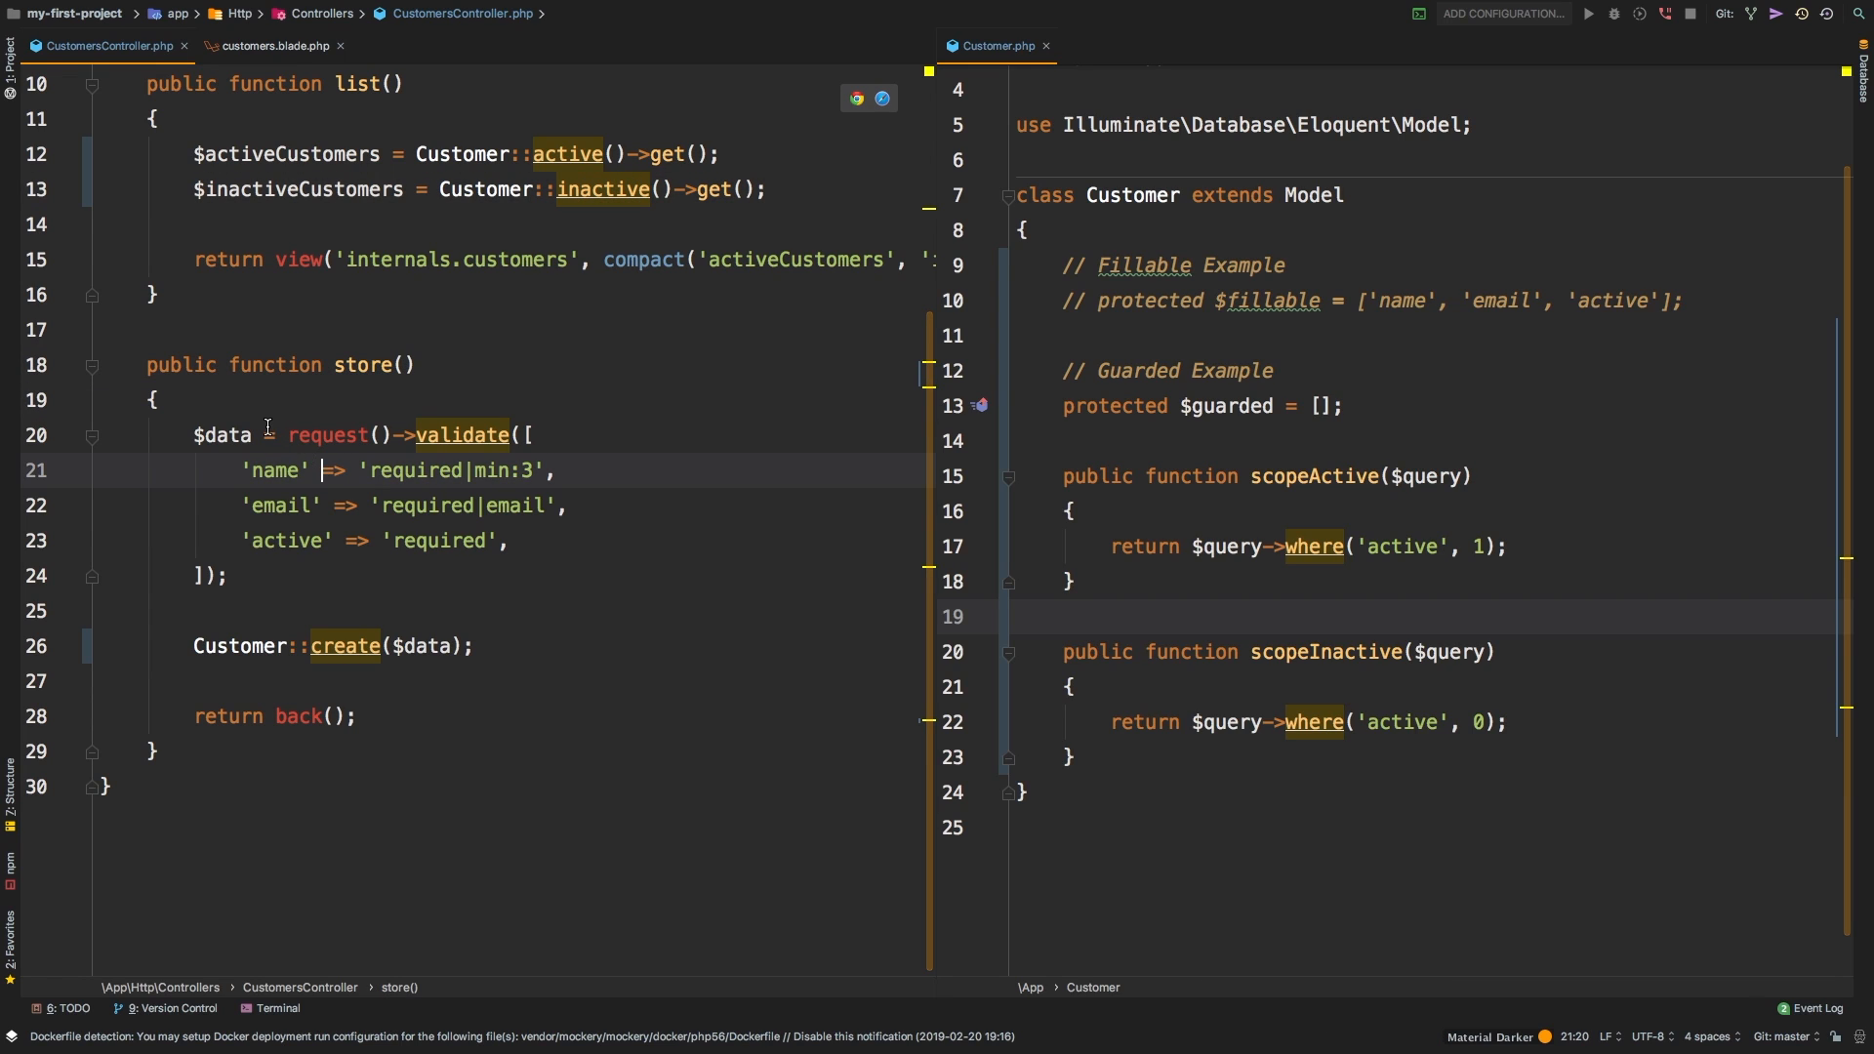
double_click(225, 435)
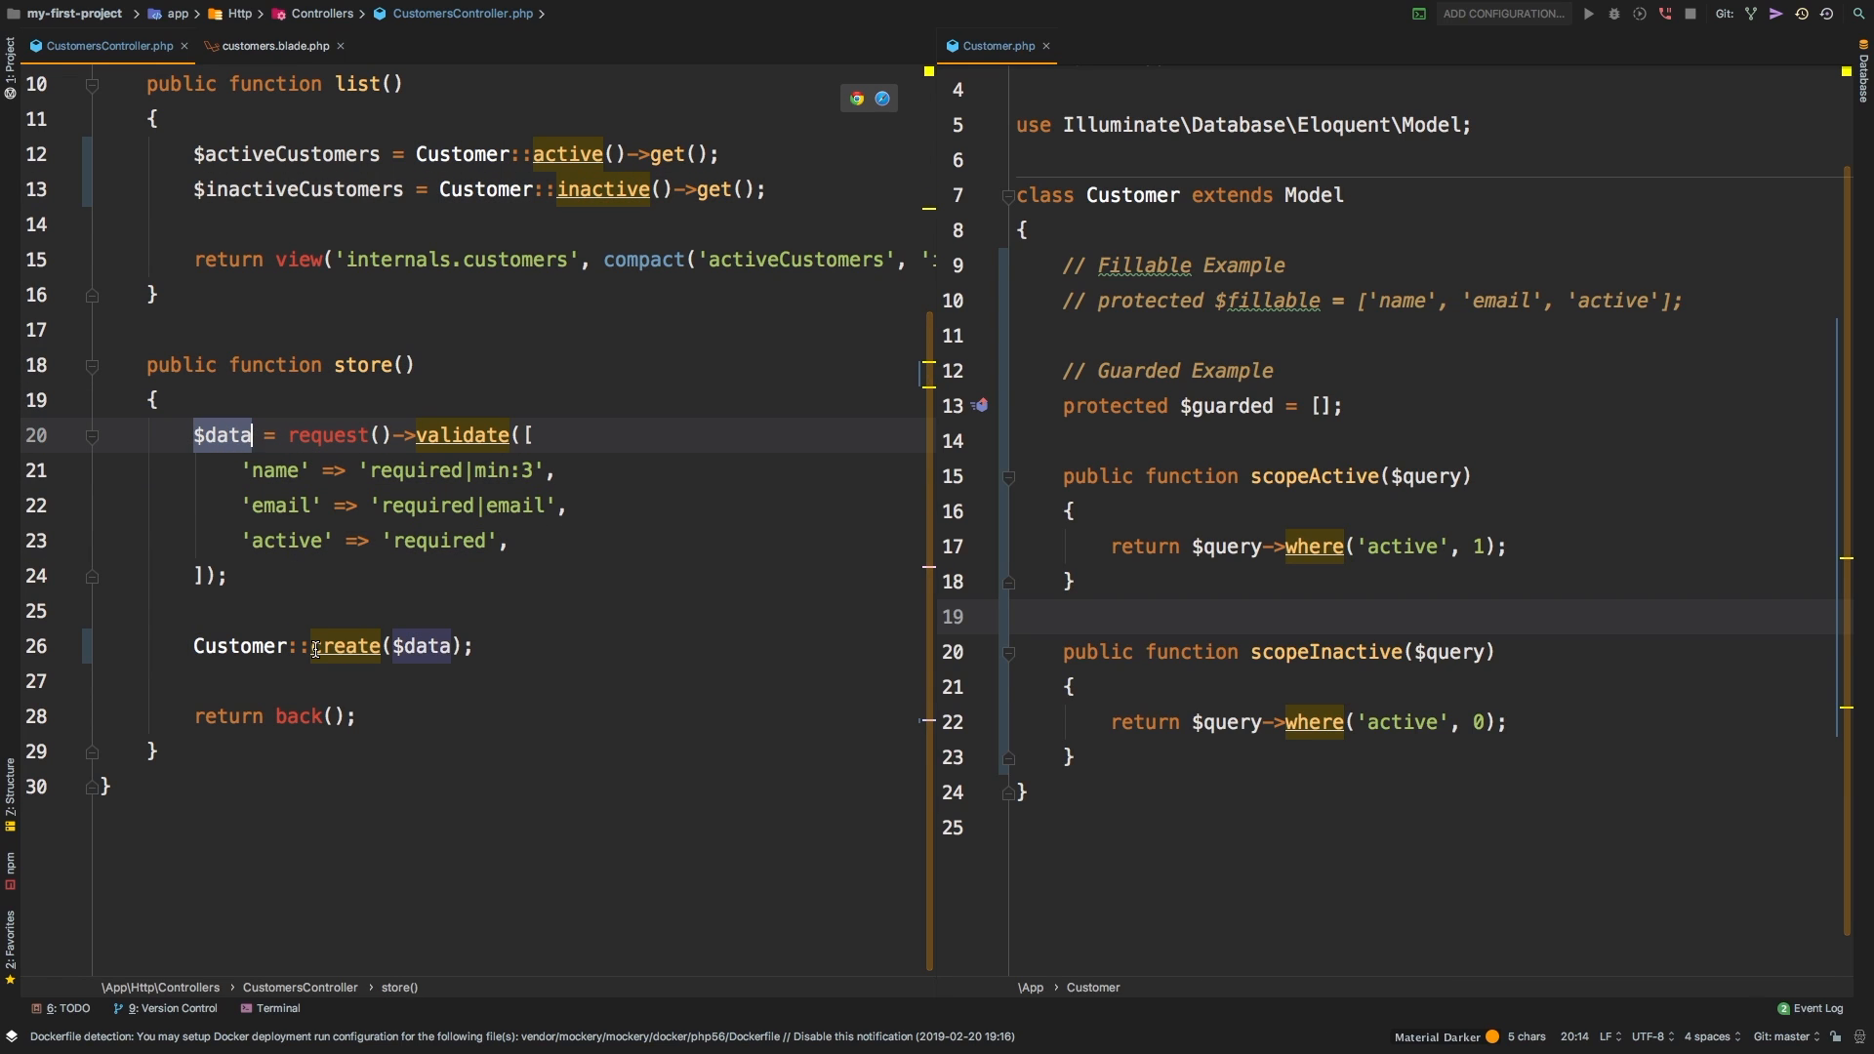
mouse_move(369, 647)
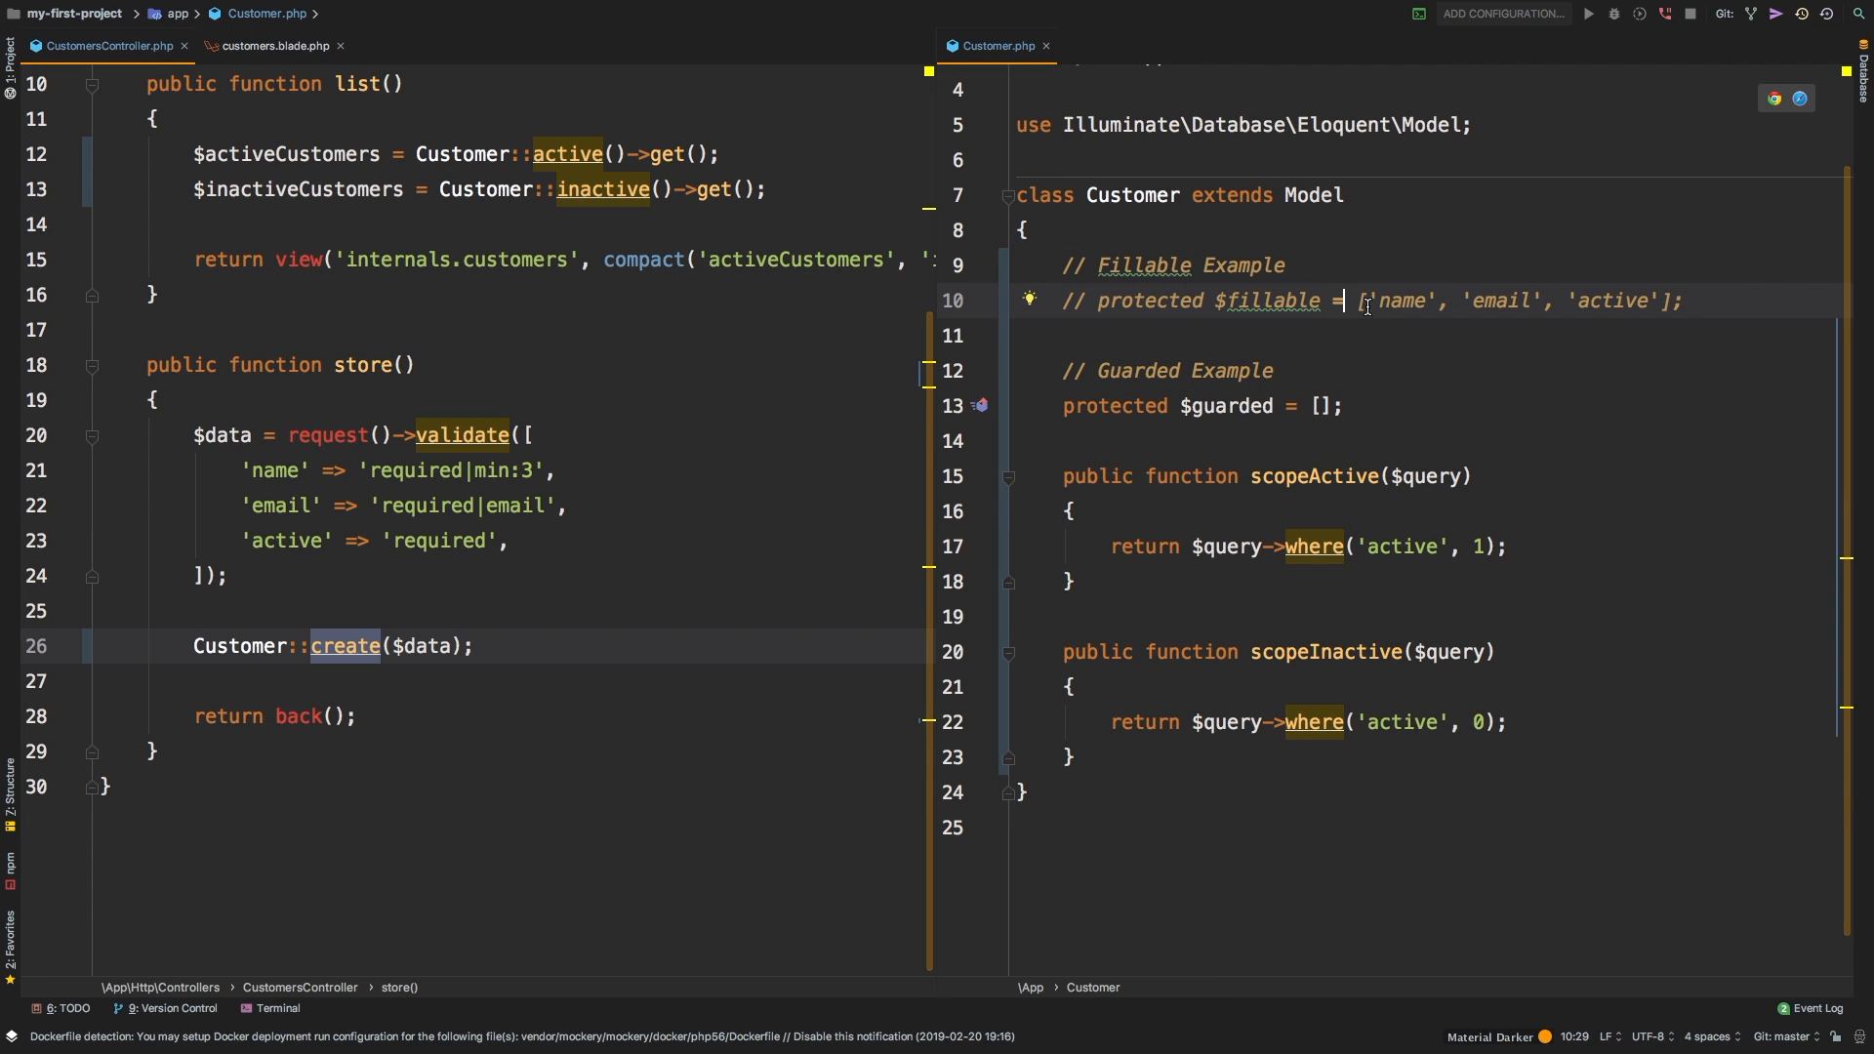
drag(1363, 299, 1655, 300)
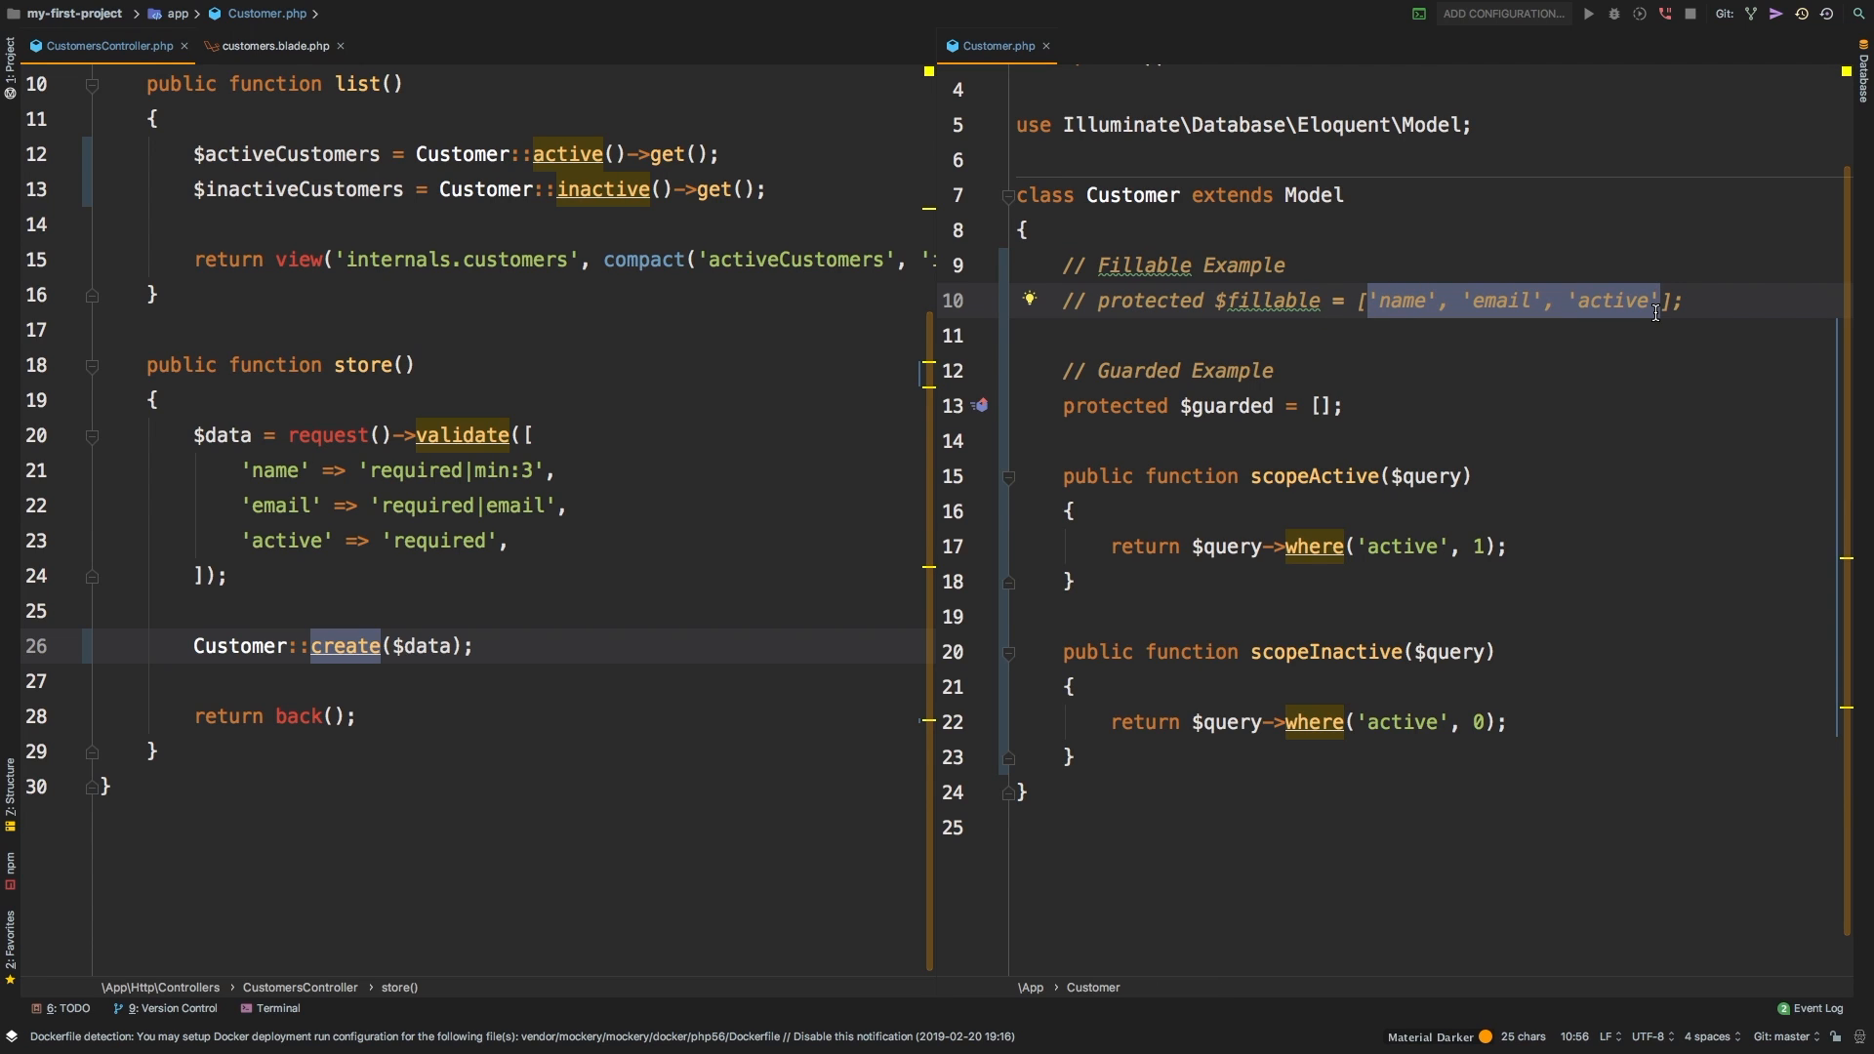